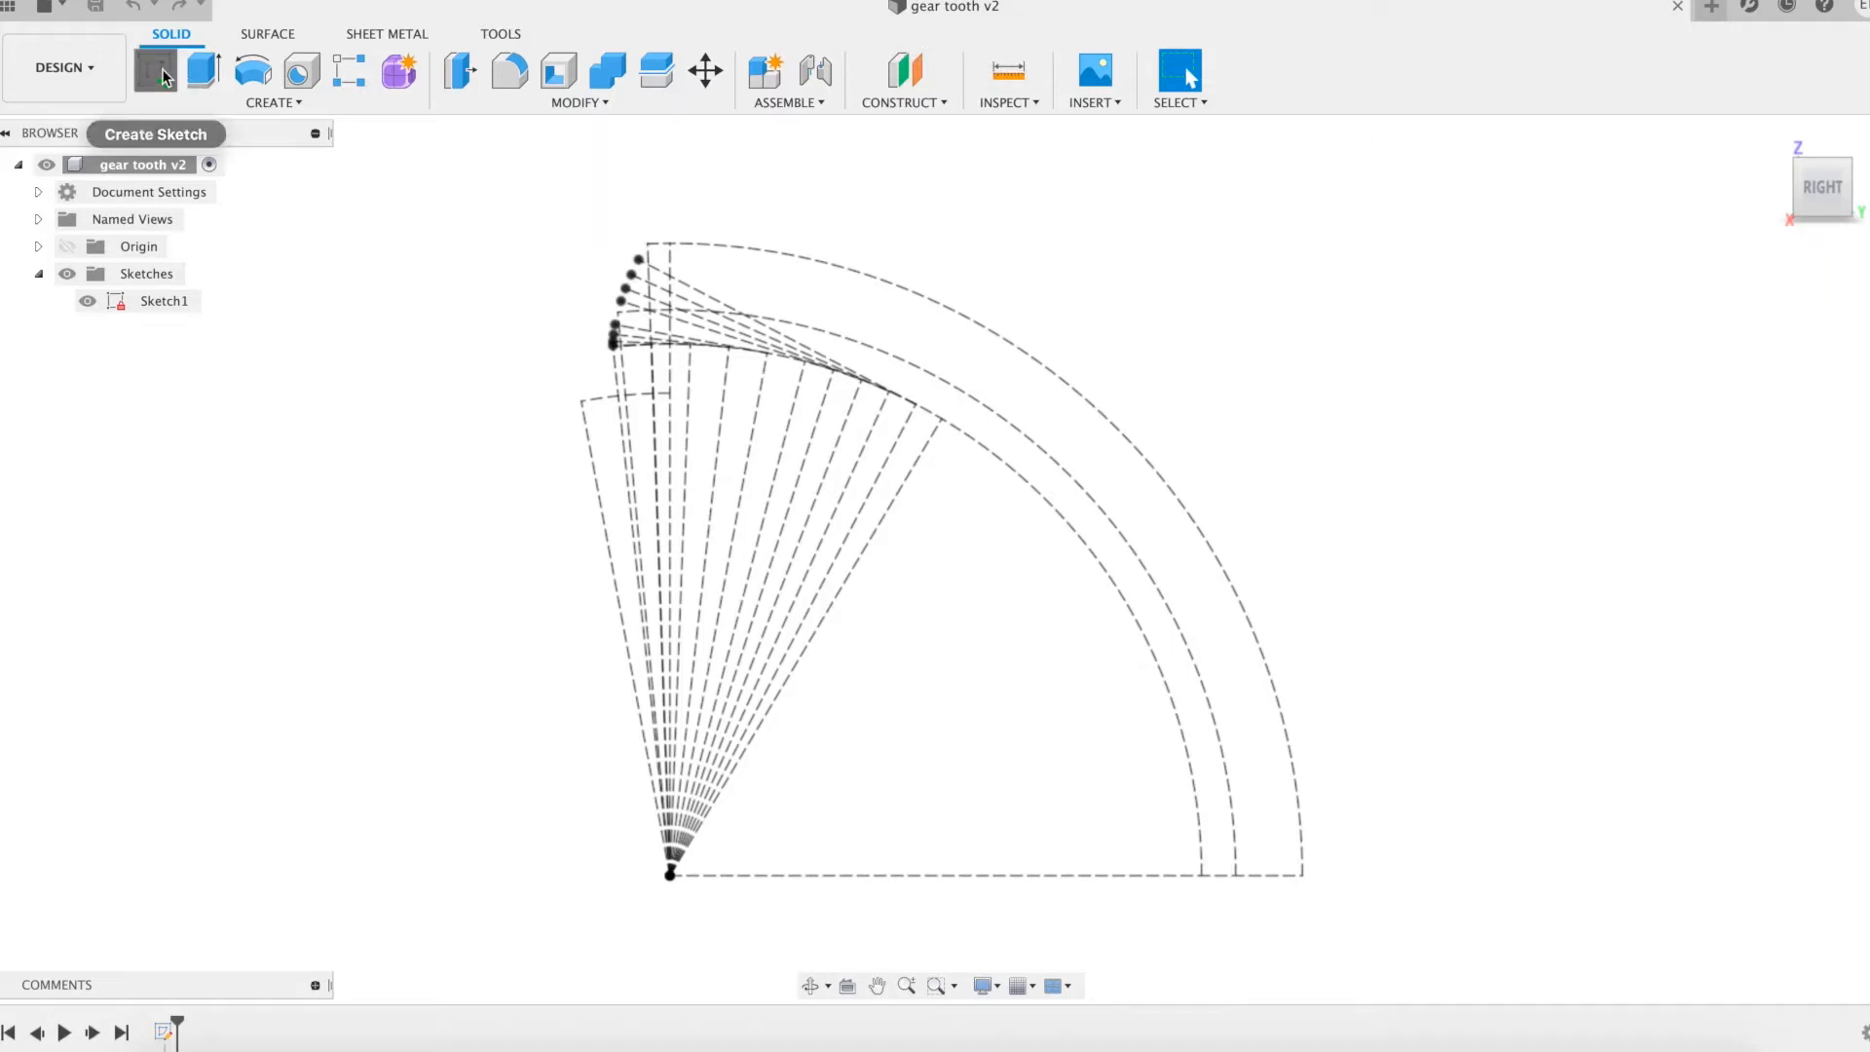
- Begin a new sketch and select the four tooth construction lines for projection
left_click(154, 72)
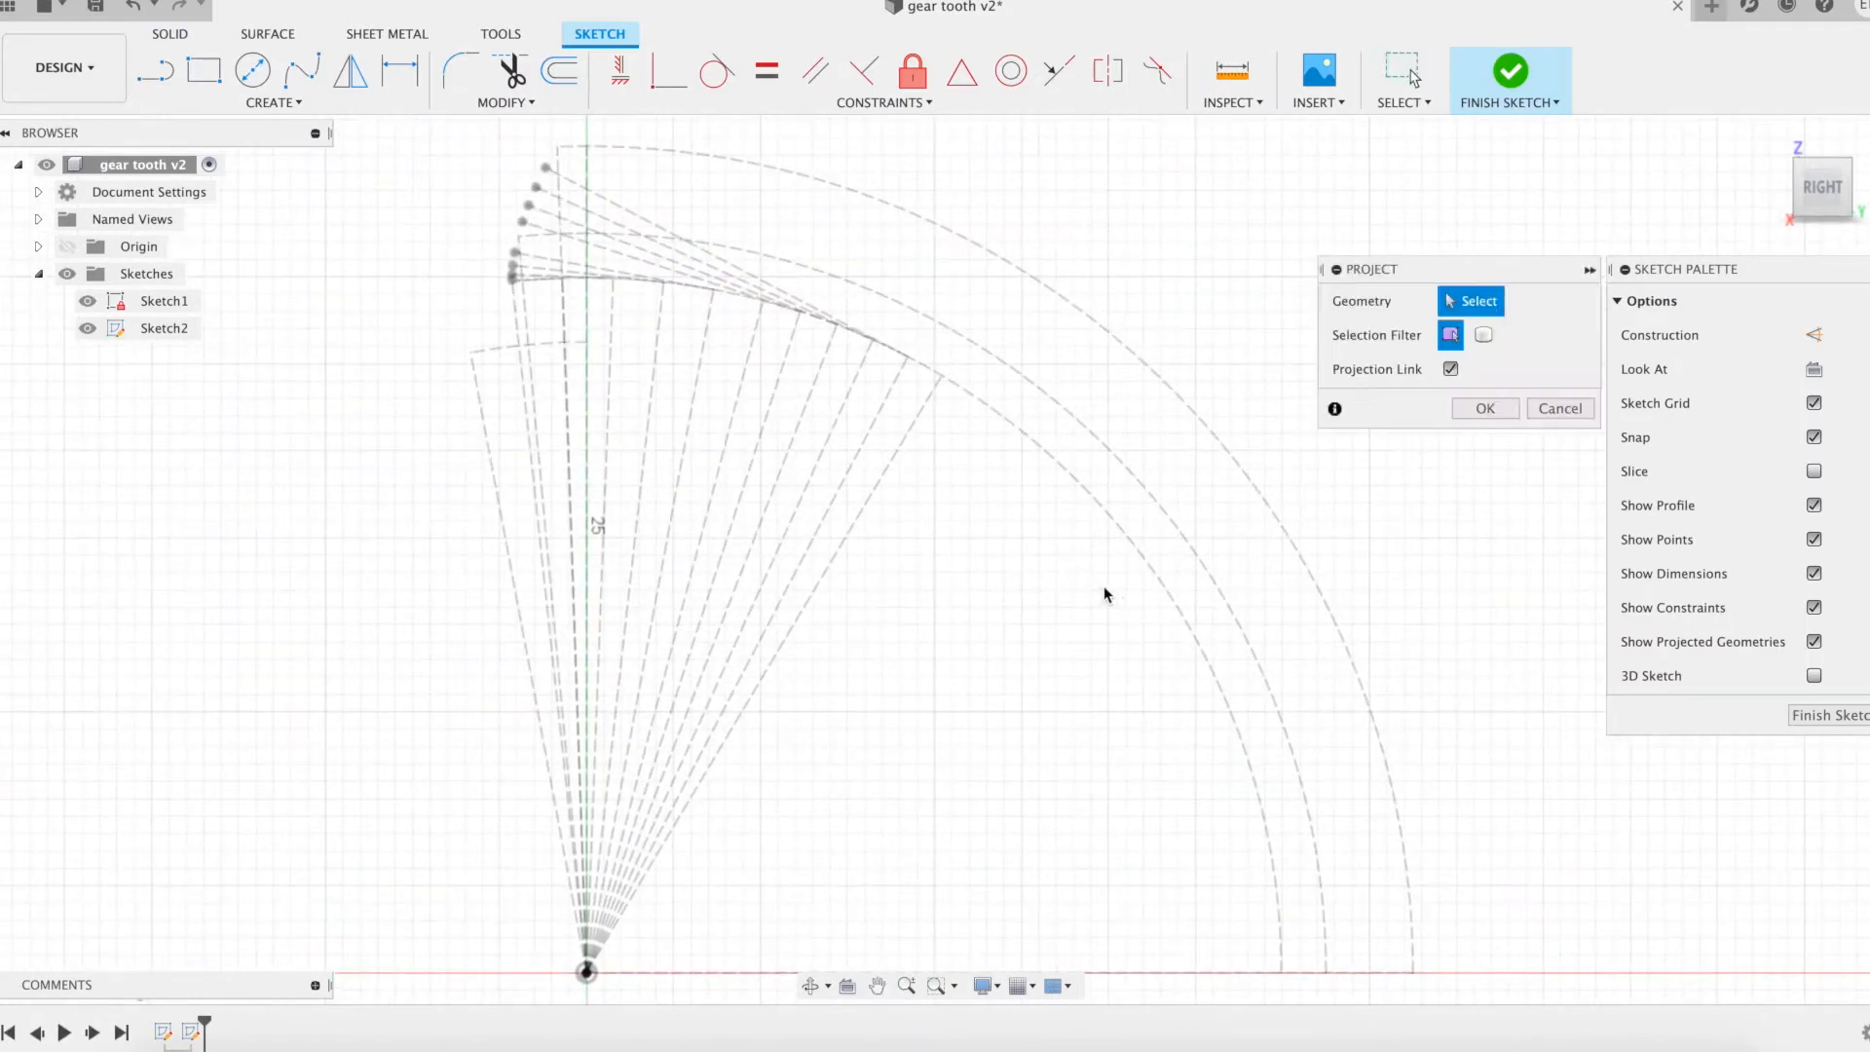
left_click(505, 545)
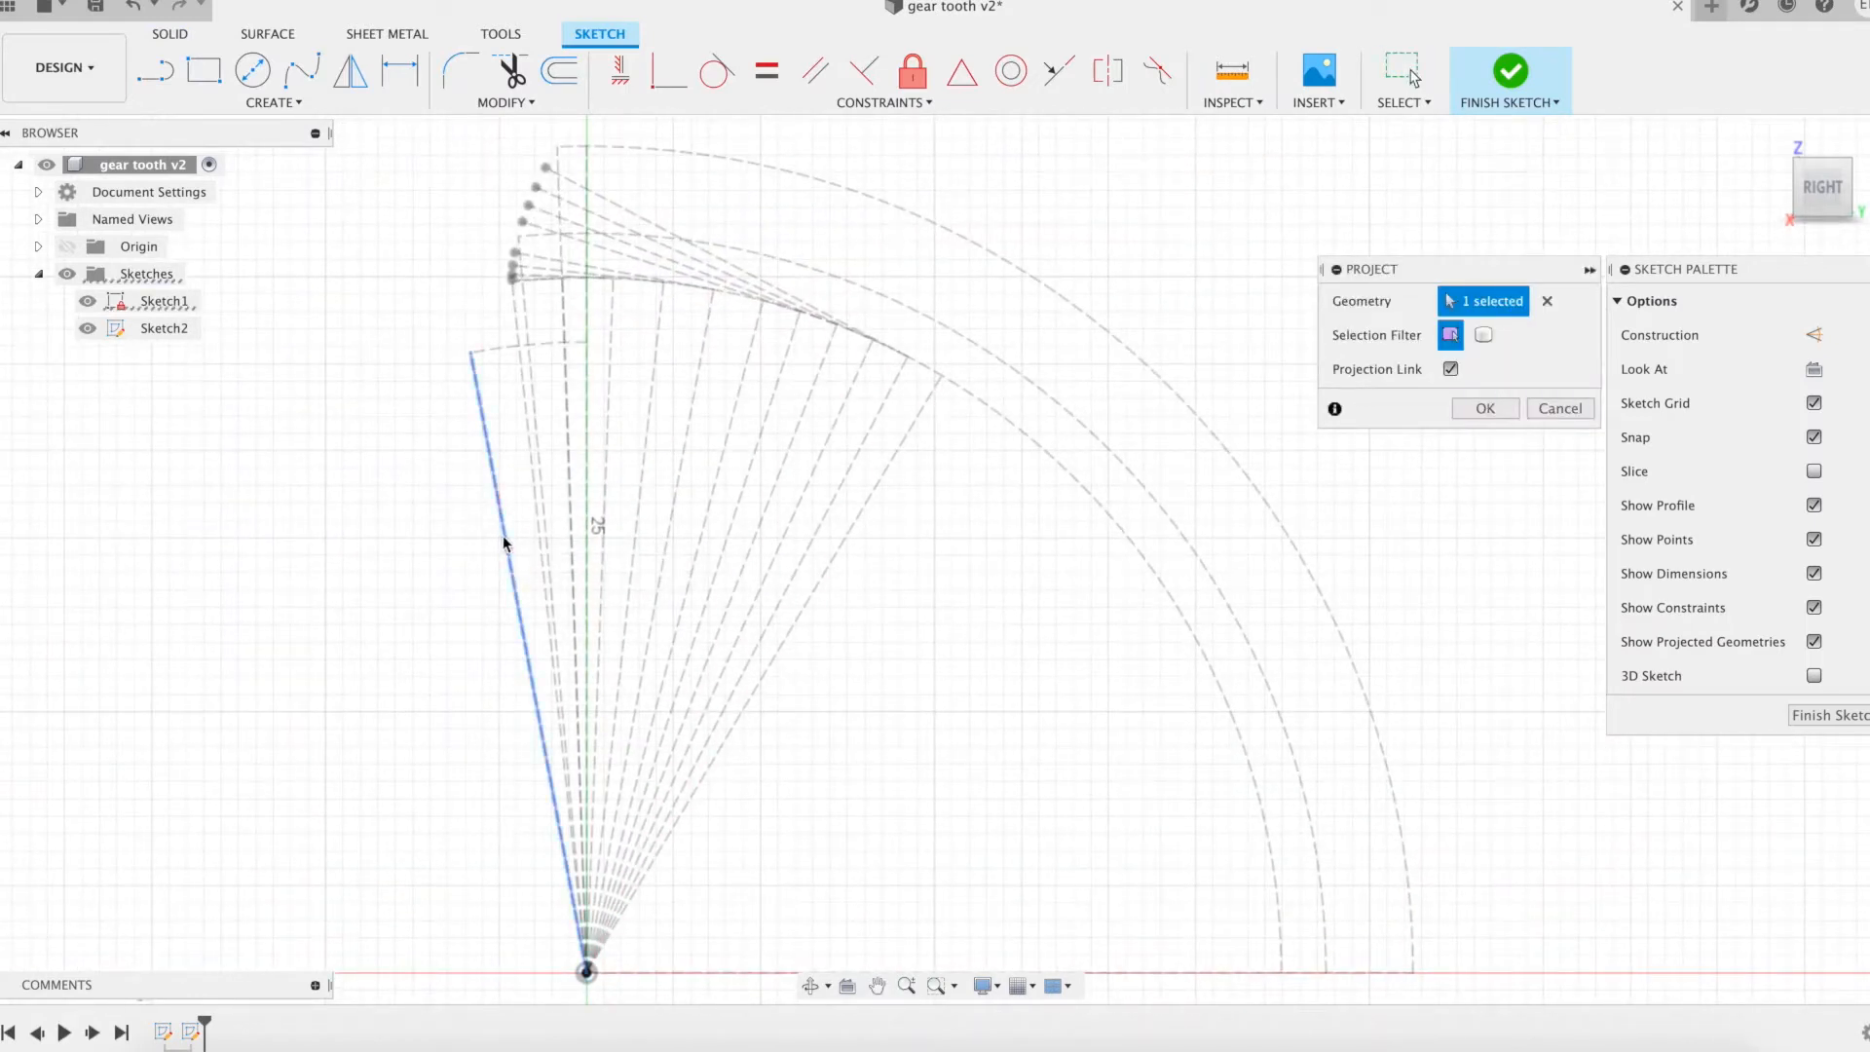
left_click(528, 359)
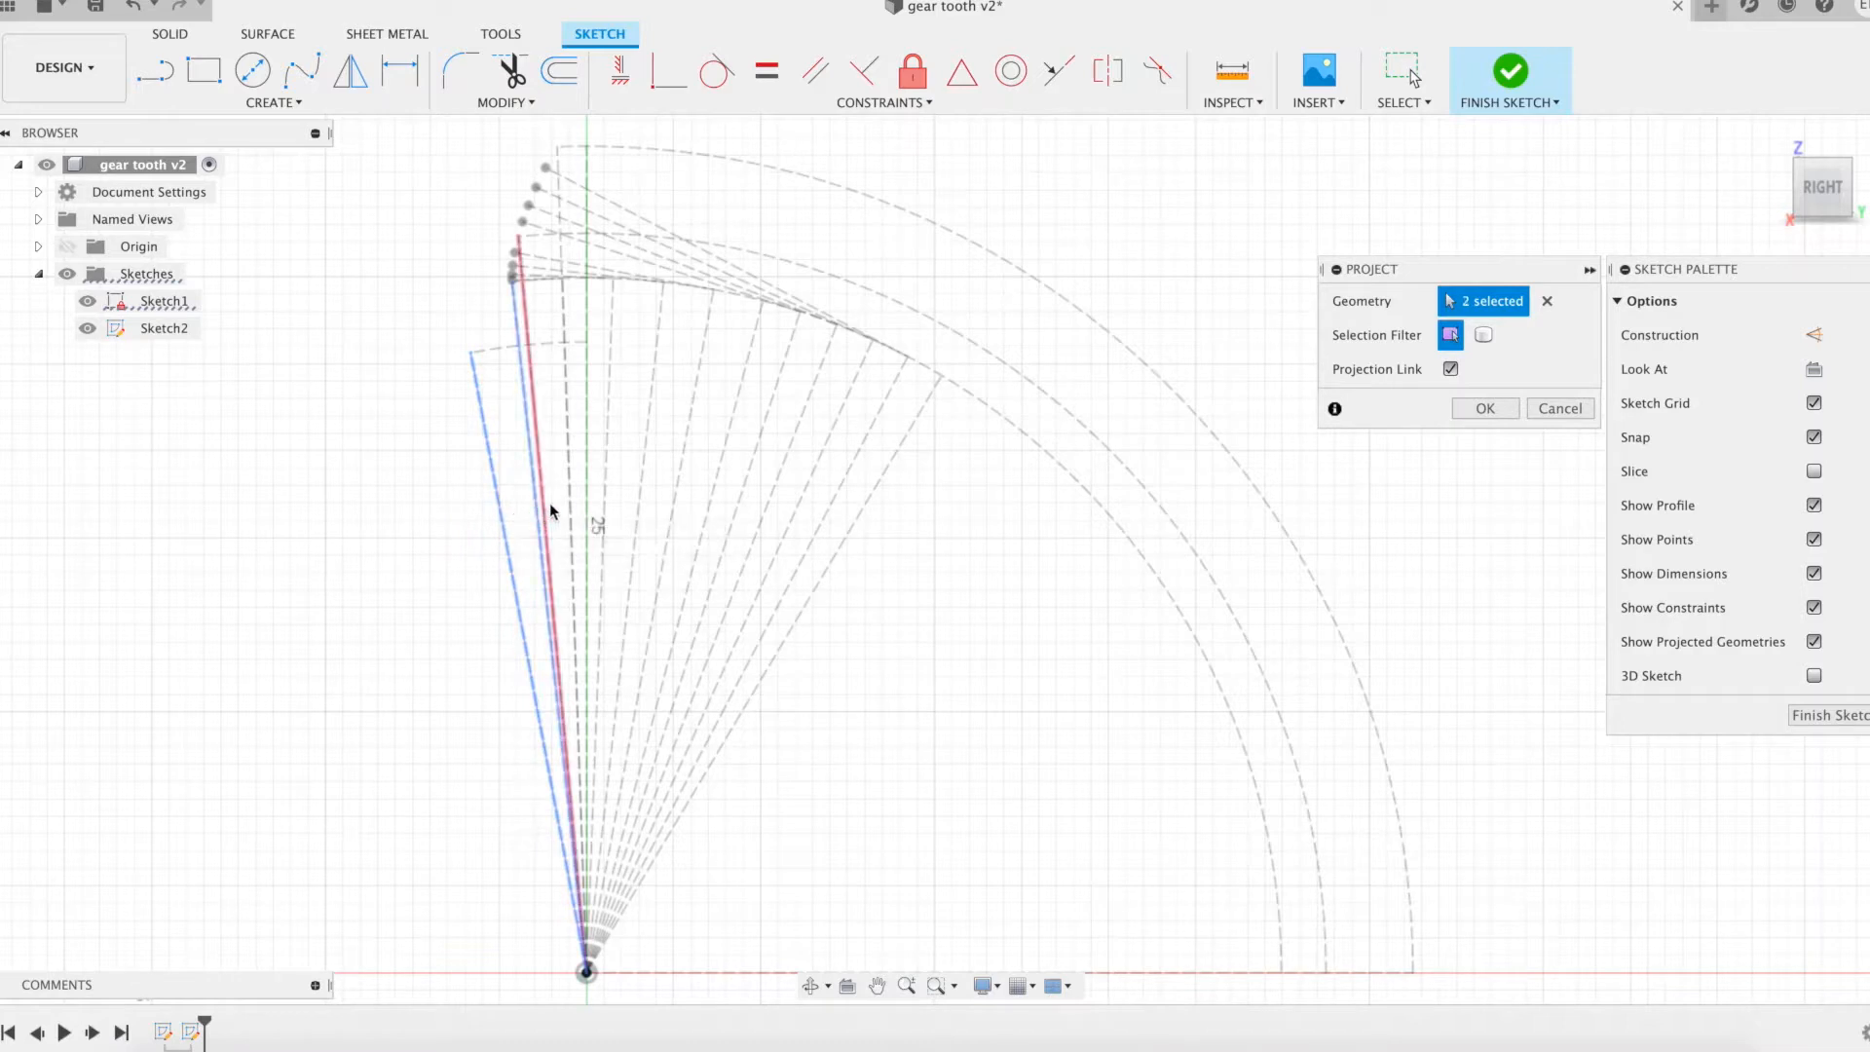
left_click(584, 351)
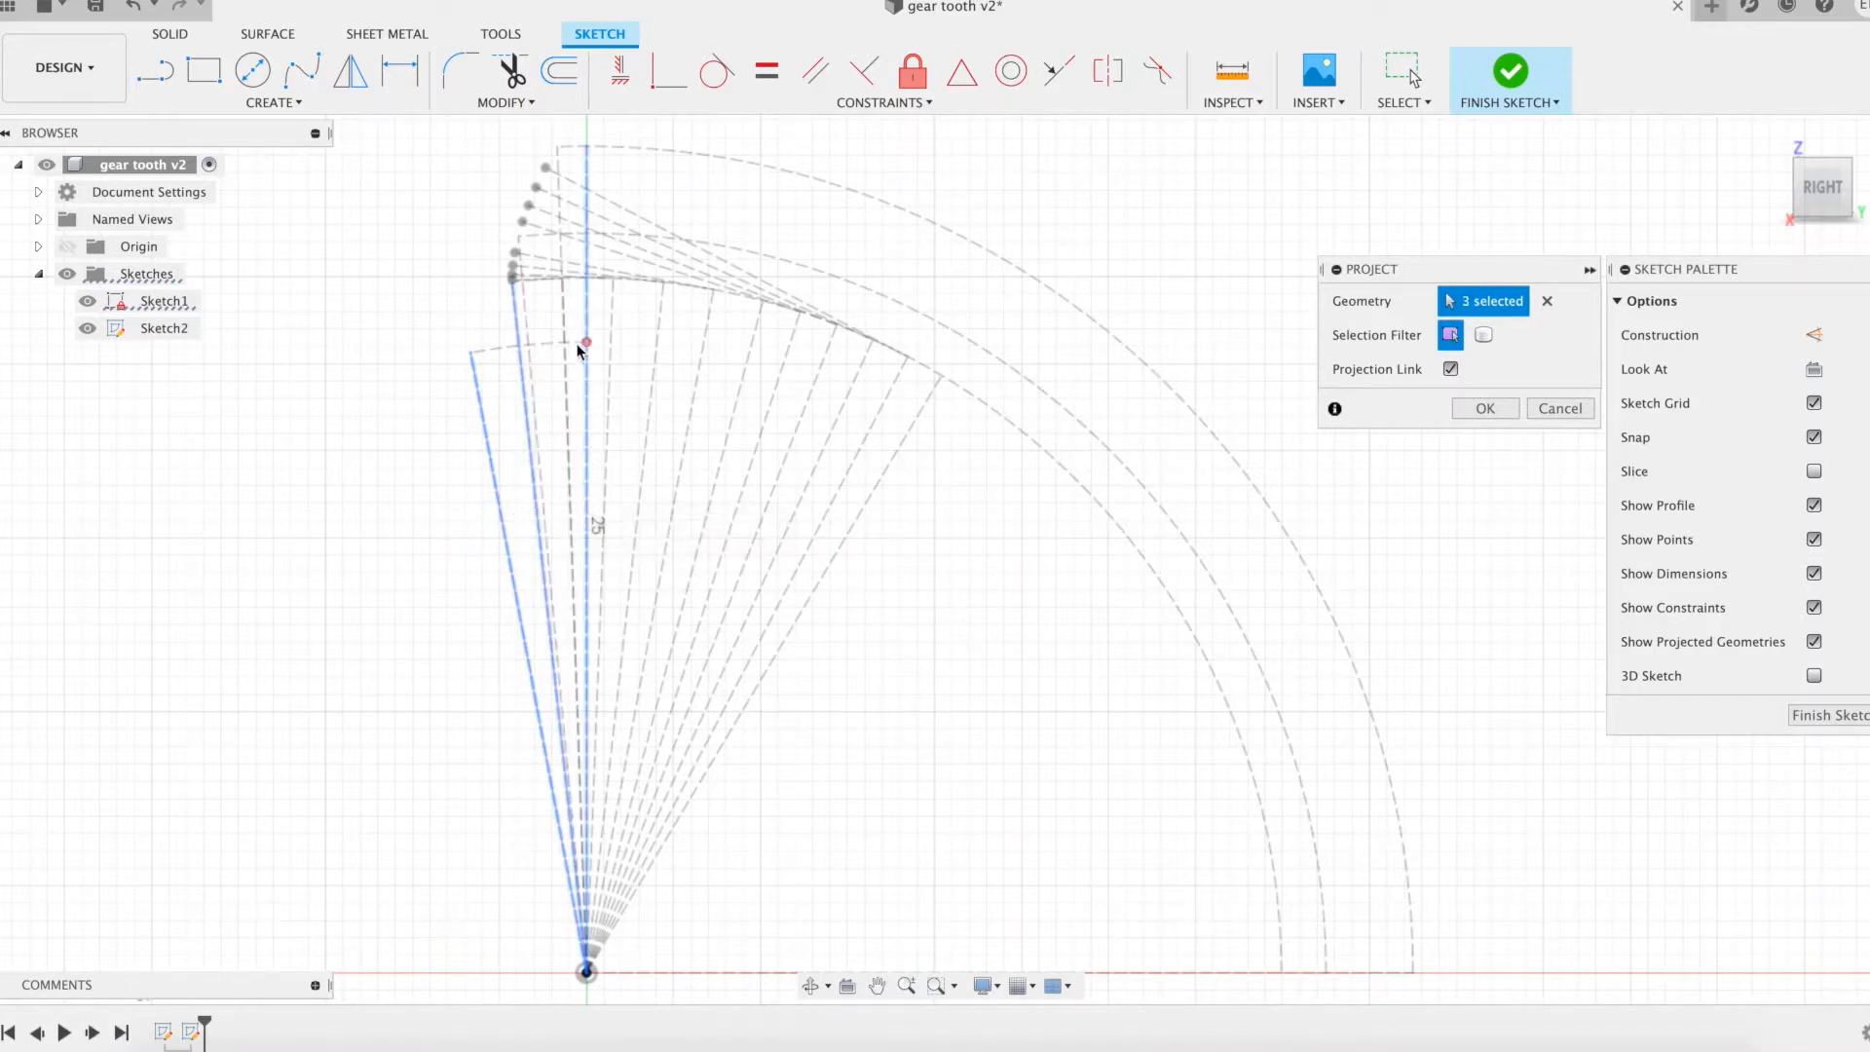
left_click(524, 343)
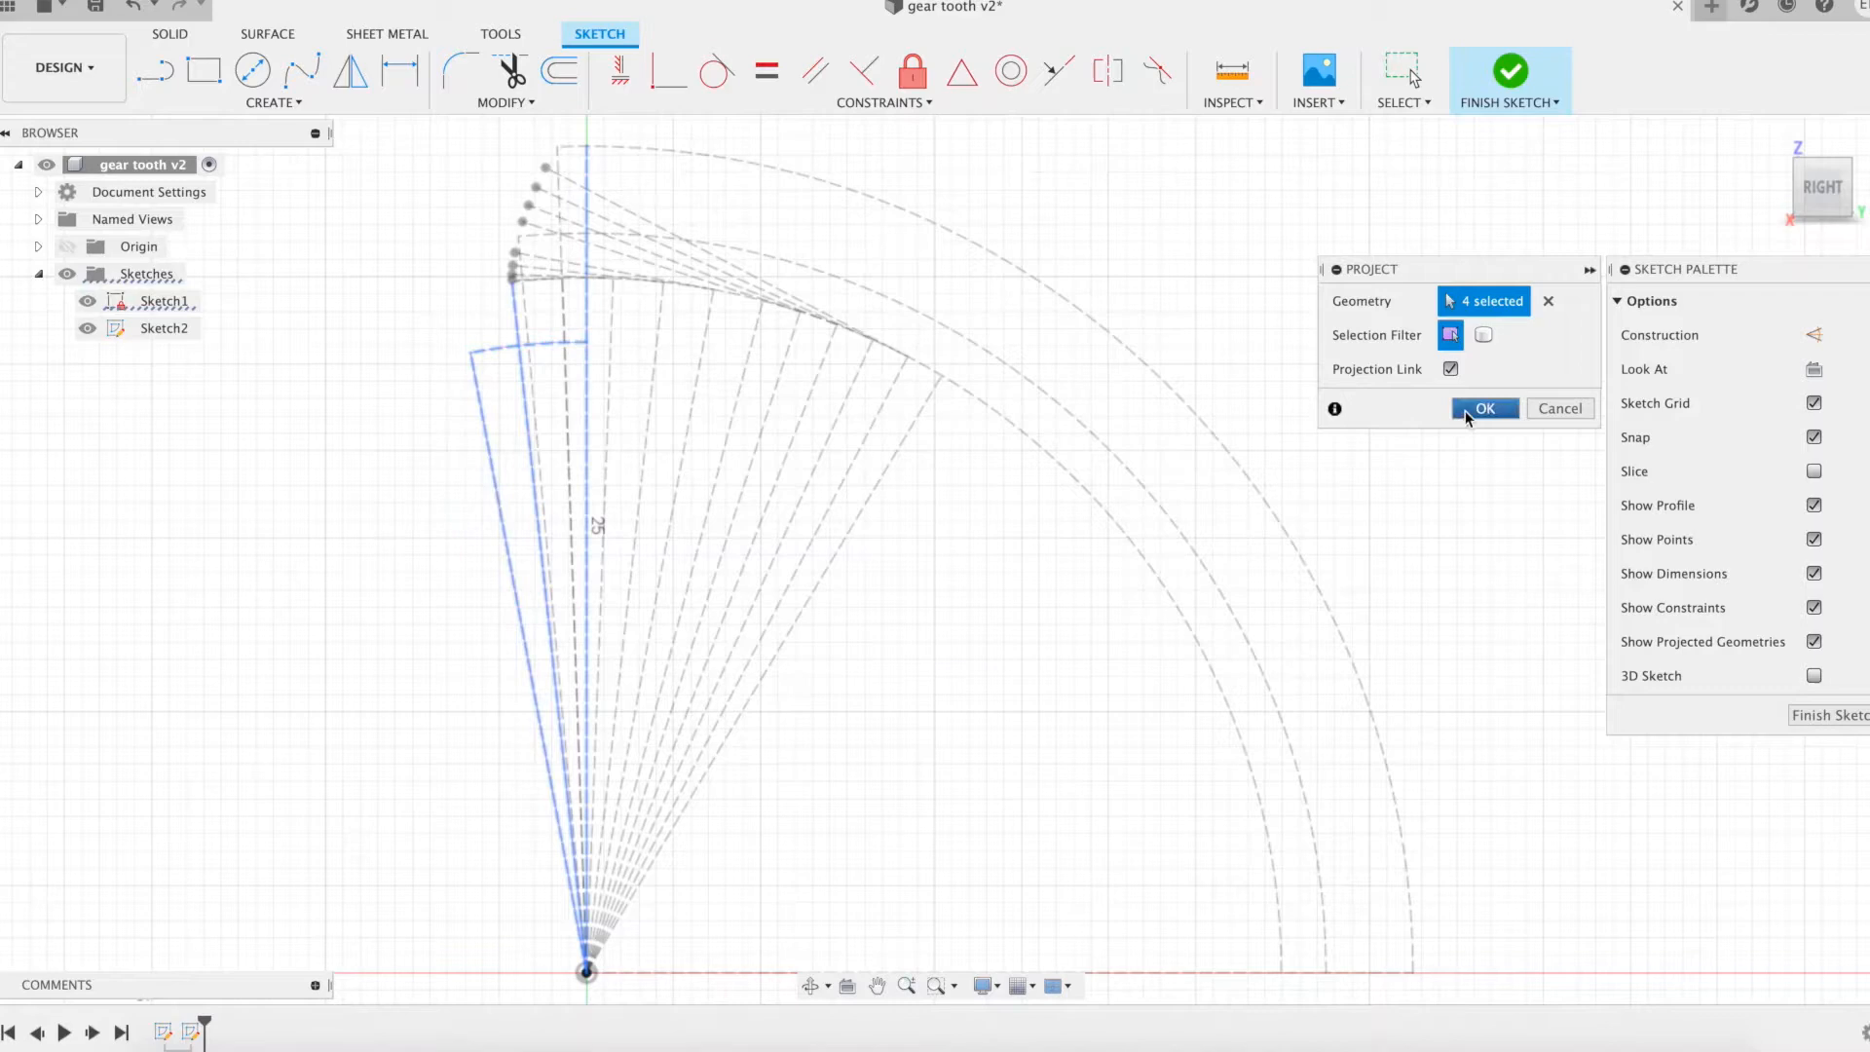
- Confirm the line projection, then project the involute and tooth-tip points into the sketch
left_click(1484, 407)
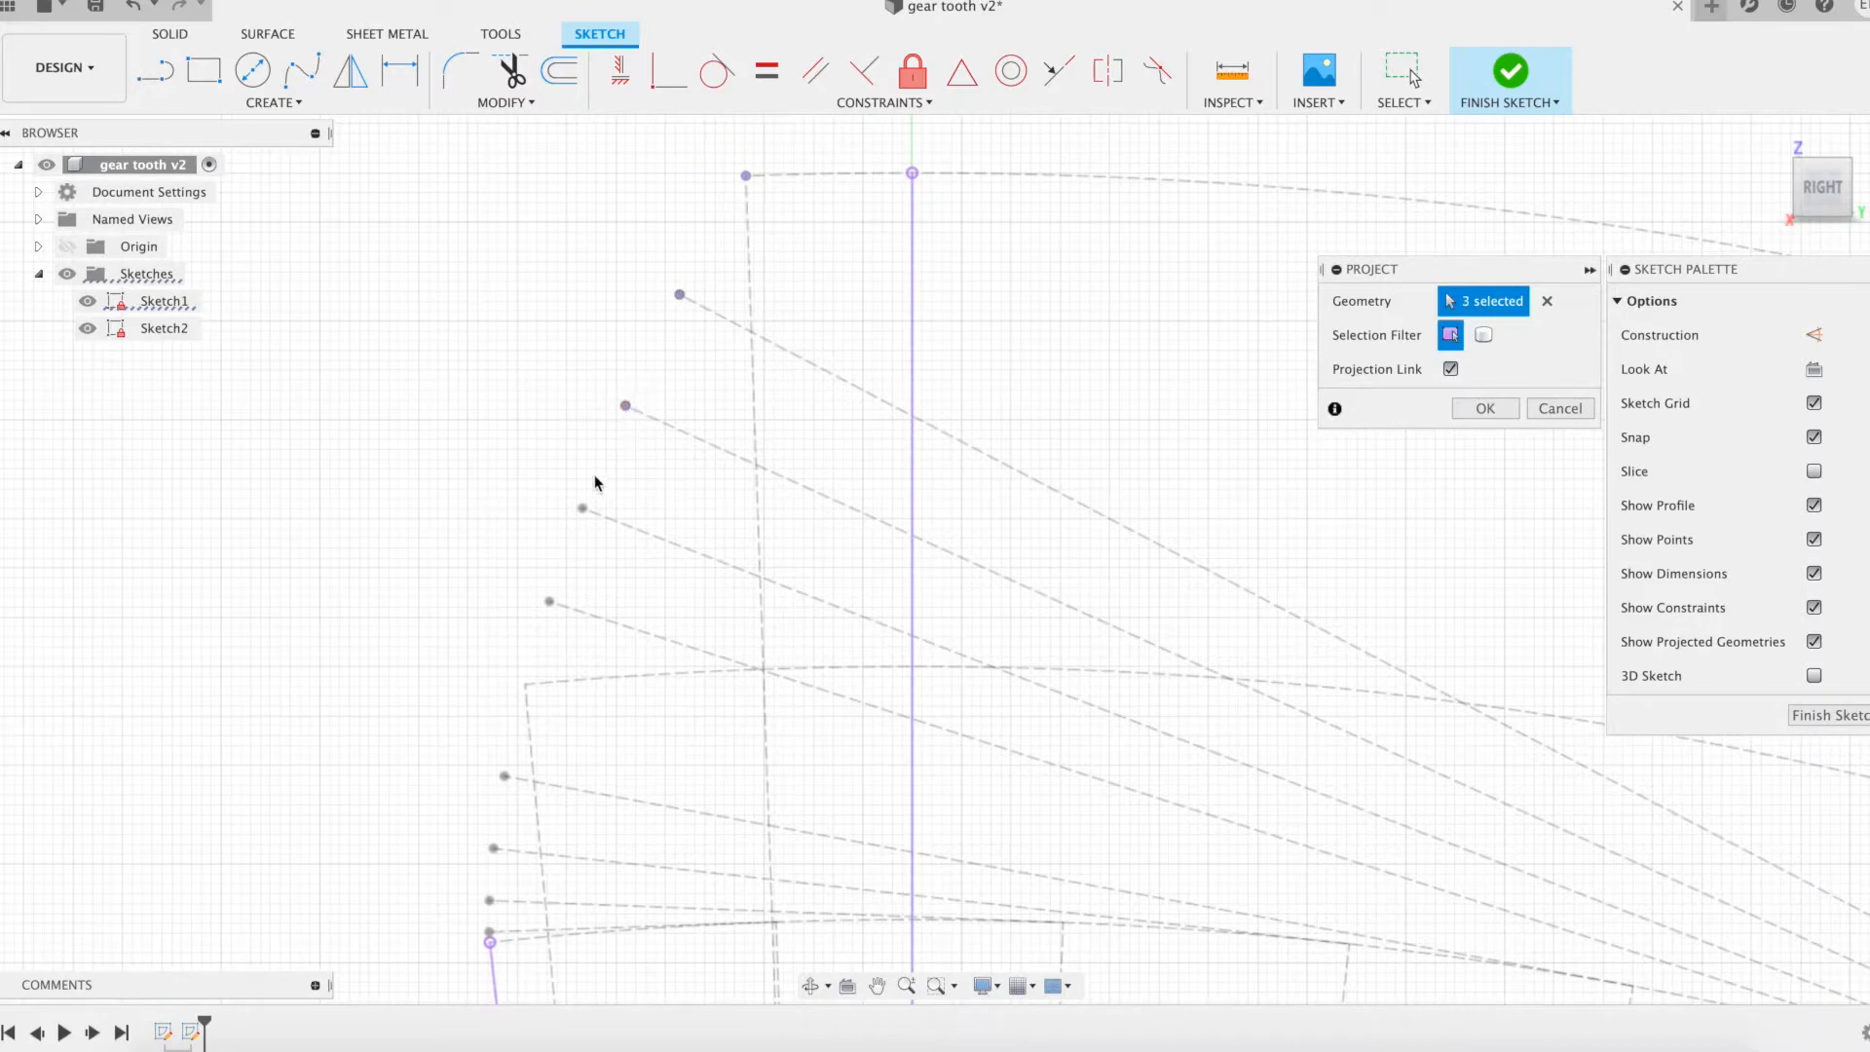
left_click(549, 601)
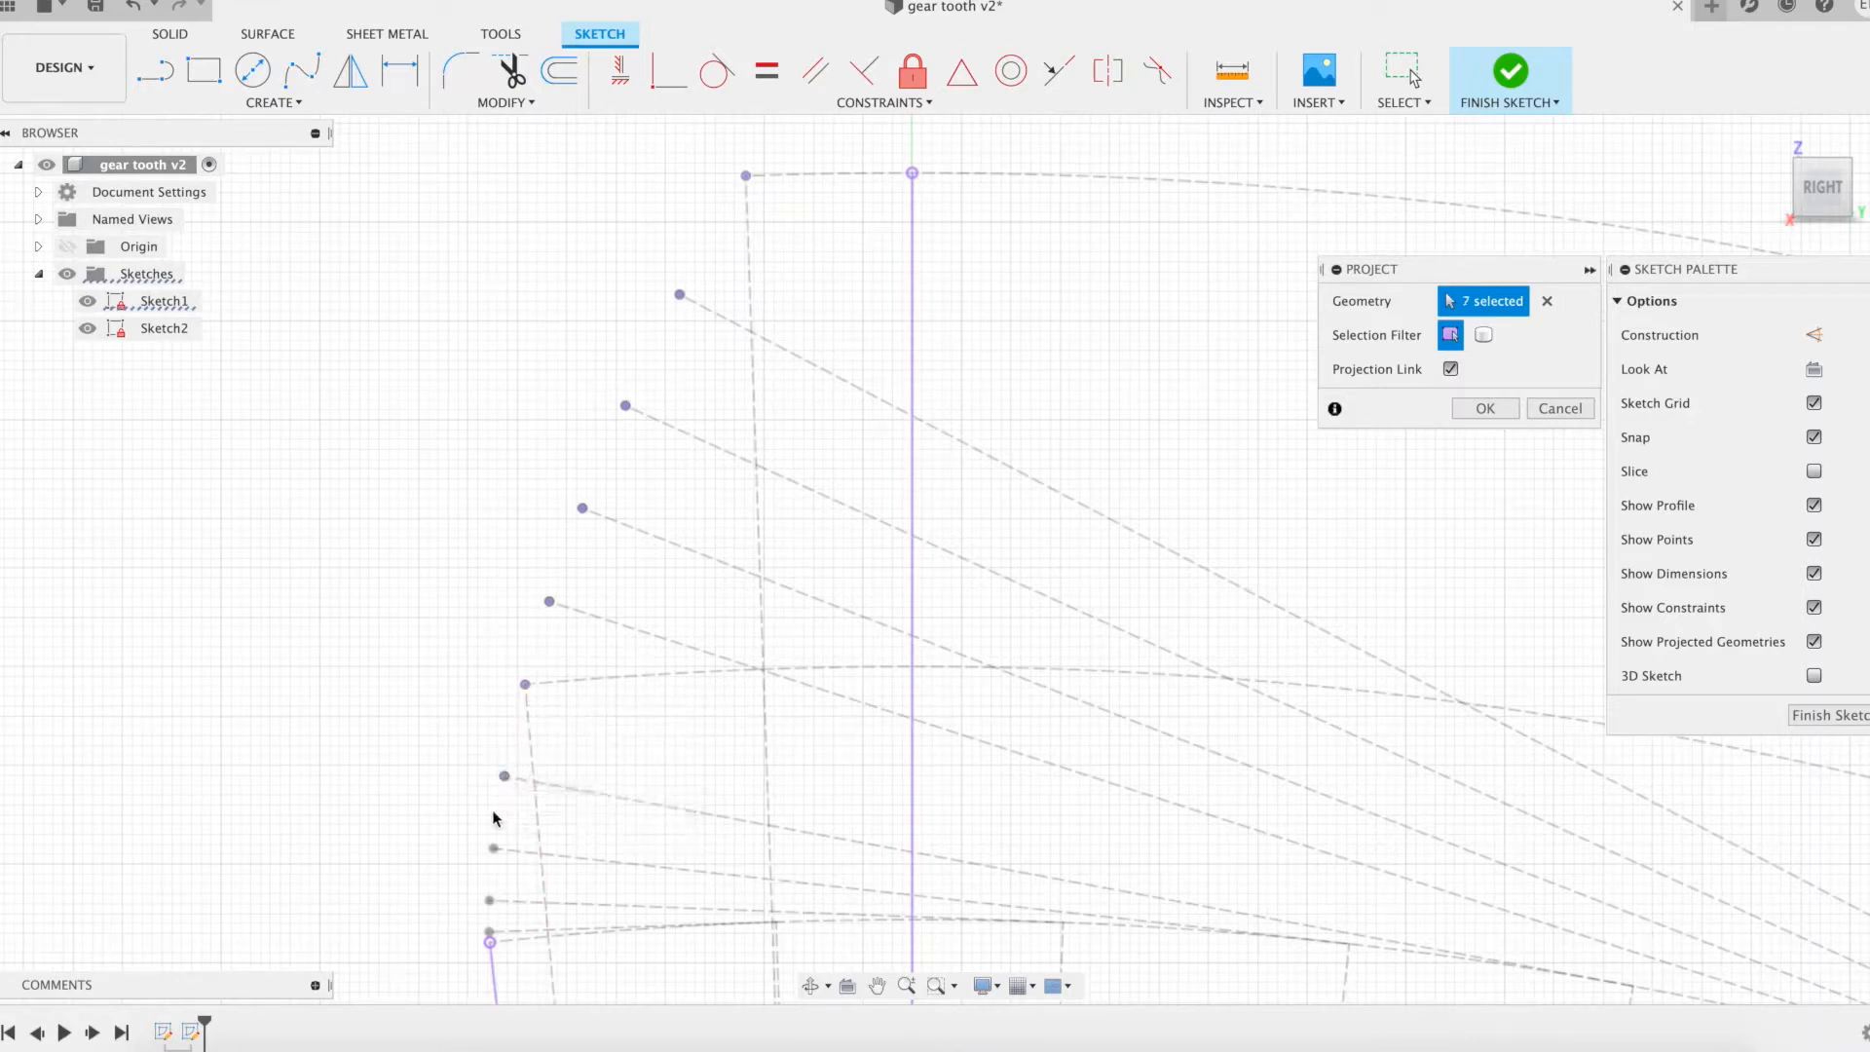
left_click(489, 900)
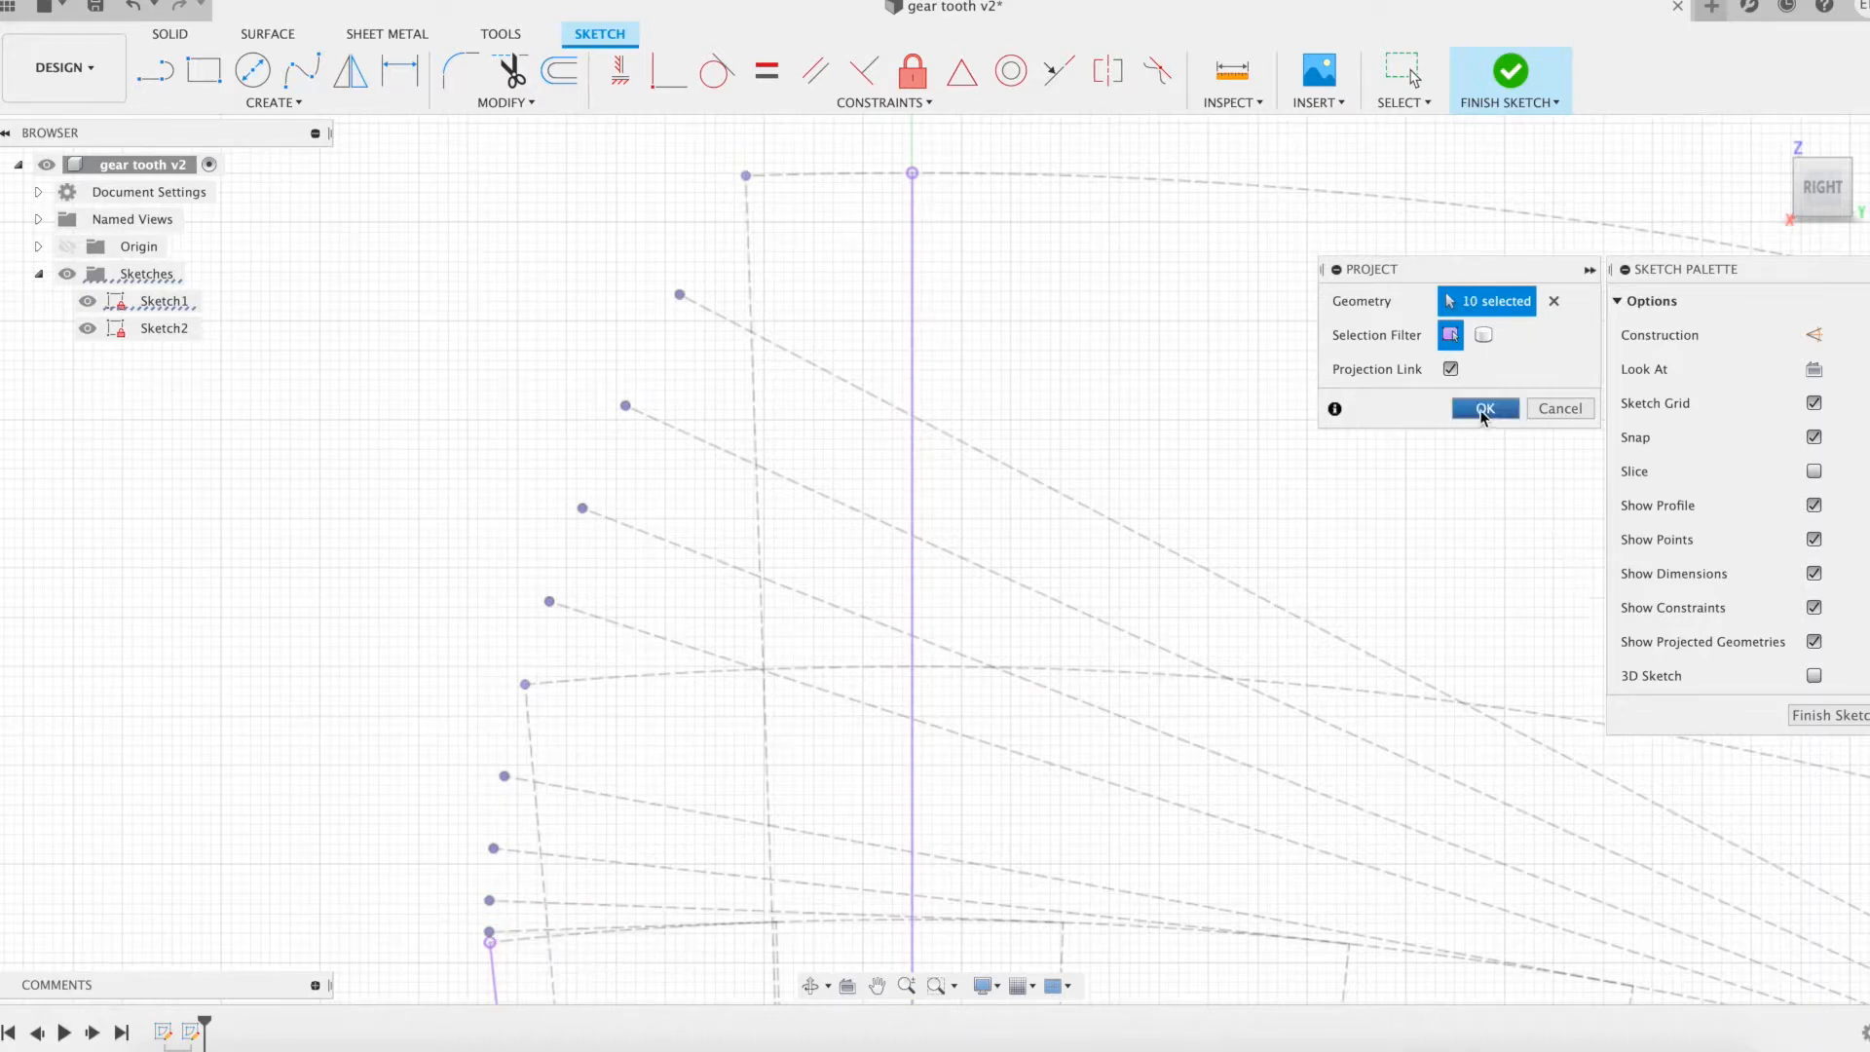
left_click(1485, 407)
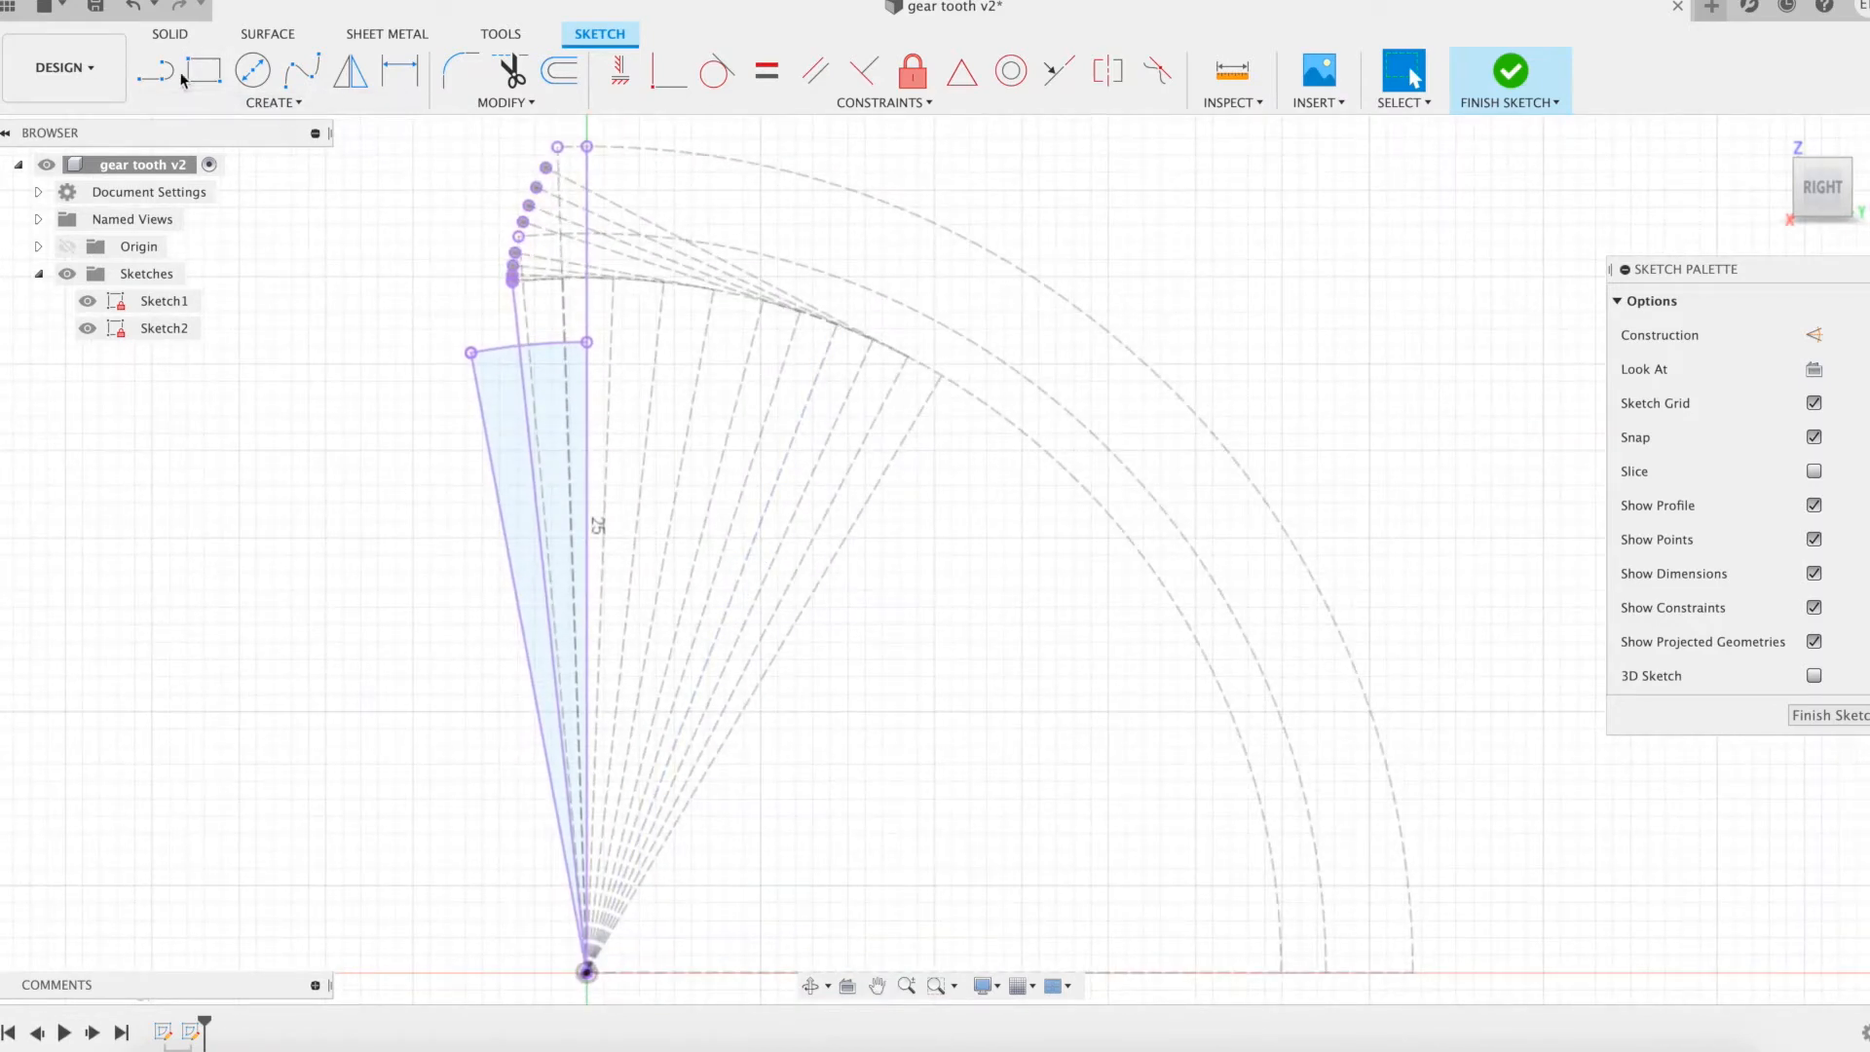
mouse_move(203, 72)
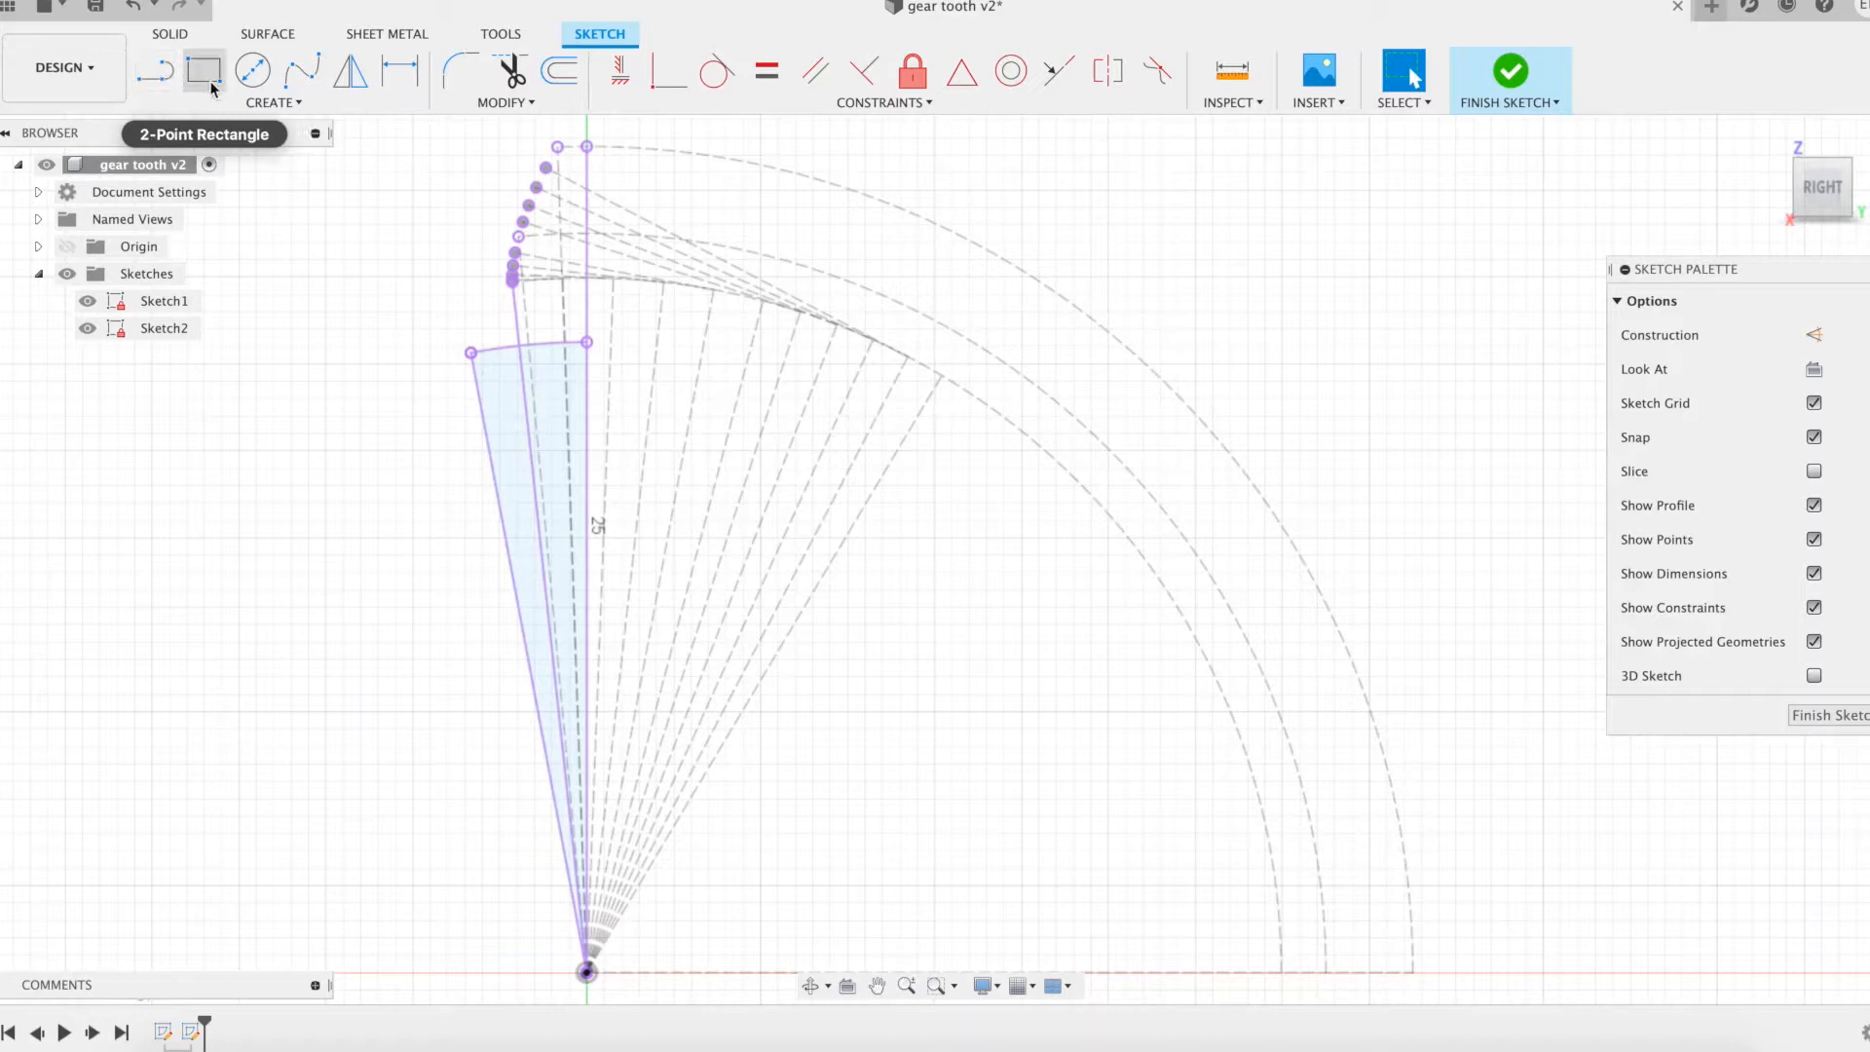
- Draw a center-point arc across the tooth tip between the two tip points
left_click(273, 103)
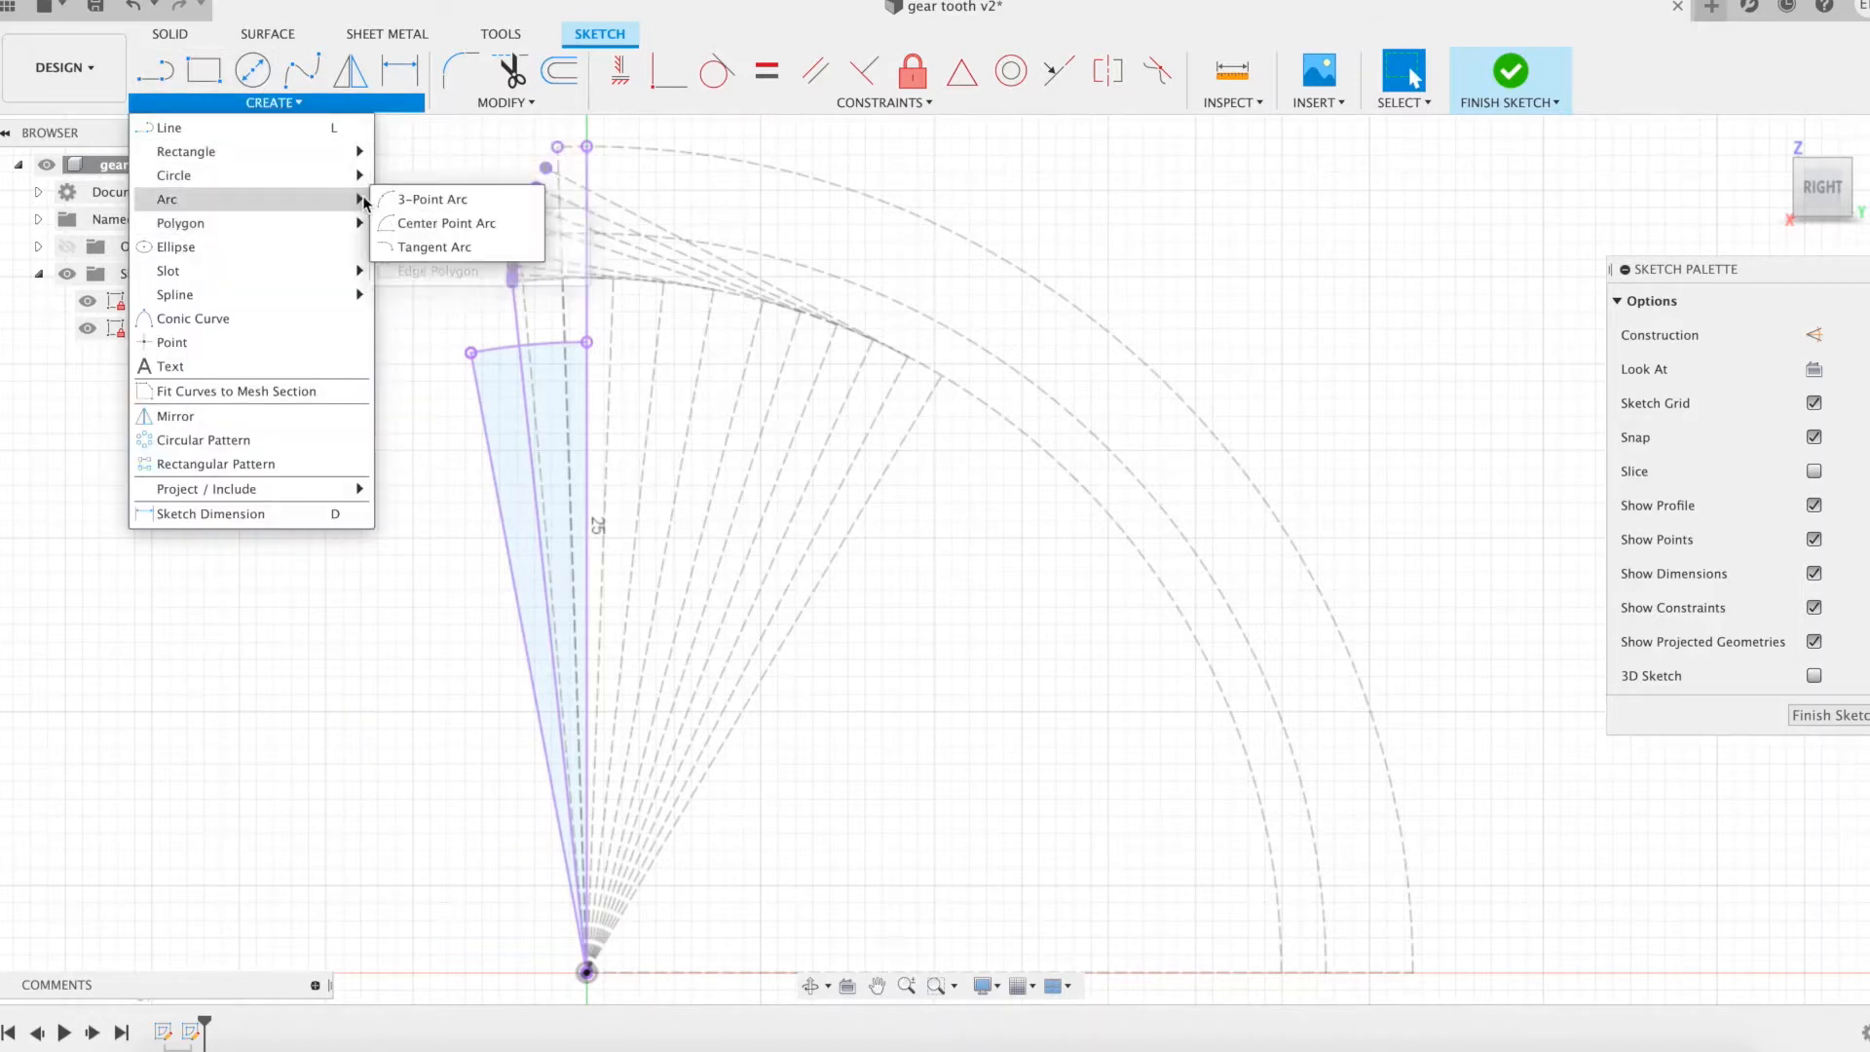
left_click(432, 199)
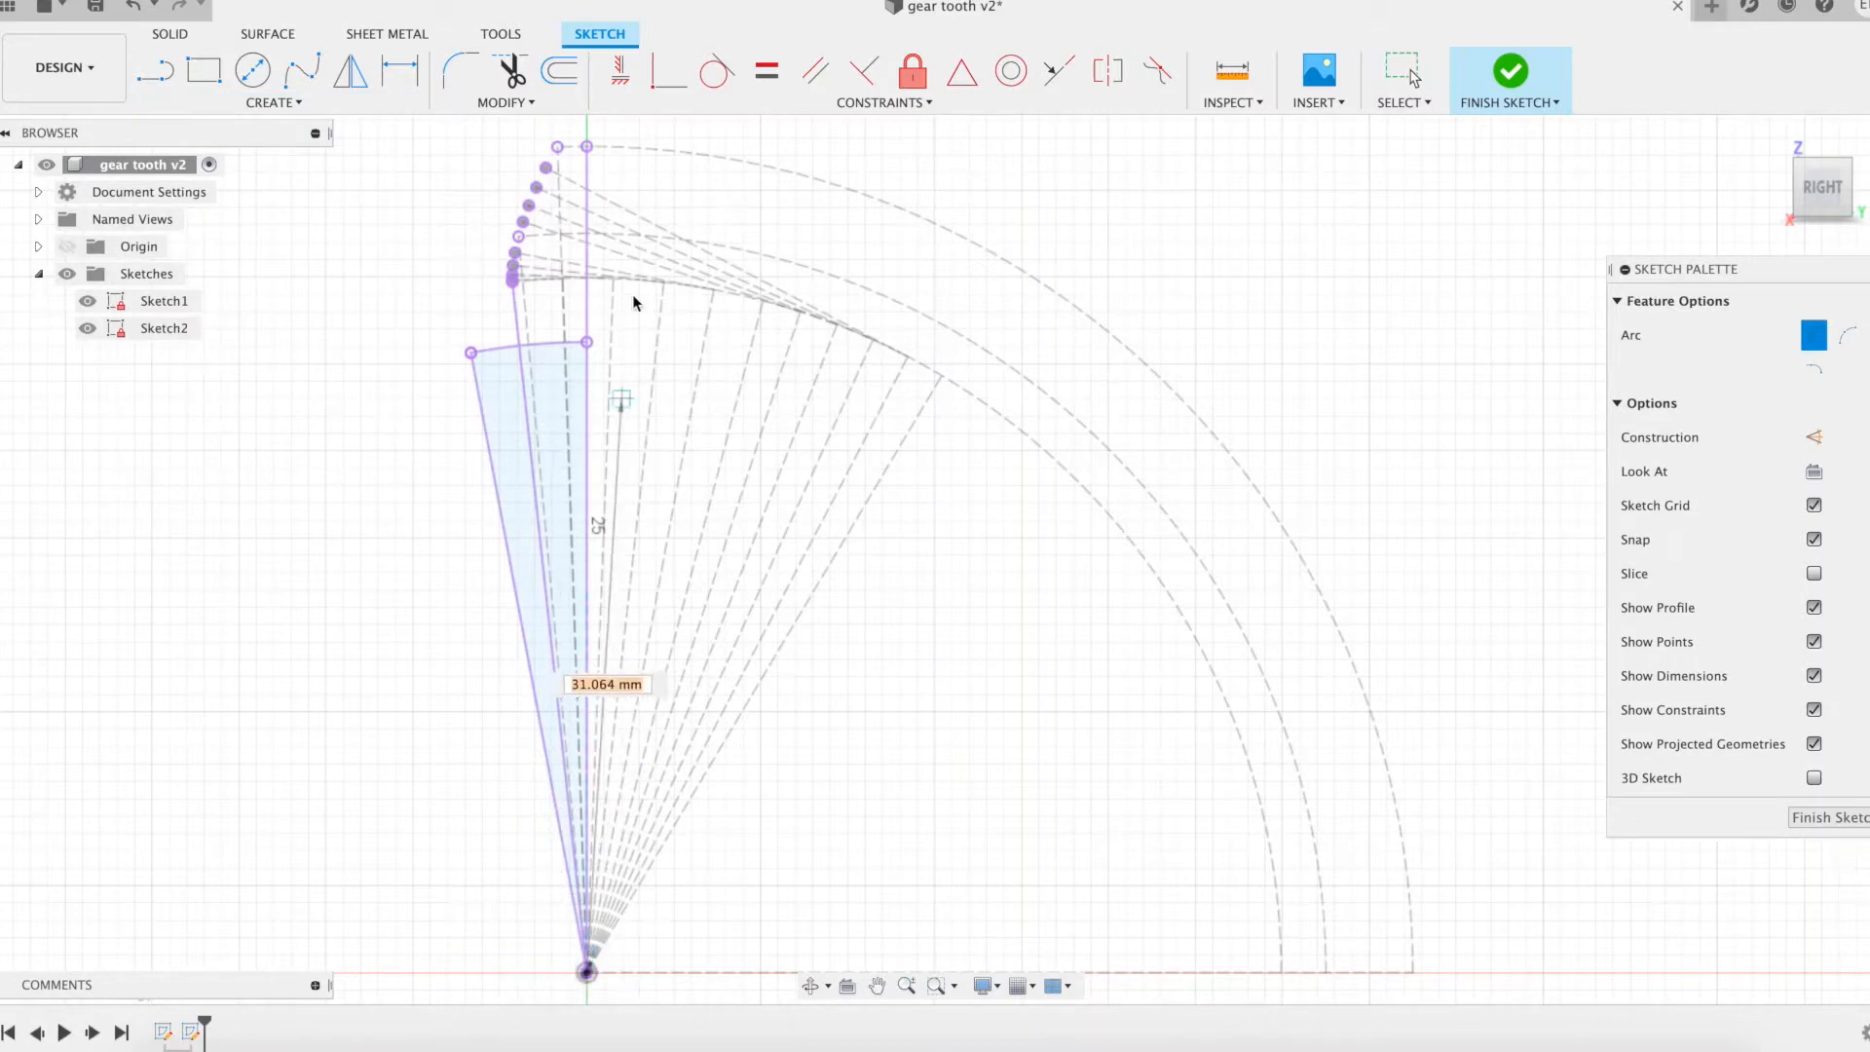
mouse_move(586, 148)
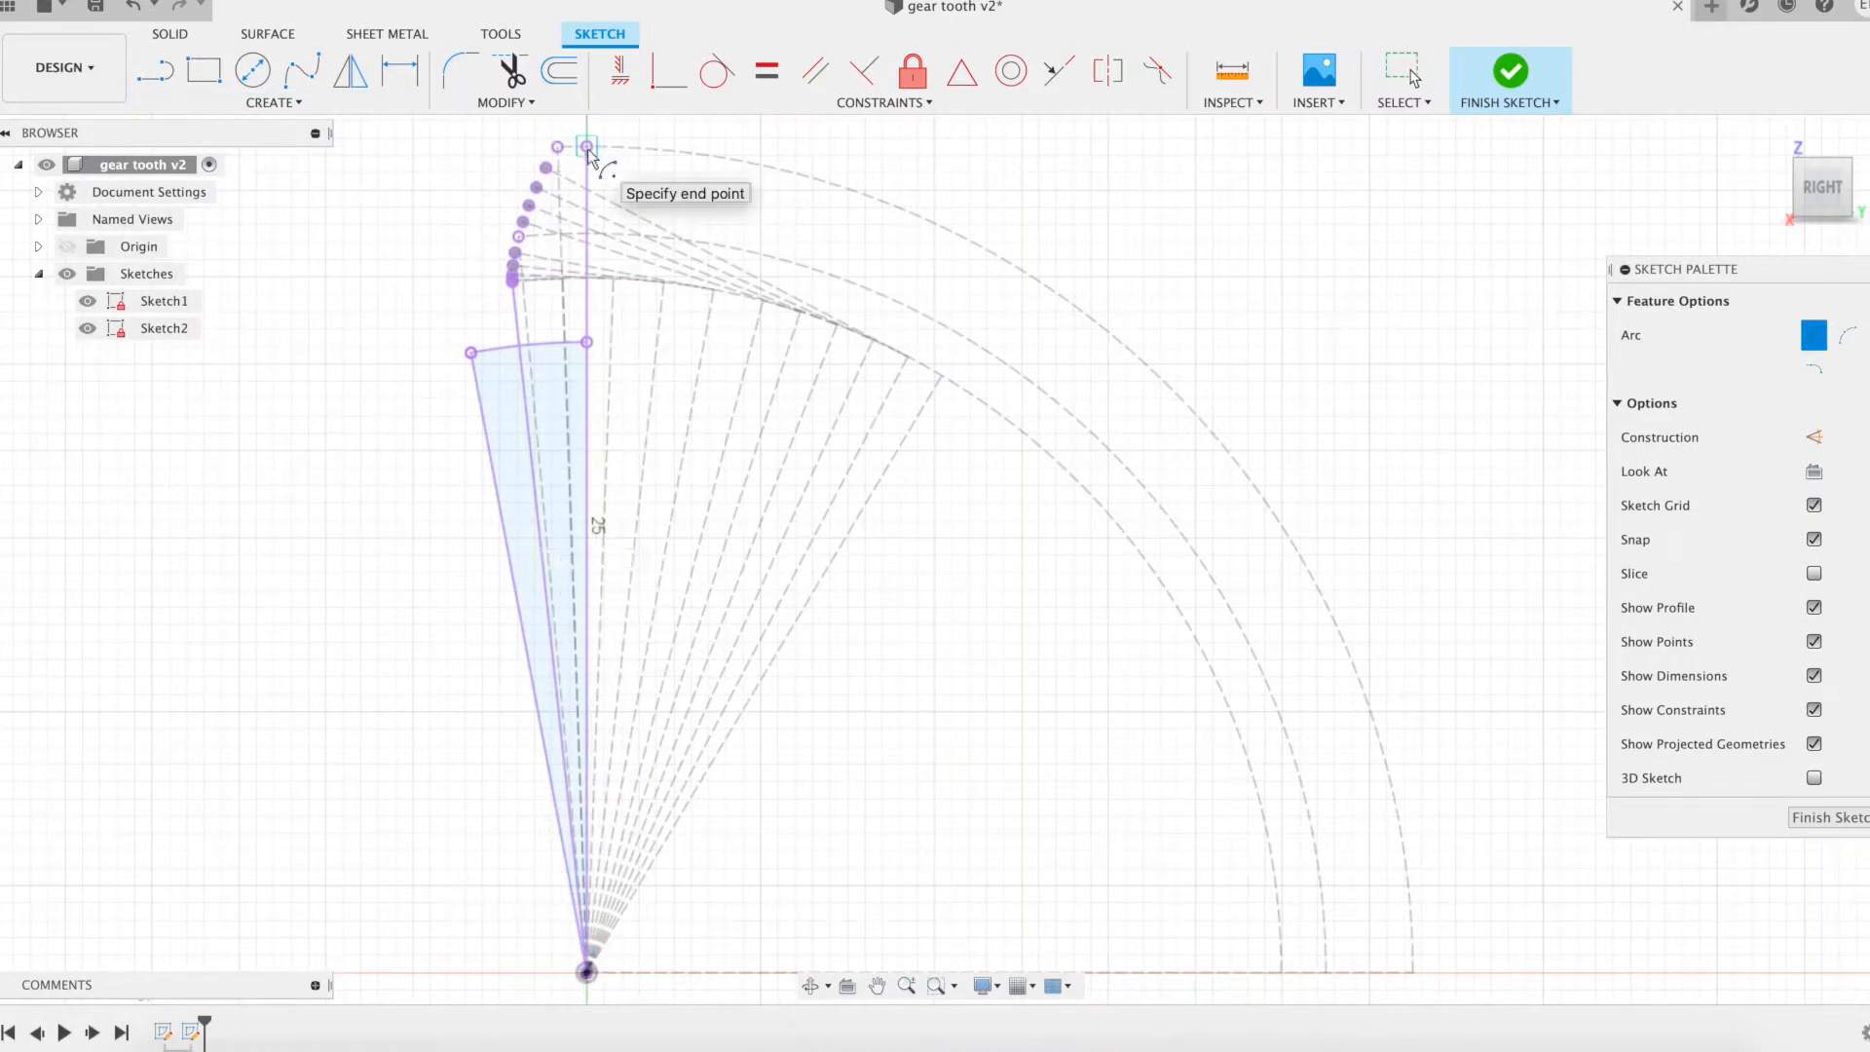
left_click(582, 148)
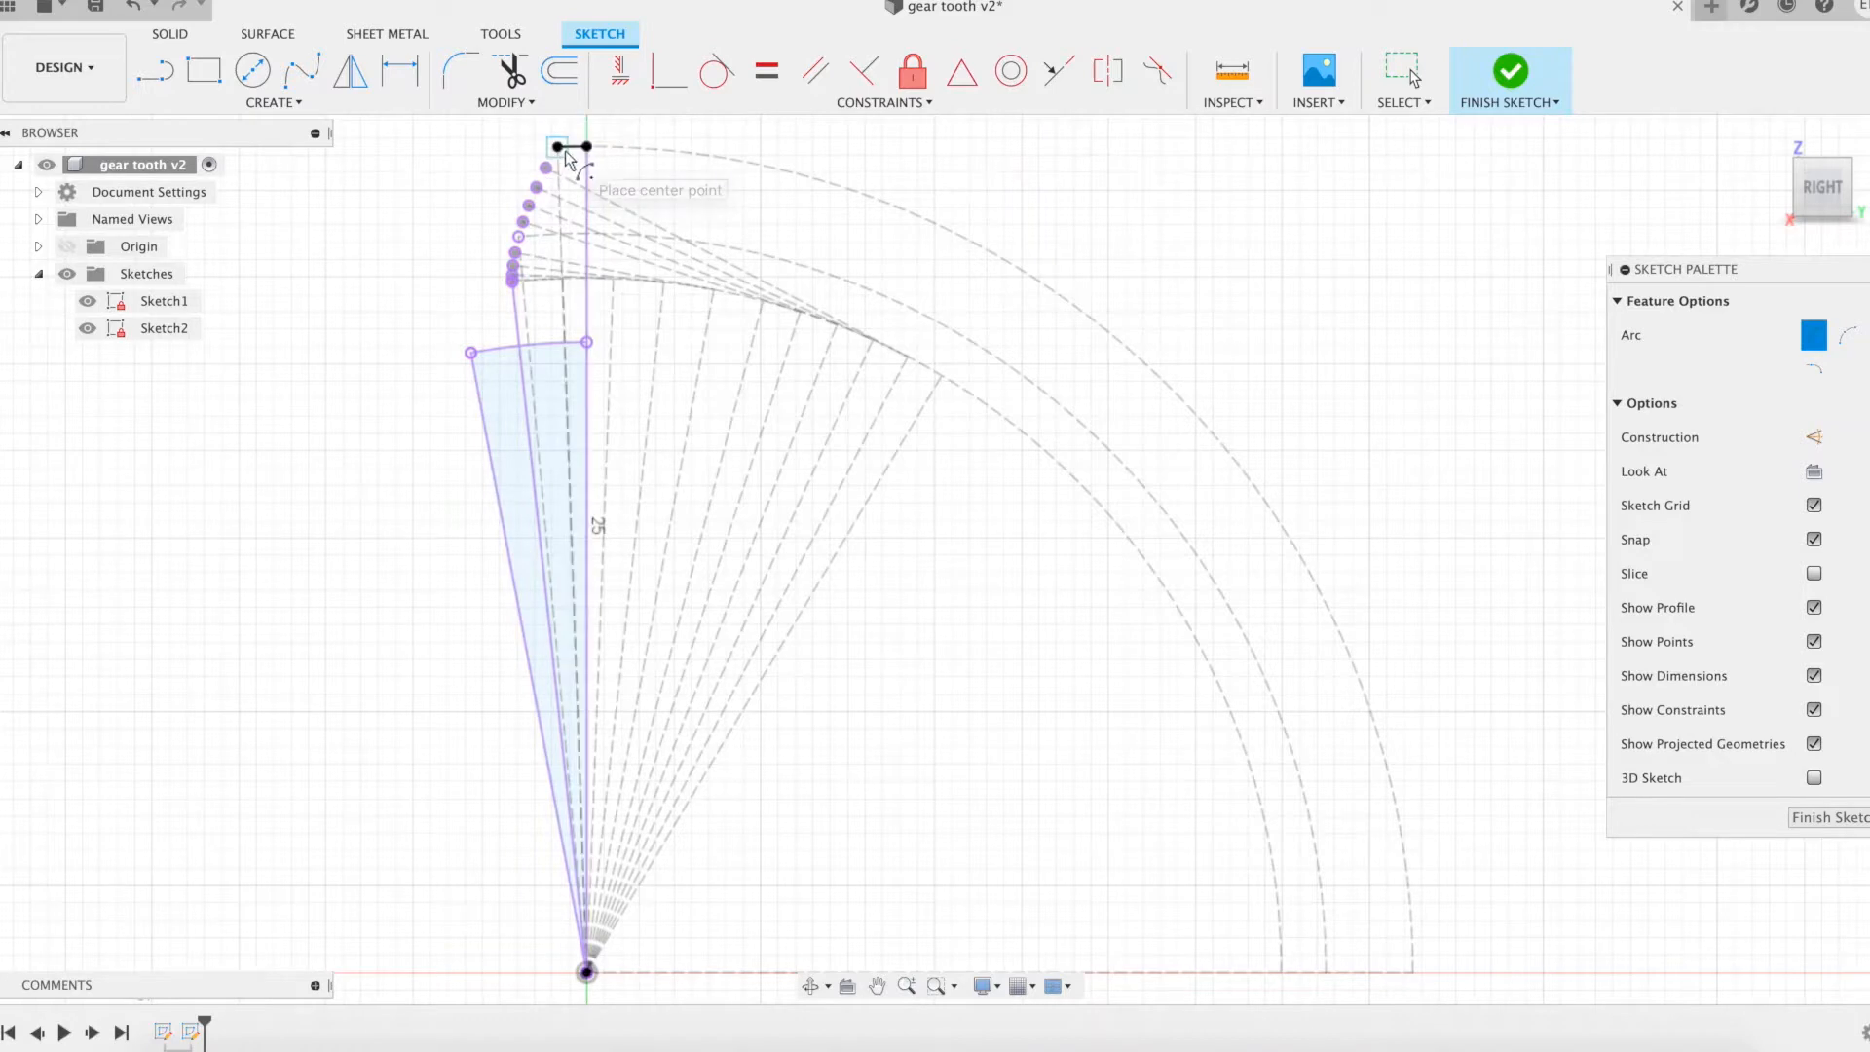
mouse_move(762, 204)
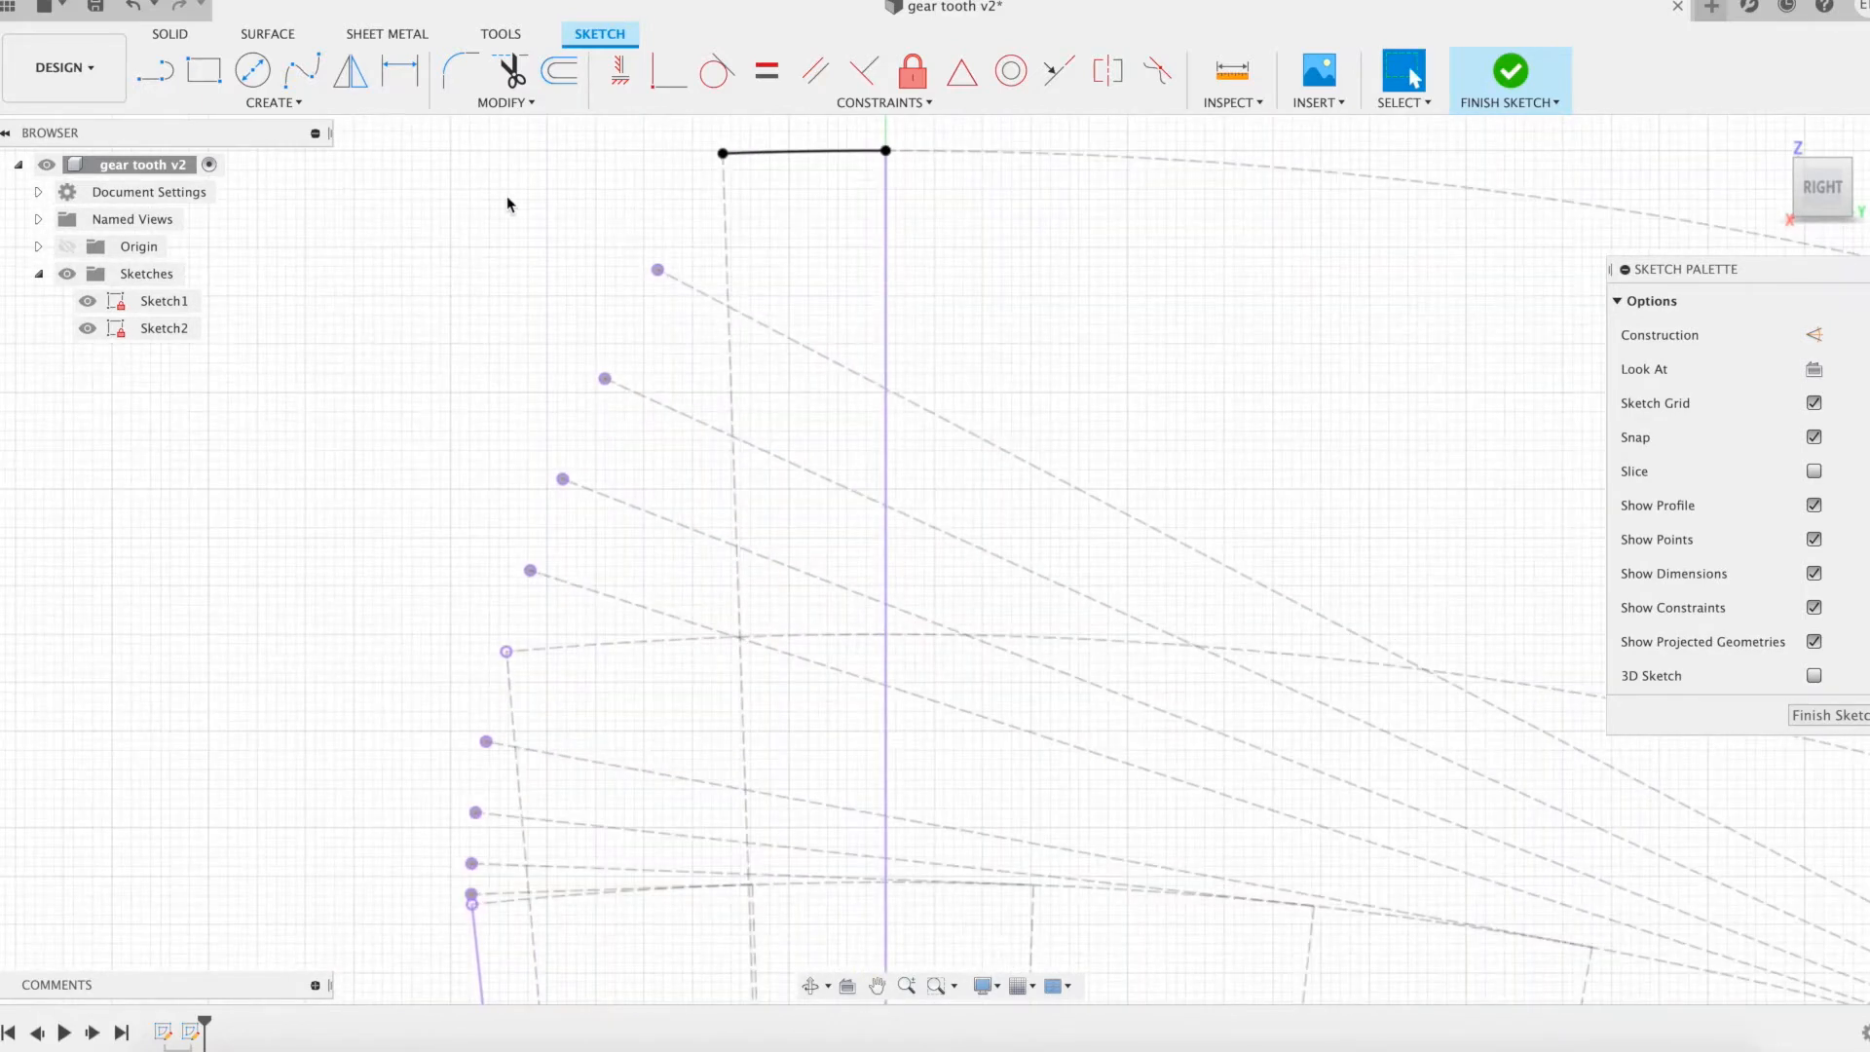
- Fit a spline through the projected involute points and finish the sketch
left_click(302, 70)
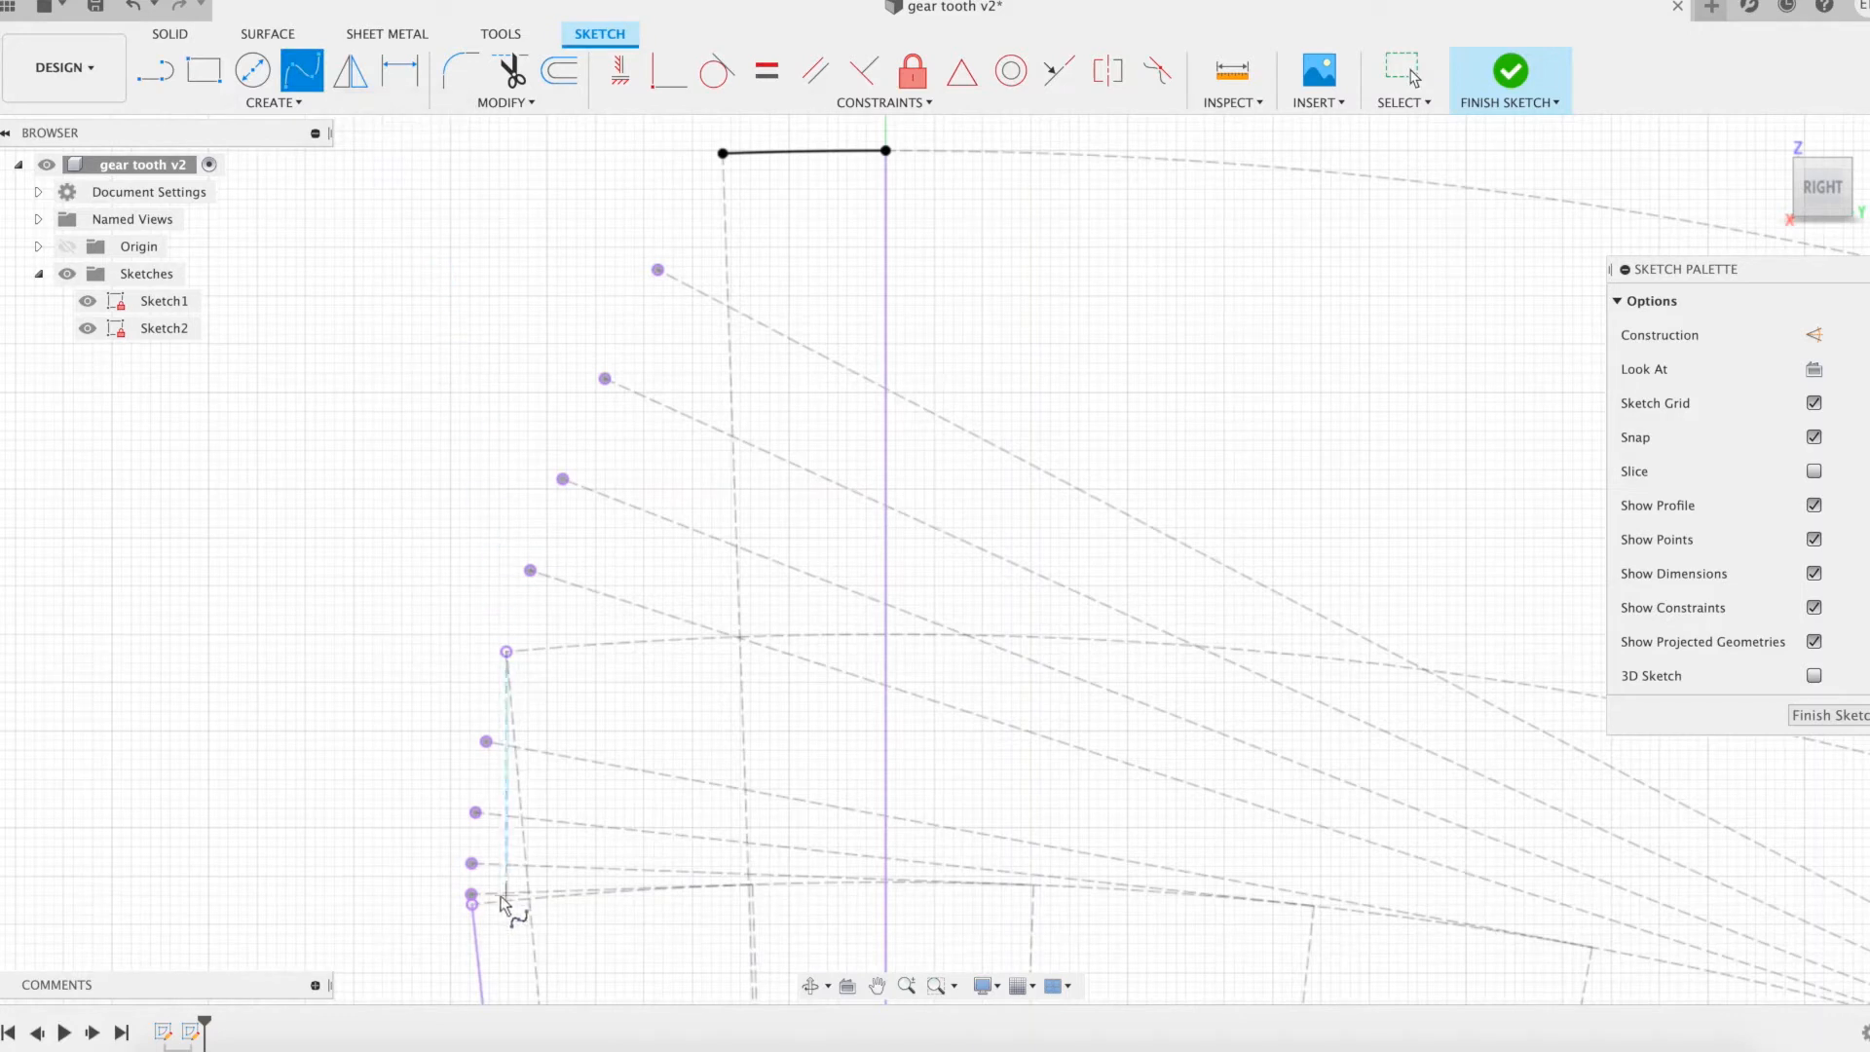
left_click(472, 900)
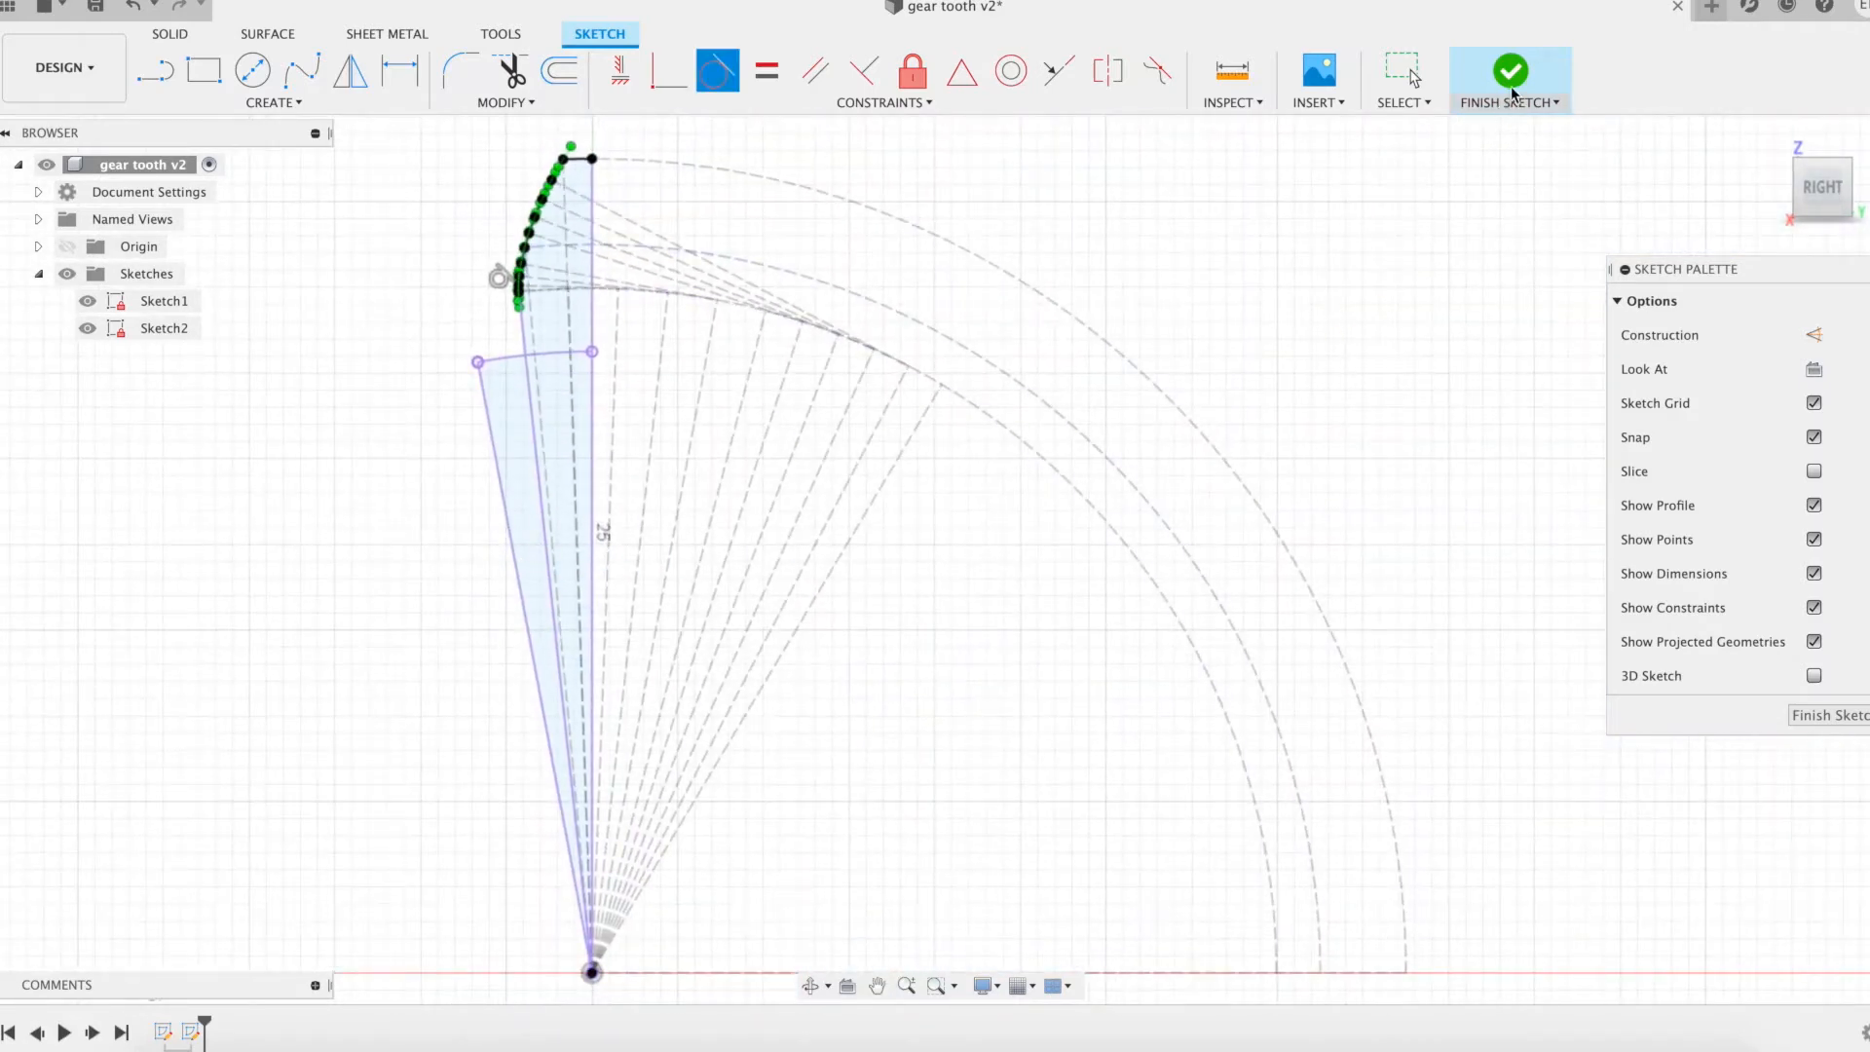
left_click(1510, 72)
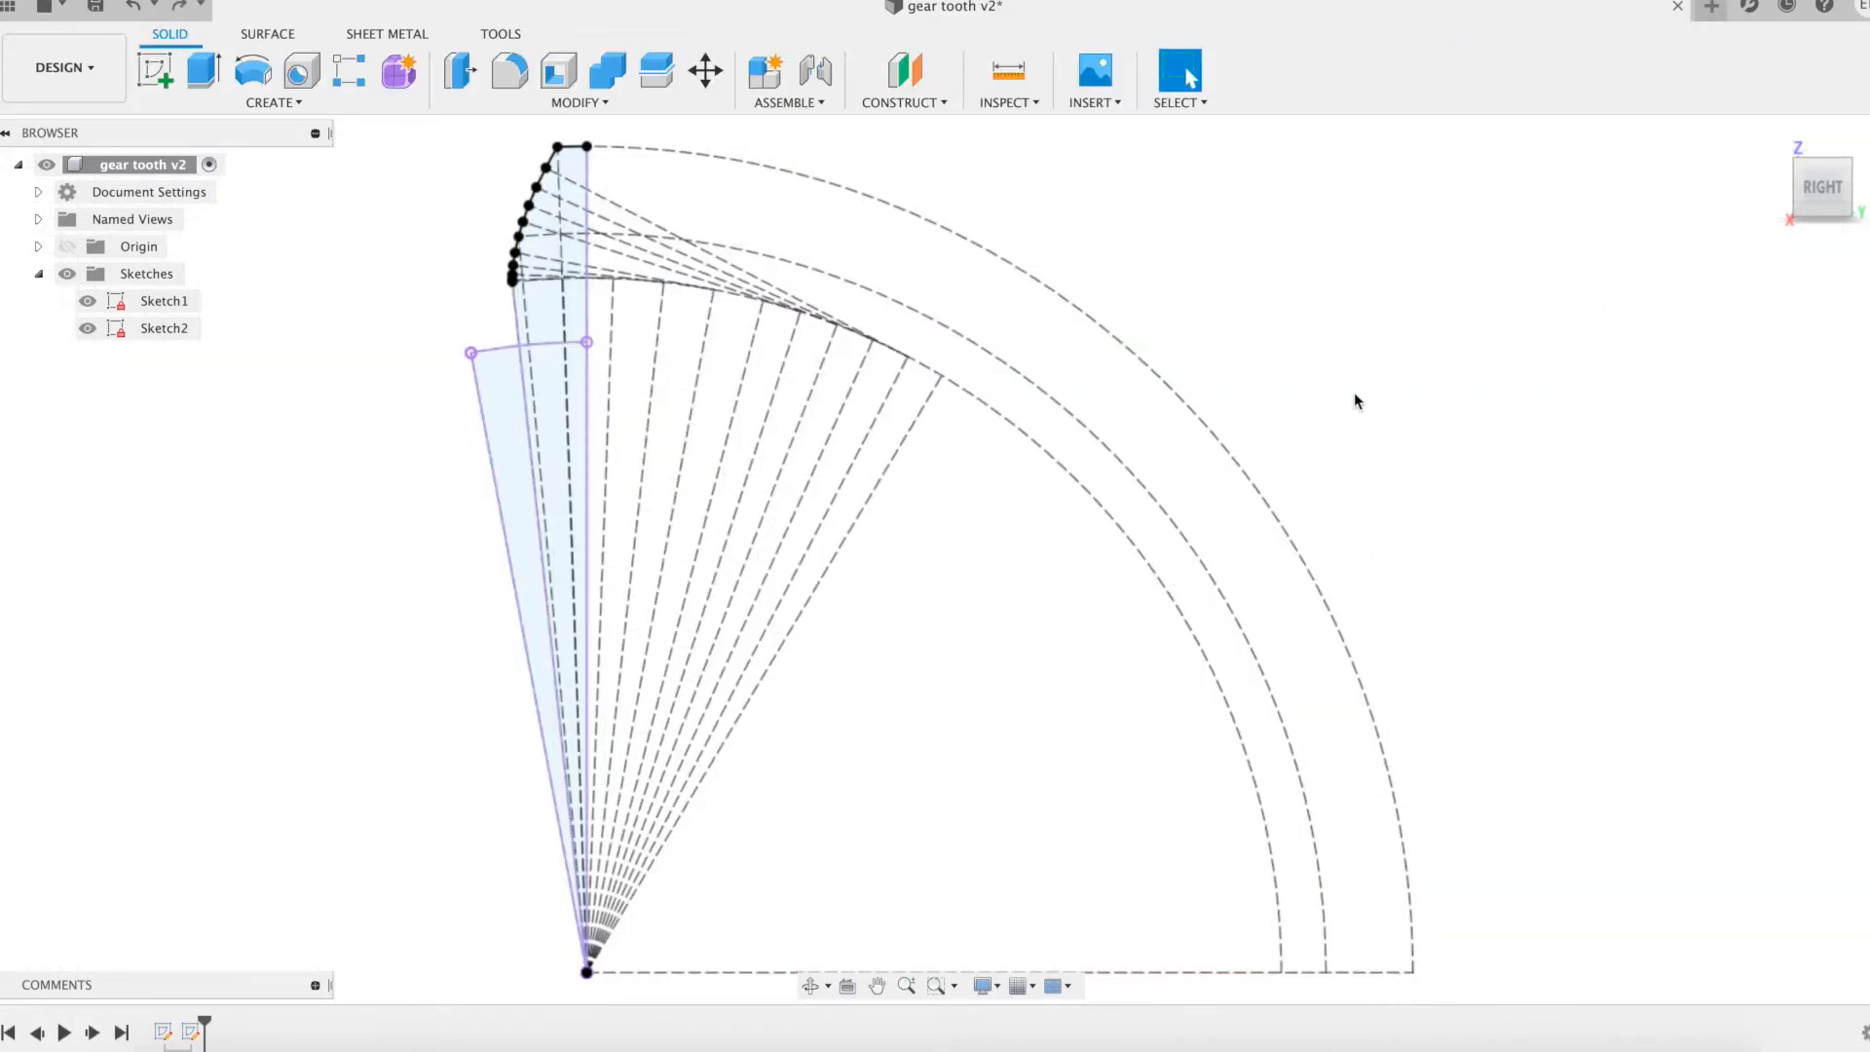
- Extrude the three tooth profiles by the mod parameter into a solid body
left_click(202, 72)
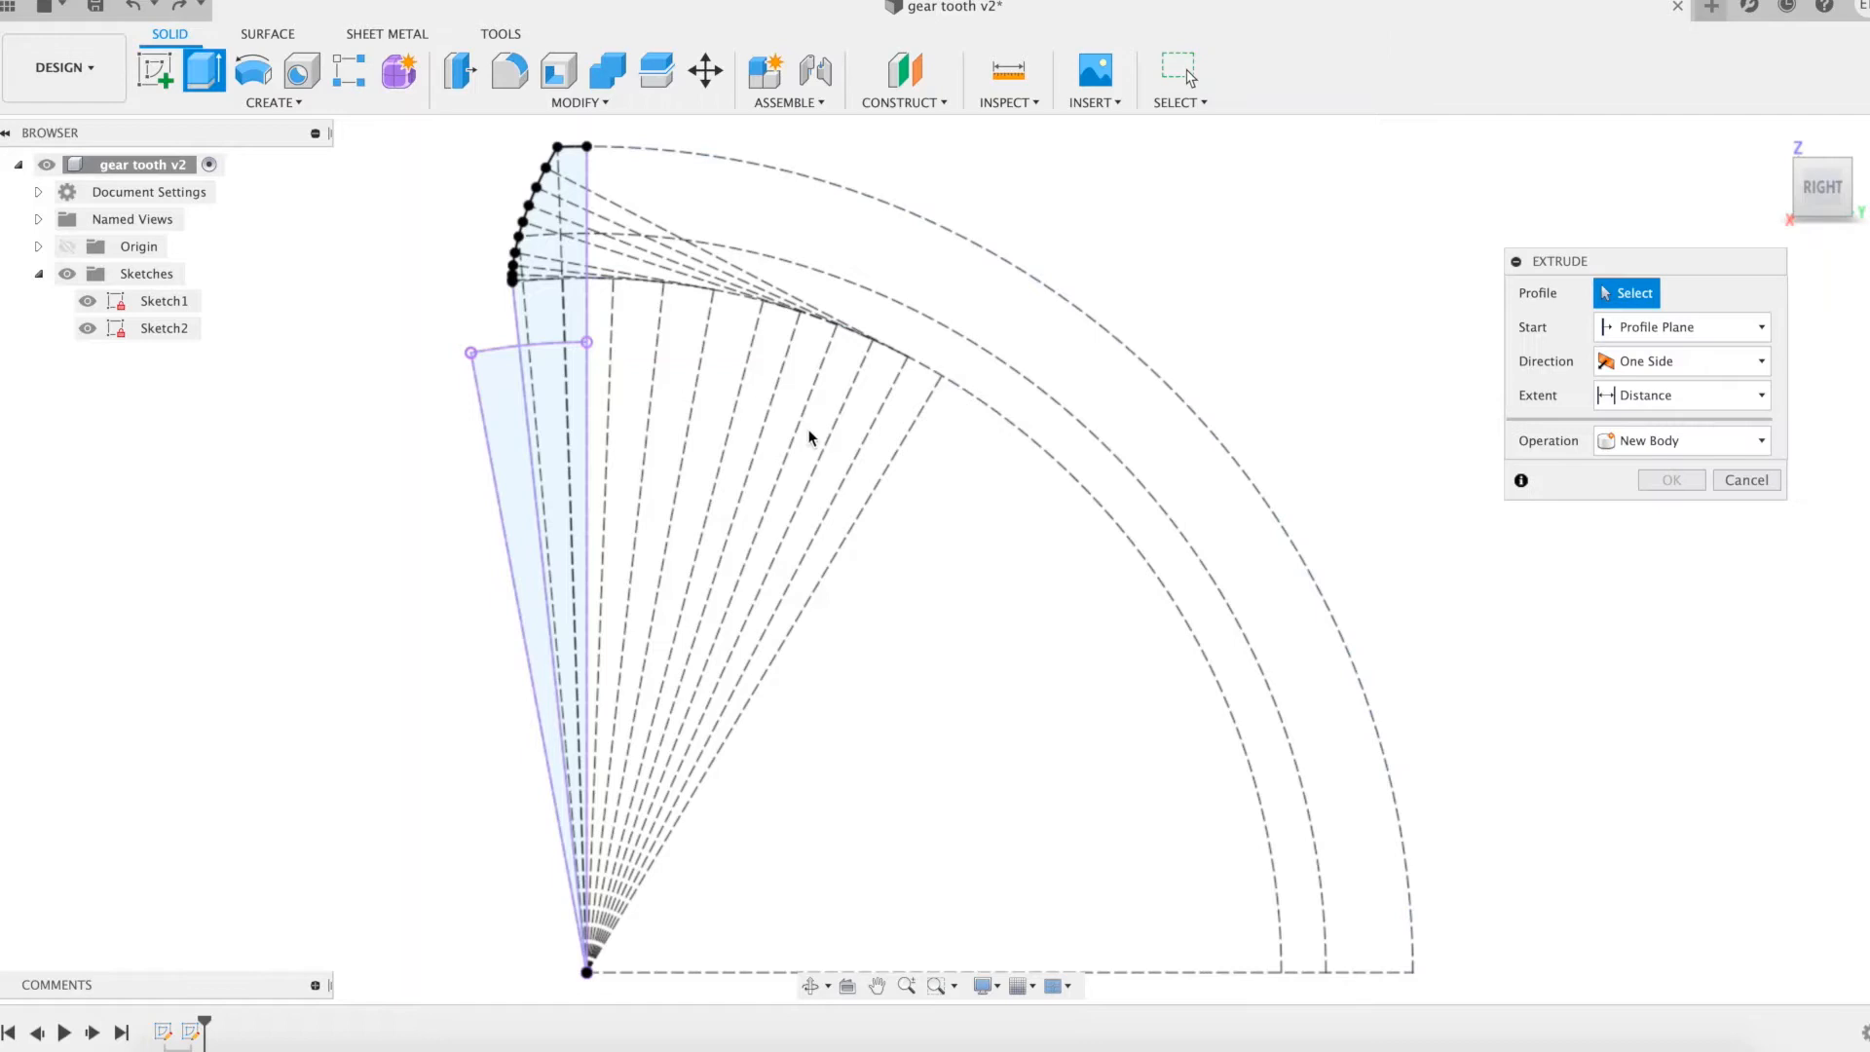
mouse_move(511, 493)
type("mo")
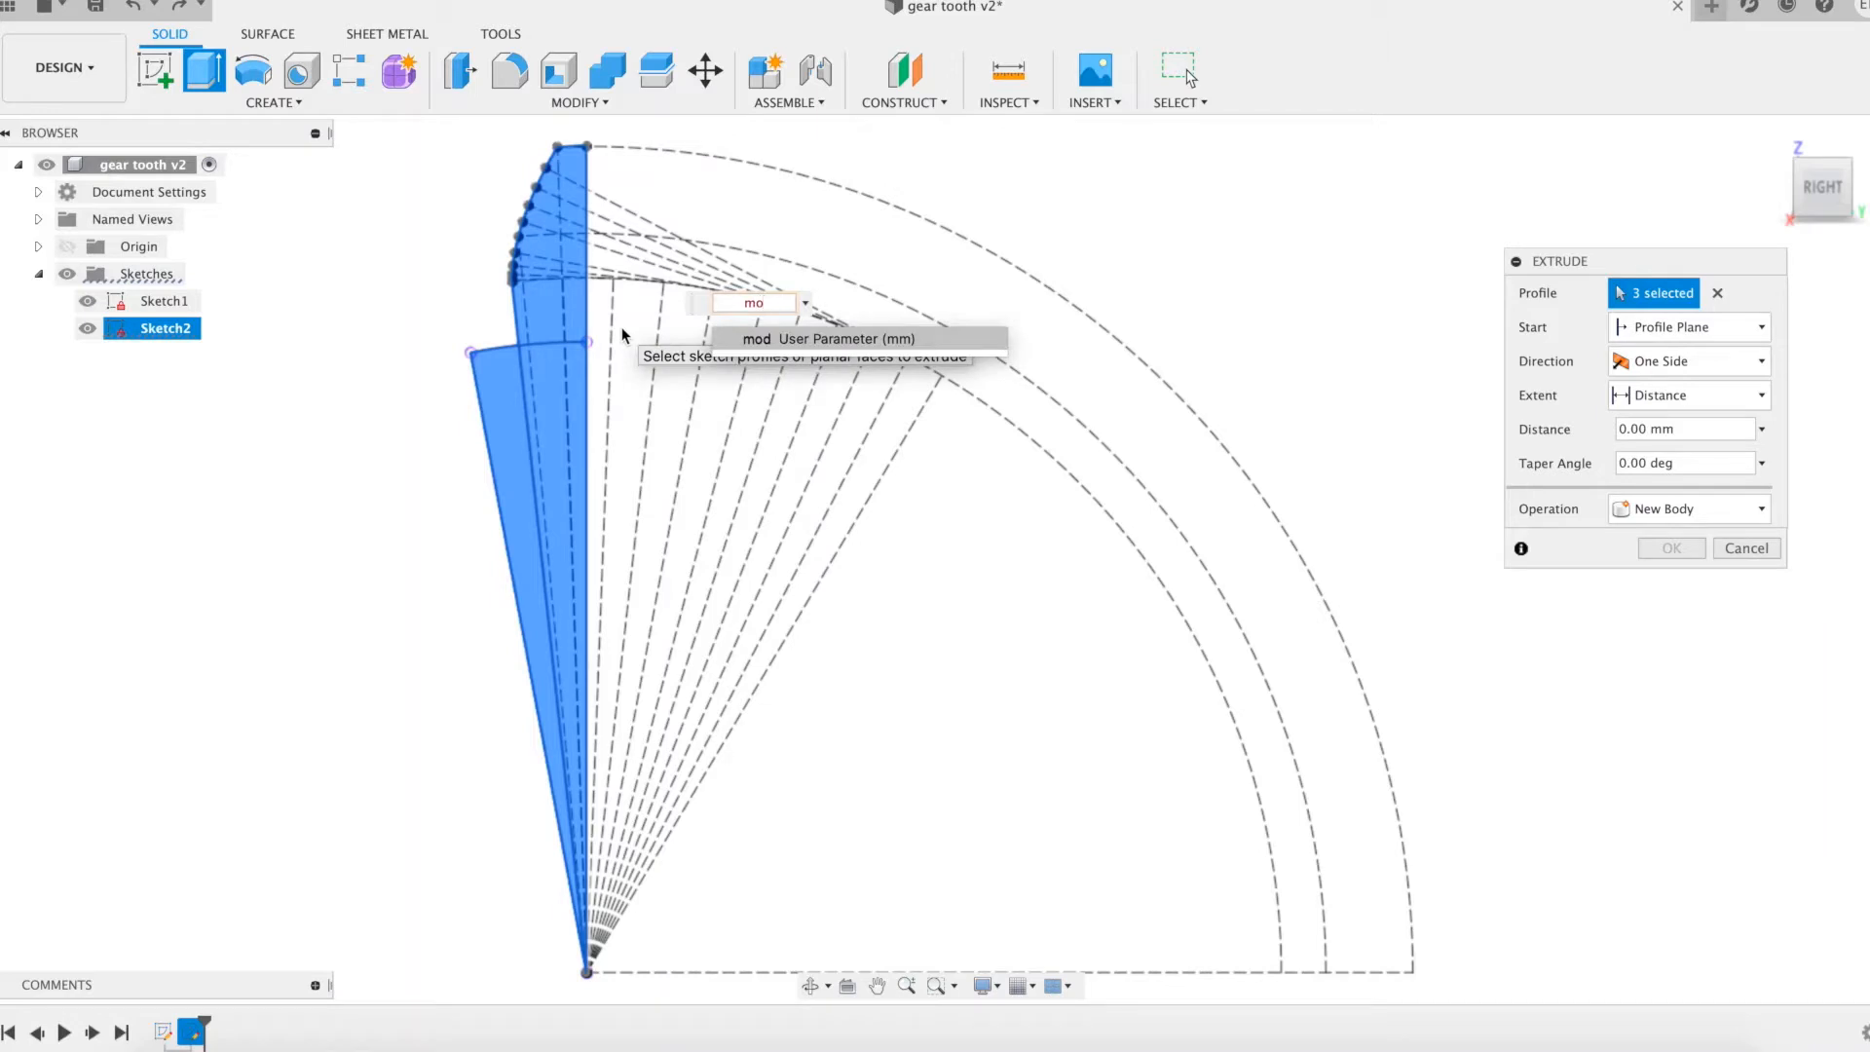
left_click(1669, 548)
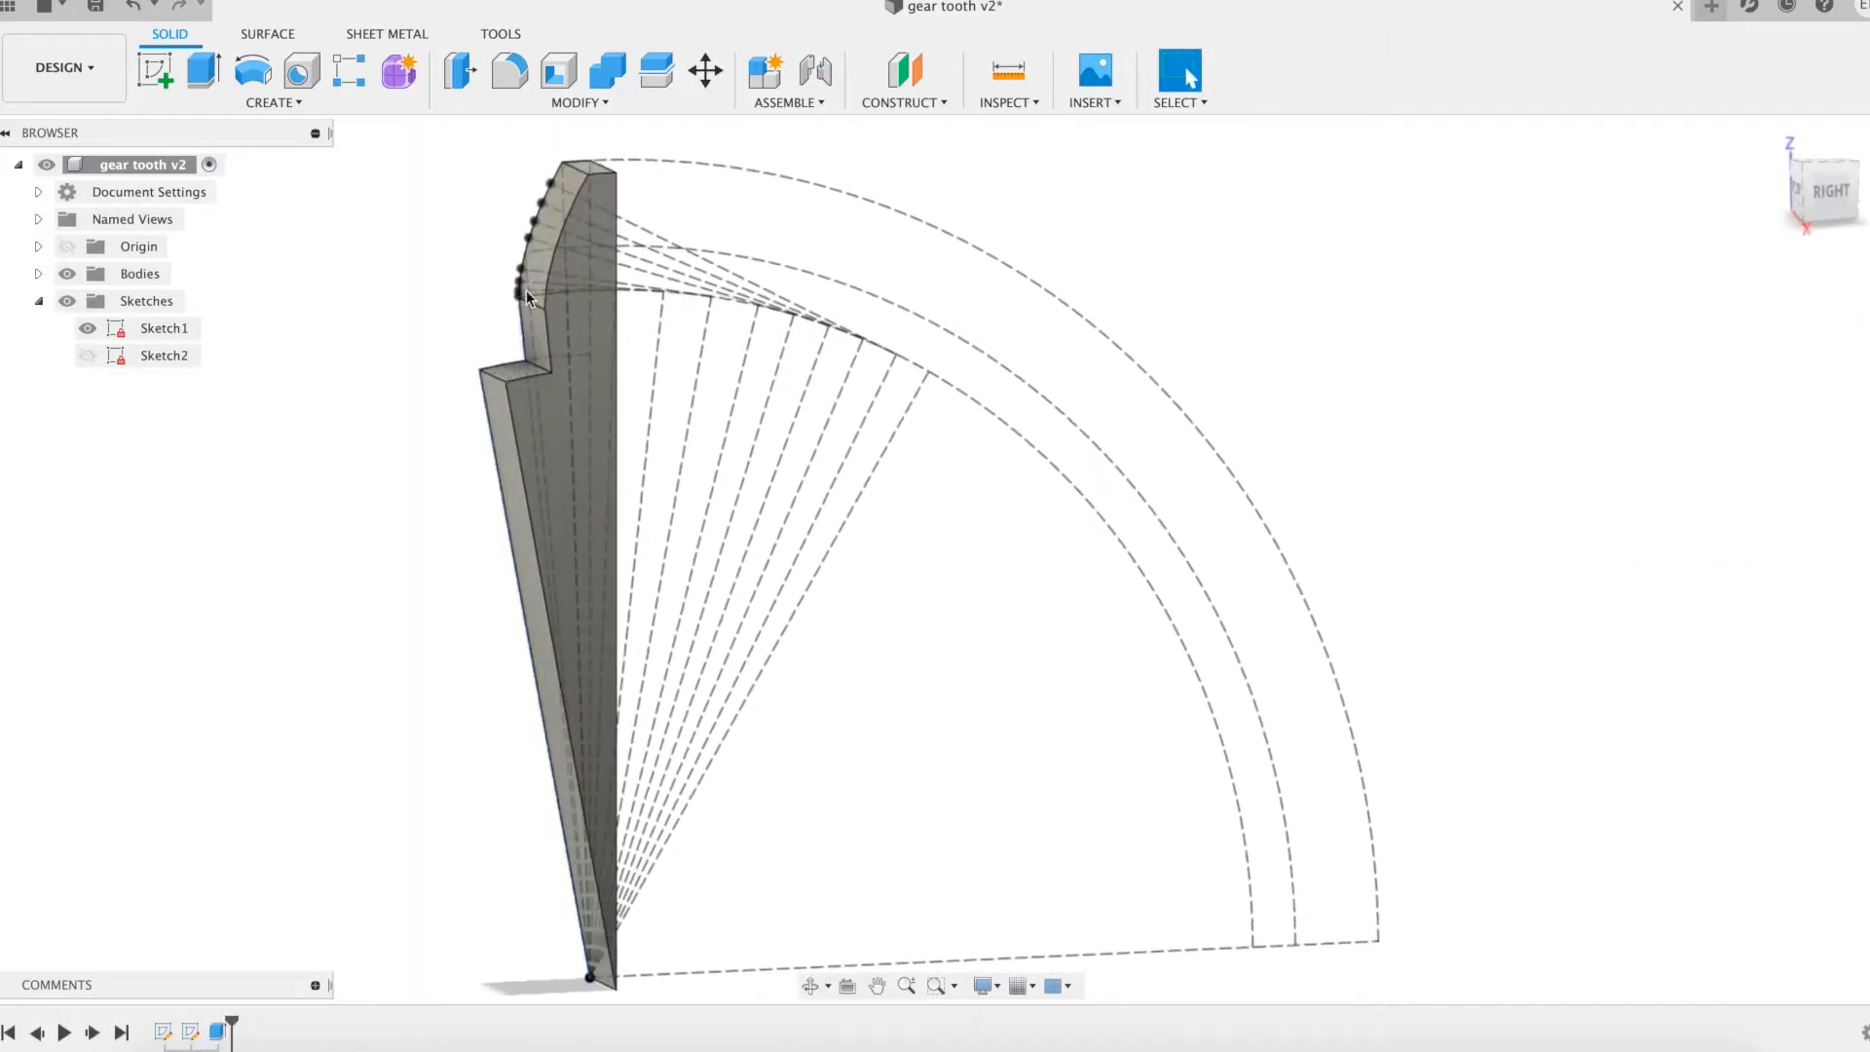
left_click(509, 70)
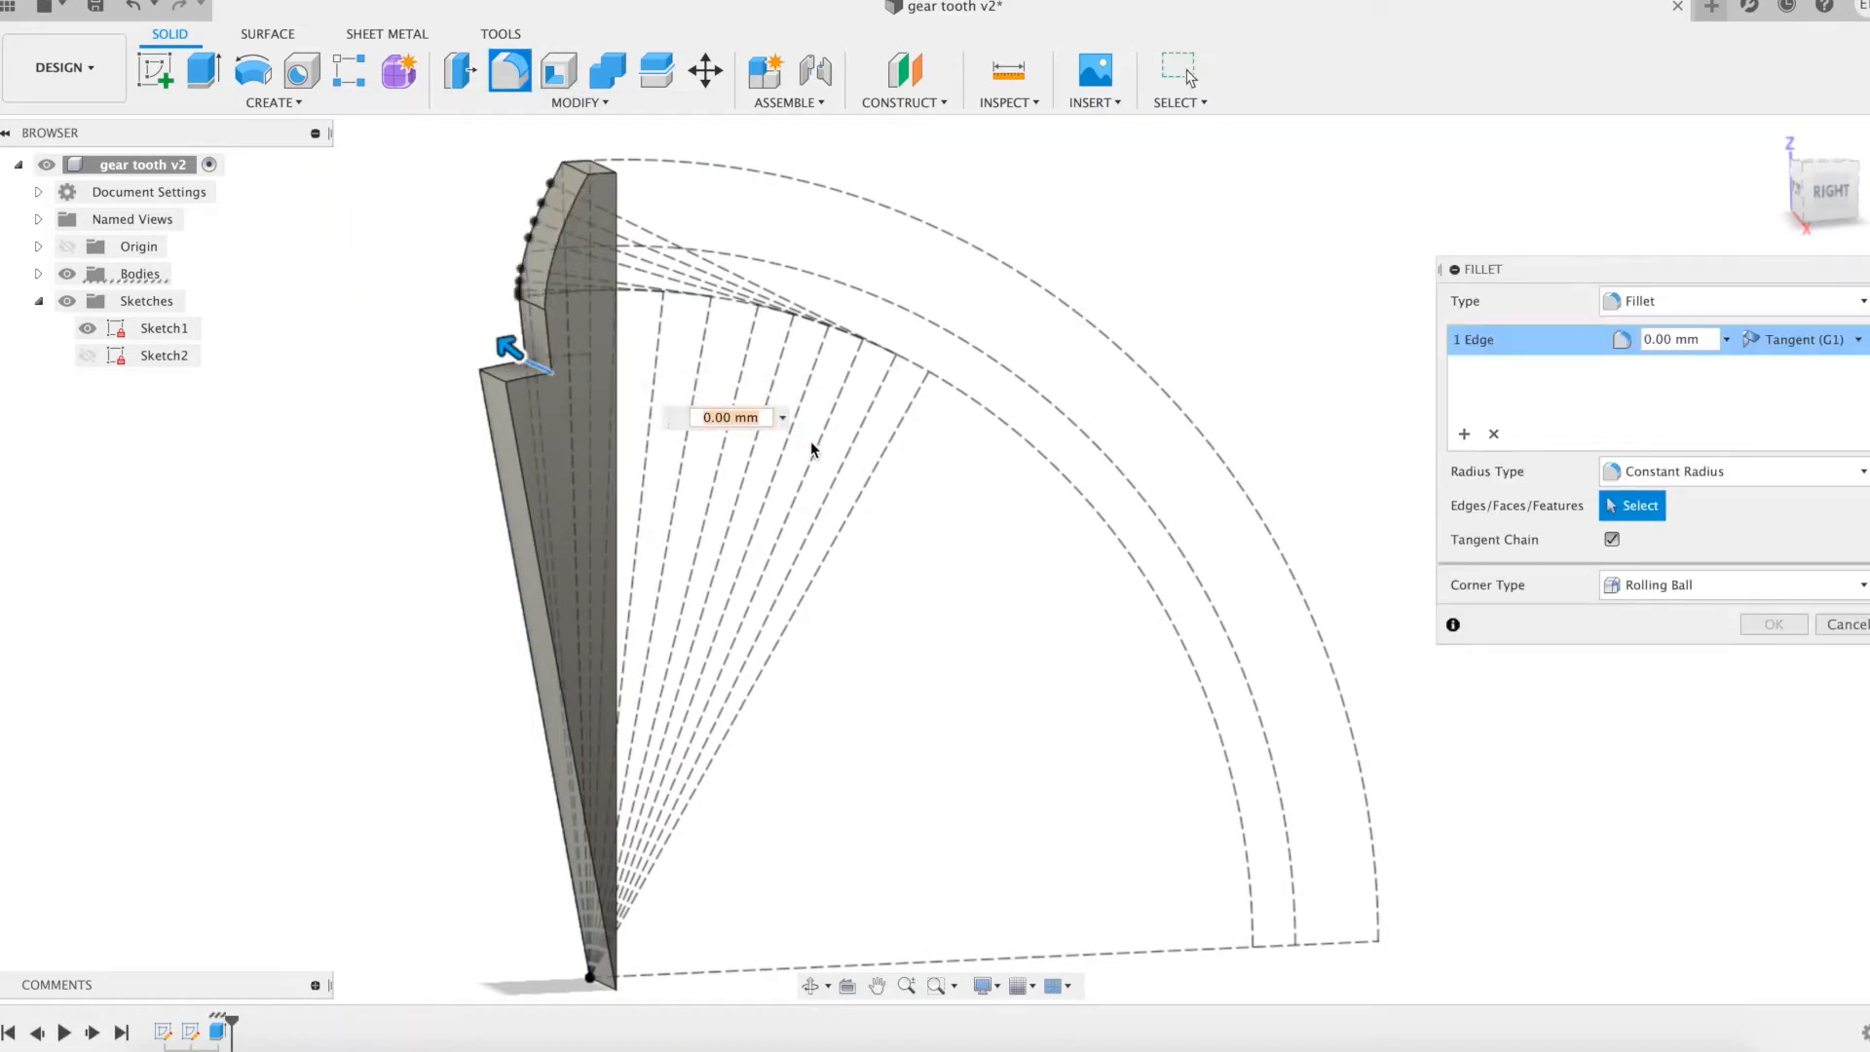
- Fillet the tooth root edge with radius mod/2.5
type("mod/")
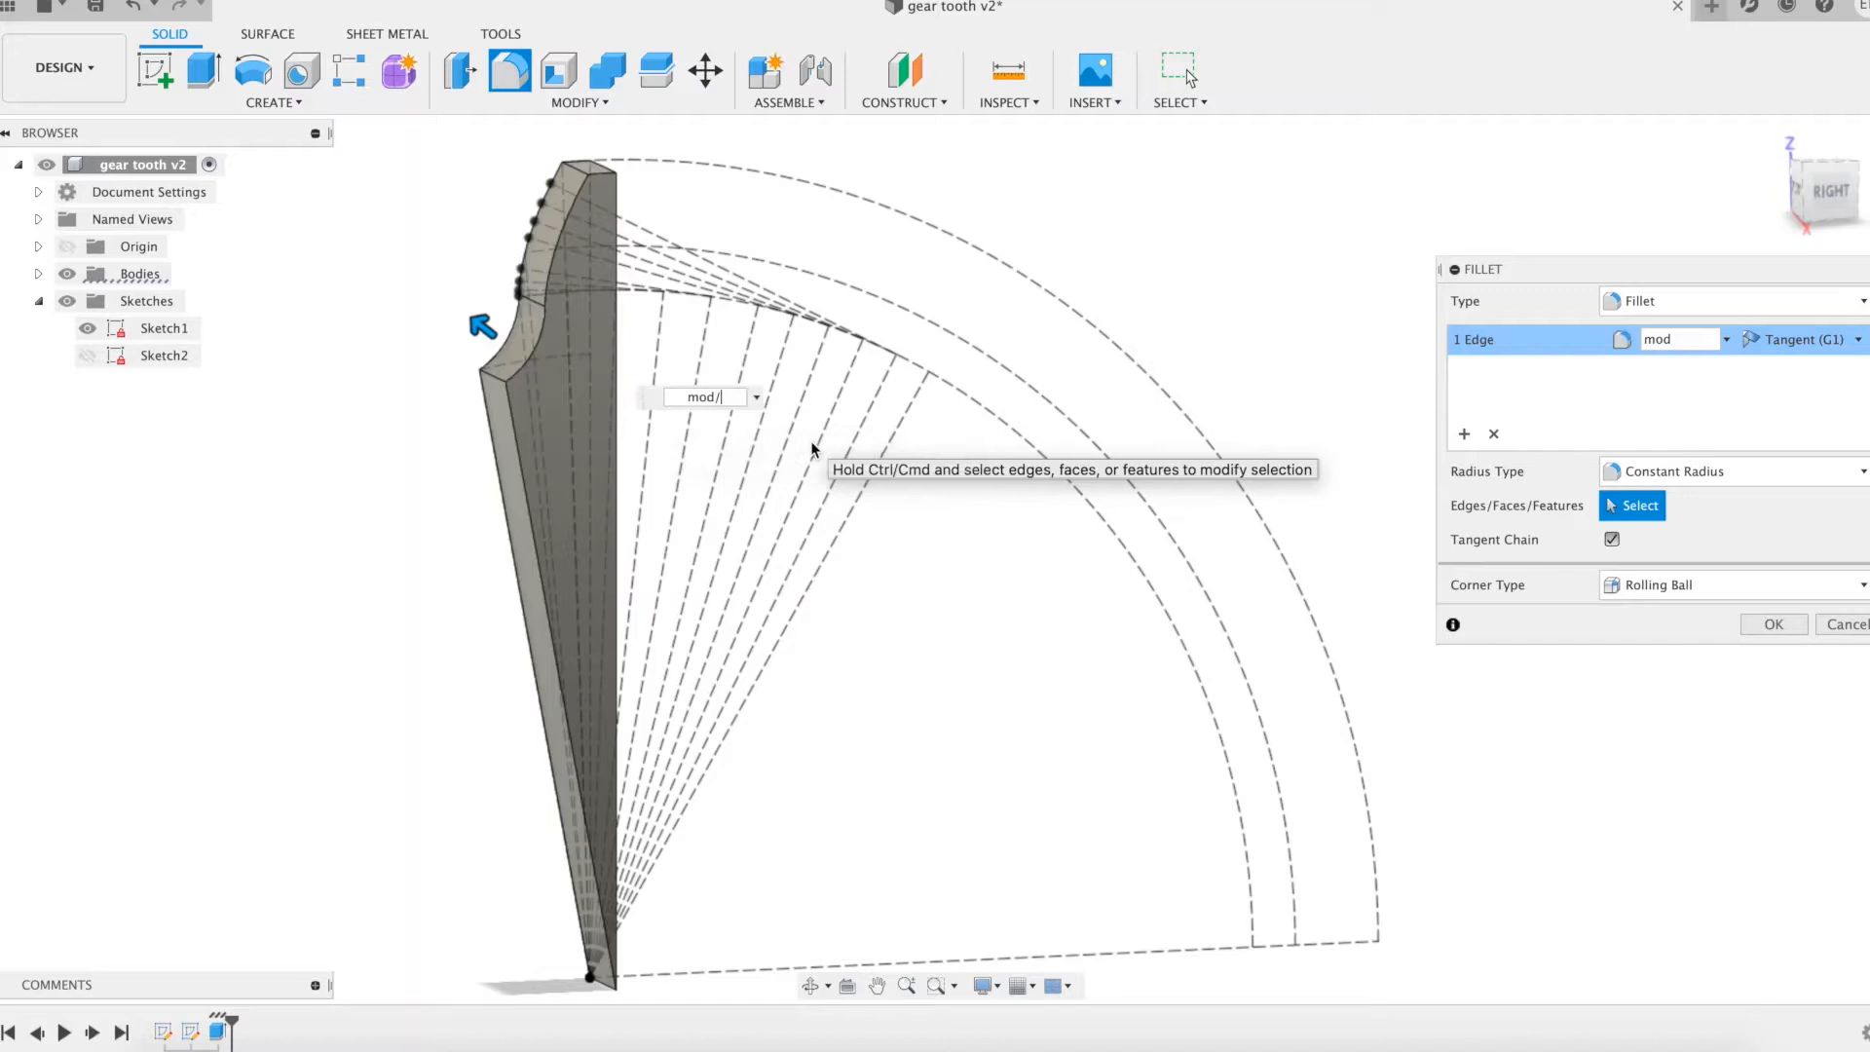
type("2.5")
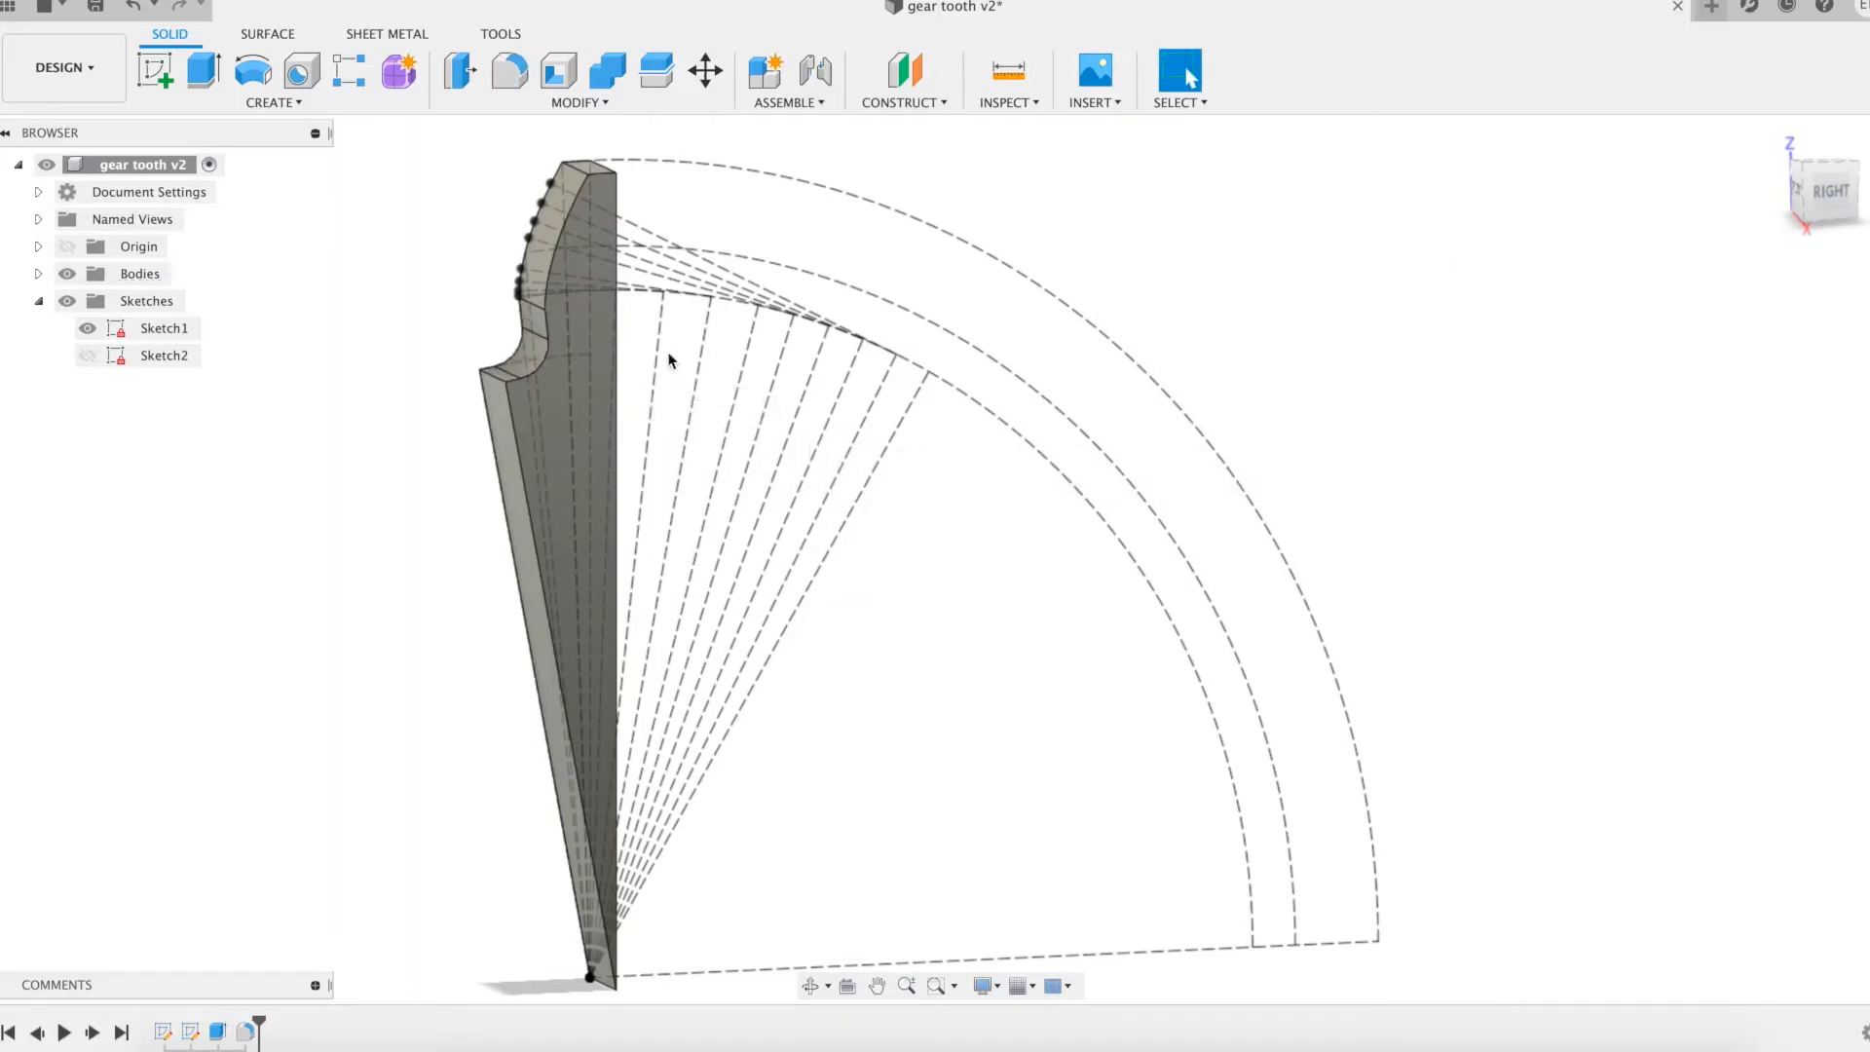
left_click(273, 103)
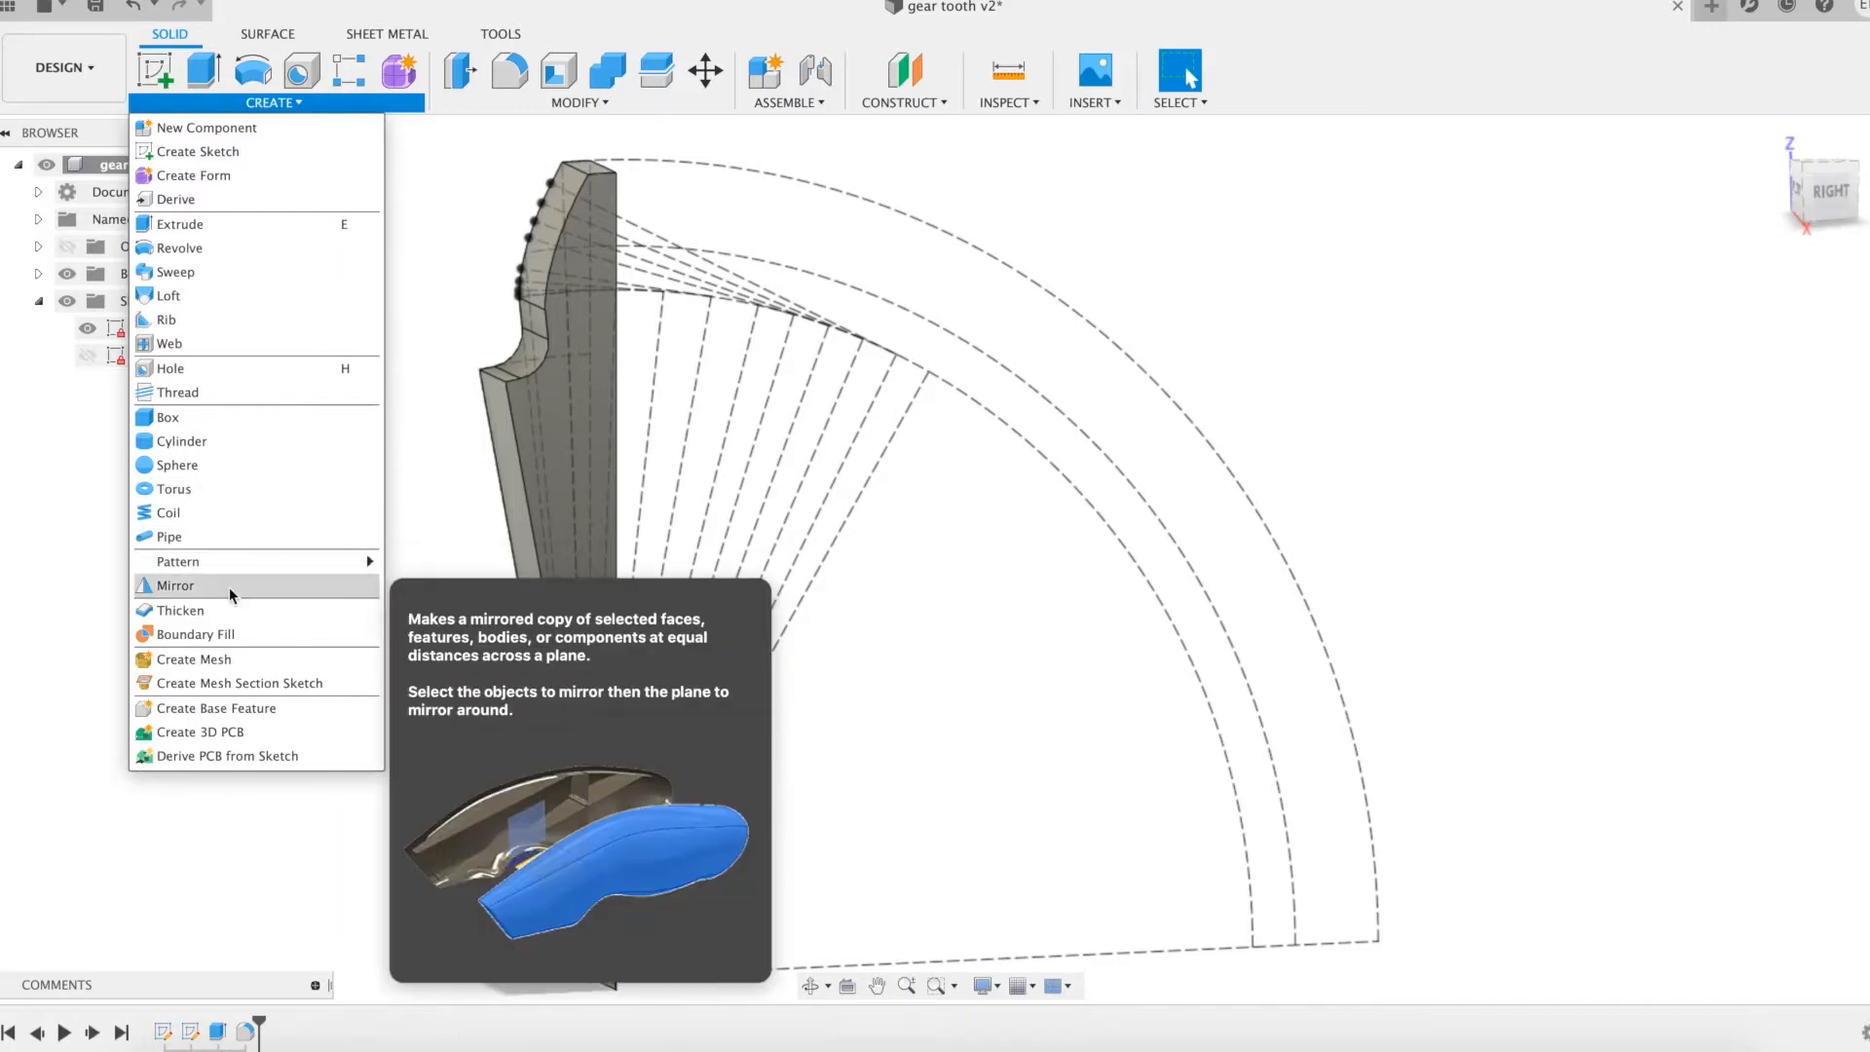
- Mirror the half-tooth body across the centre plane
left_click(175, 587)
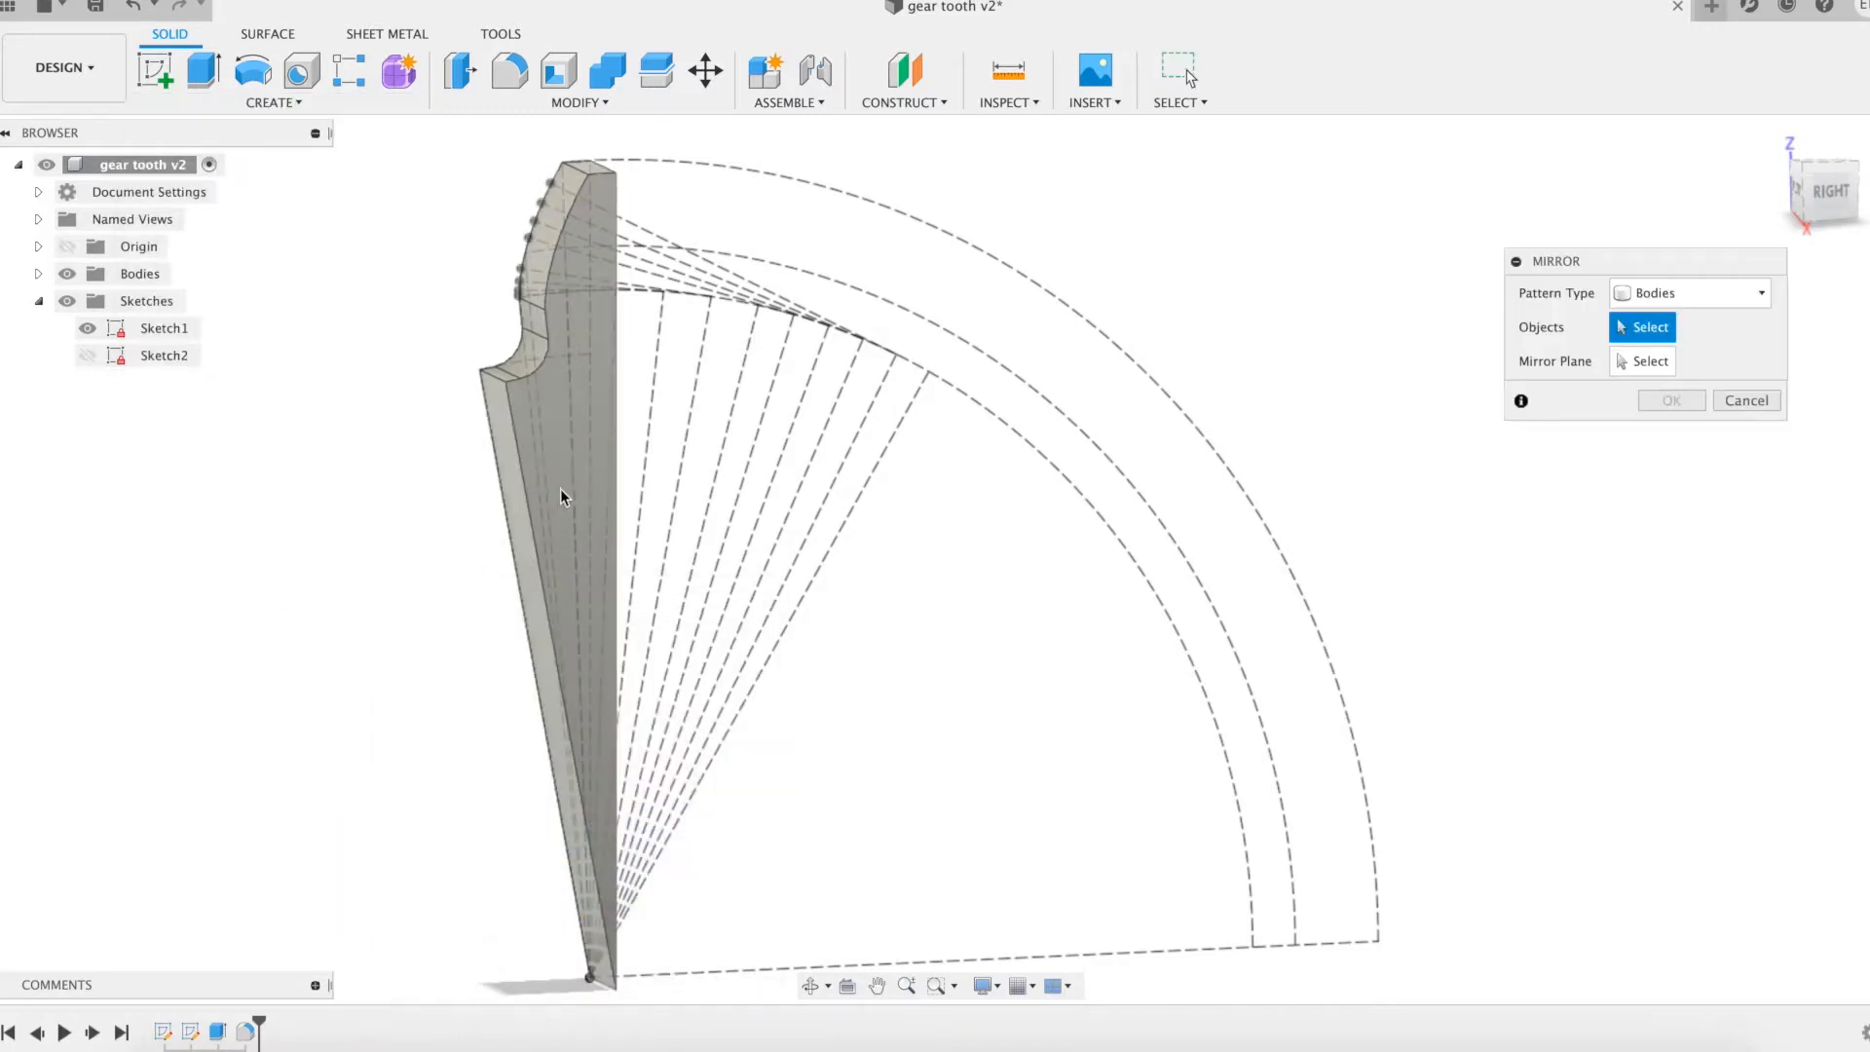
left_click(561, 497)
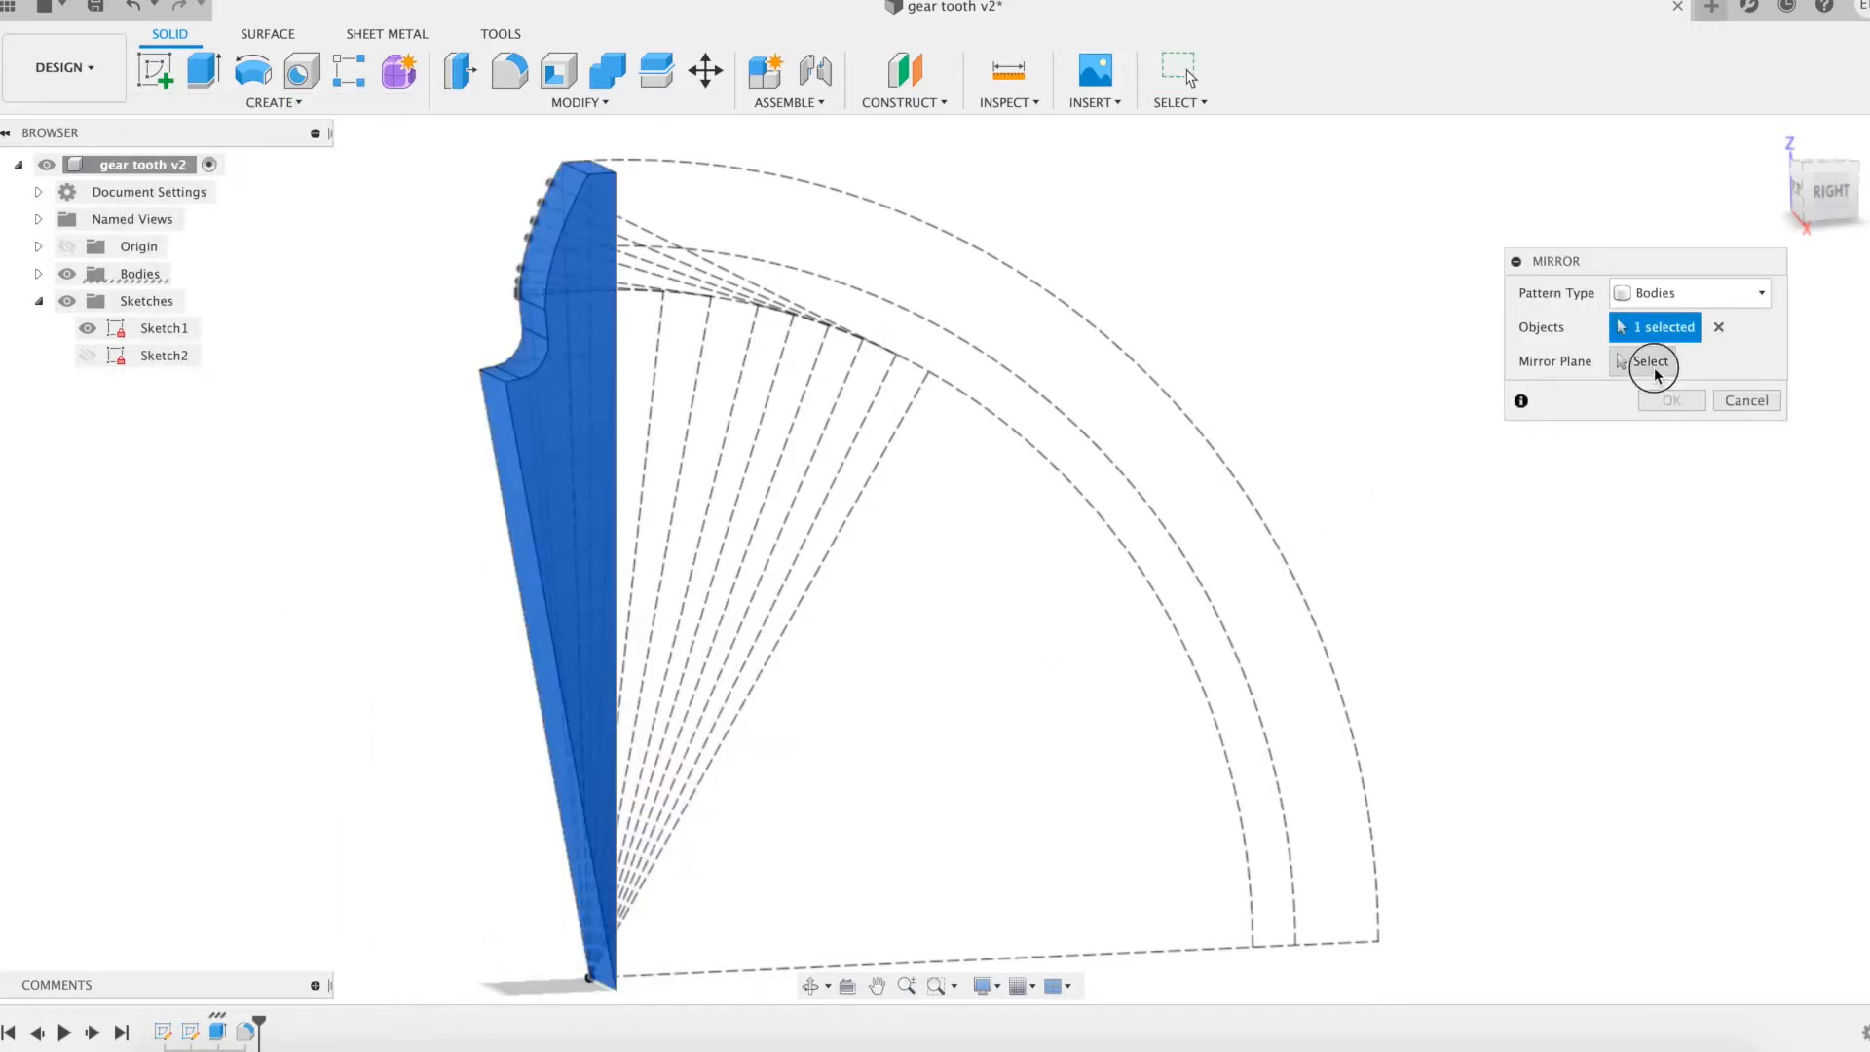
left_click(1650, 361)
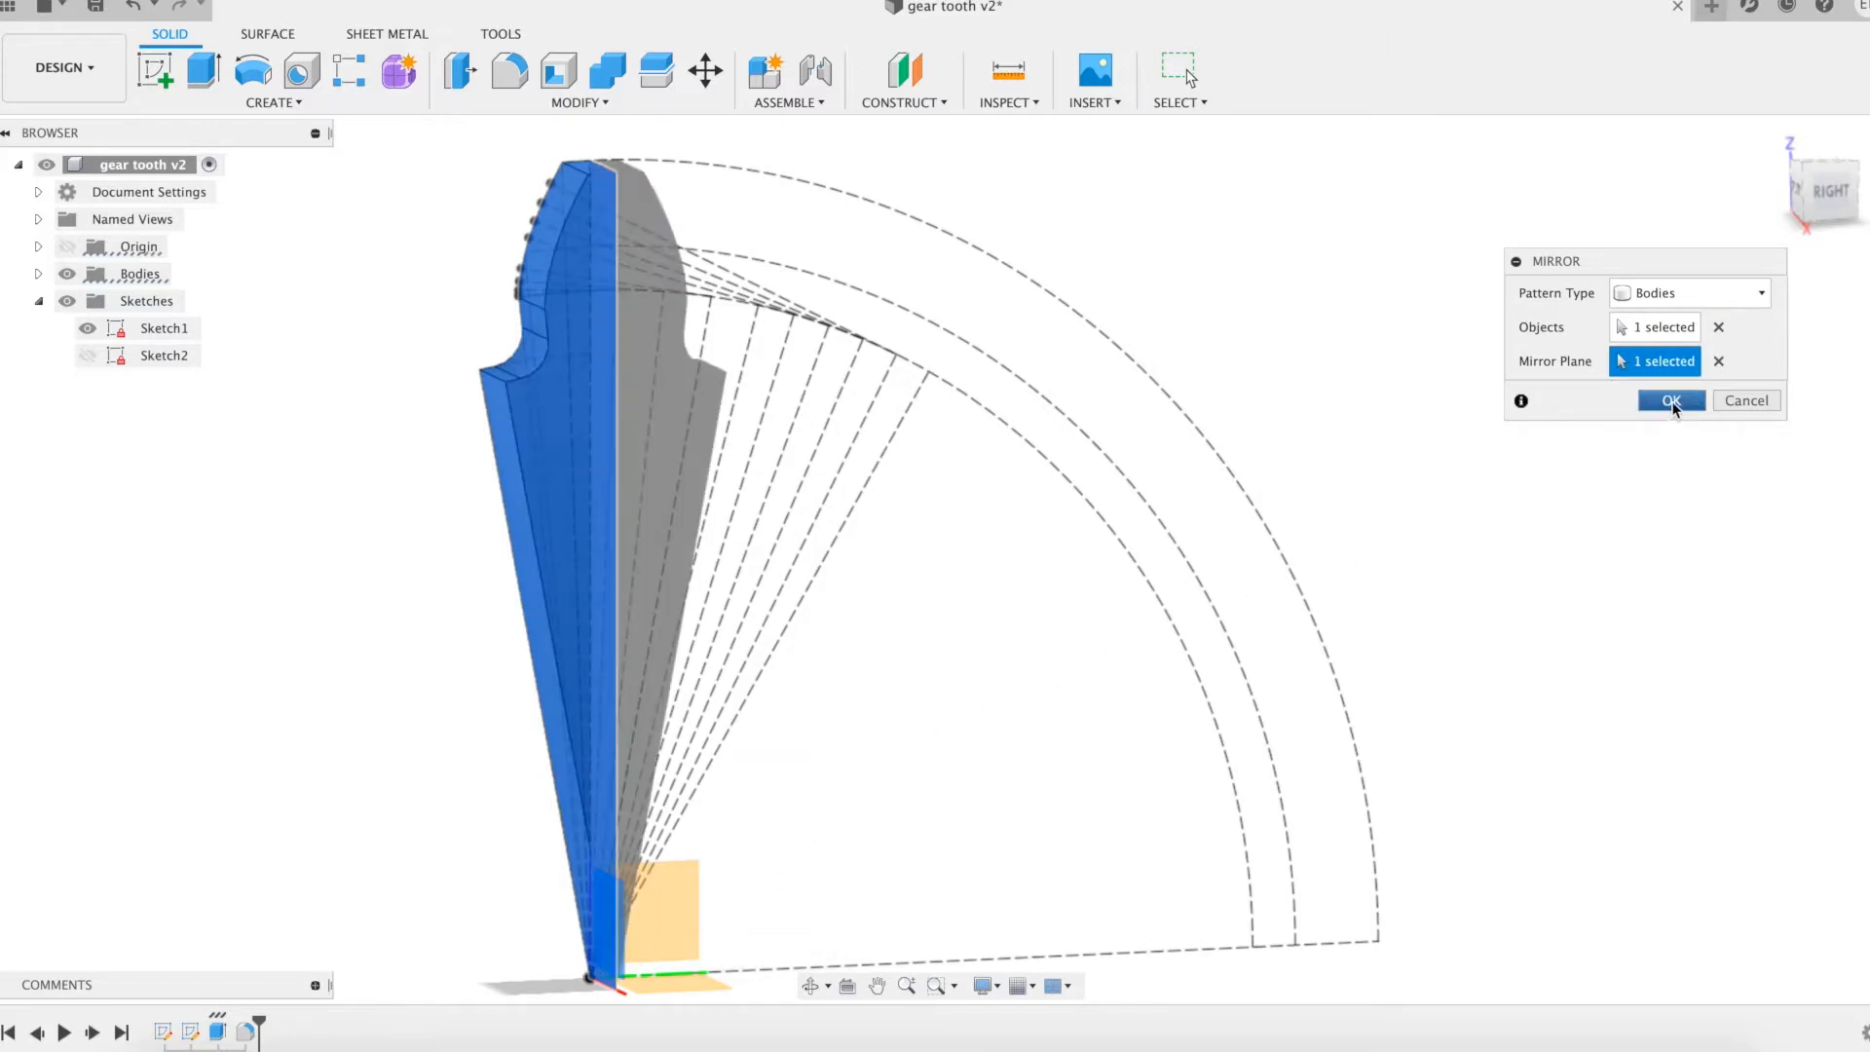
left_click(1670, 399)
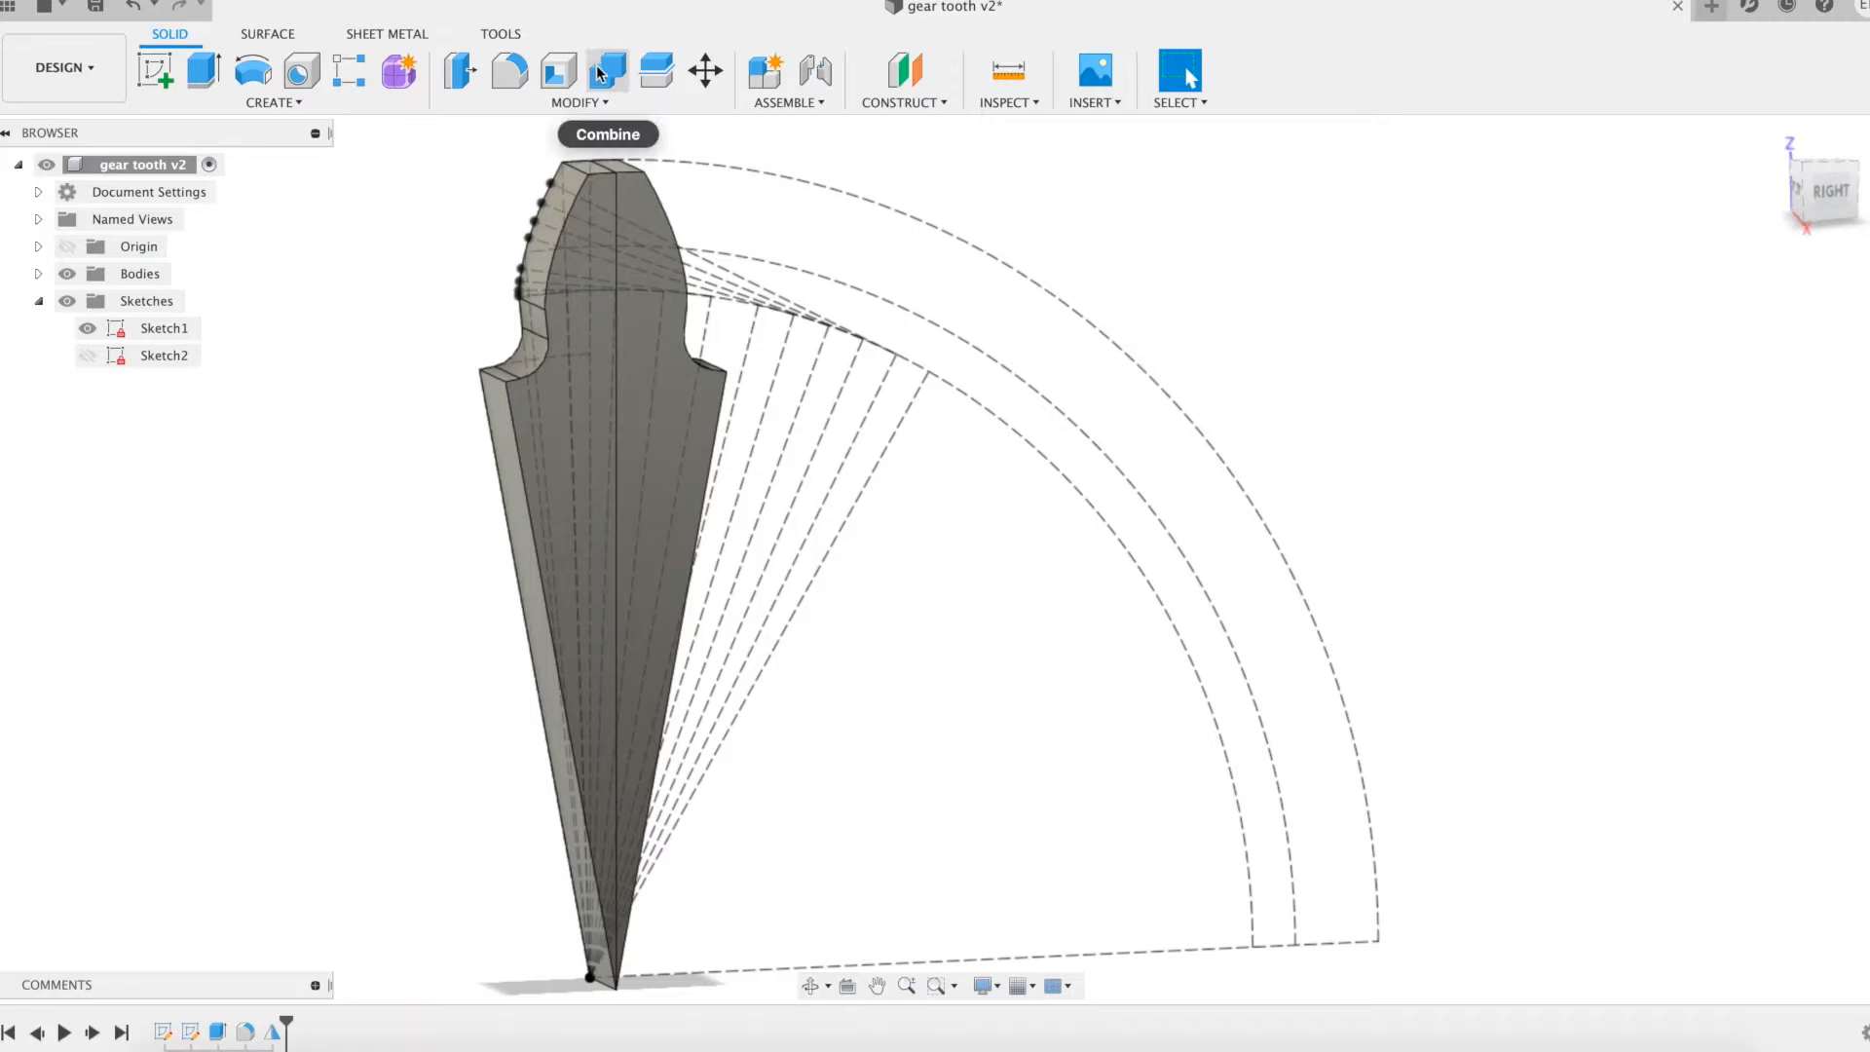
- Combine the two tooth halves into one joined body
left_click(608, 72)
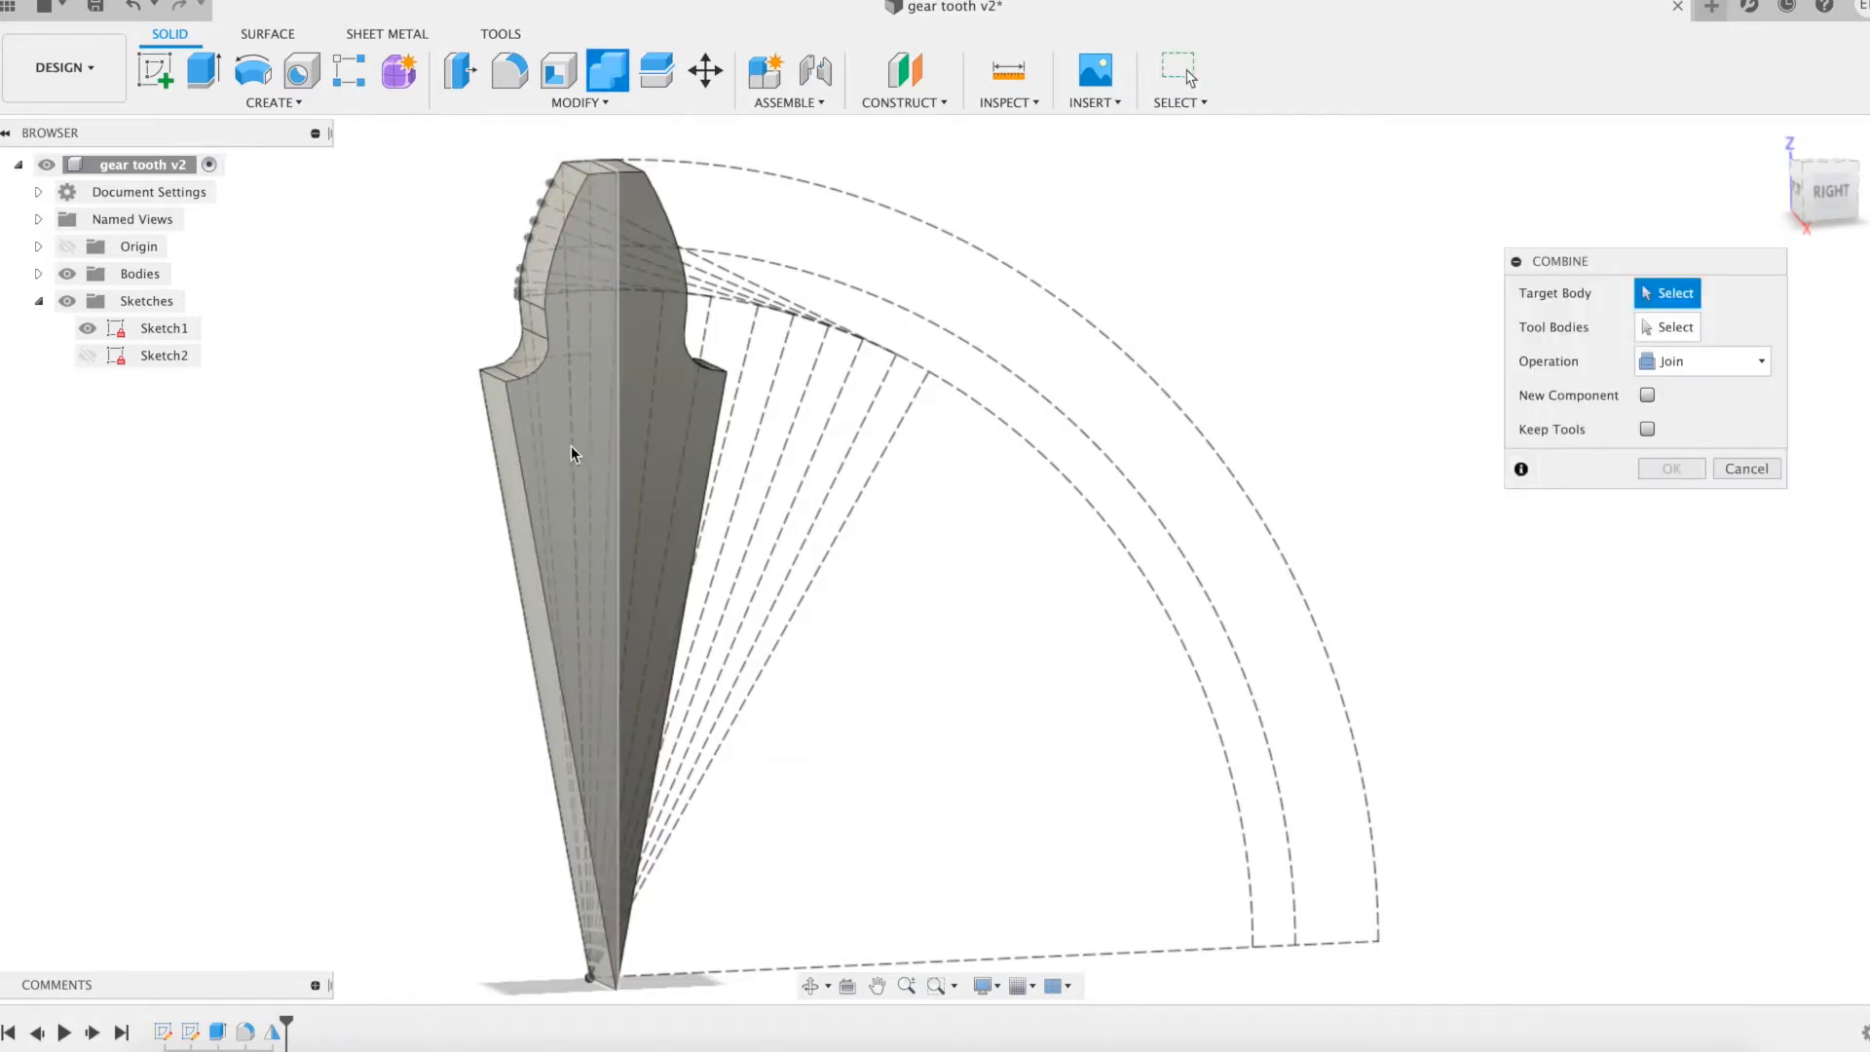
left_click(573, 477)
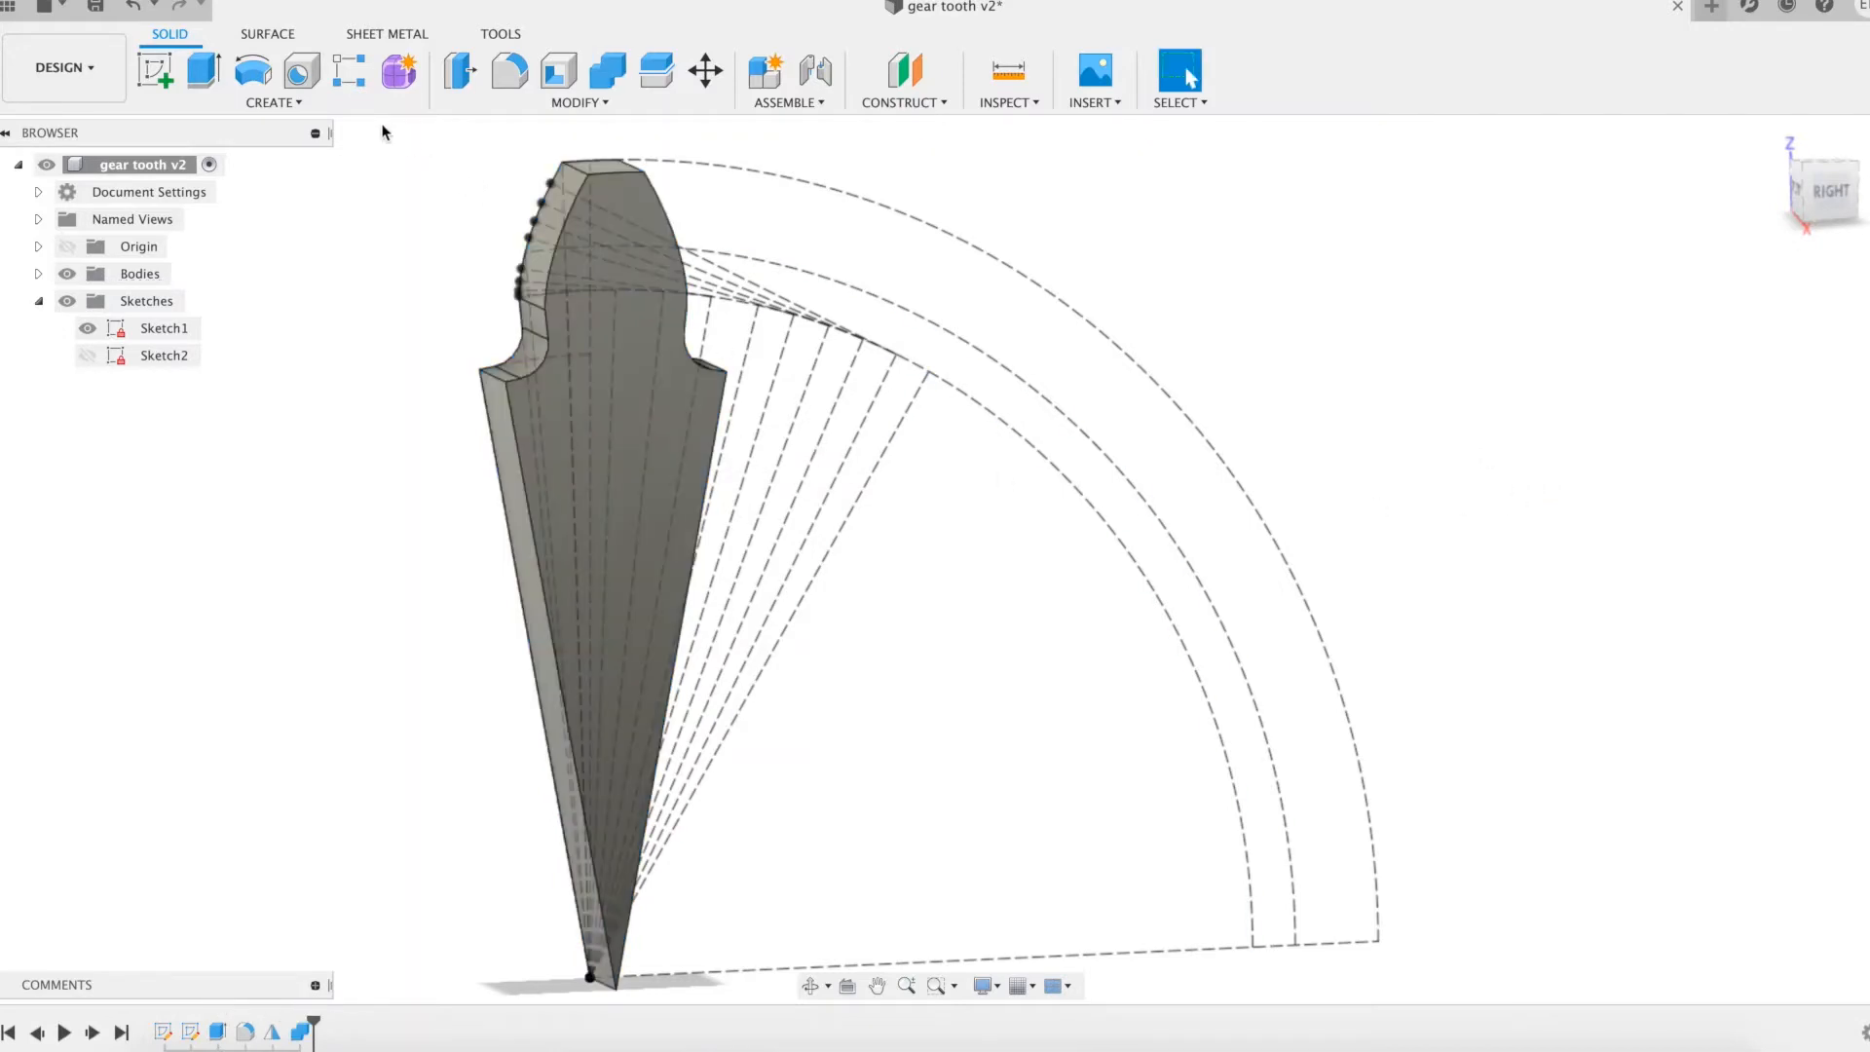
left_click(272, 103)
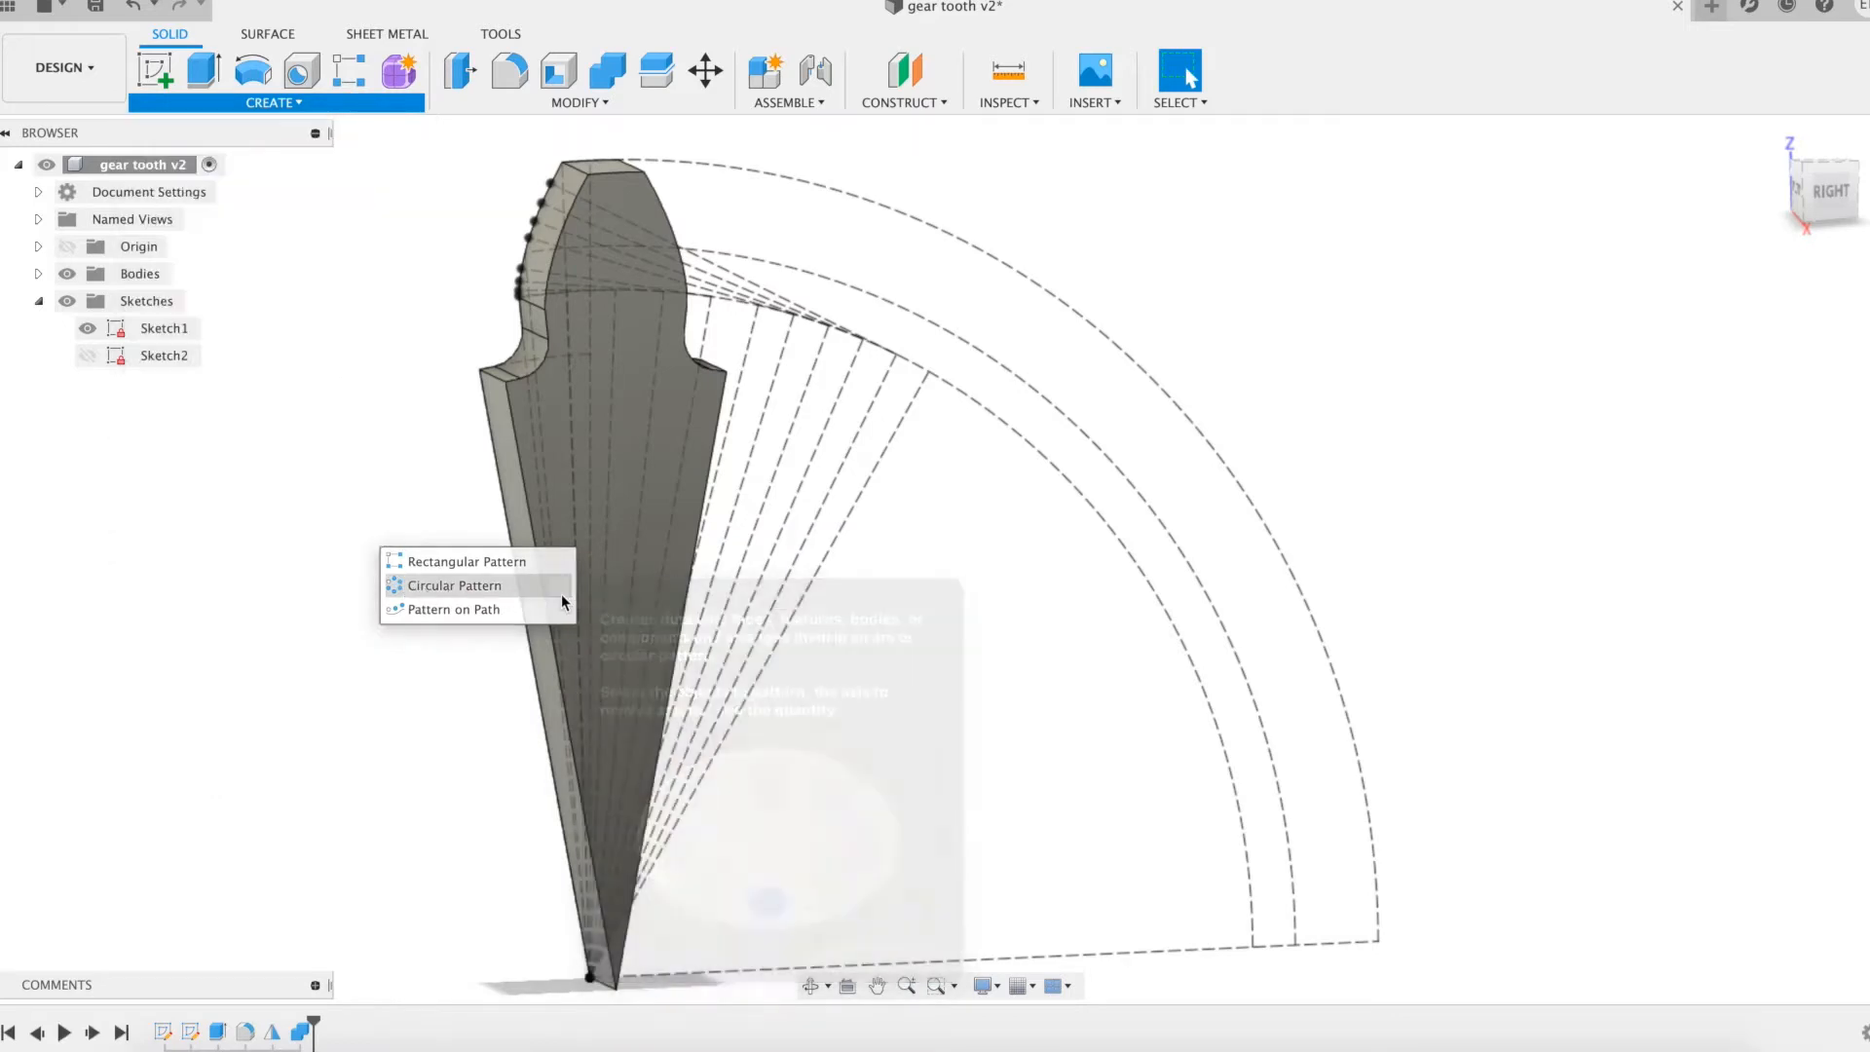
- Circular-pattern the tooth body around the origin axis with quantity z
left_click(454, 586)
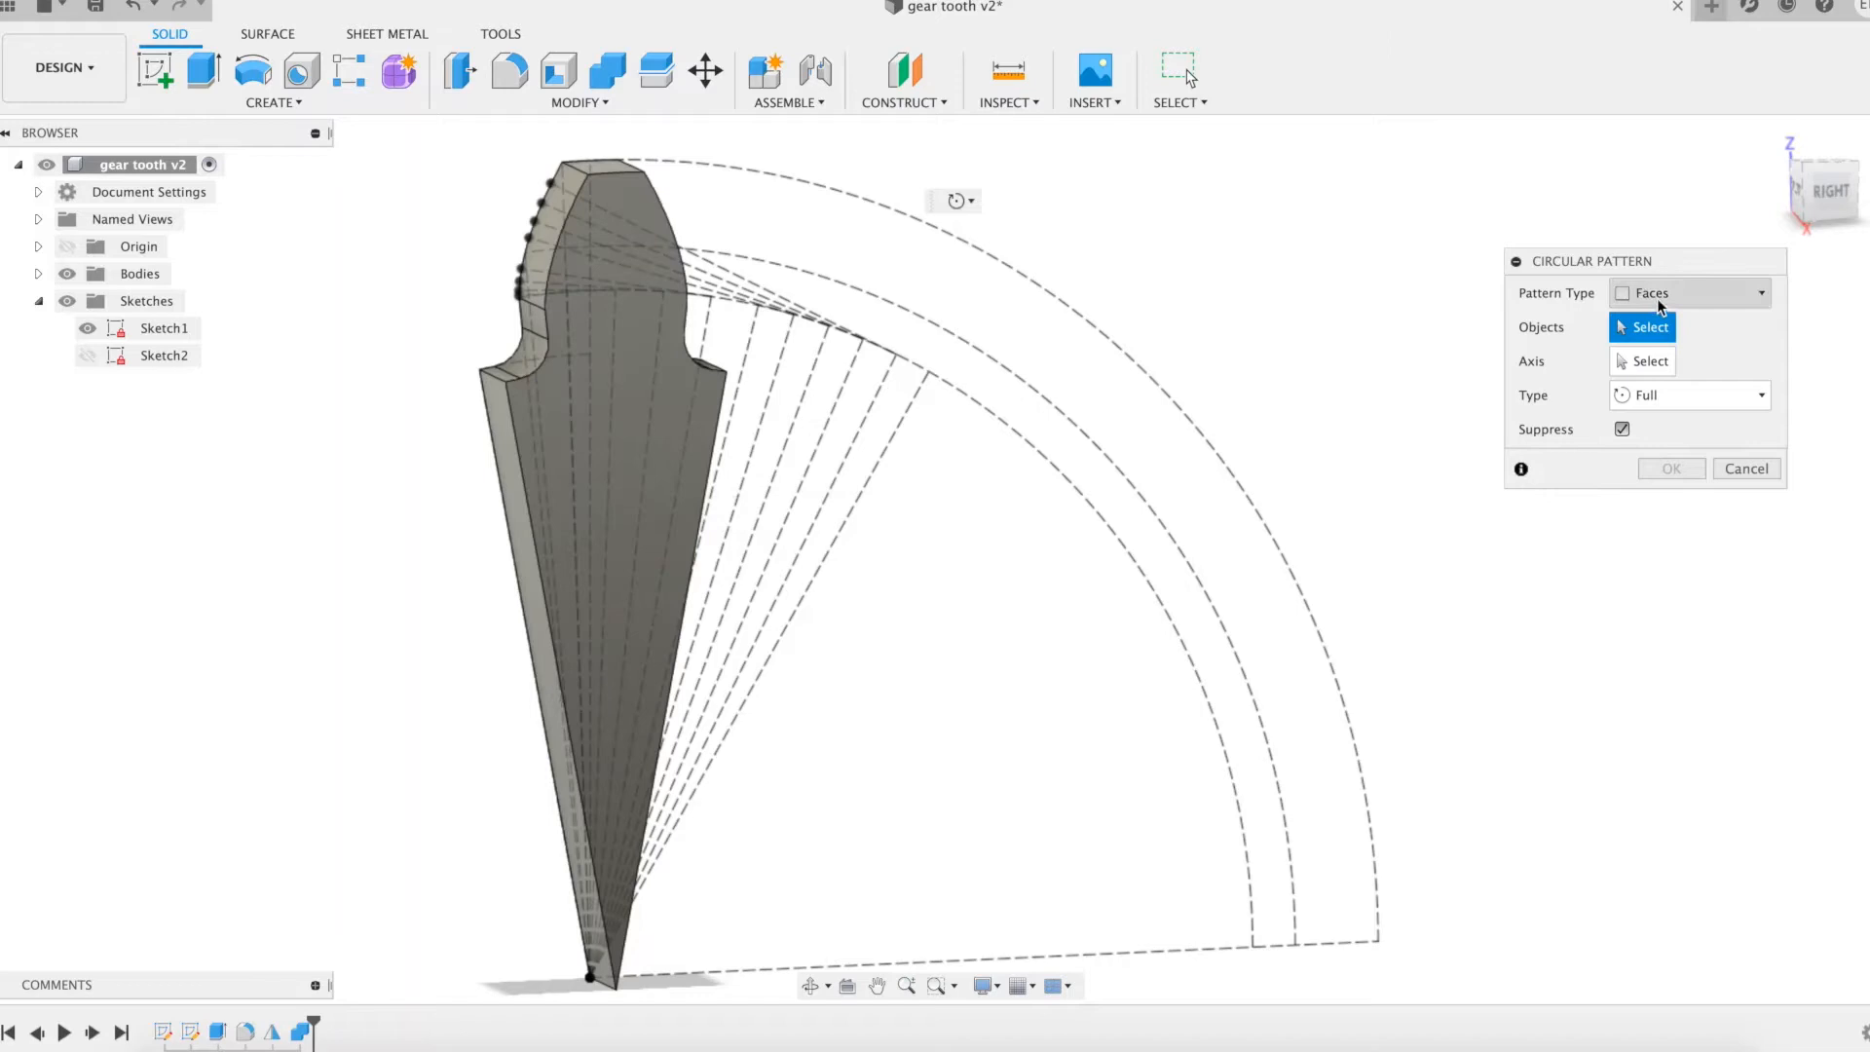
left_click(1681, 293)
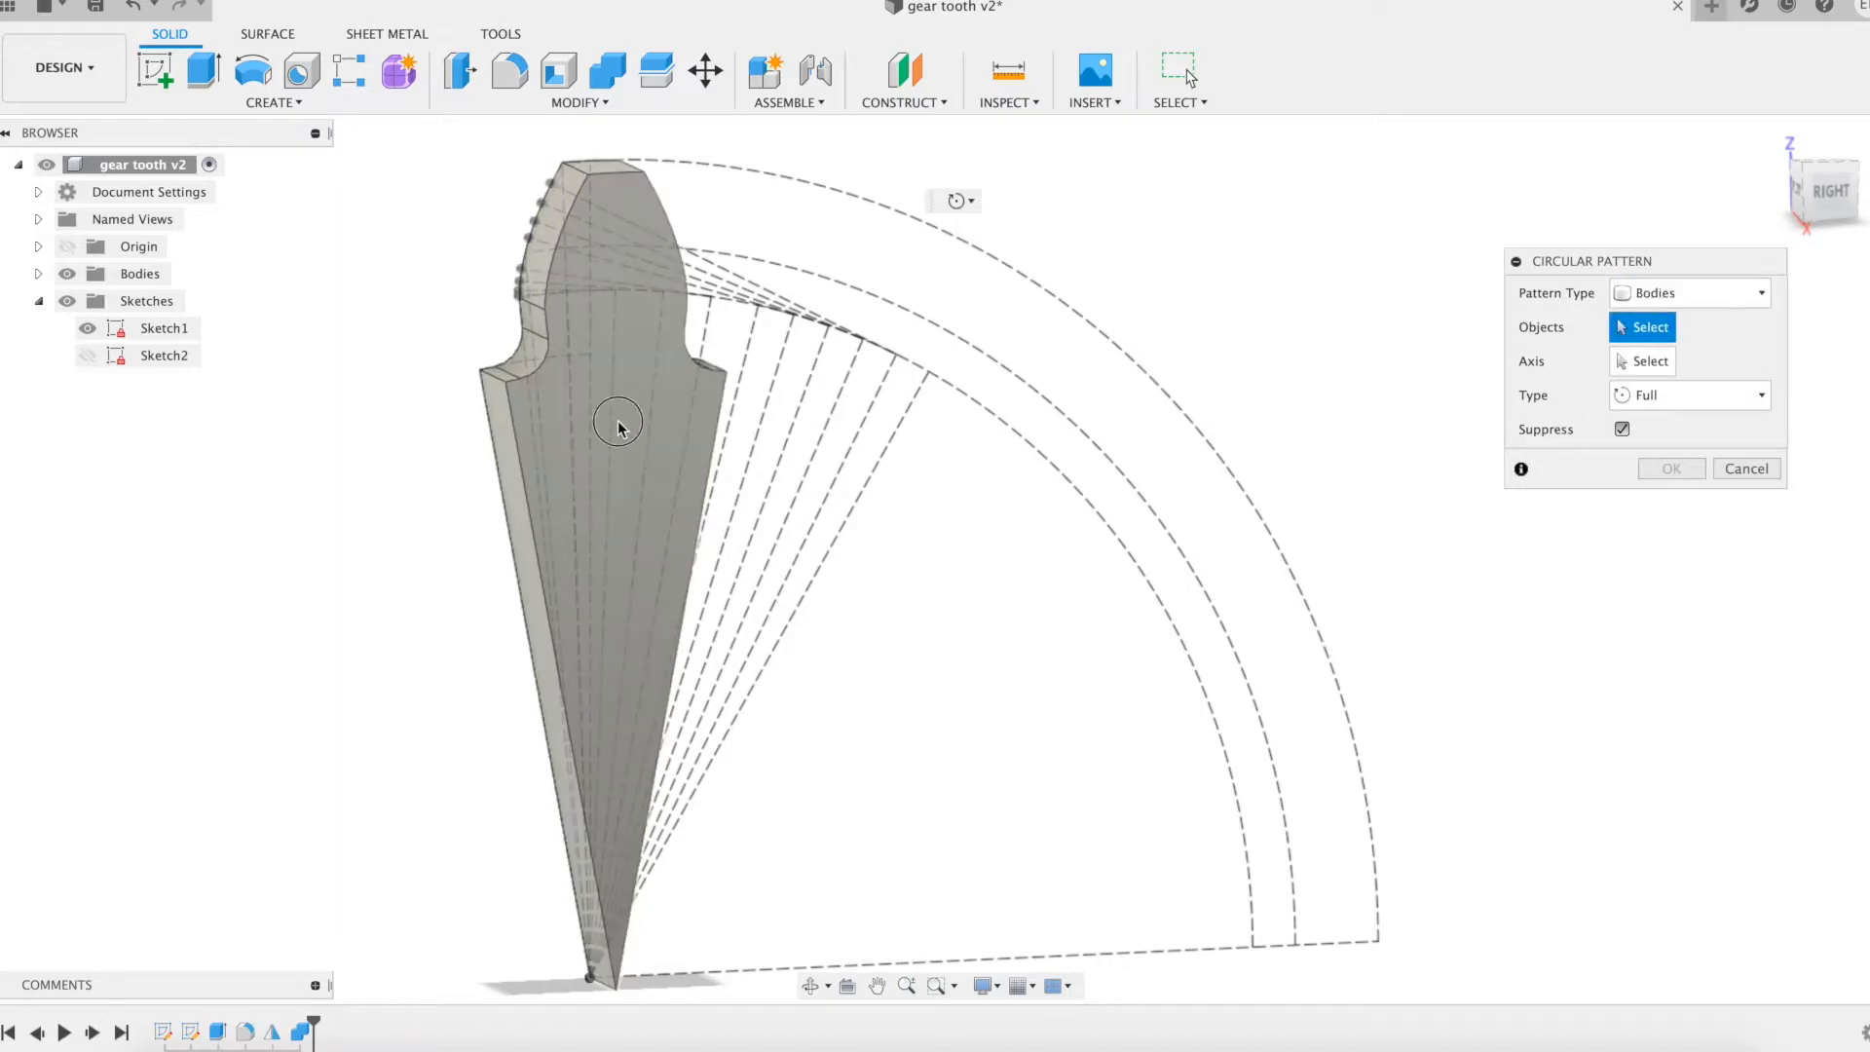
left_click(617, 427)
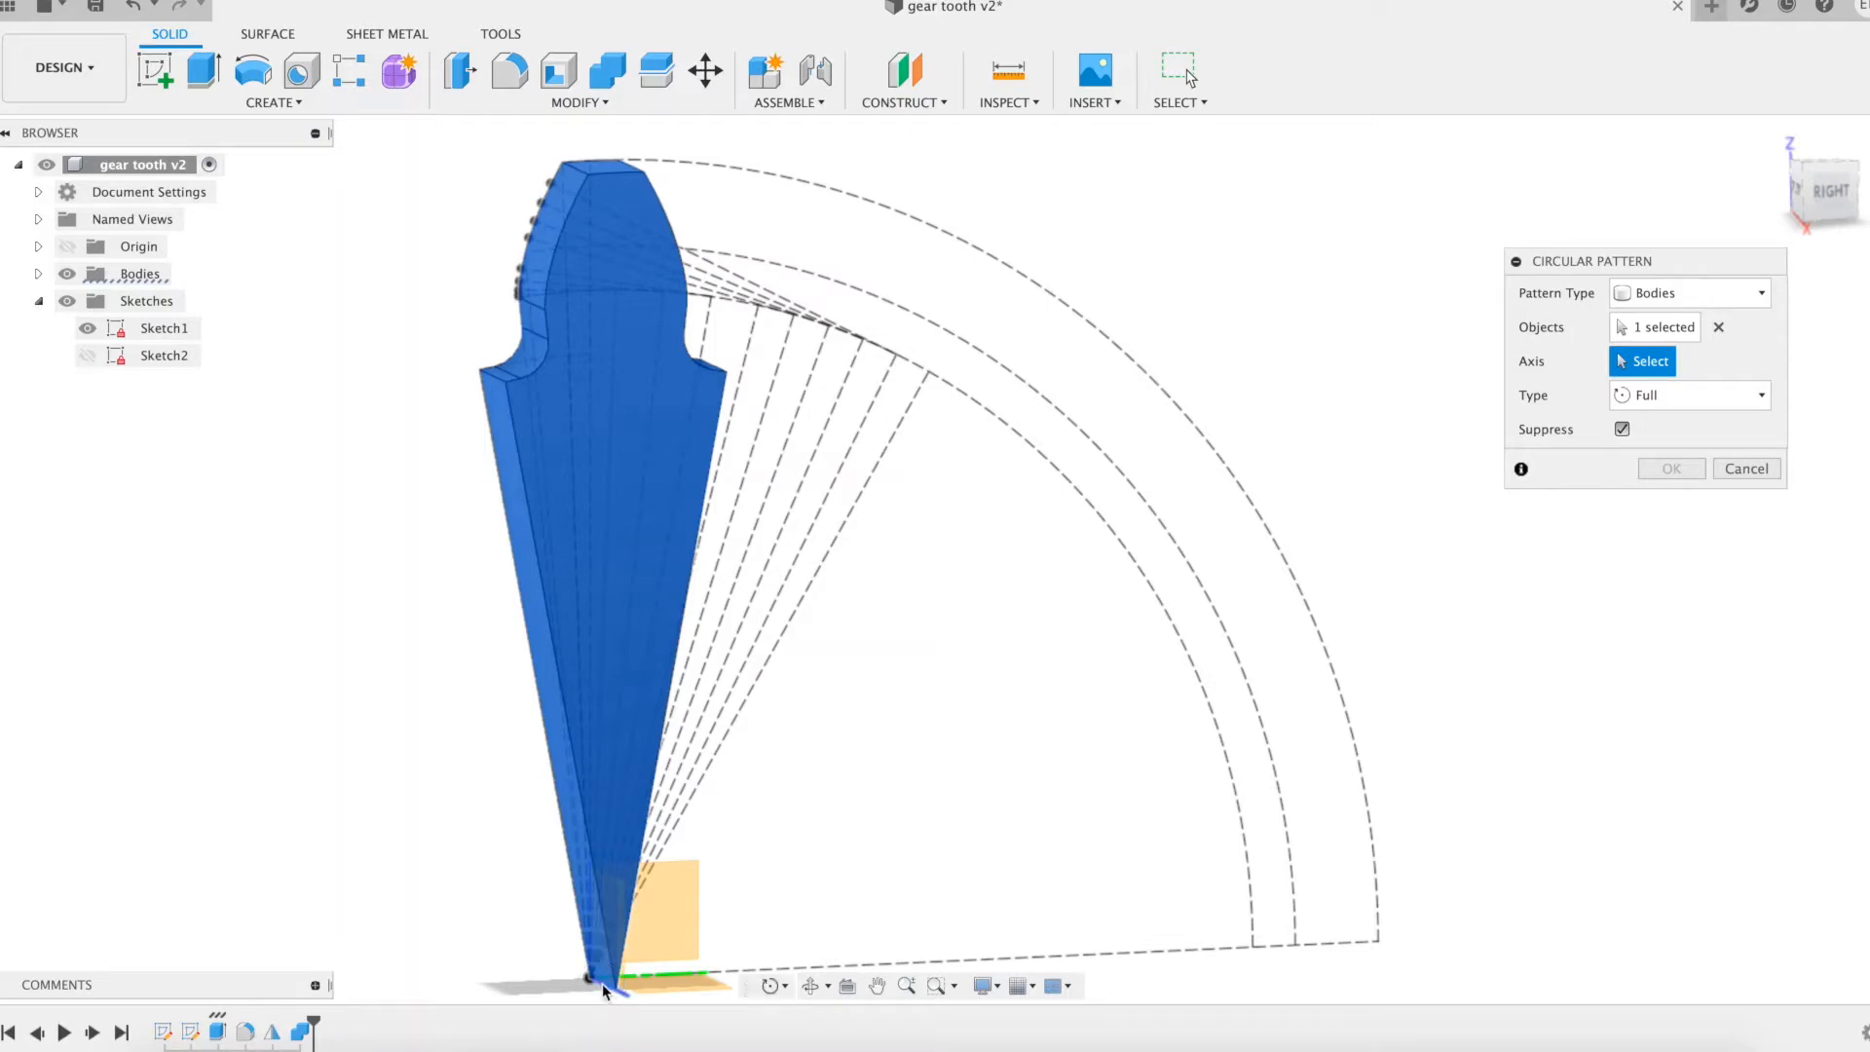
left_click(602, 990)
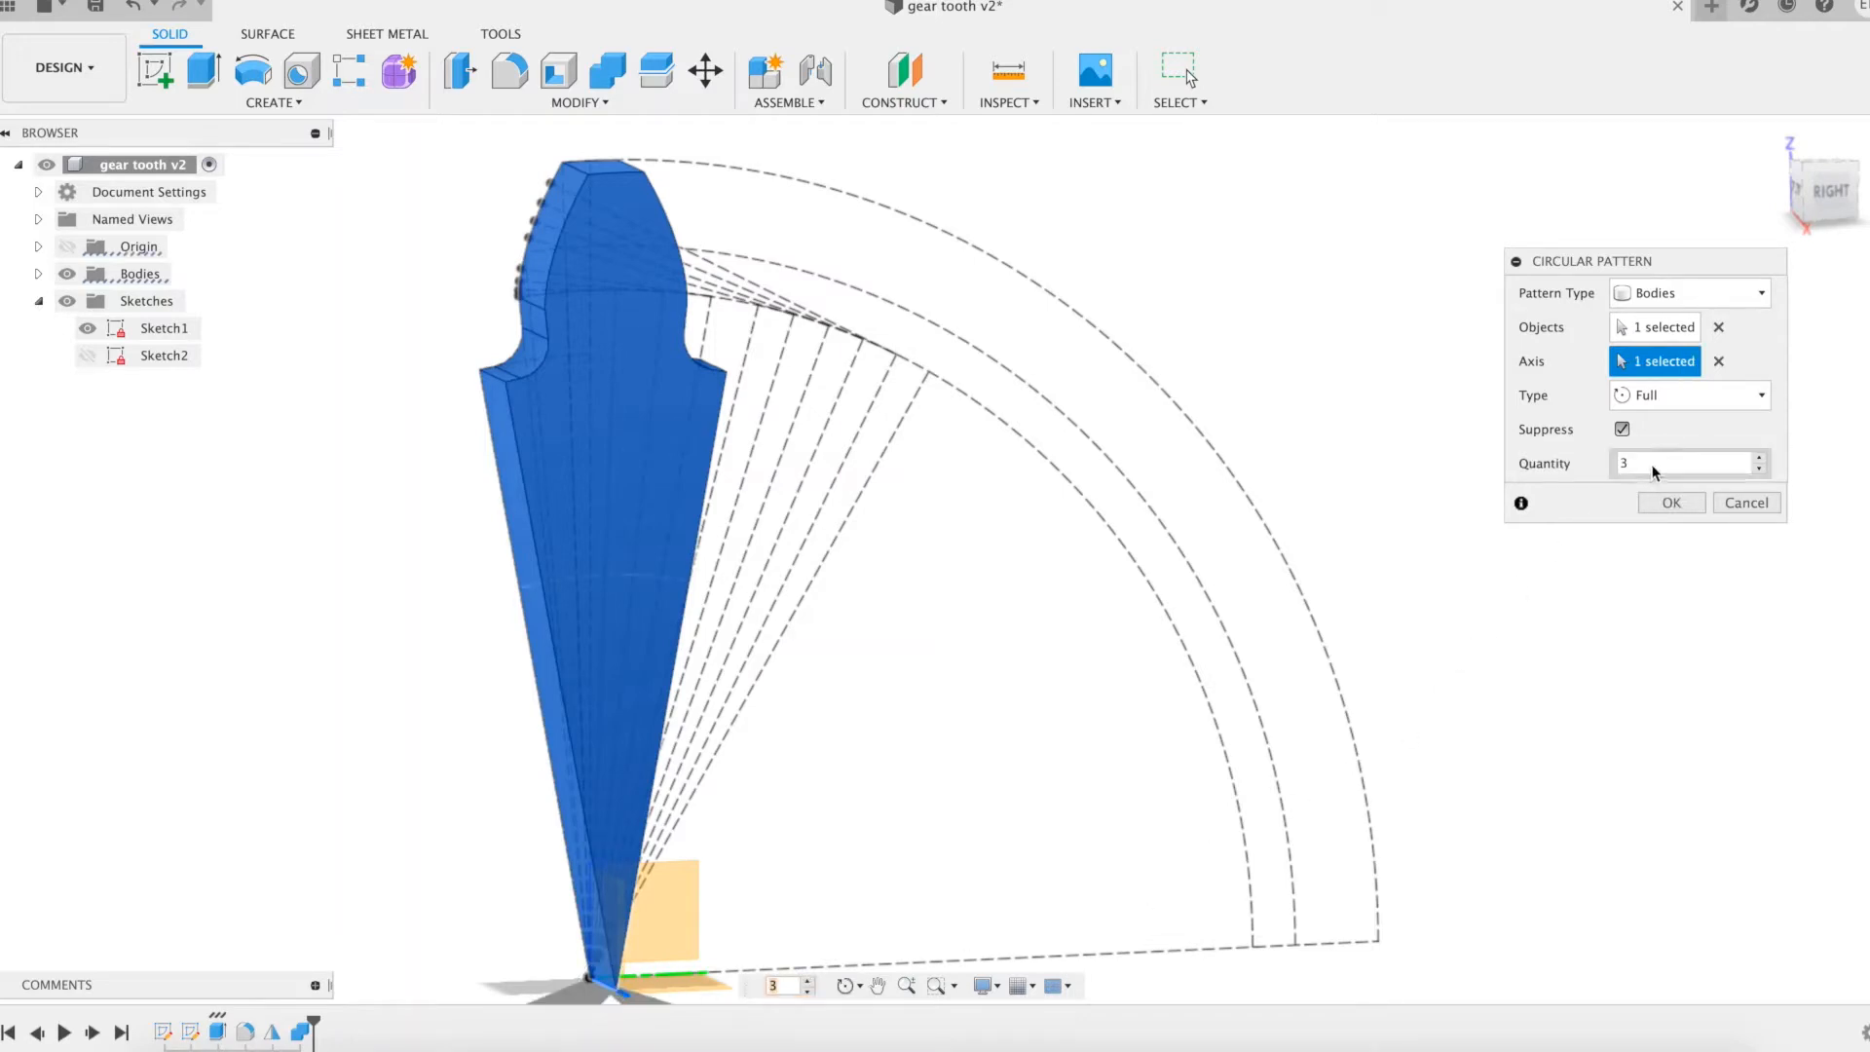
left_click(1681, 463)
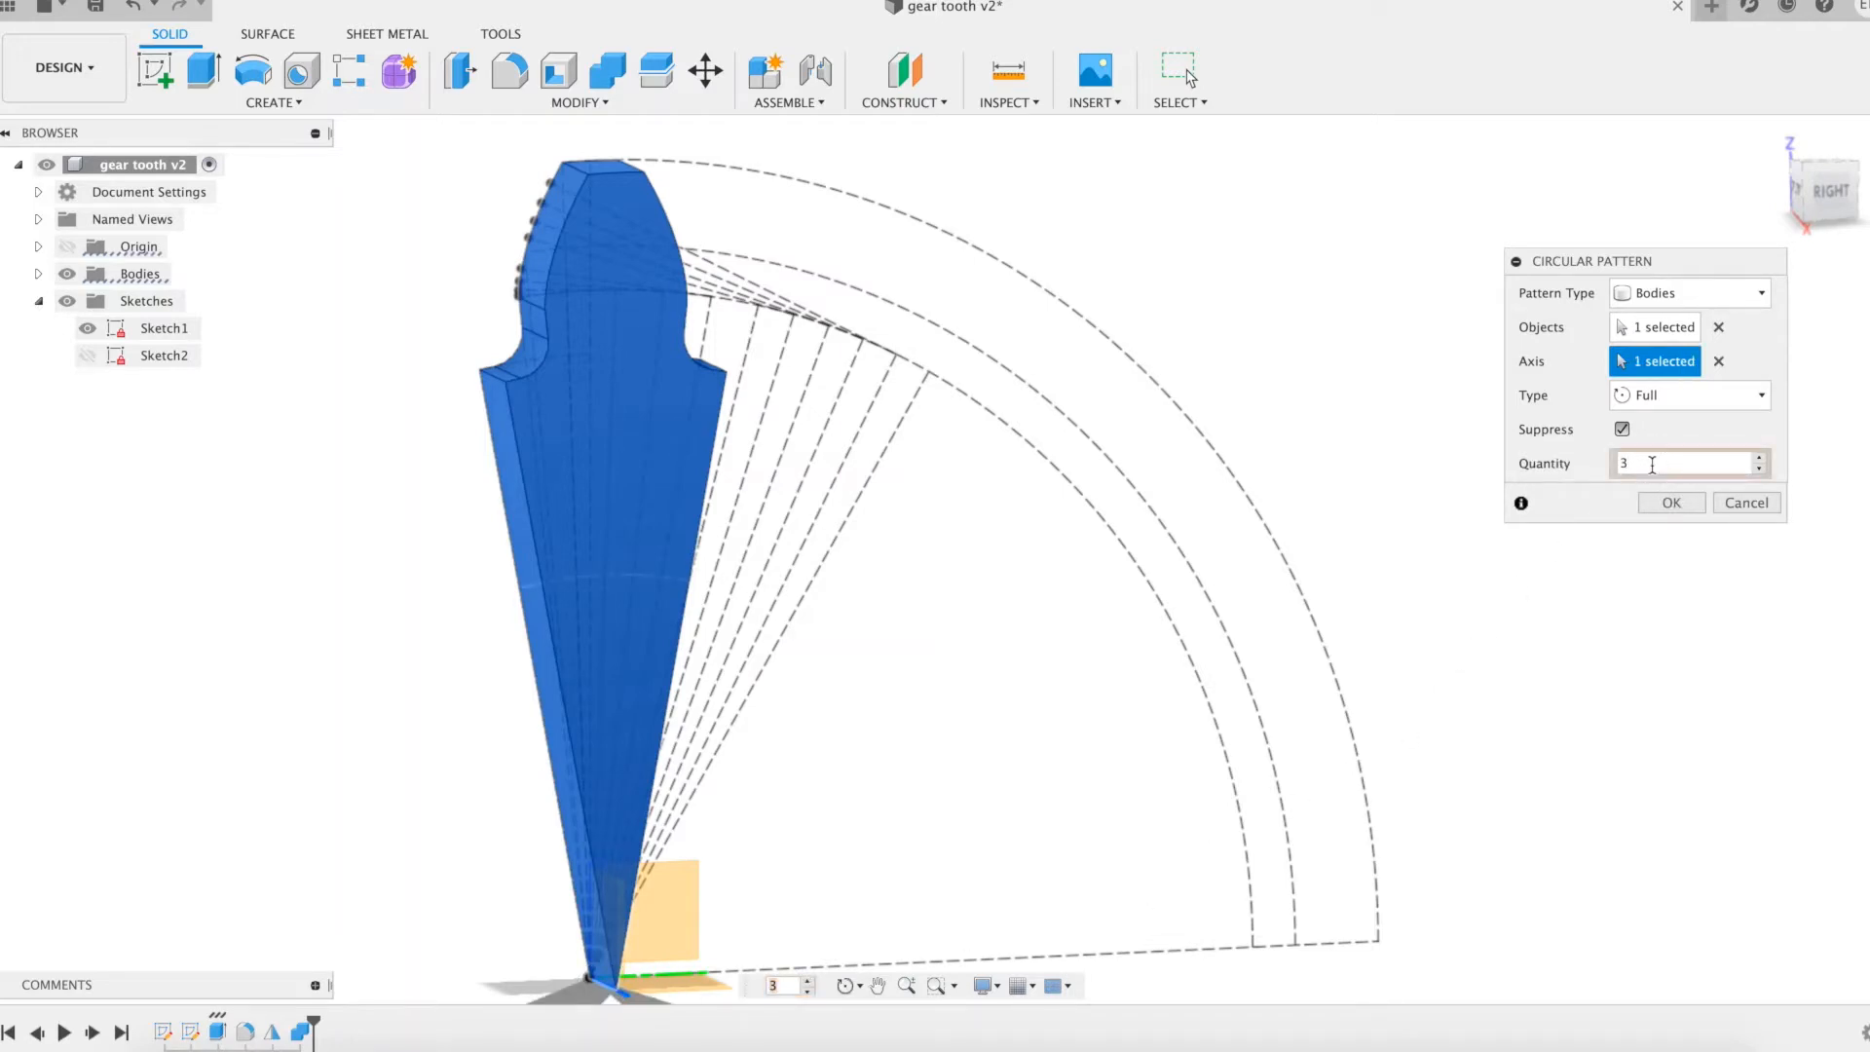
type("z")
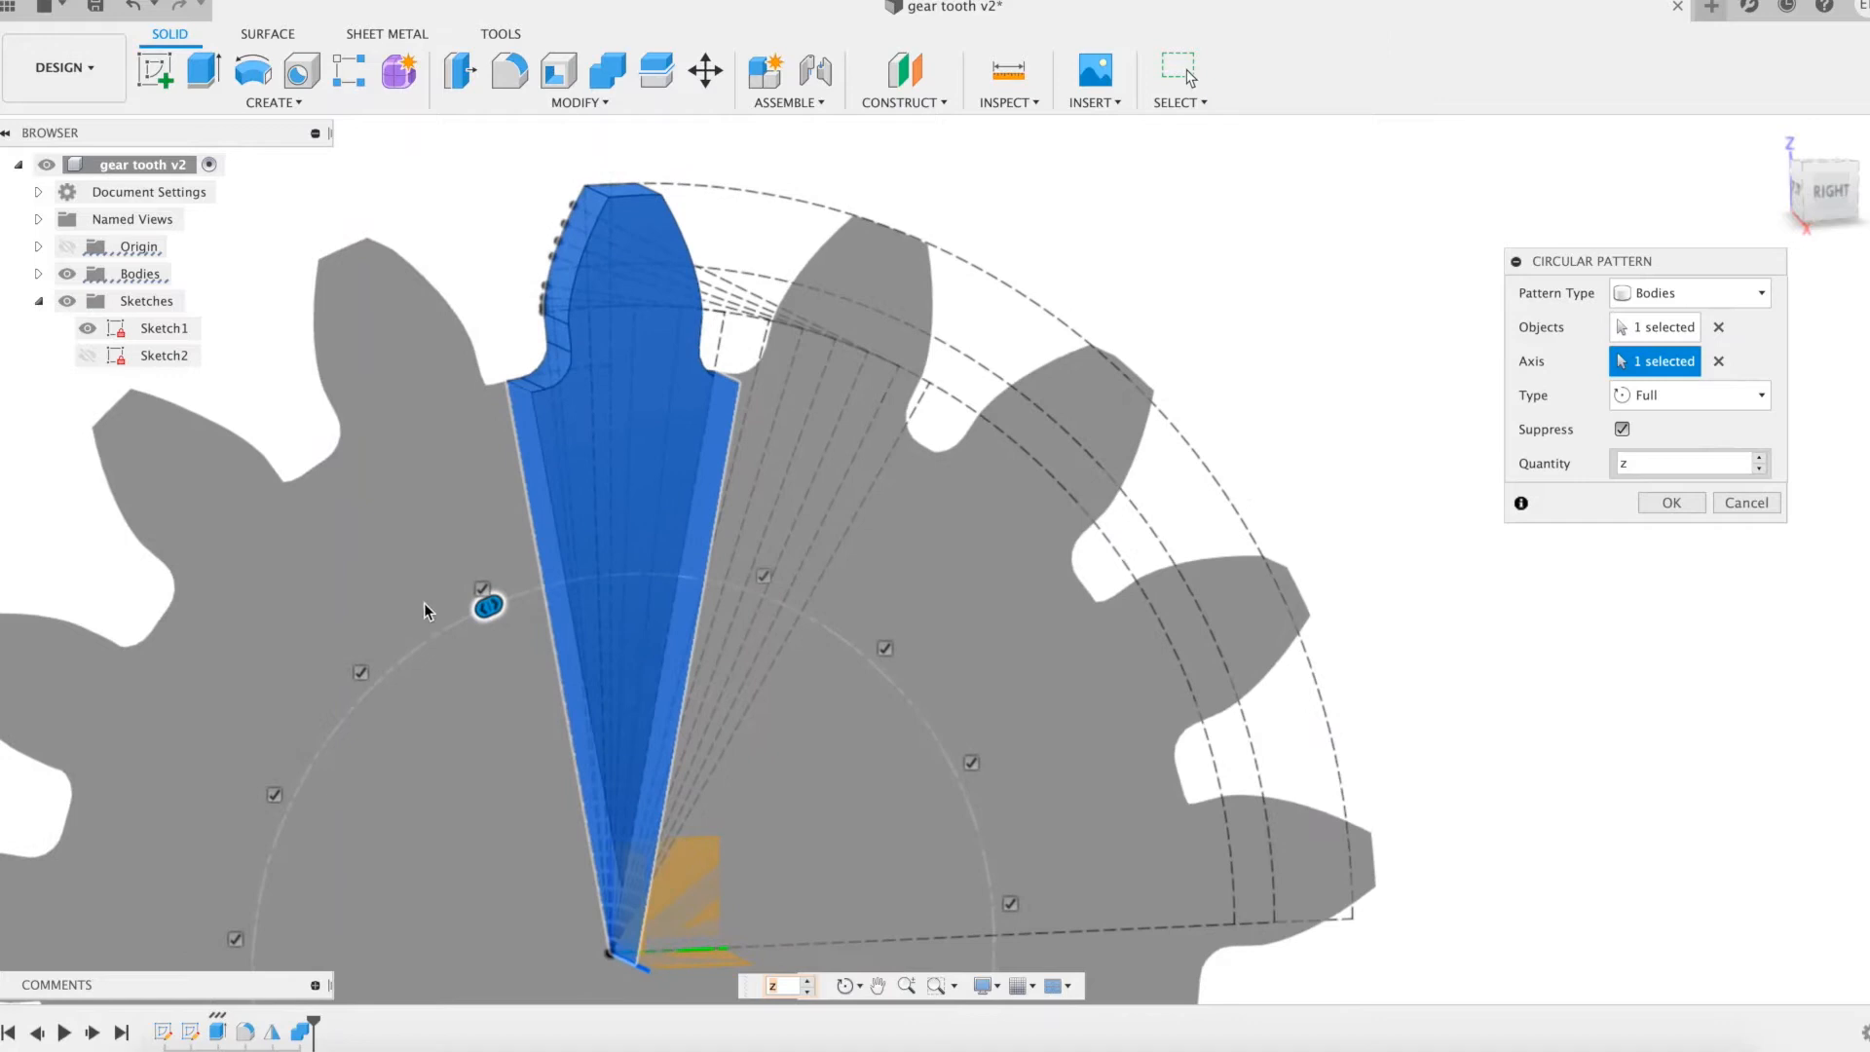
mouse_move(481, 588)
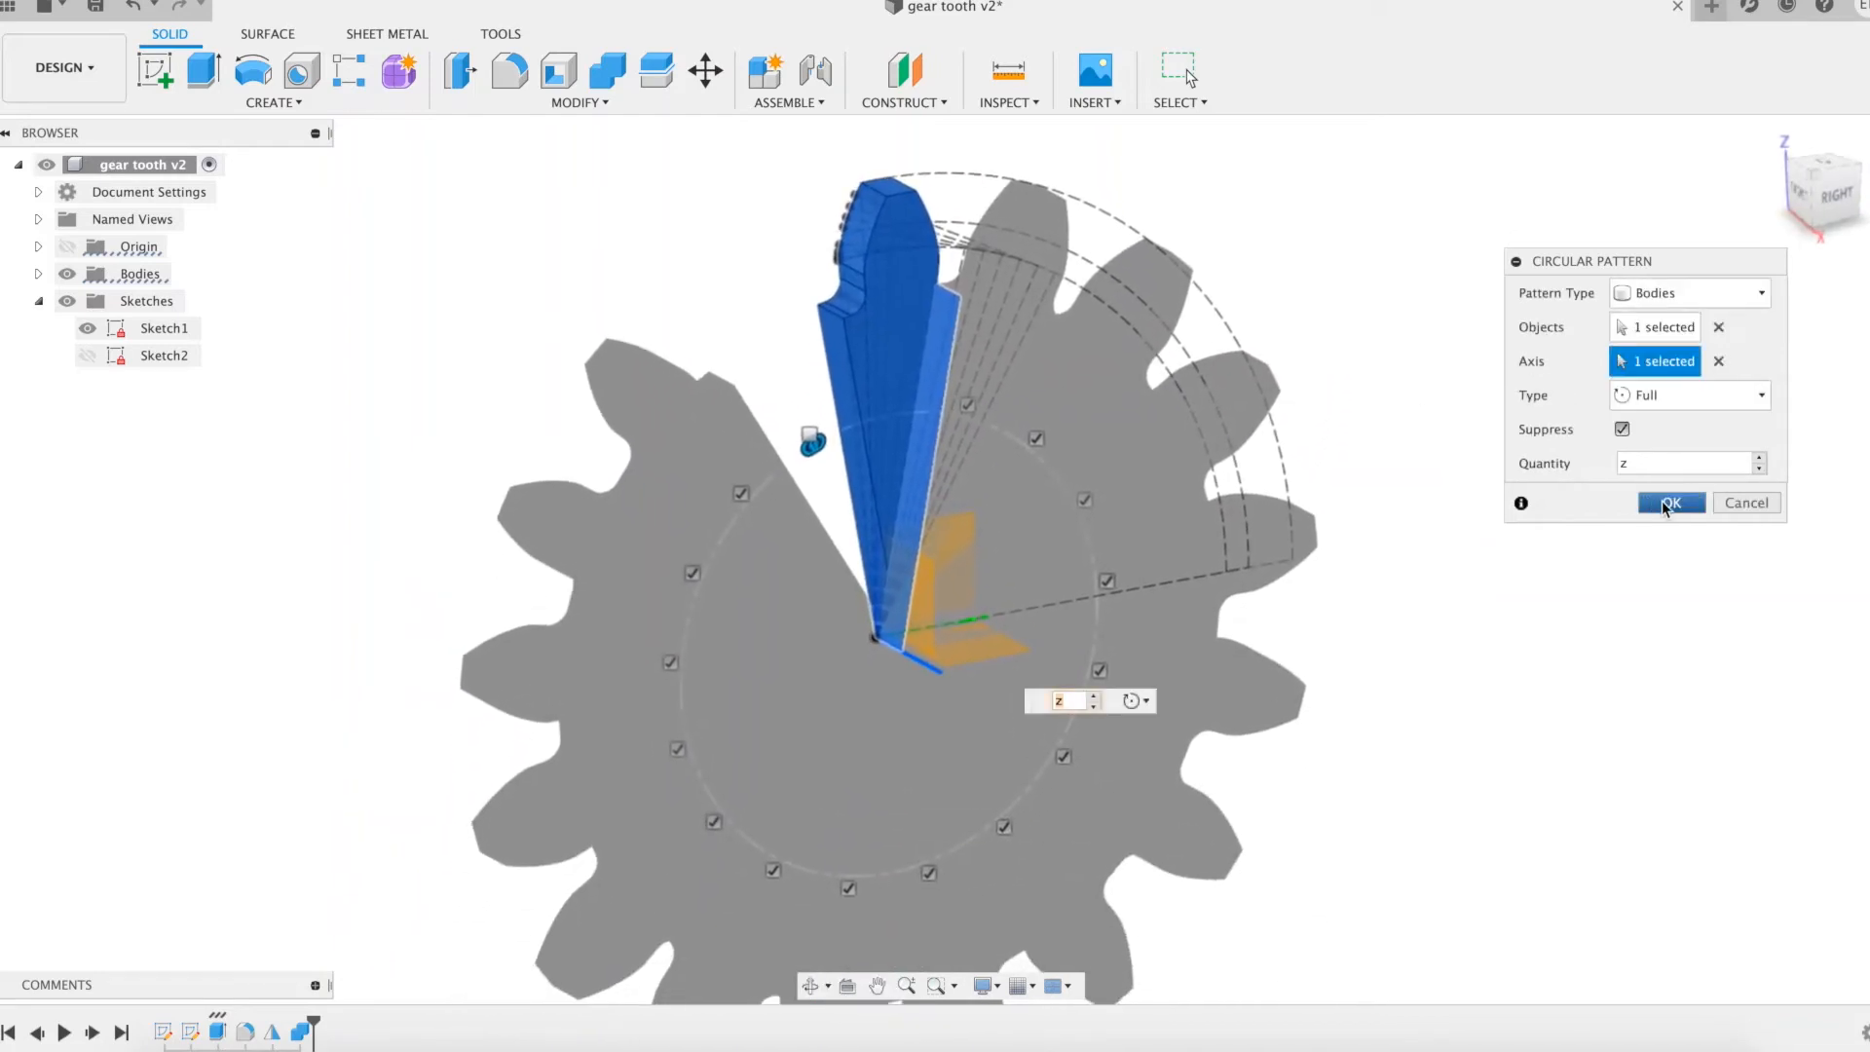
left_click(1670, 503)
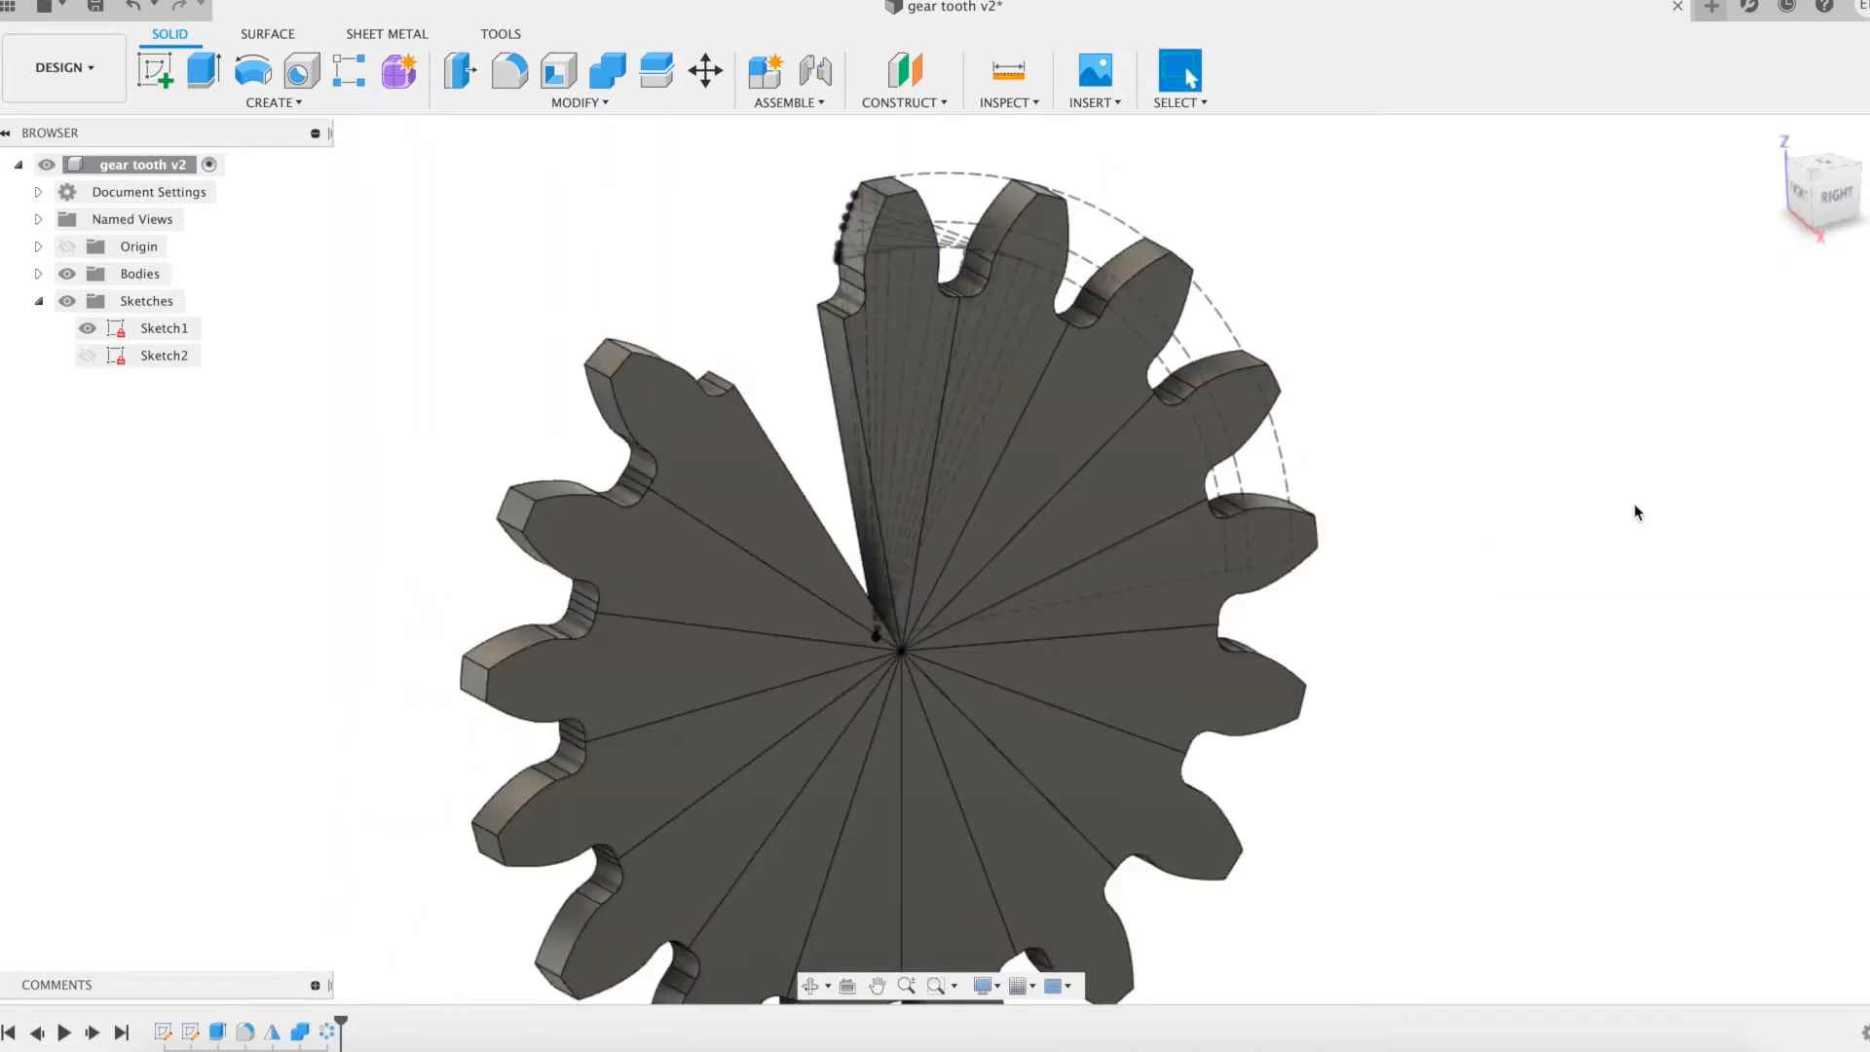
mouse_move(841, 254)
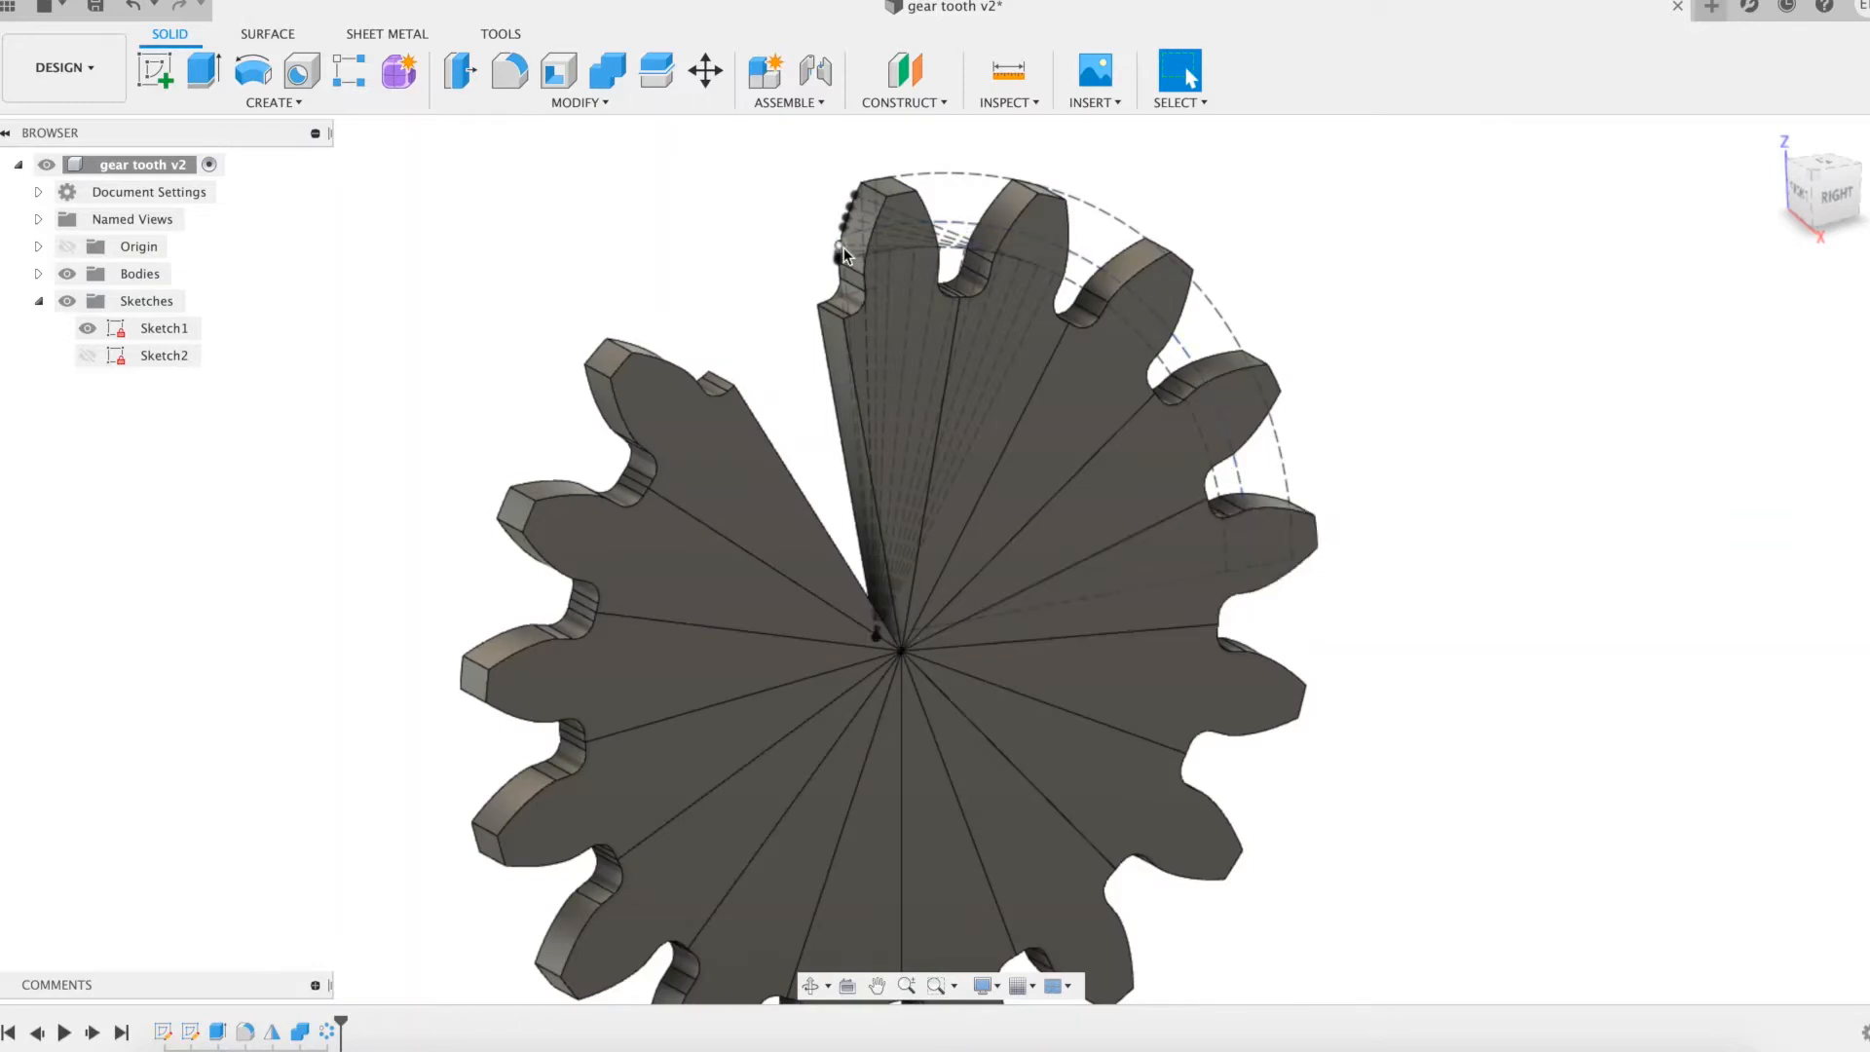
mouse_move(1331, 877)
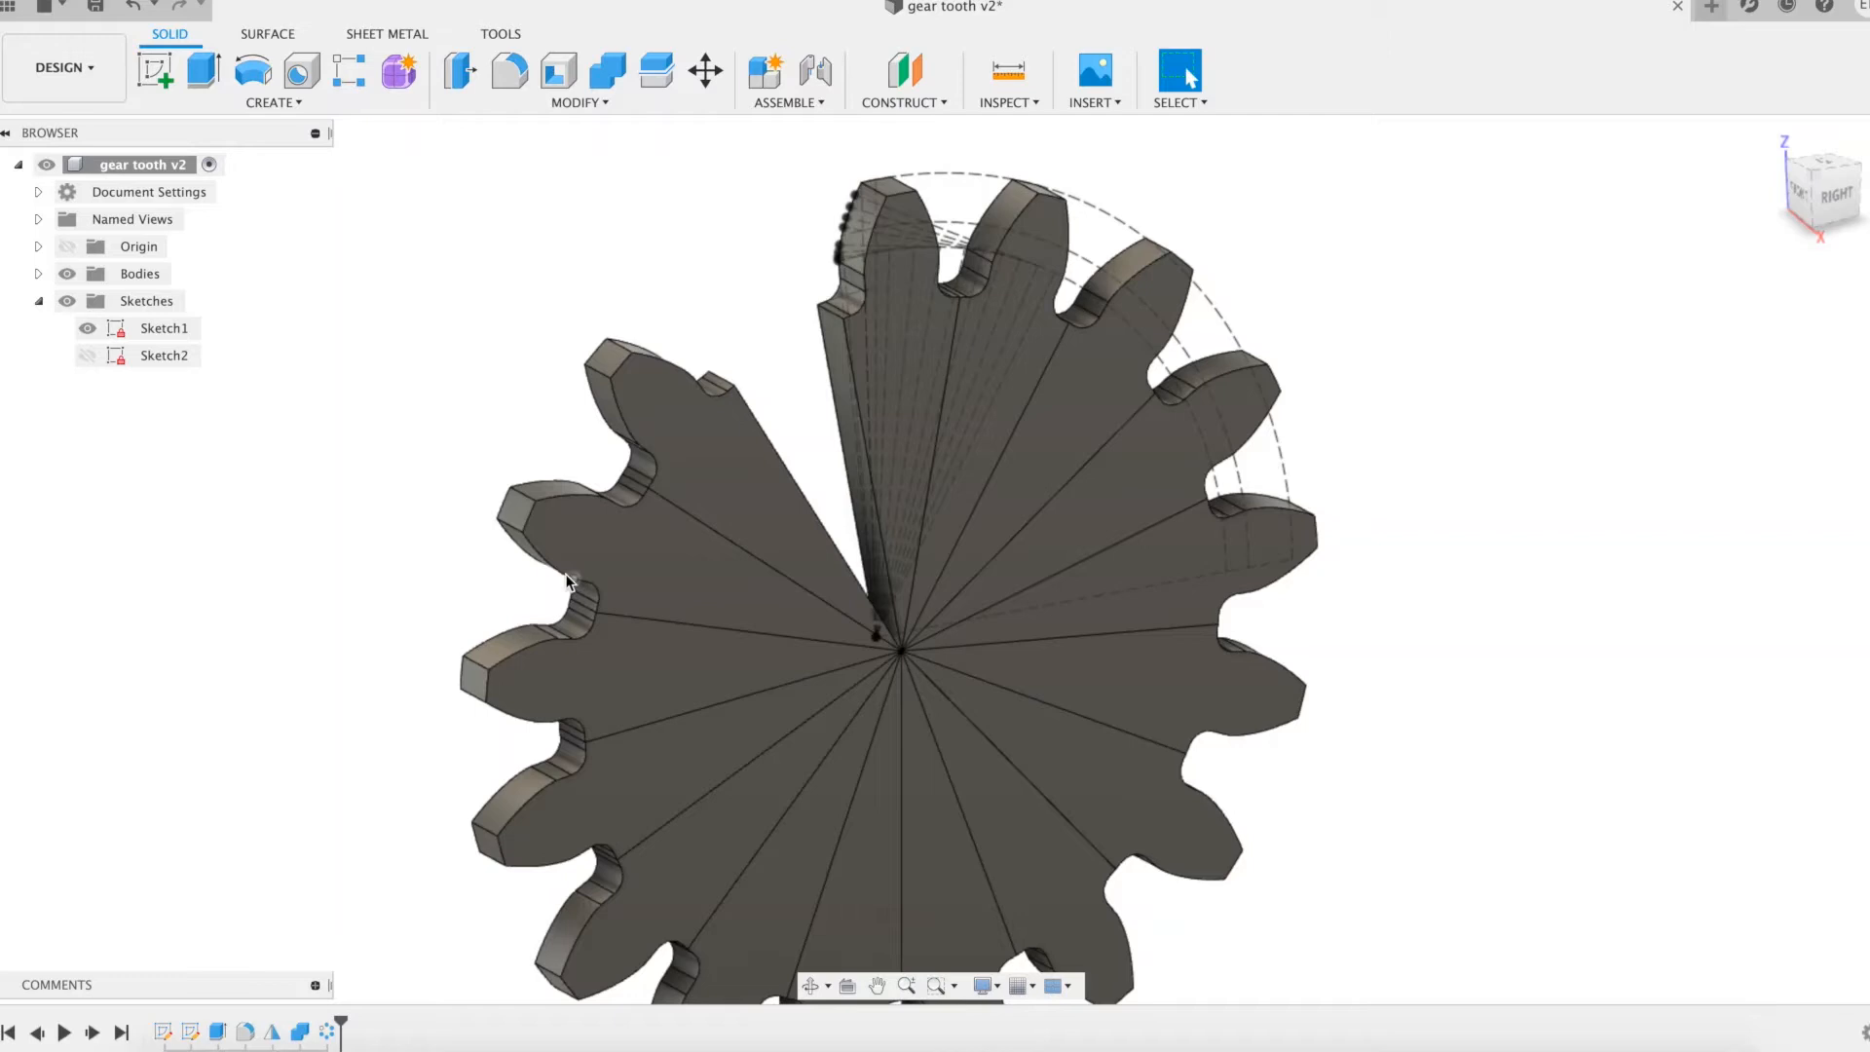
mouse_move(68, 298)
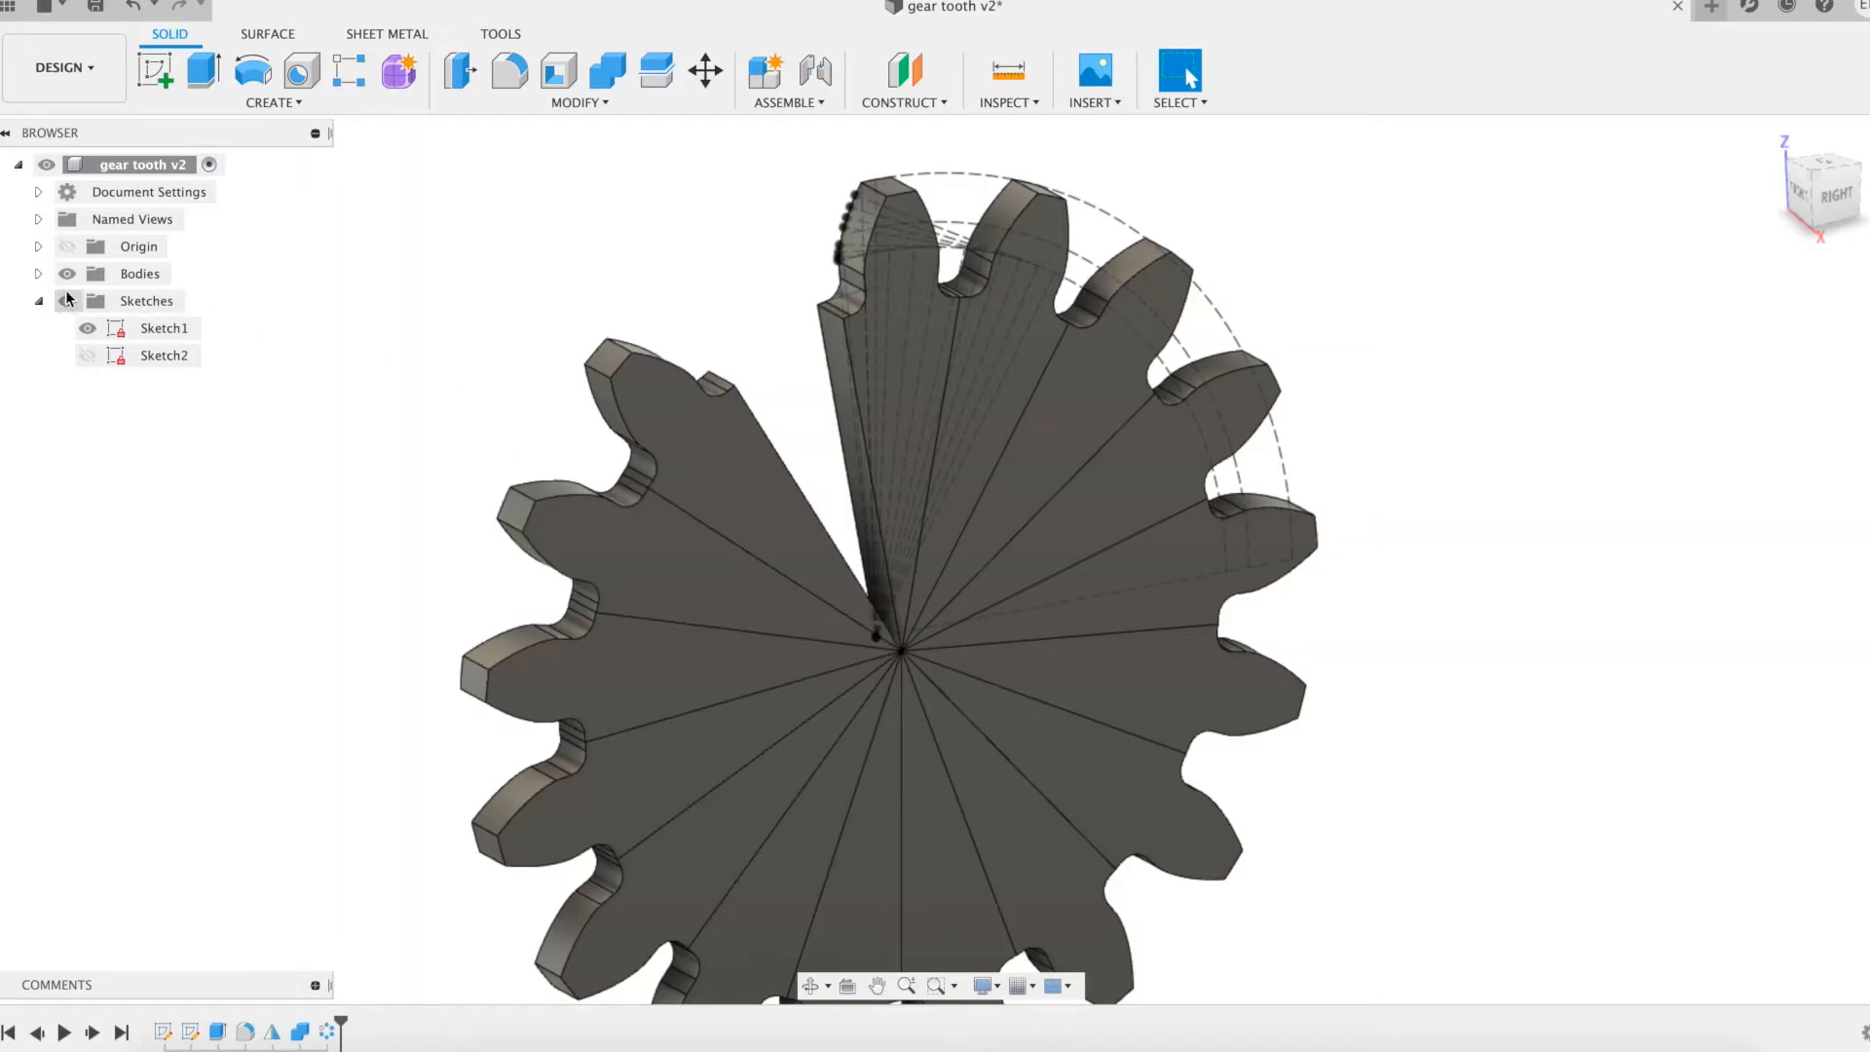
- Hide the sketches in the browser before opening Scripts and Add-Ins
left_click(66, 273)
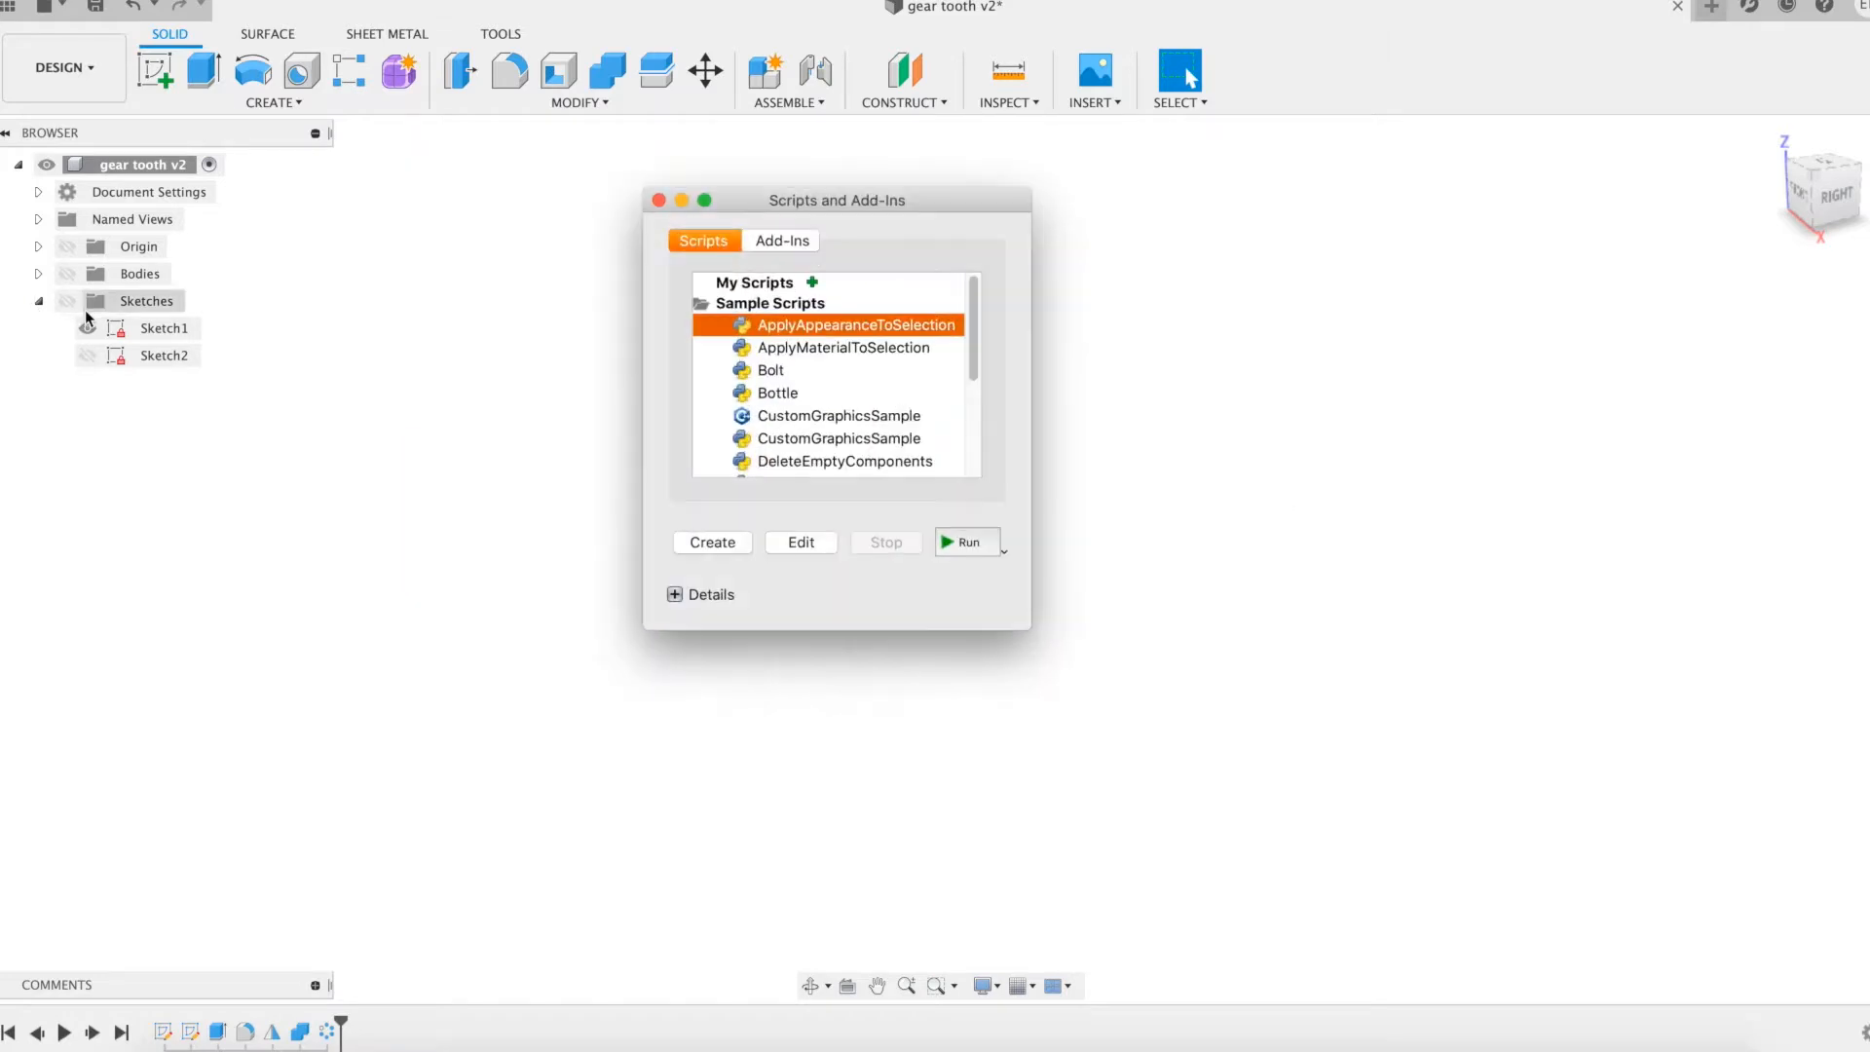
- Run the SpurGear script with module 5, 17 teeth, 2 mm root fillet, thickness 5, hole 10
scroll("down", 3)
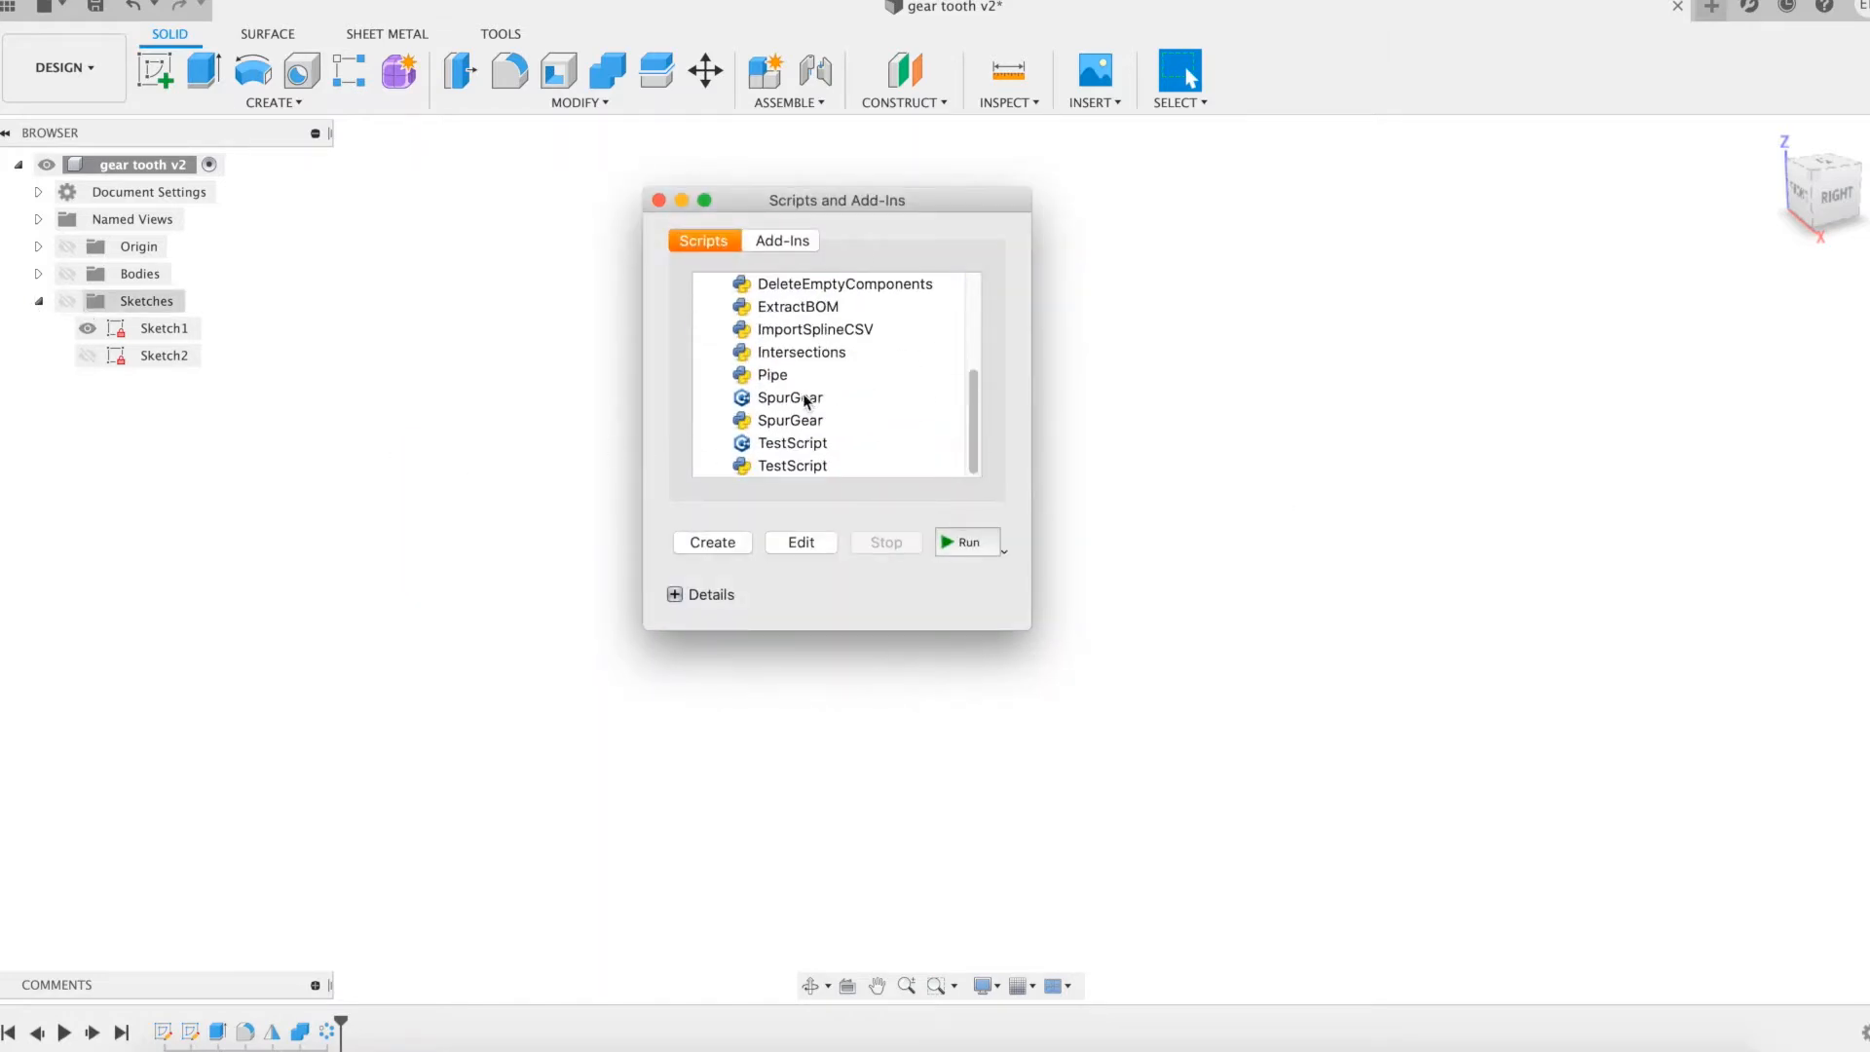
left_click(969, 542)
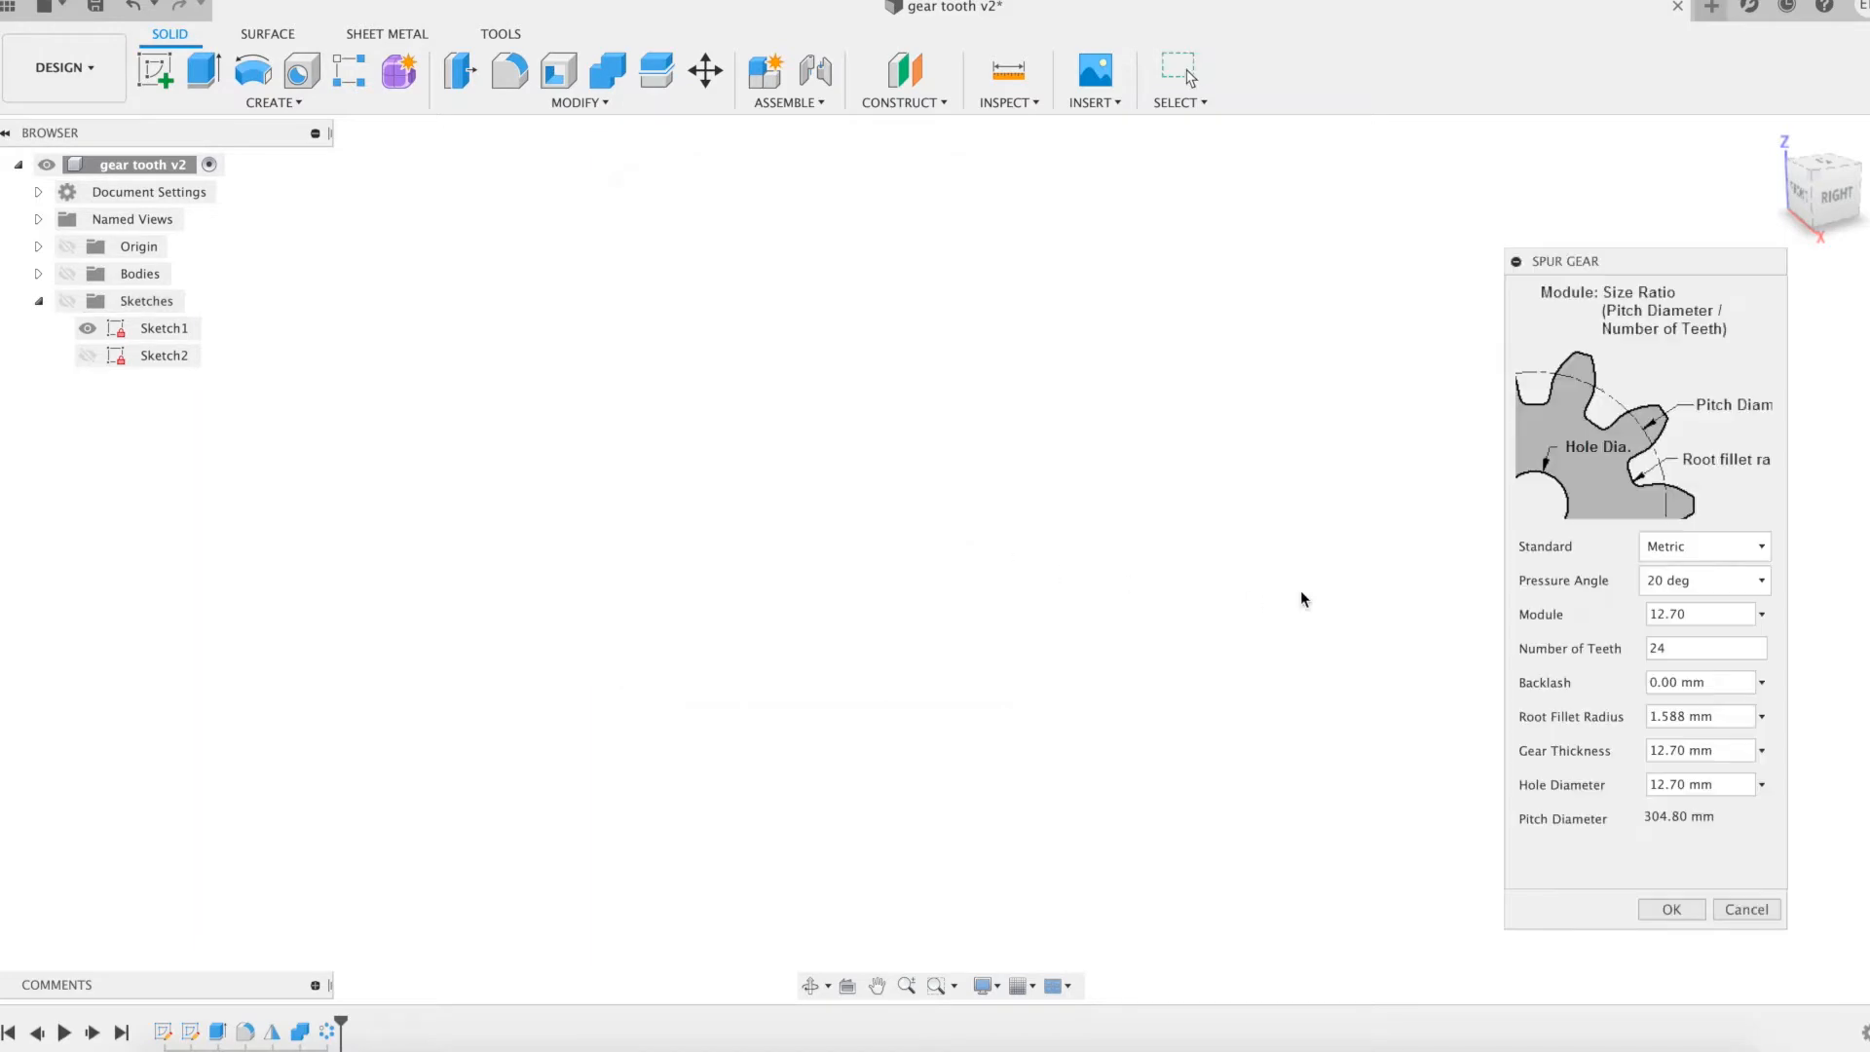
triple_click(1693, 614)
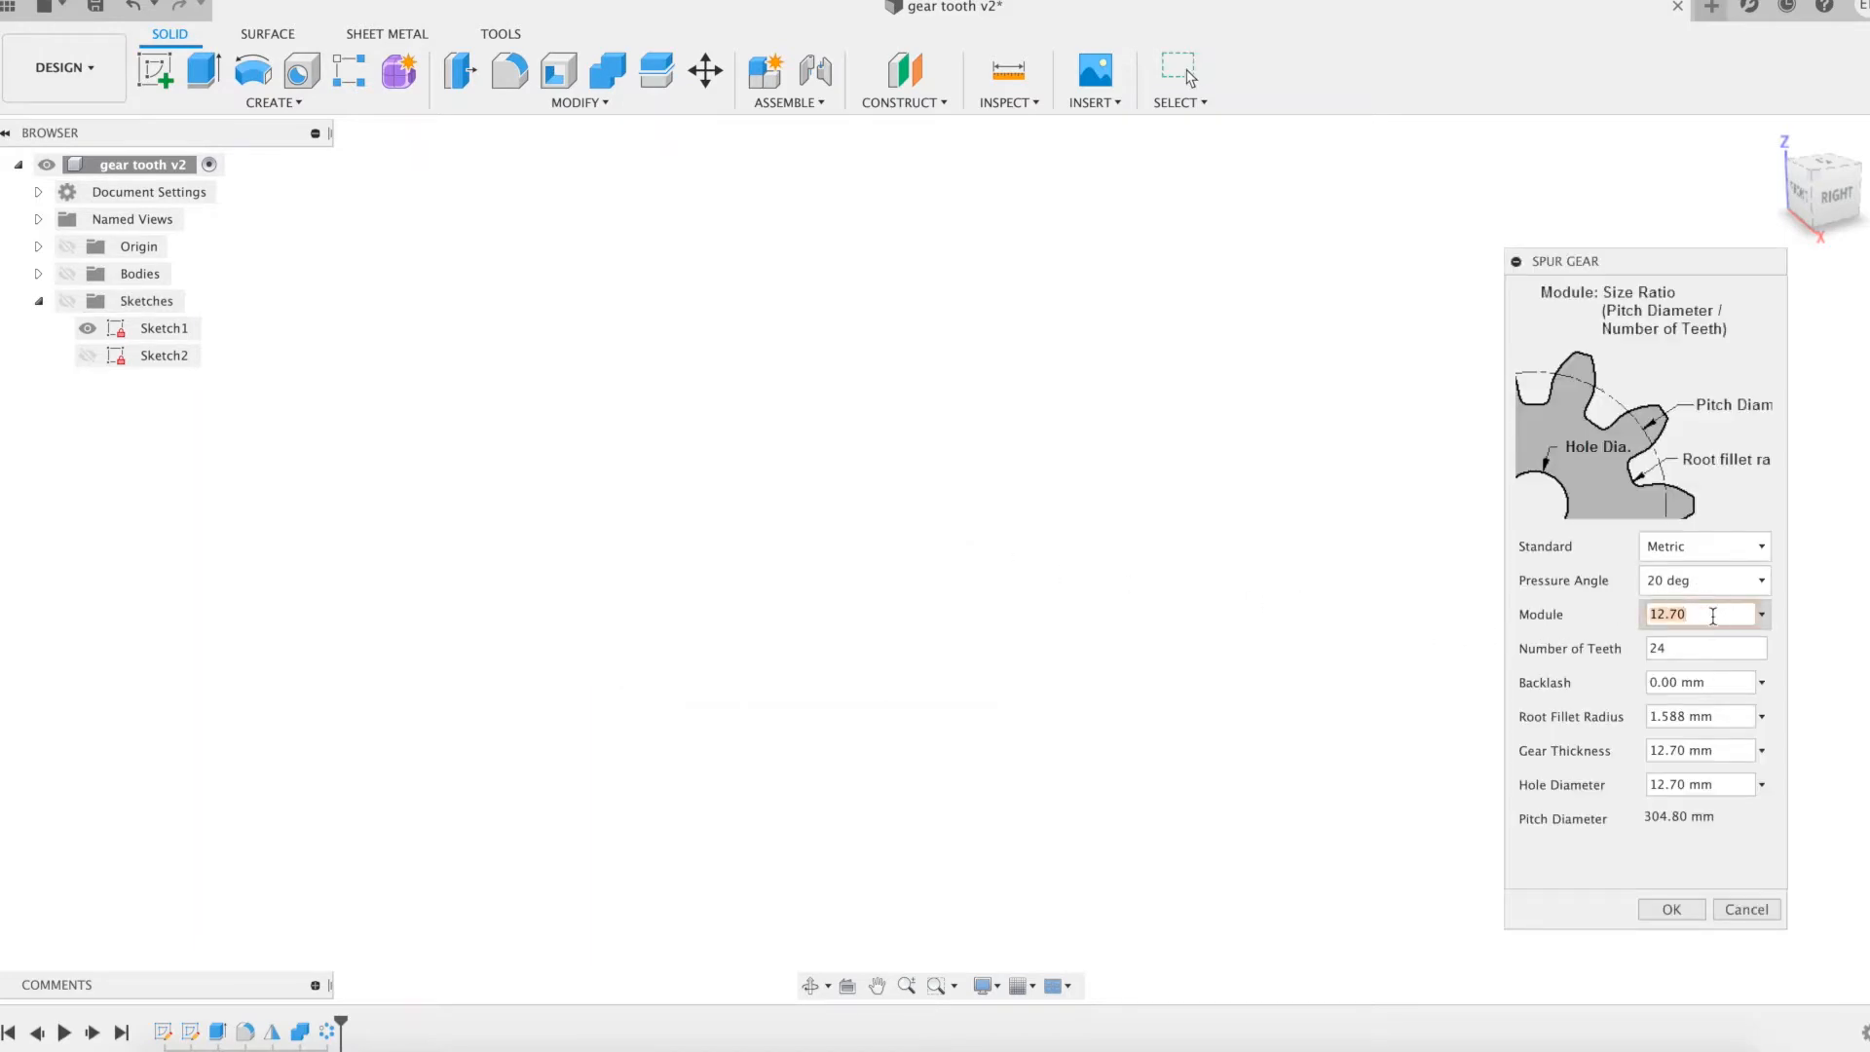
type("5")
left_click(1701, 785)
type("1")
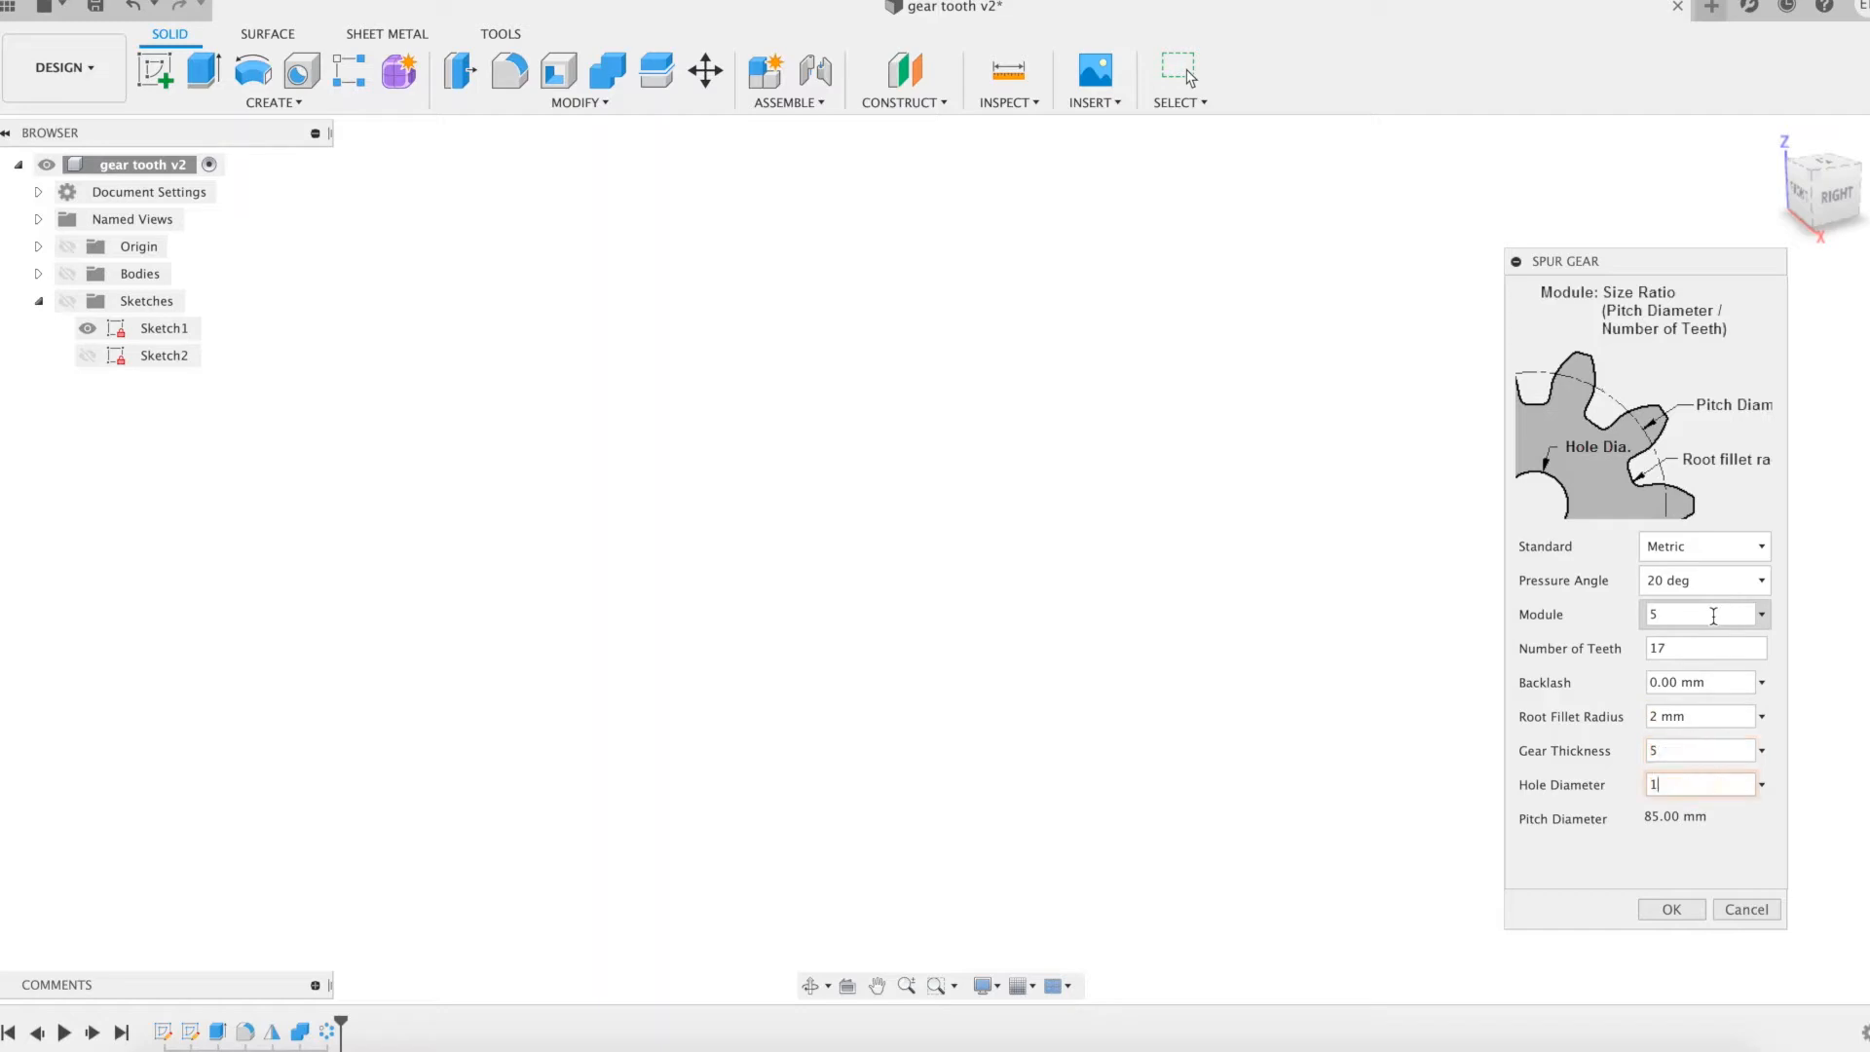
left_click(1670, 910)
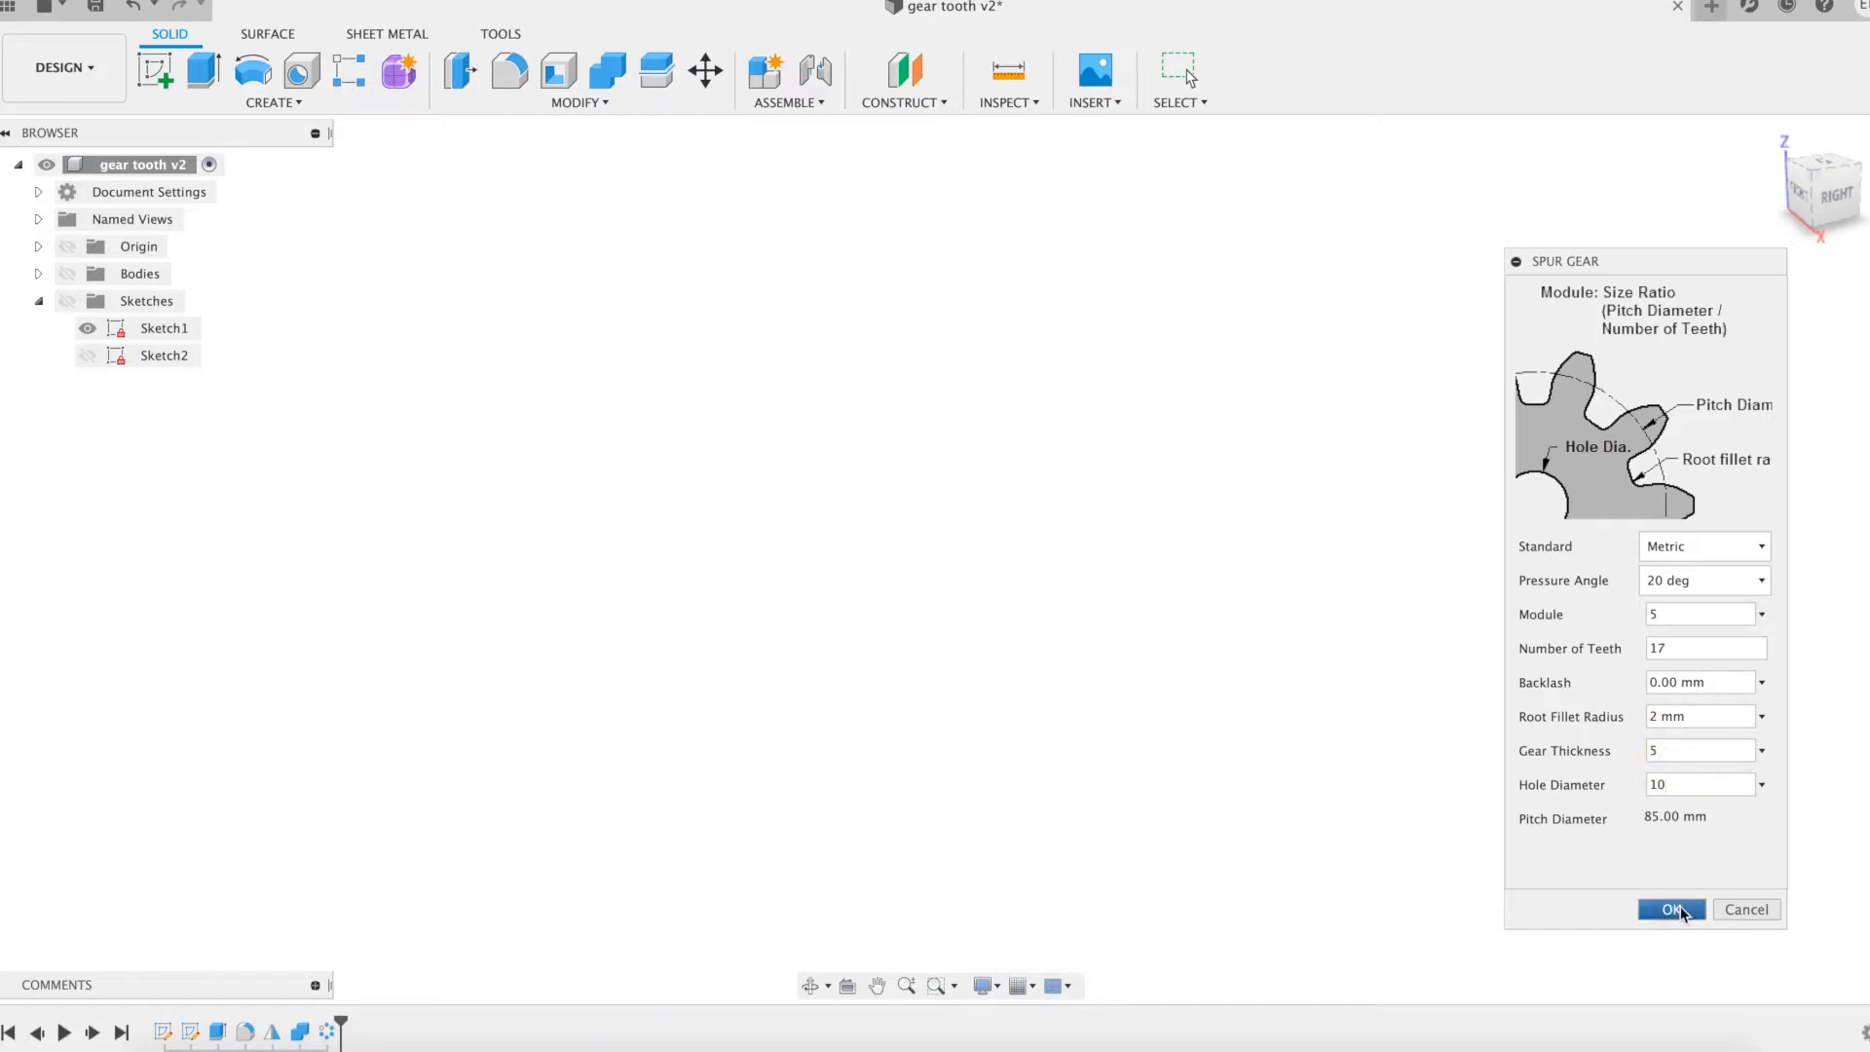
left_click(1670, 910)
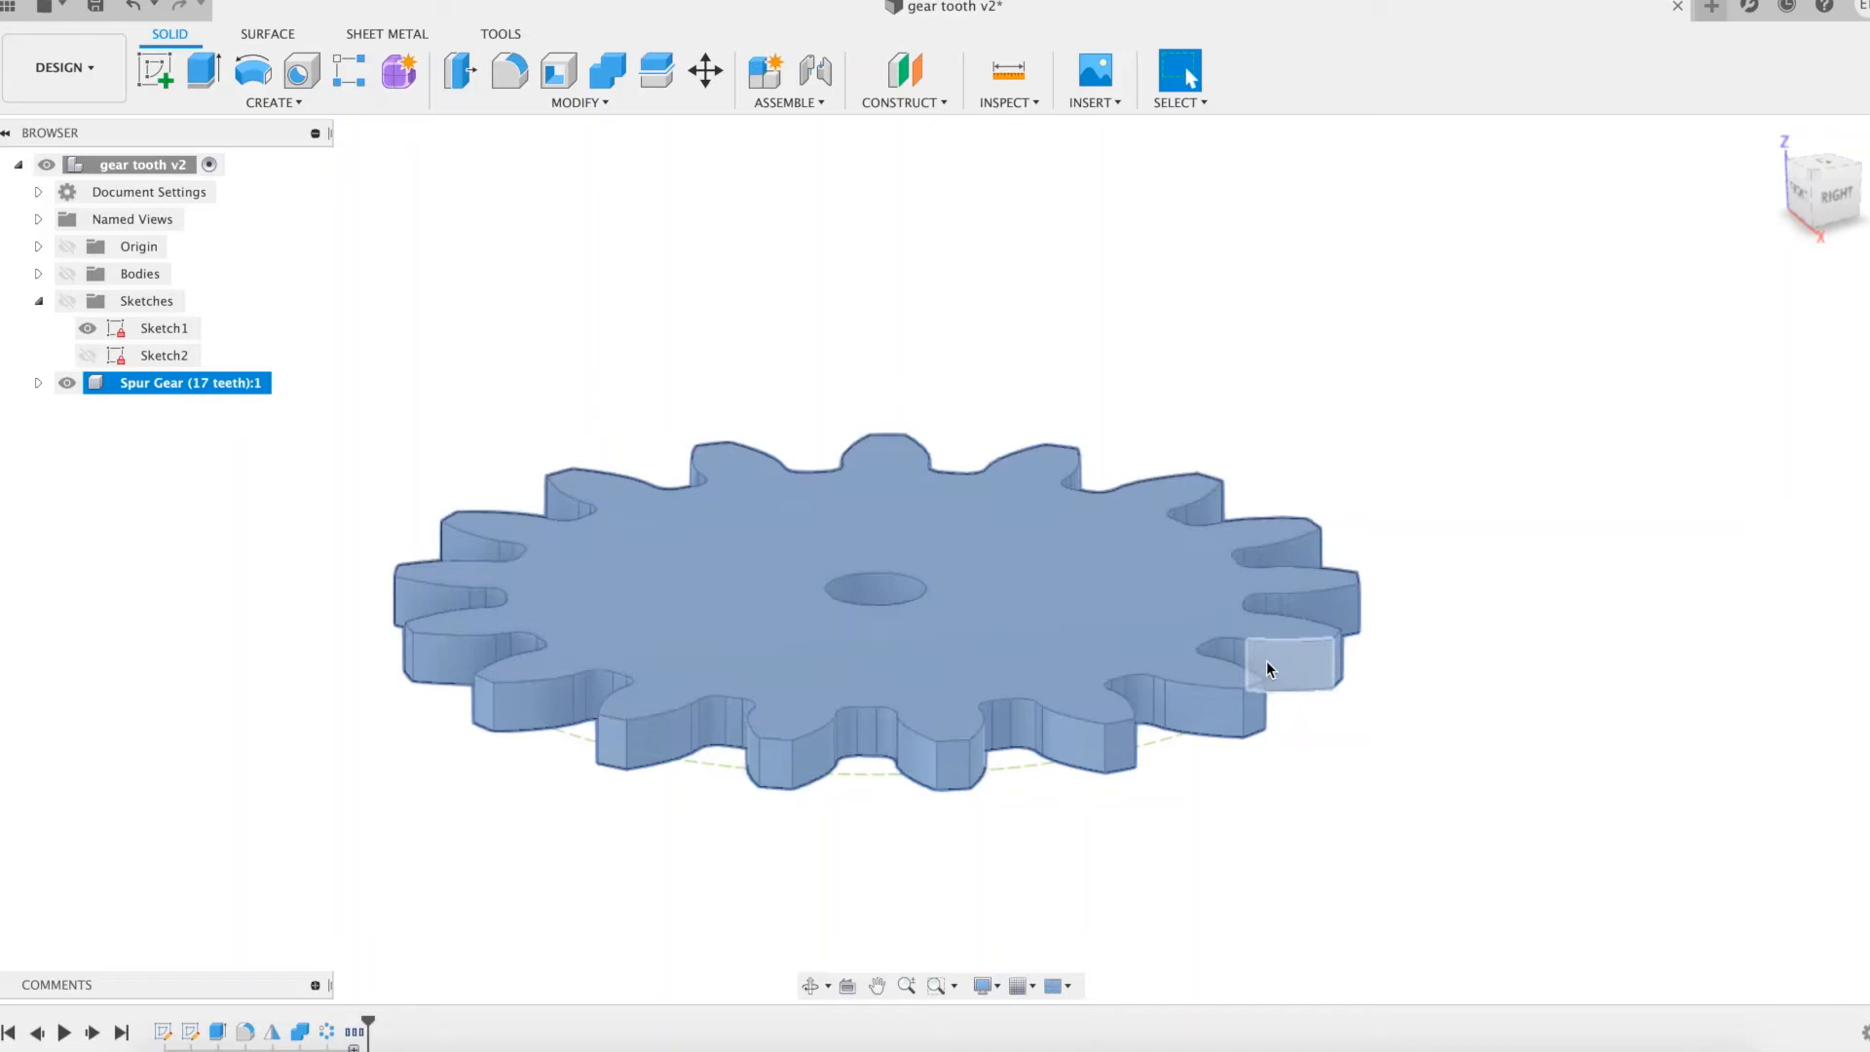
- Move/Copy the 17-tooth spur gear with a Y angle of -90 degrees
left_click(705, 72)
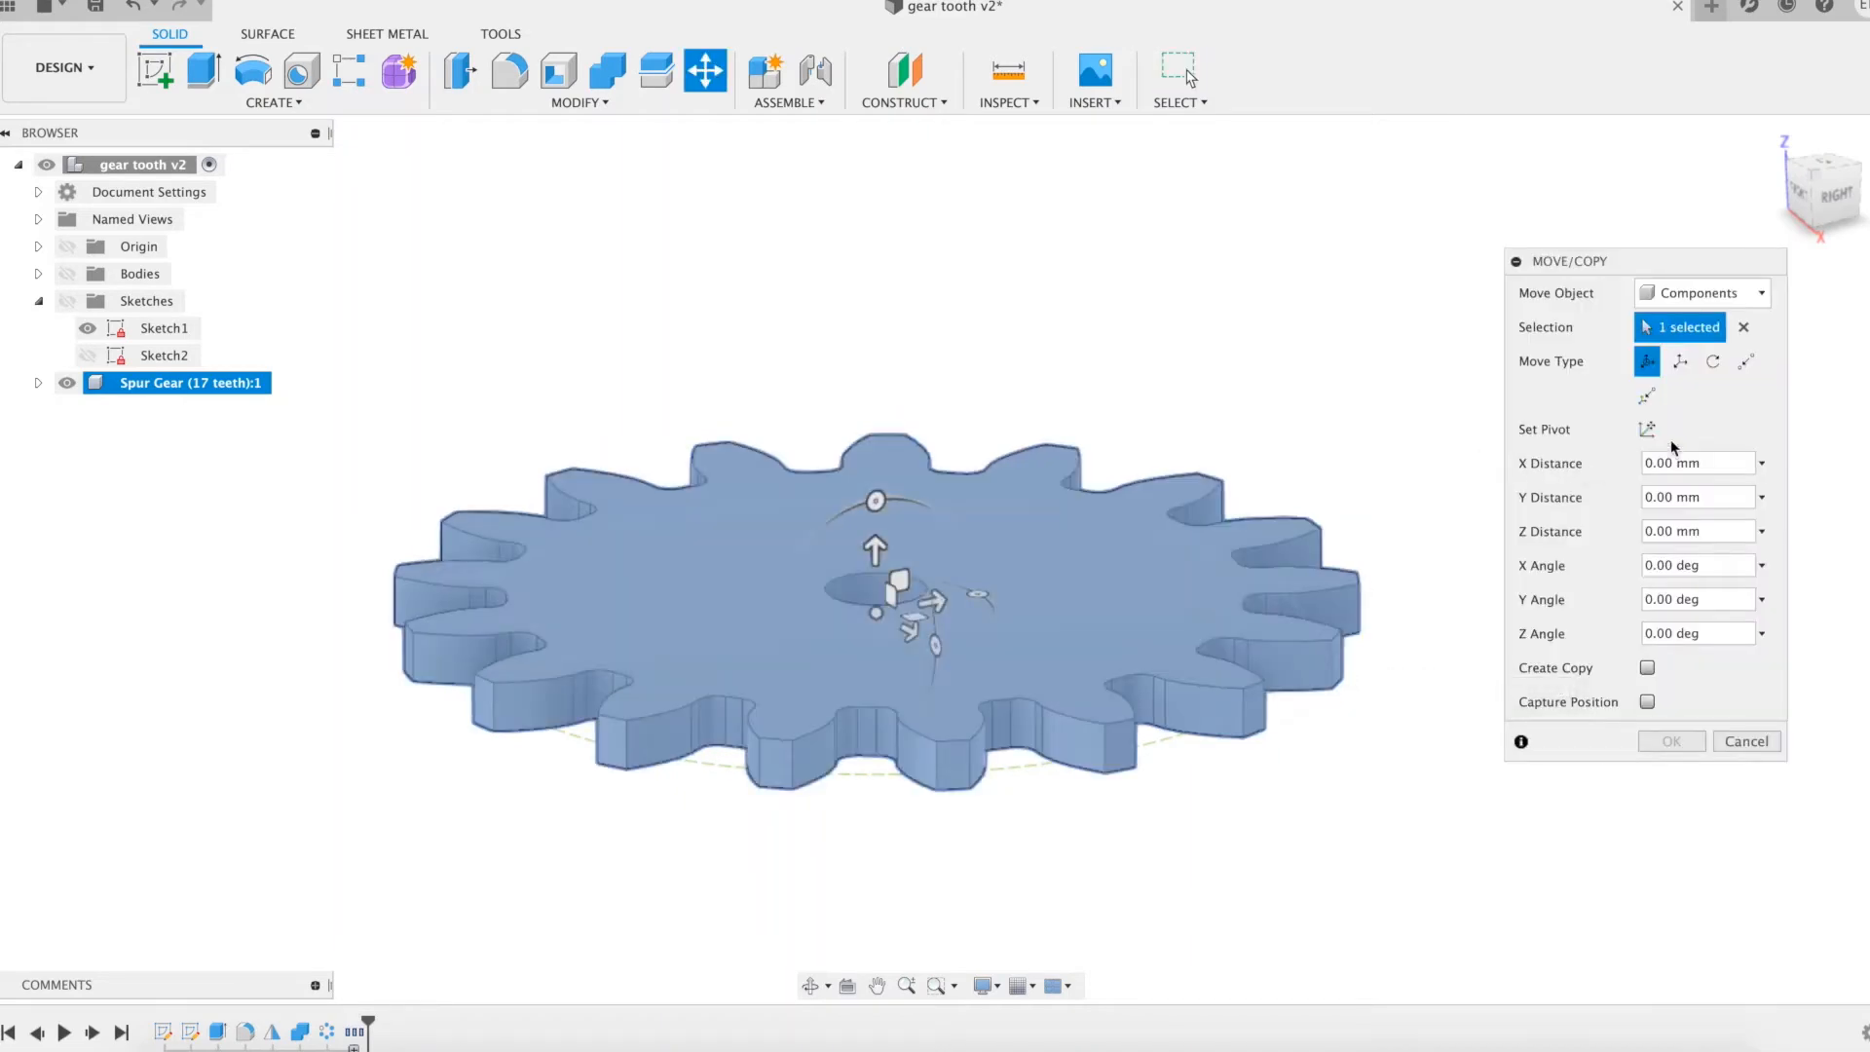
left_click(1648, 429)
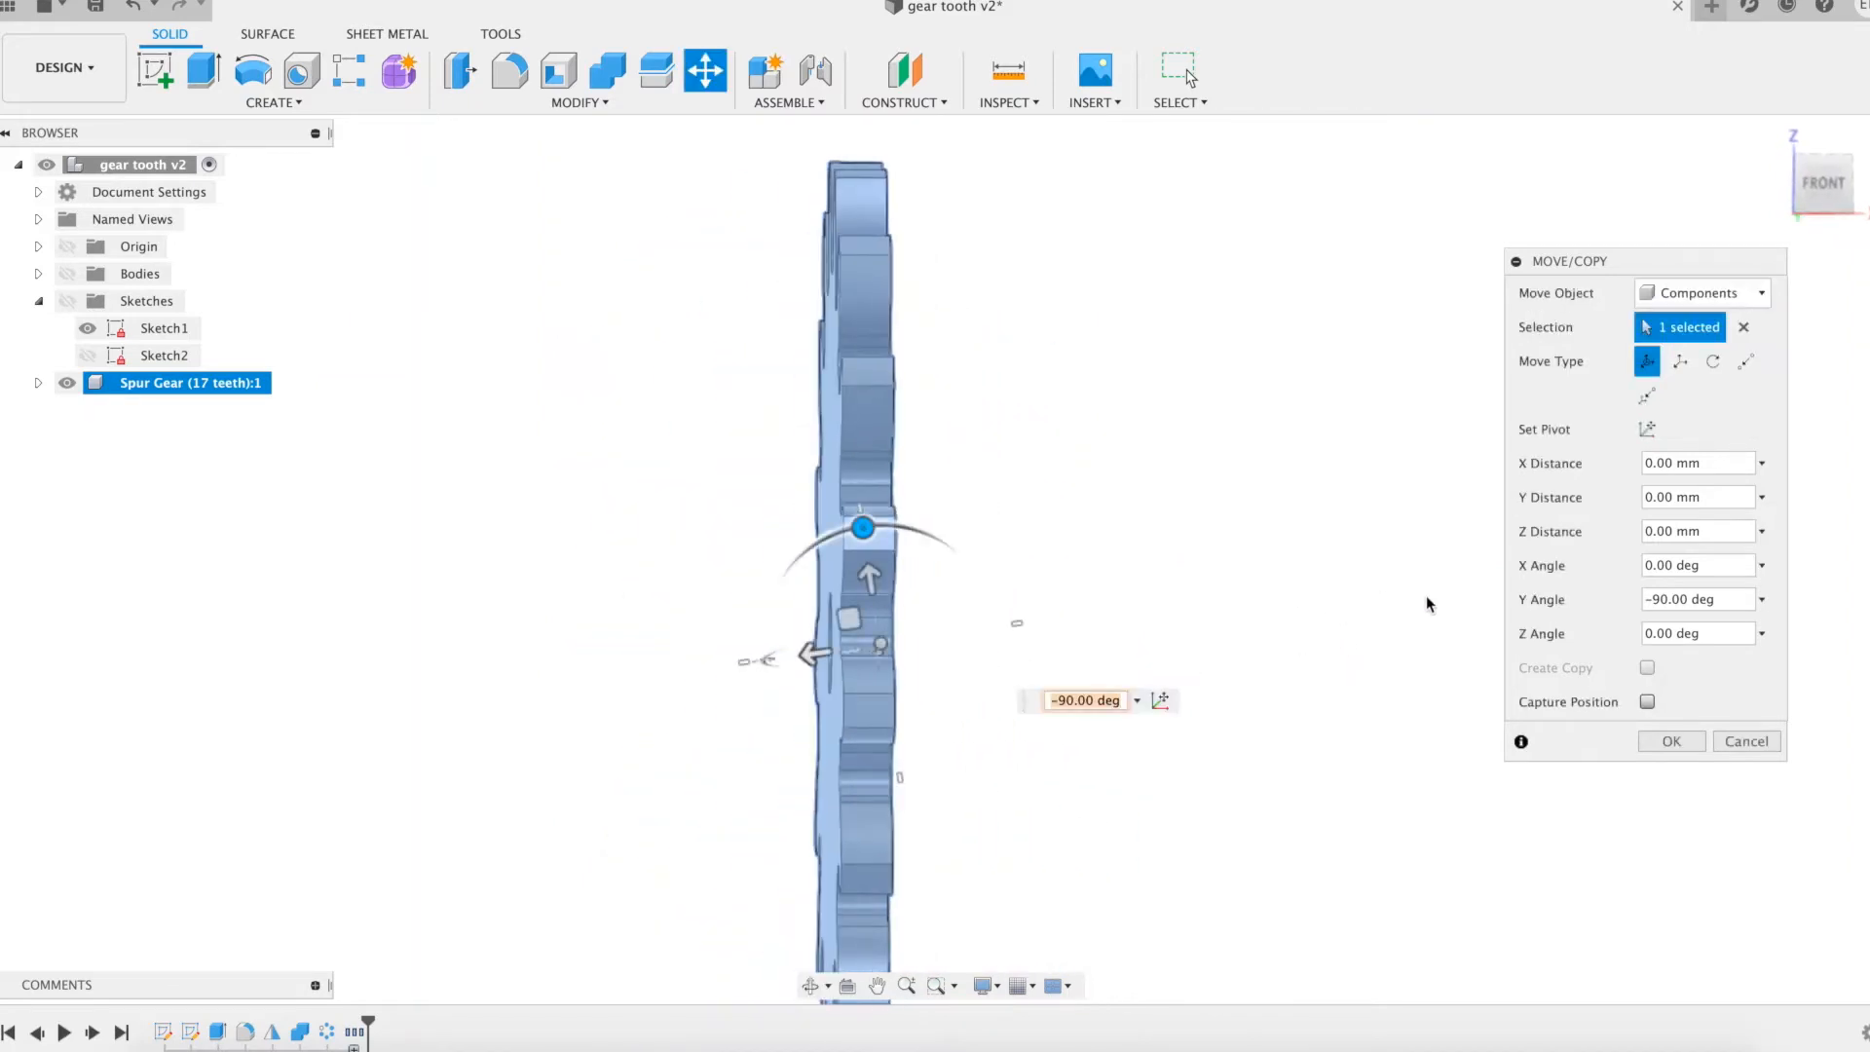
left_click(1670, 740)
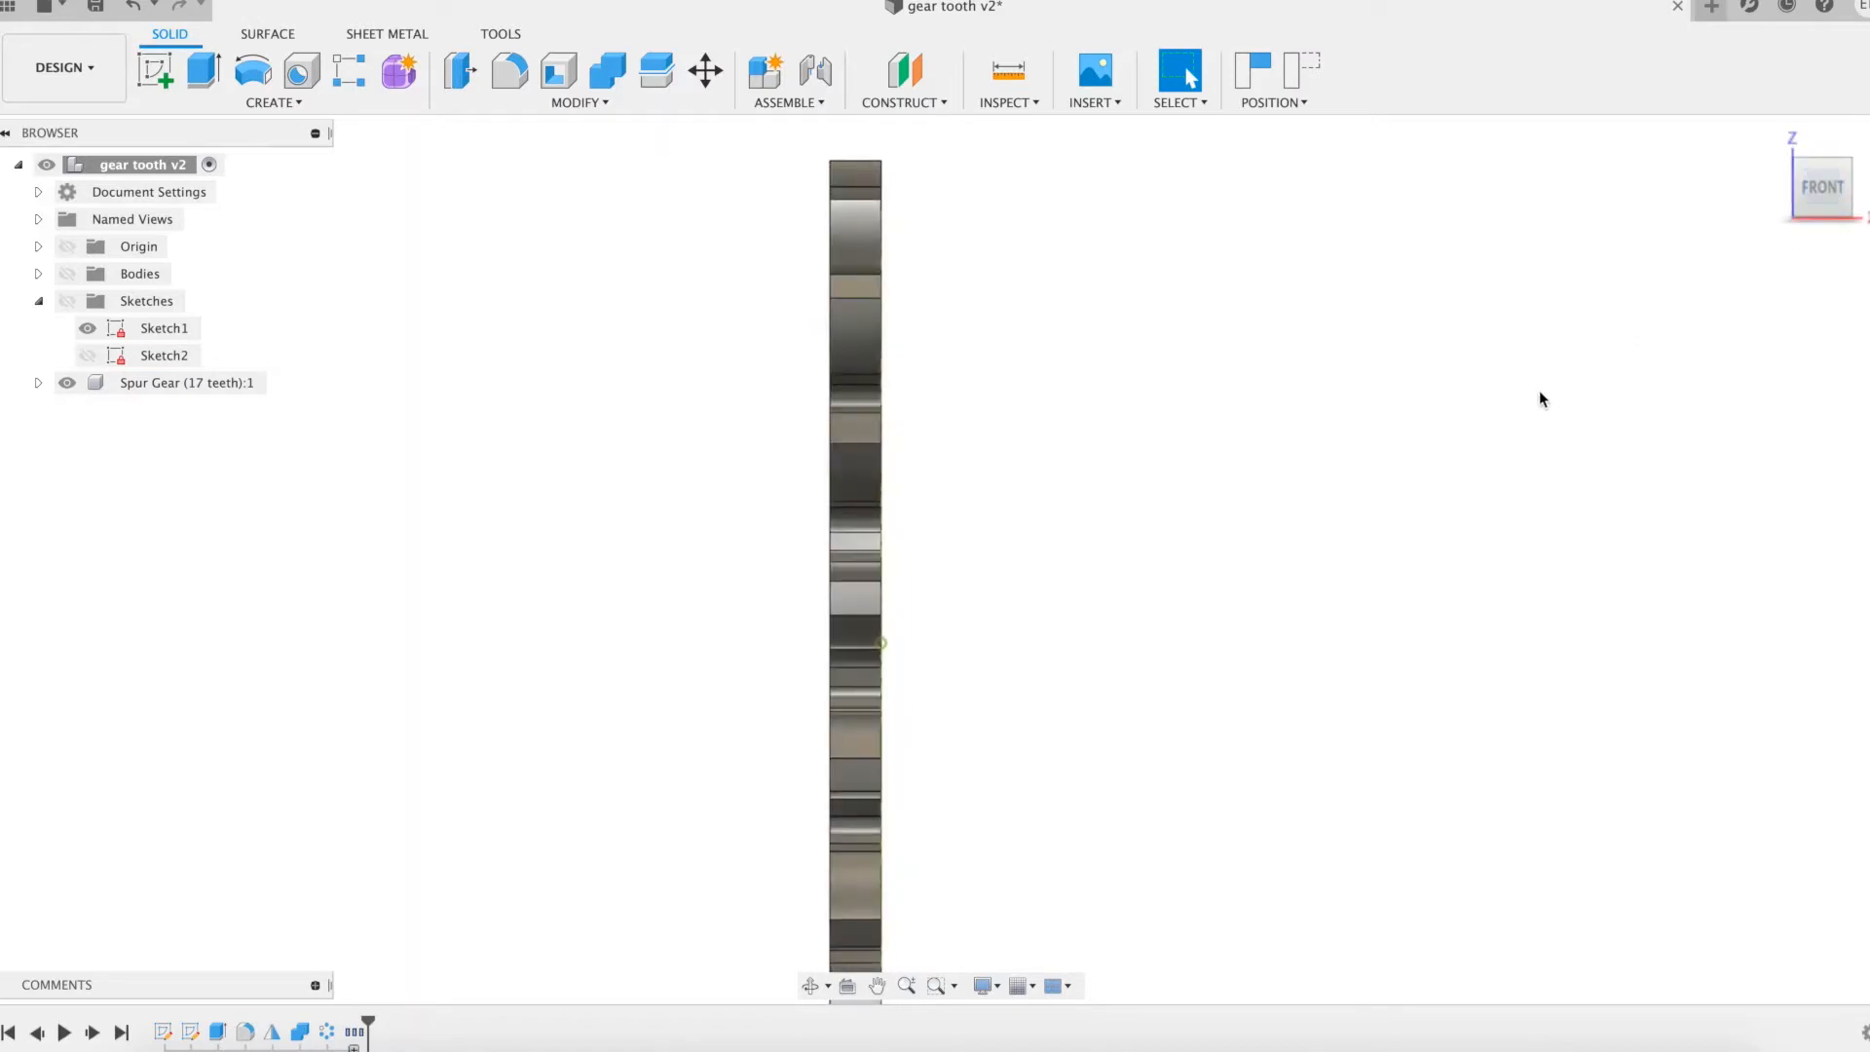
mouse_move(869, 396)
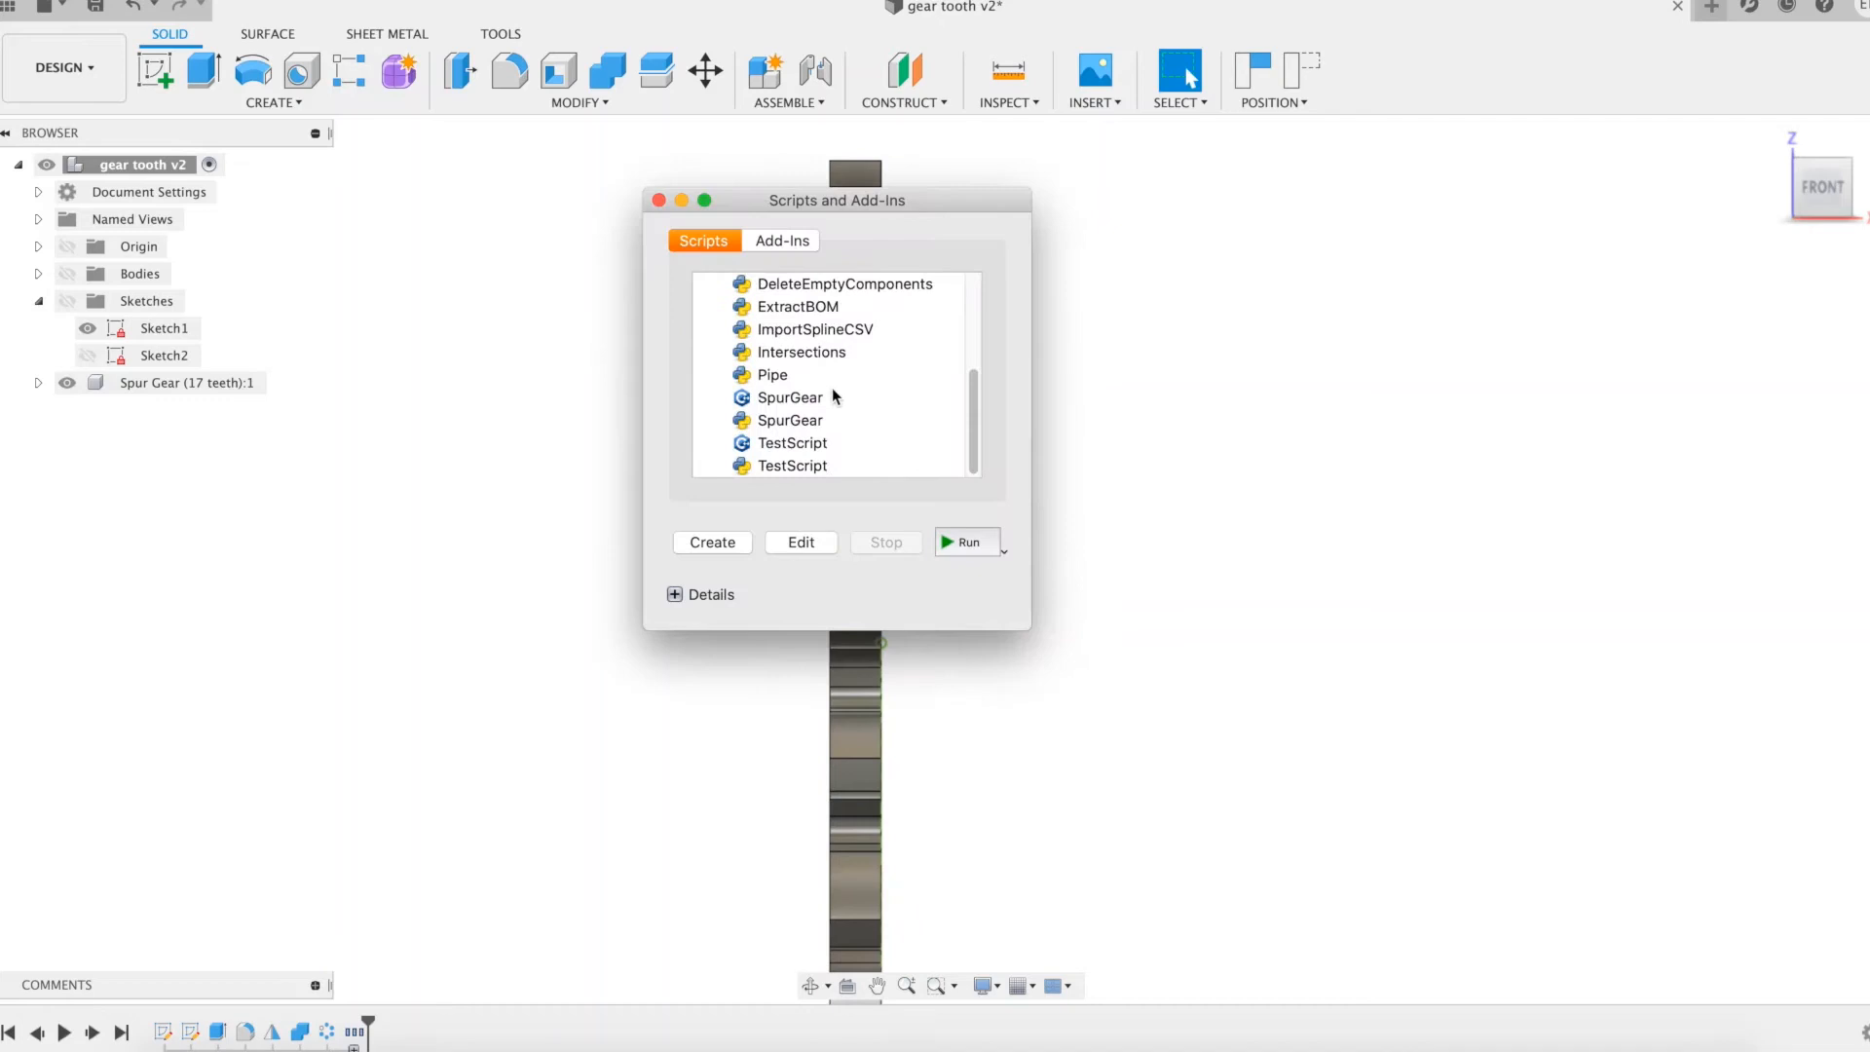
- Run the SpurGear add-in and enter 29 as the number of teeth
left_click(969, 542)
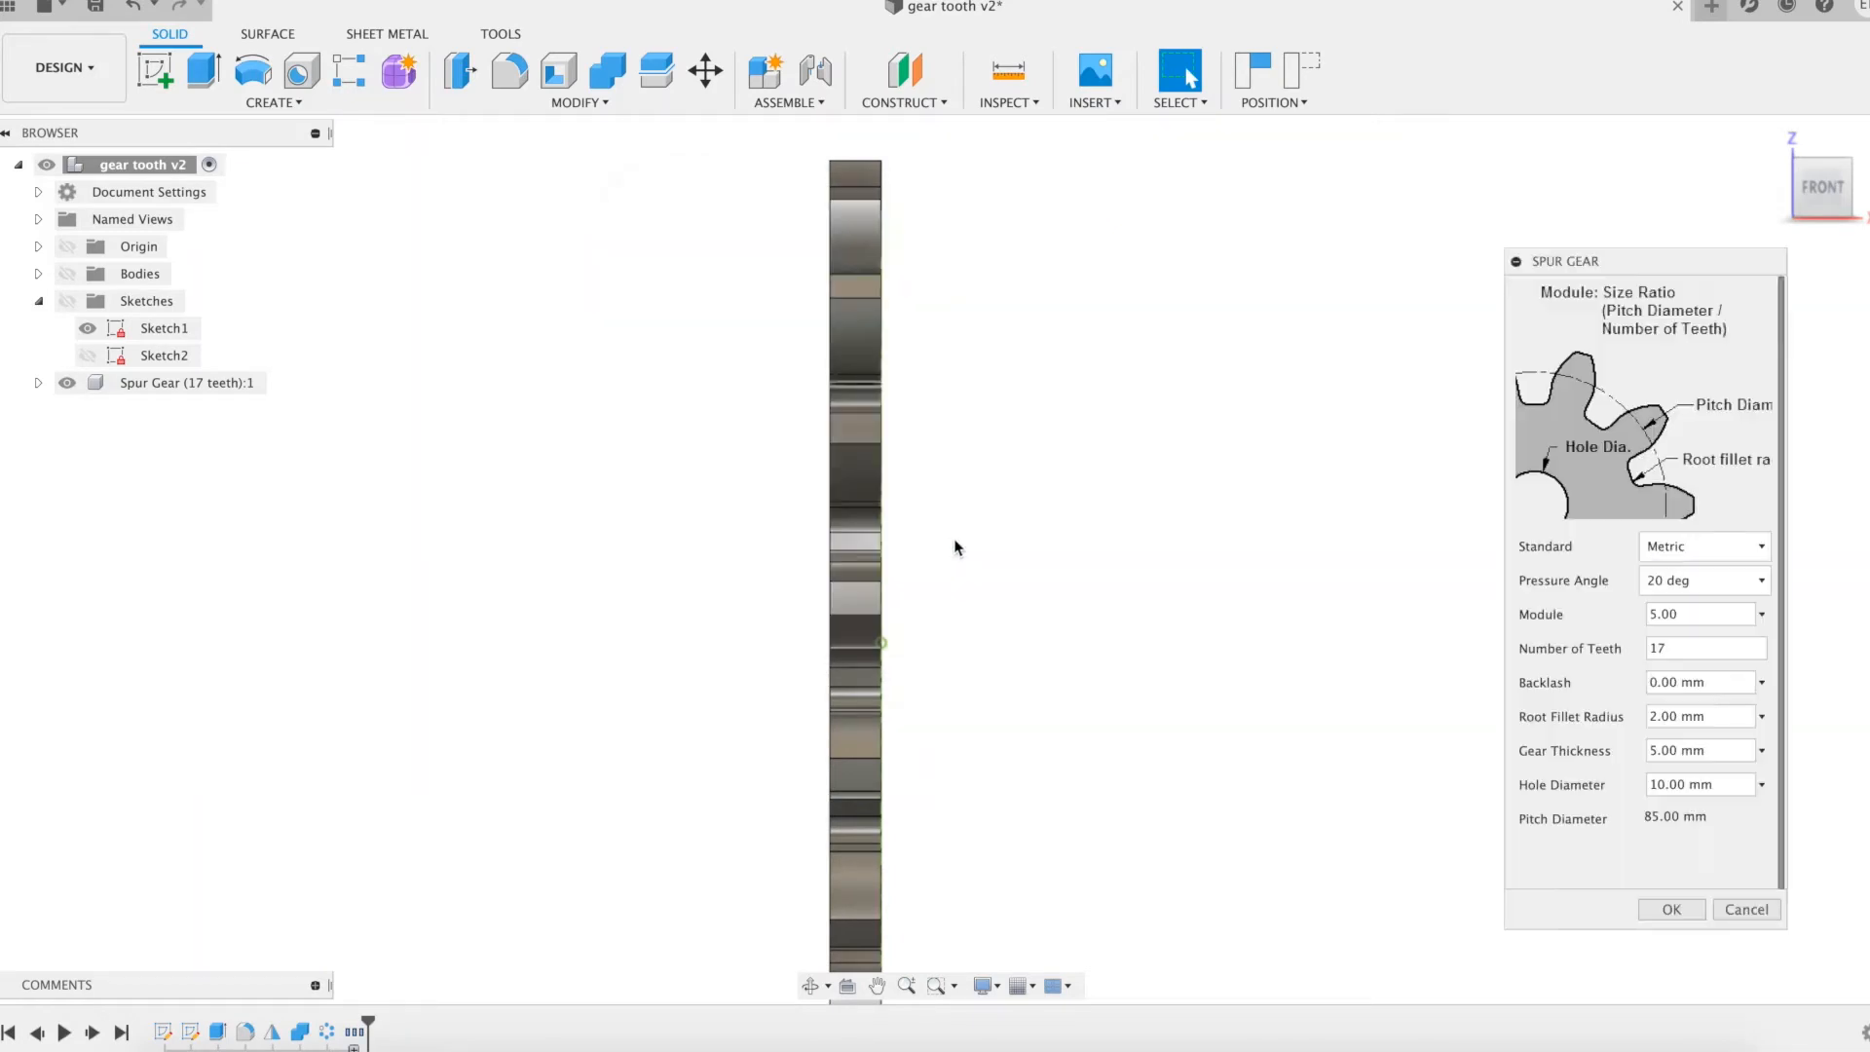
left_click(1705, 647)
type("29")
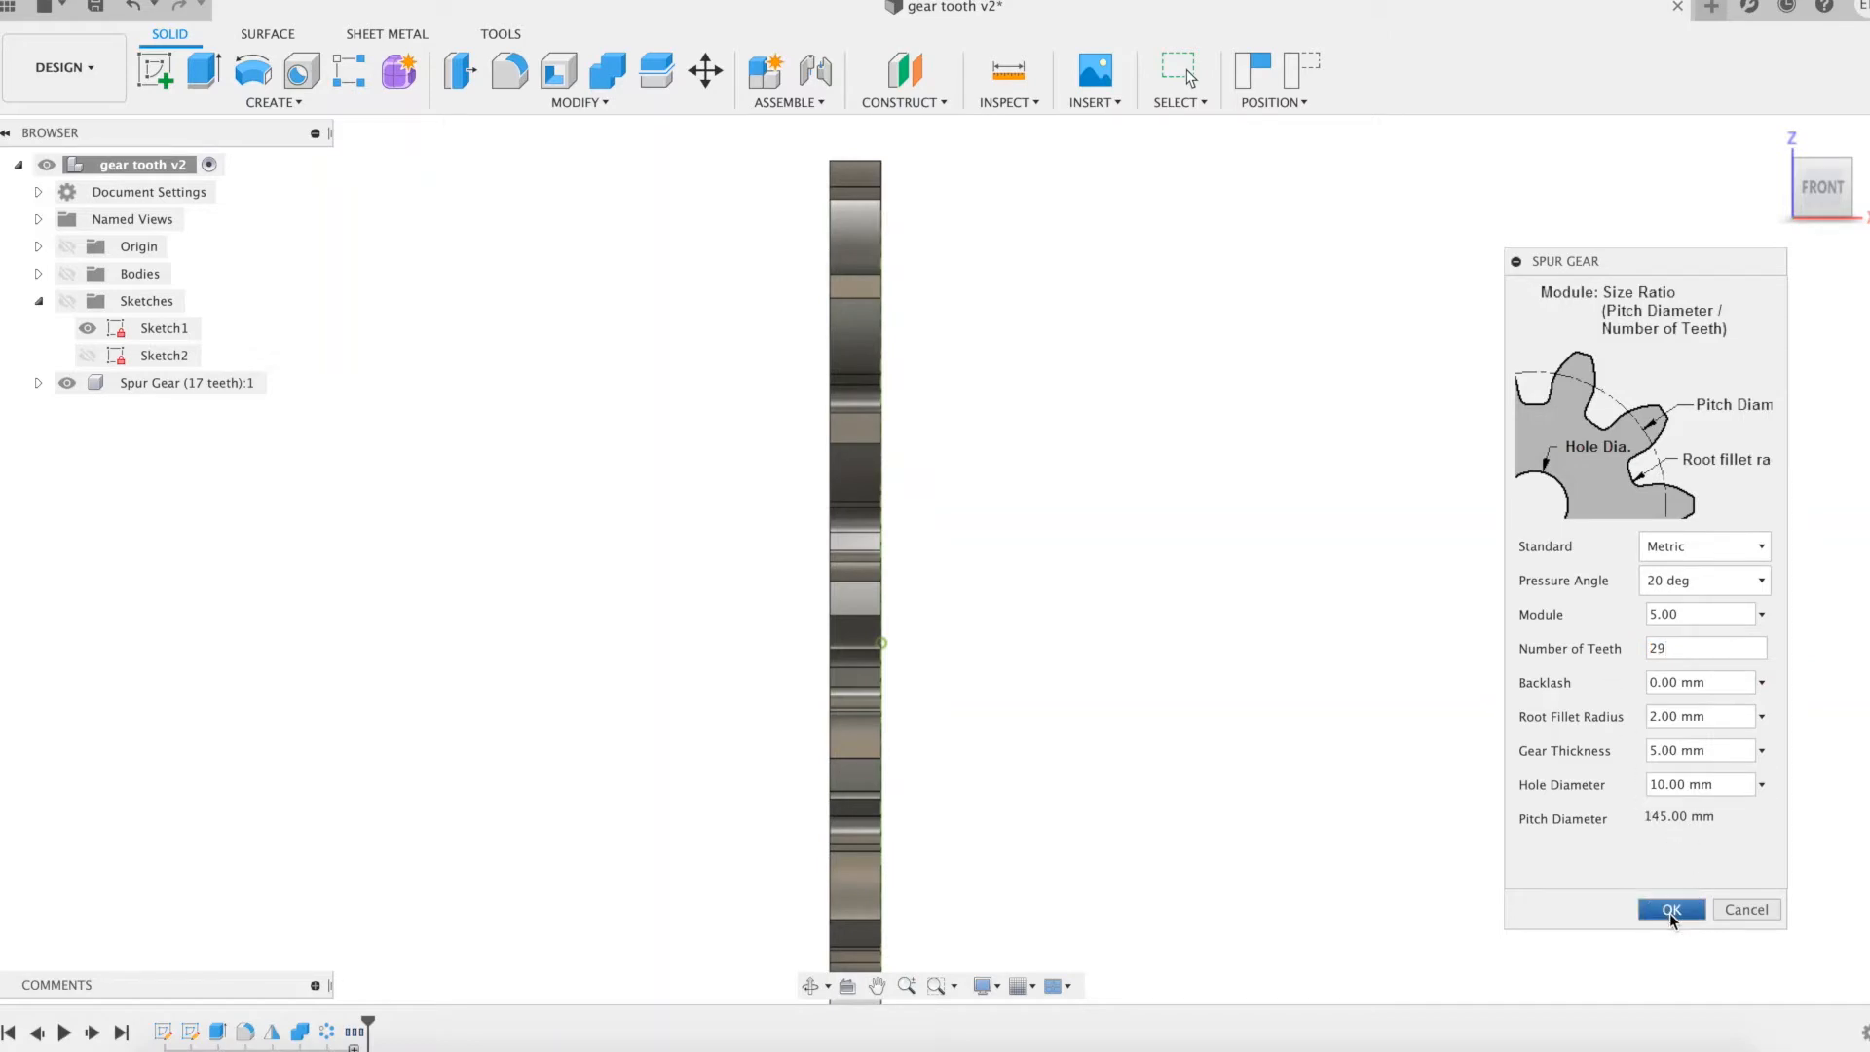
mouse_move(1327, 752)
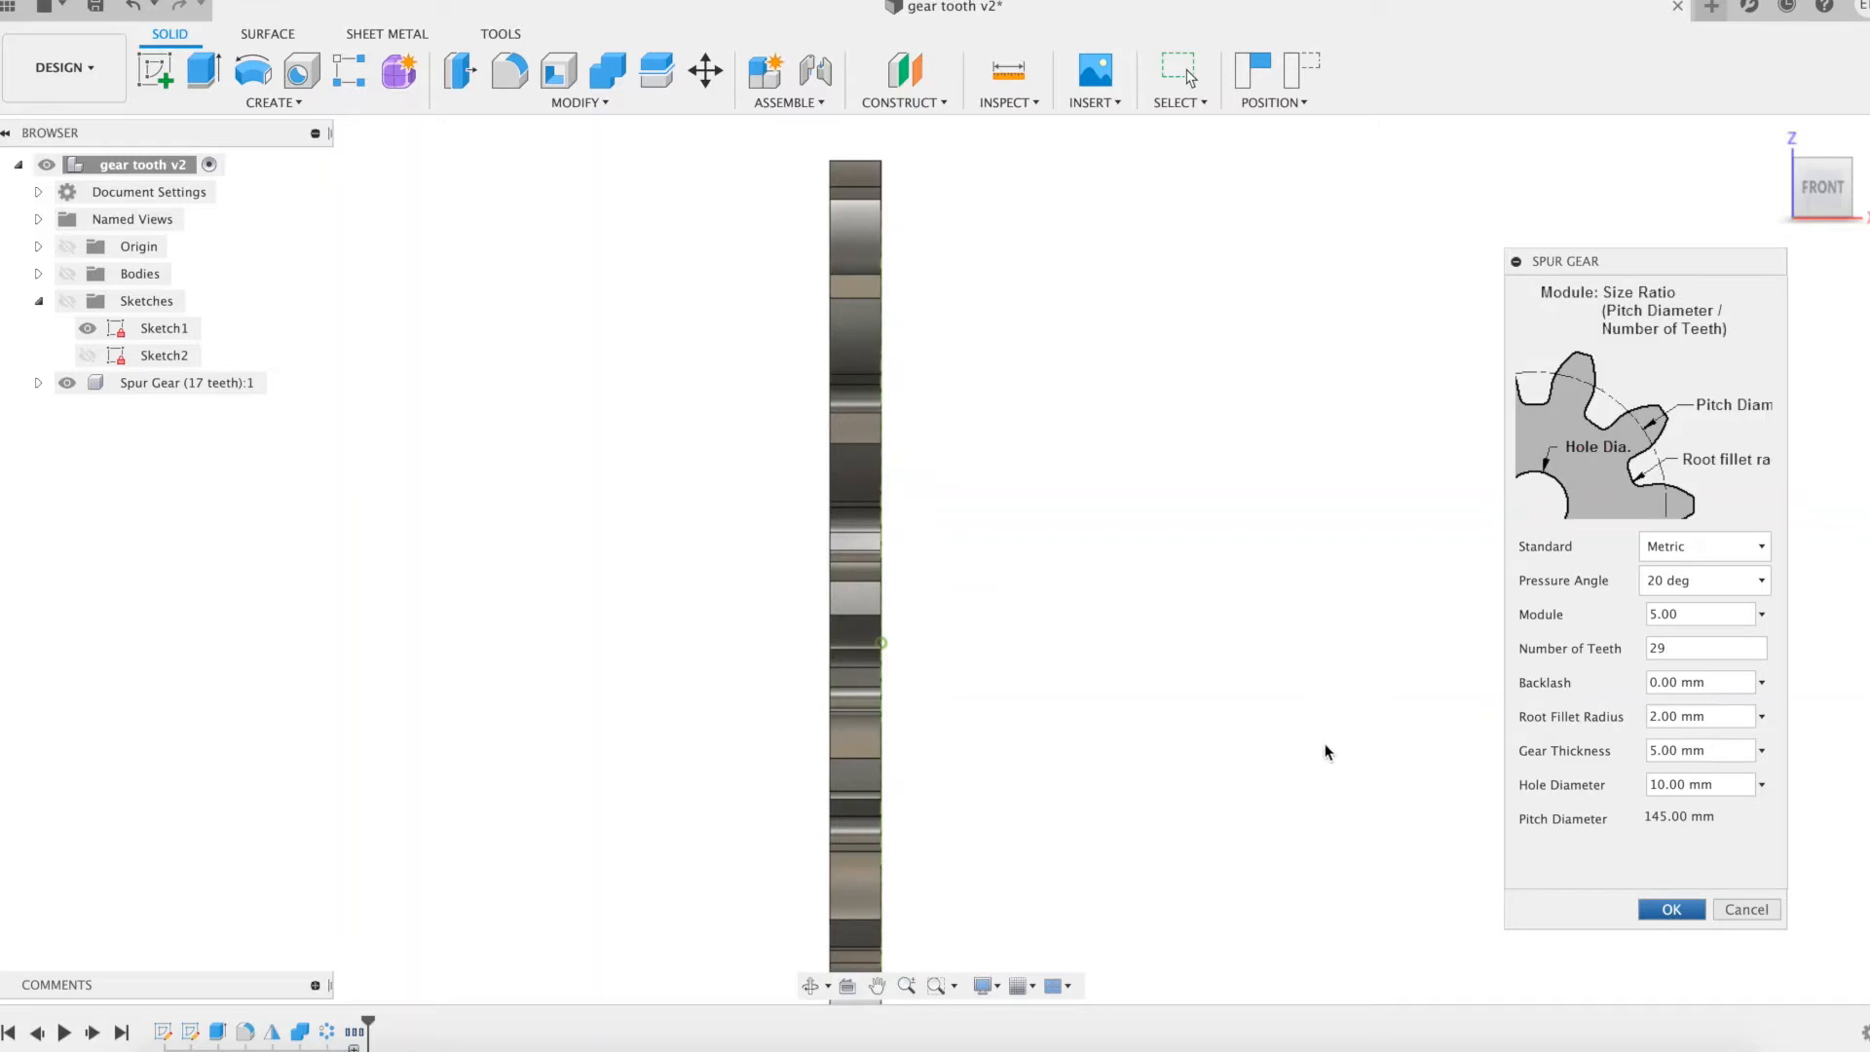
- Create the 29-tooth spur gear and select its component in the Browser
left_click(1670, 909)
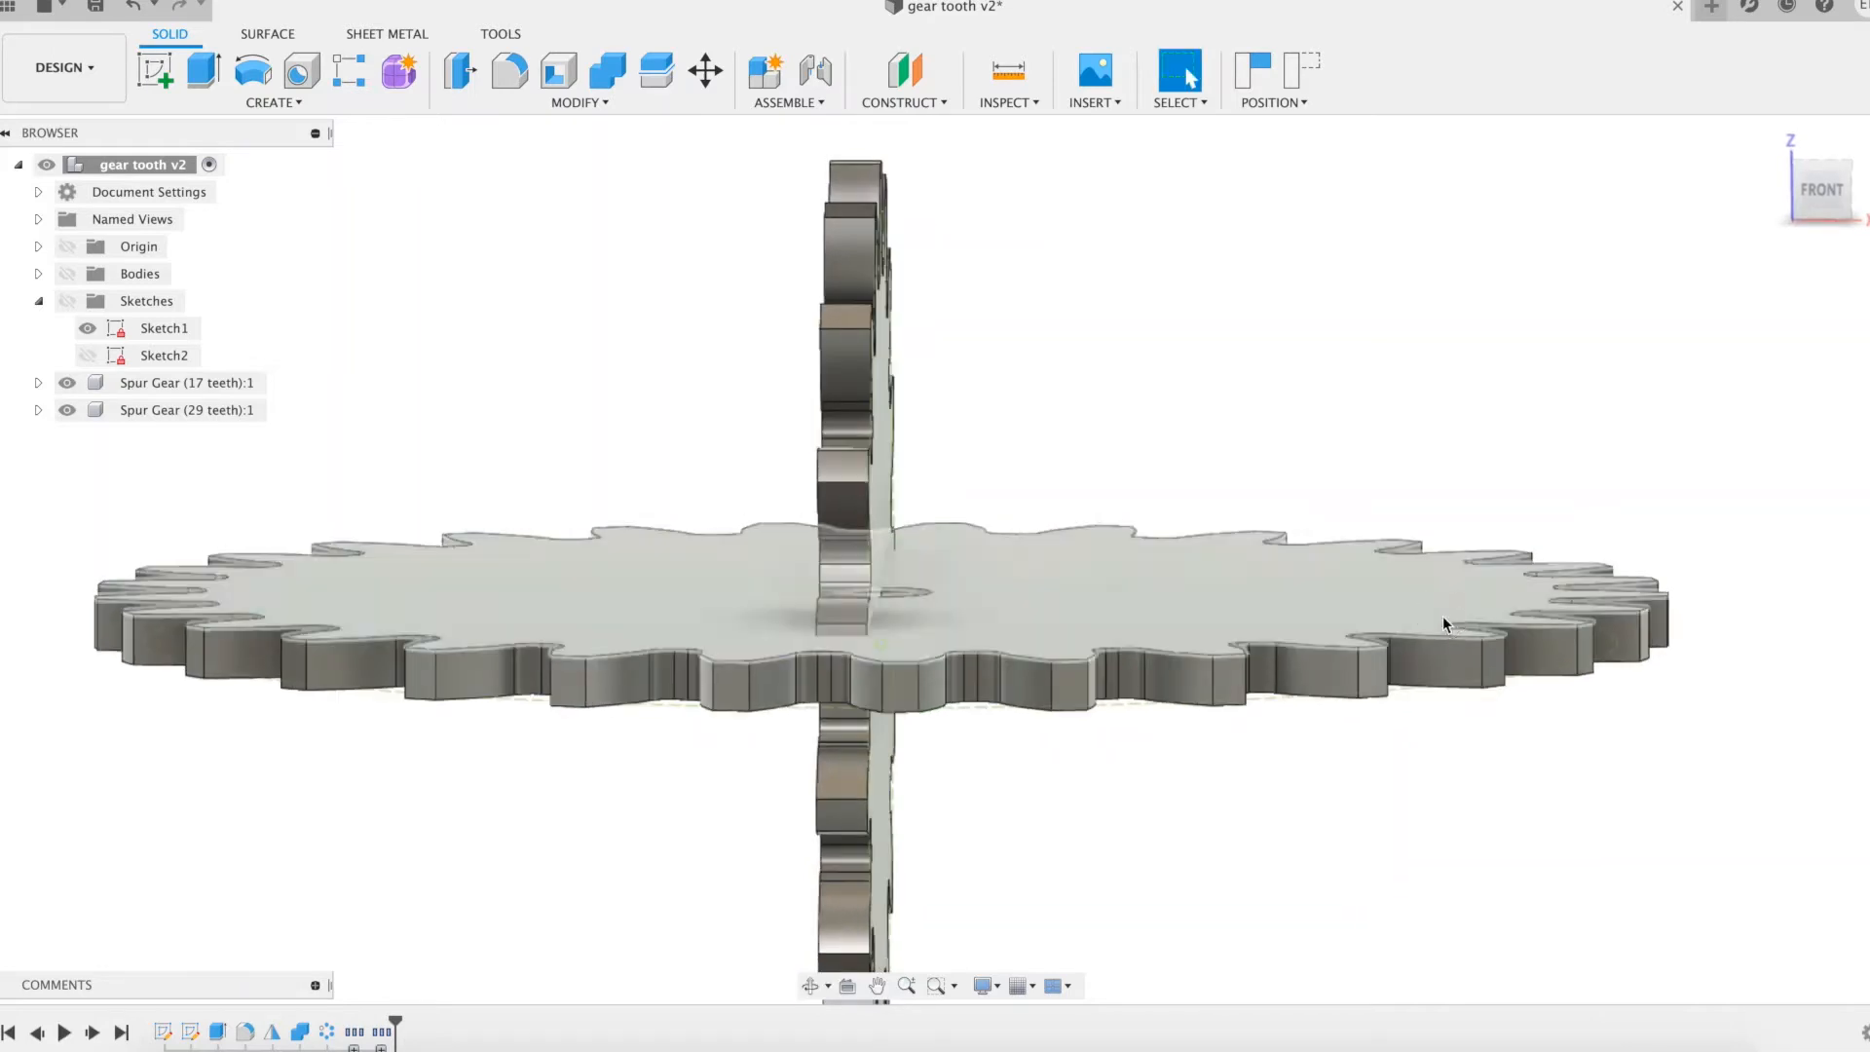
left_click(187, 411)
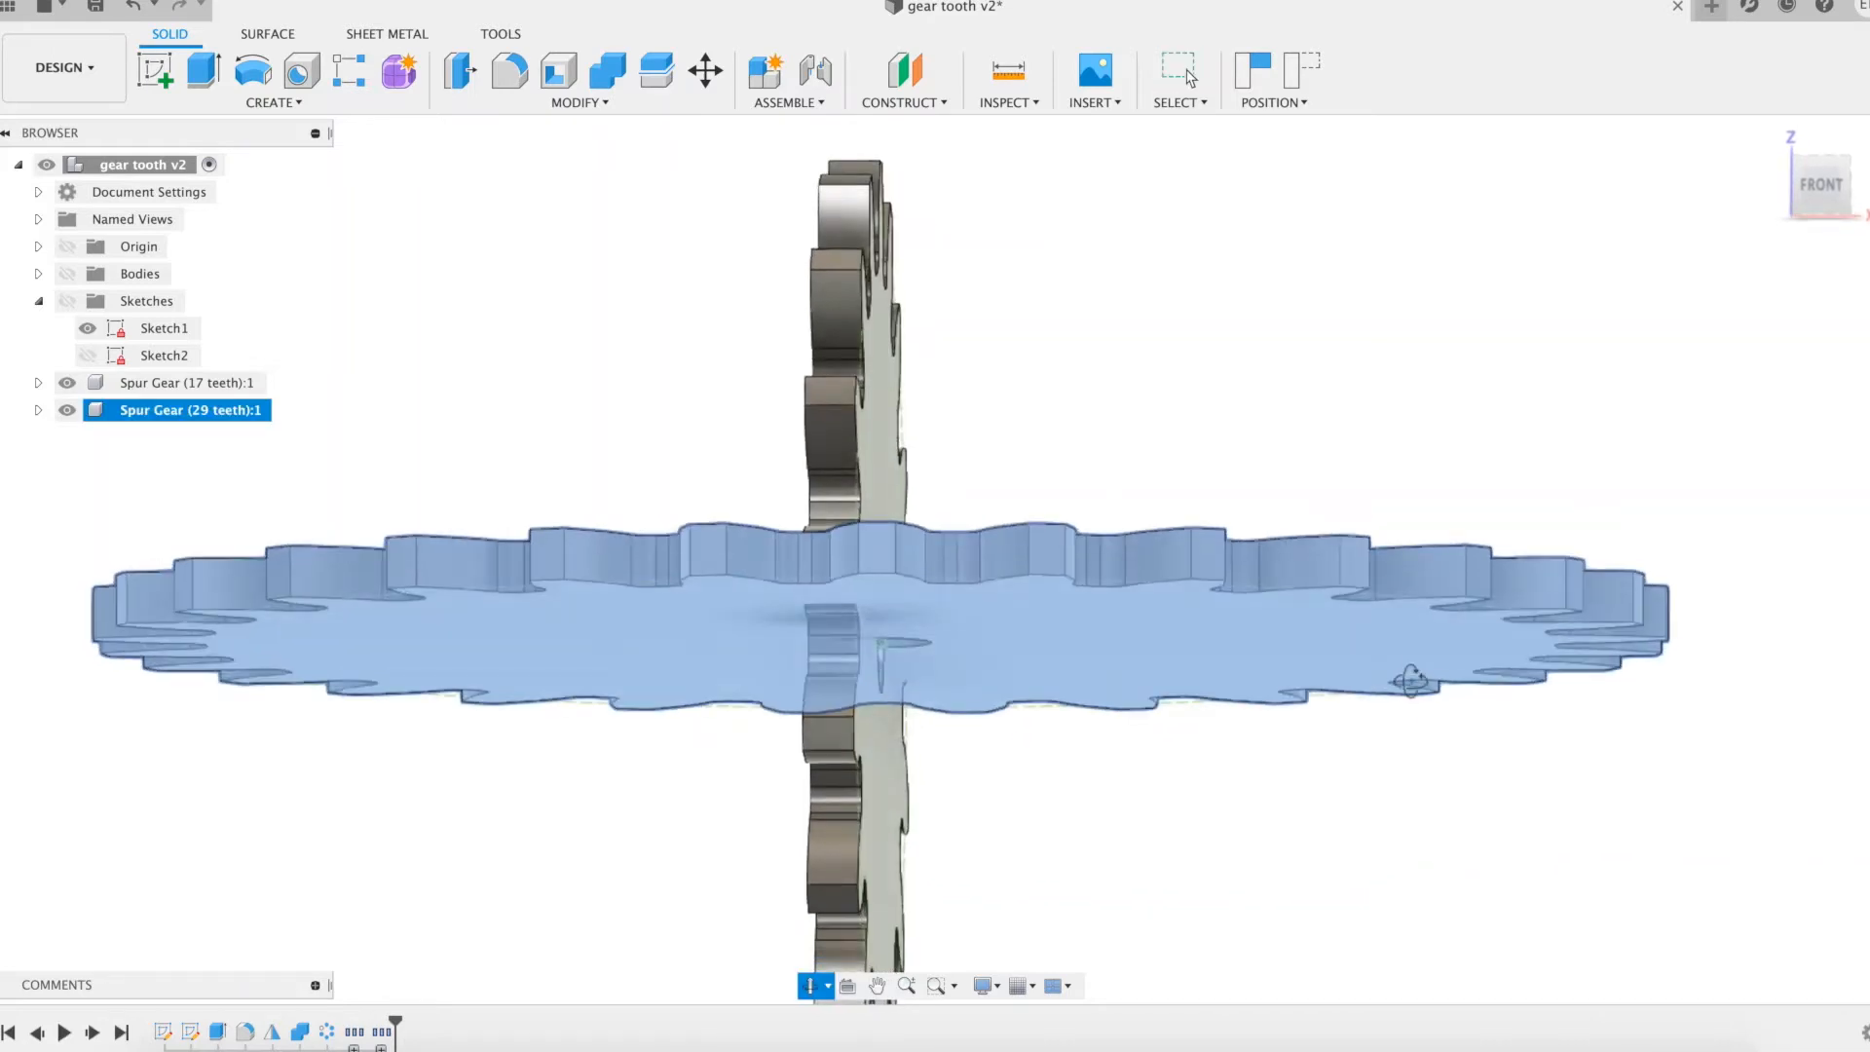
- Move/Copy the 29-tooth spur gear with a Y angle of -90 degrees
left_click(705, 72)
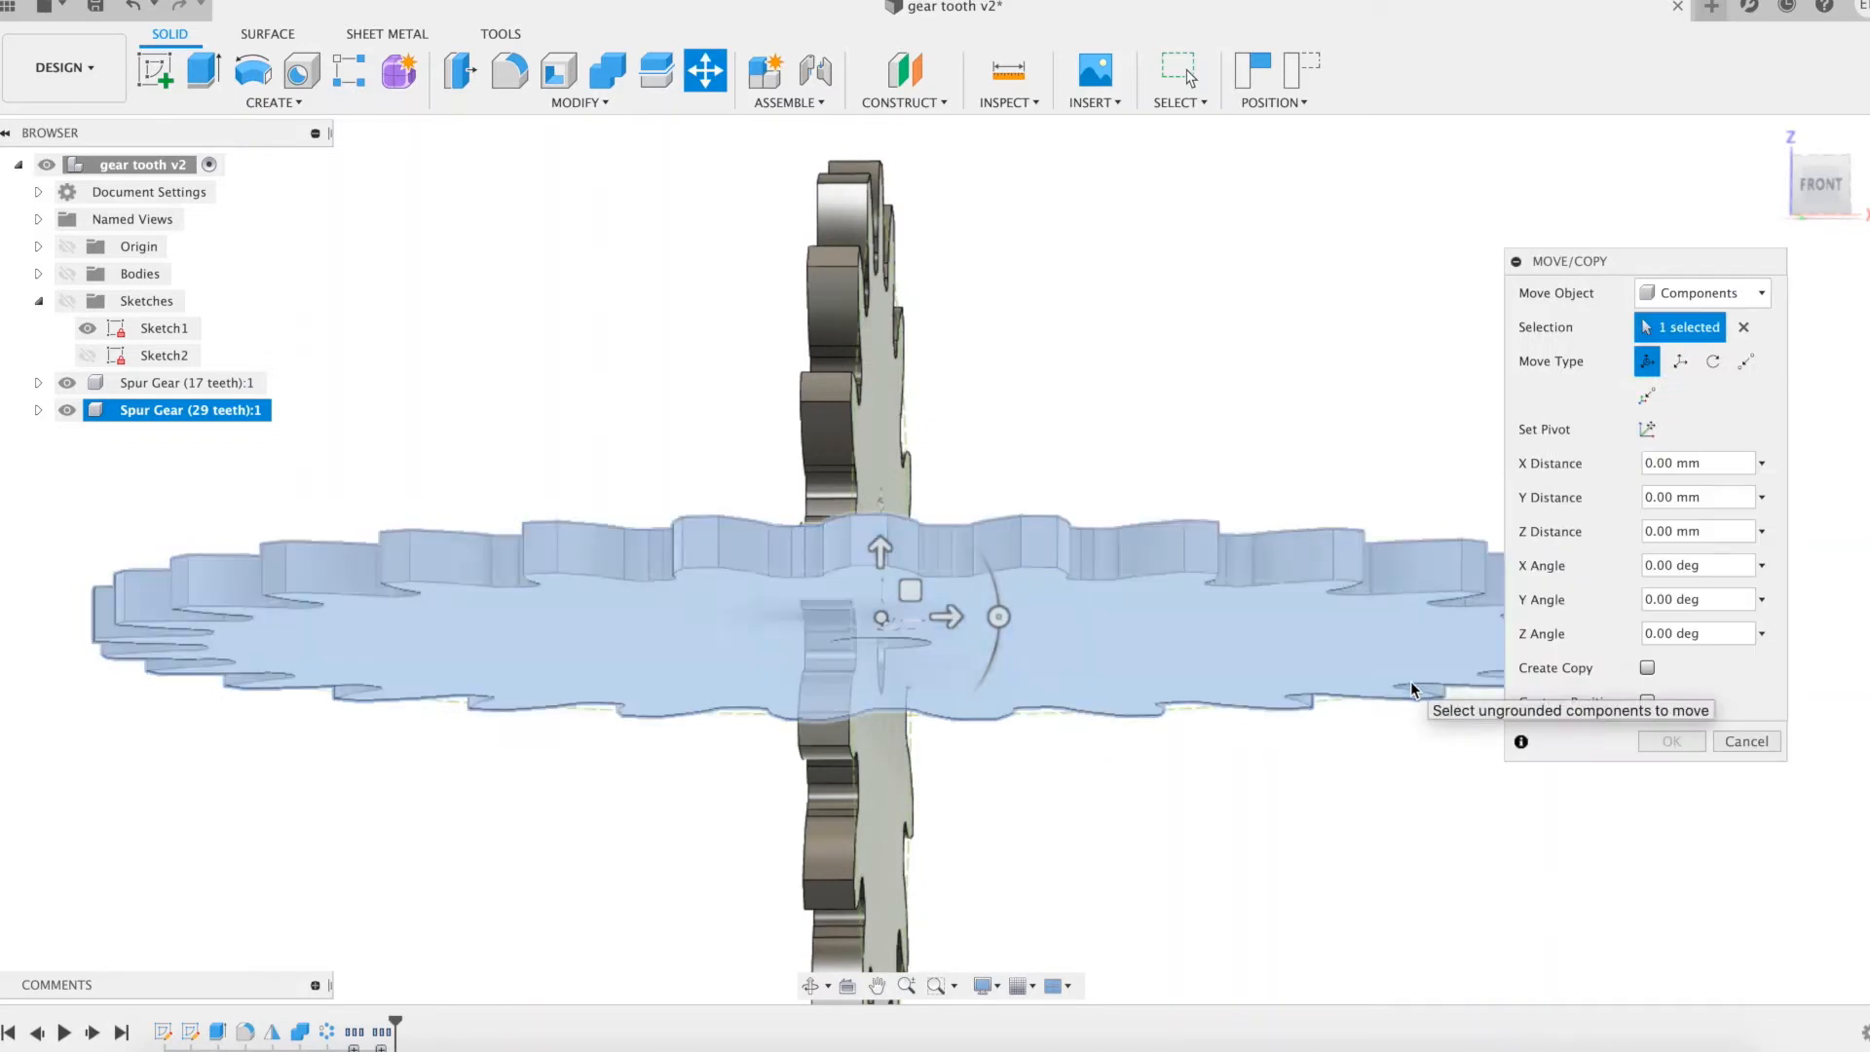
mouse_move(1664, 409)
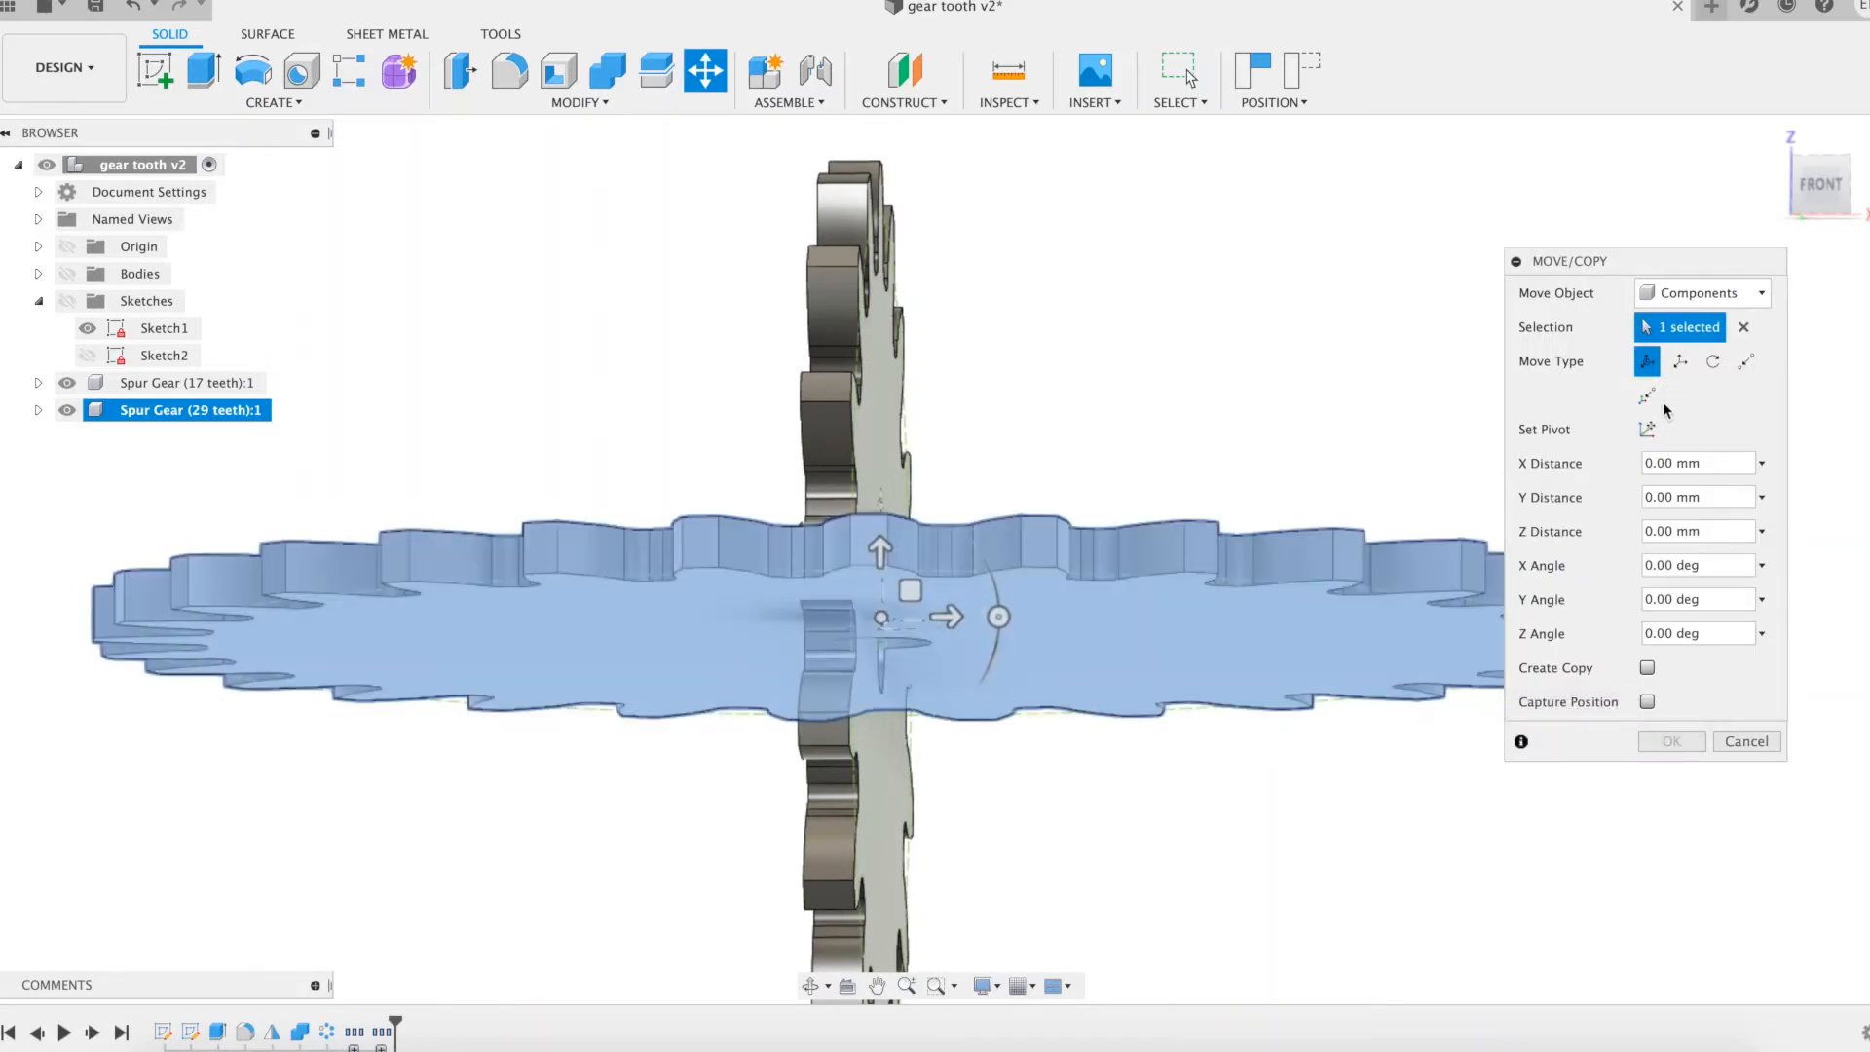
left_click(1649, 429)
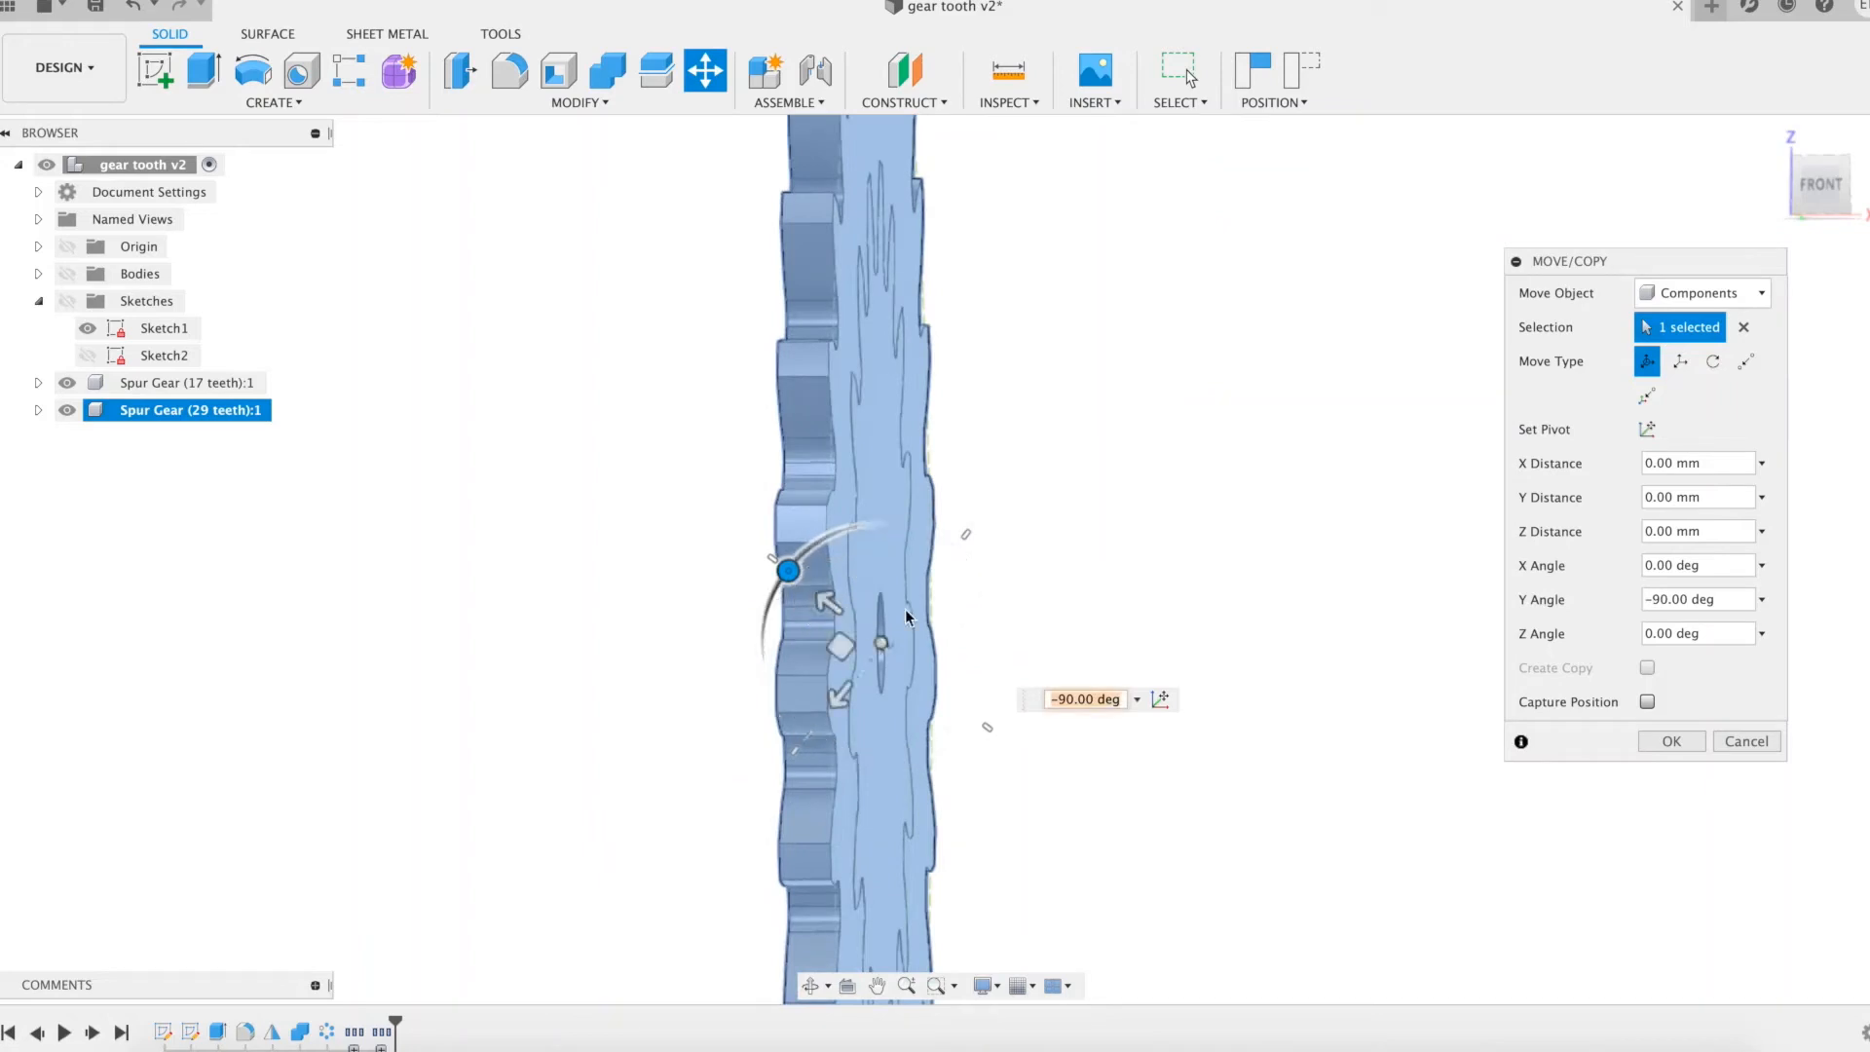
left_click(1670, 740)
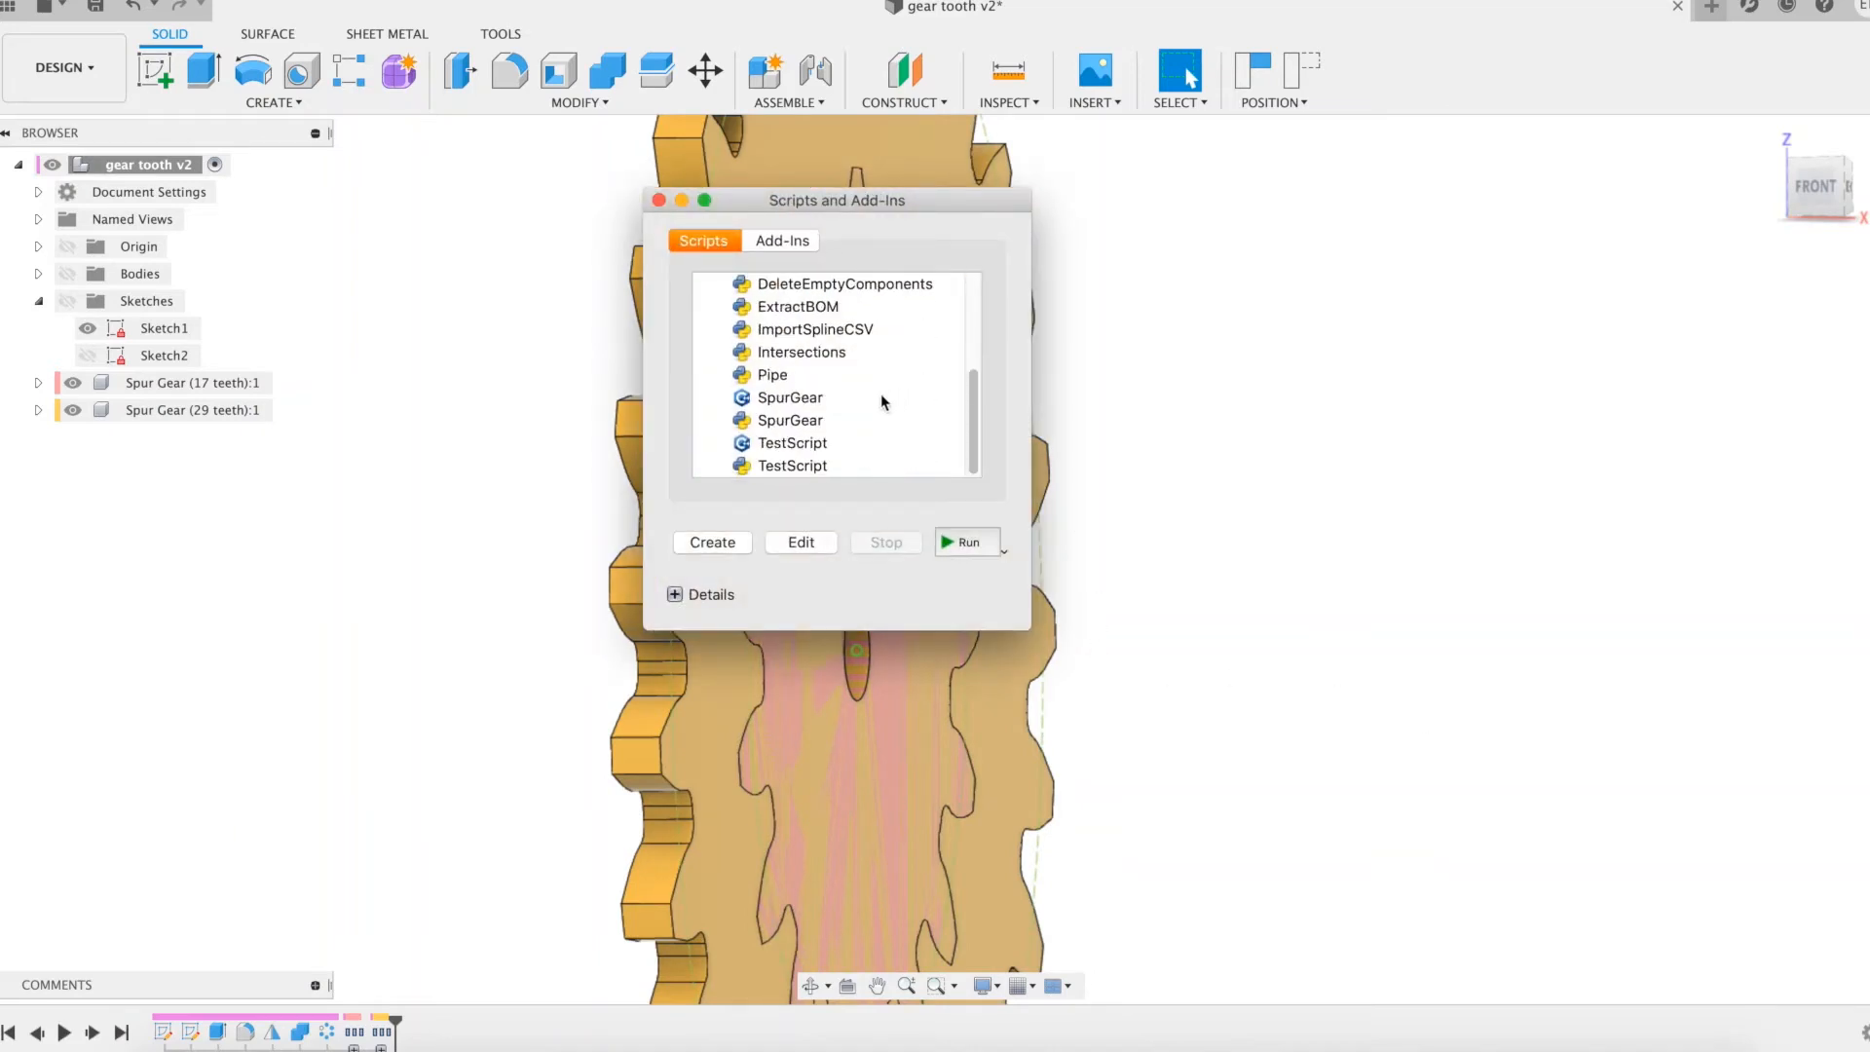
- Run SpurGear to create a 47-tooth gear and select the new component
left_click(789, 398)
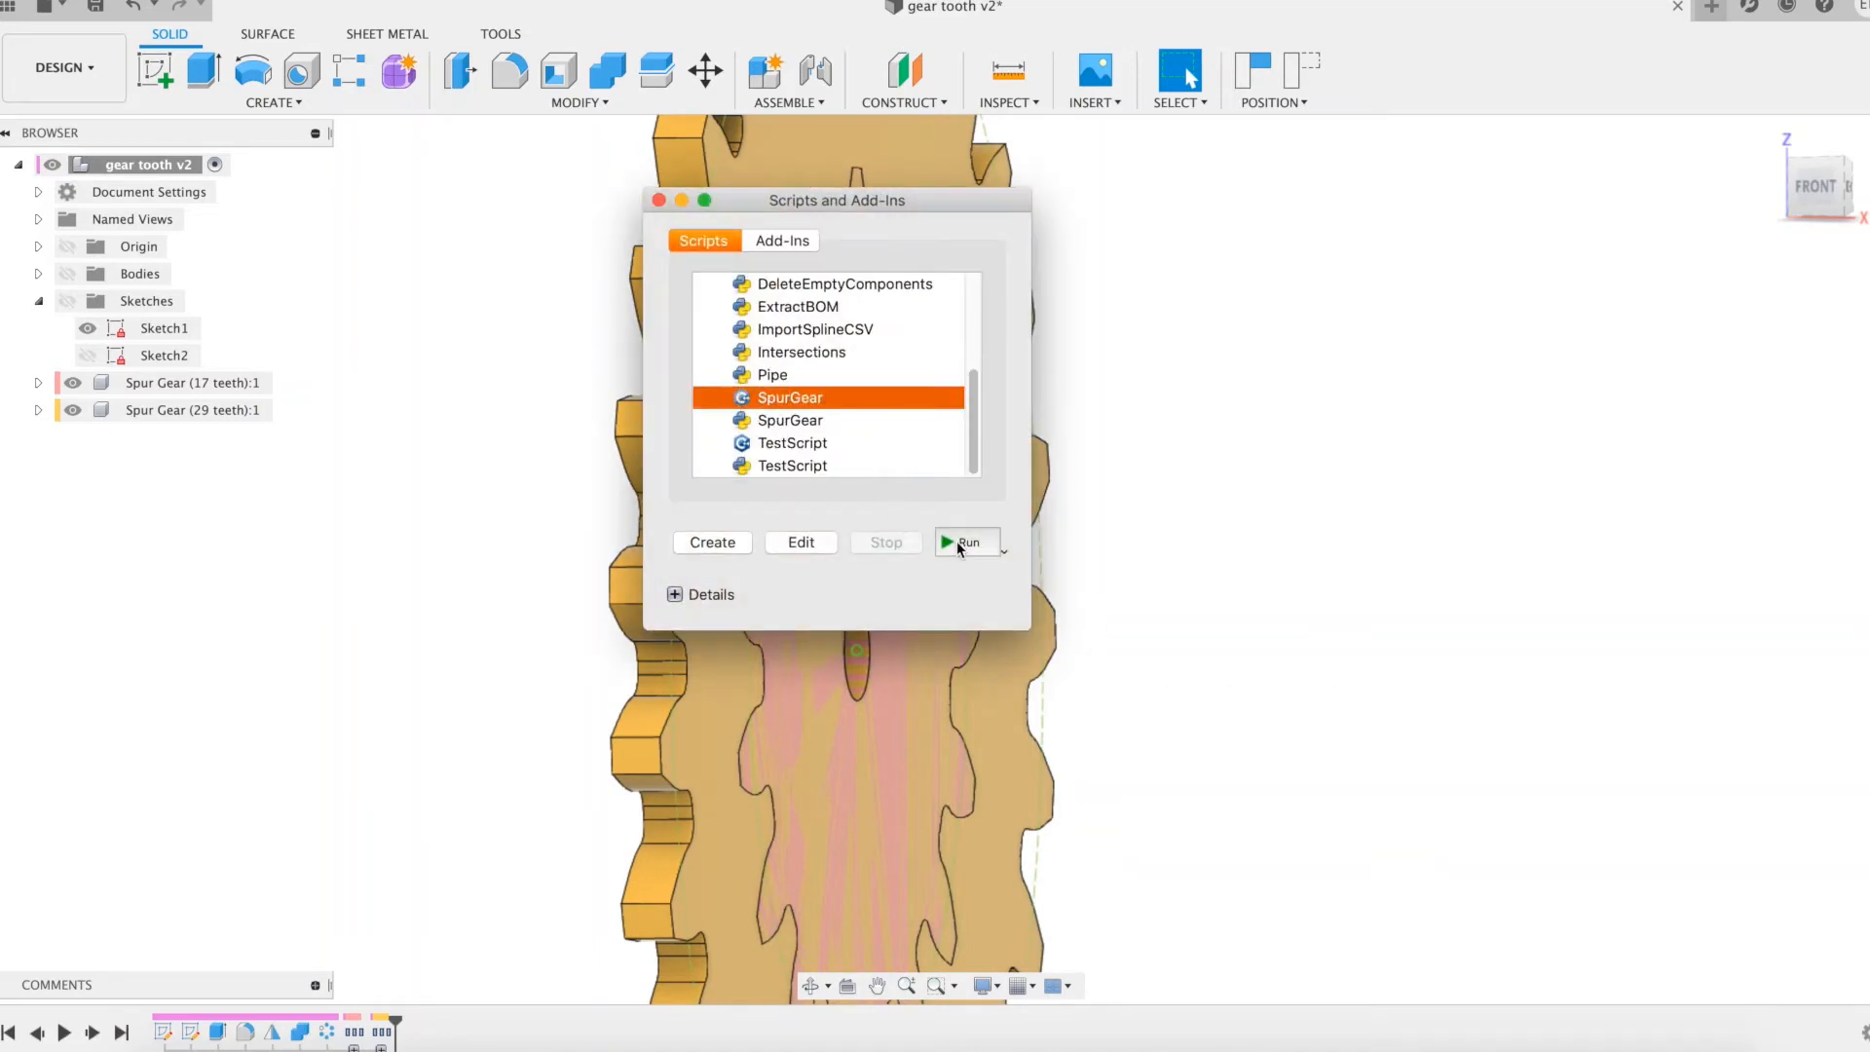
left_click(966, 542)
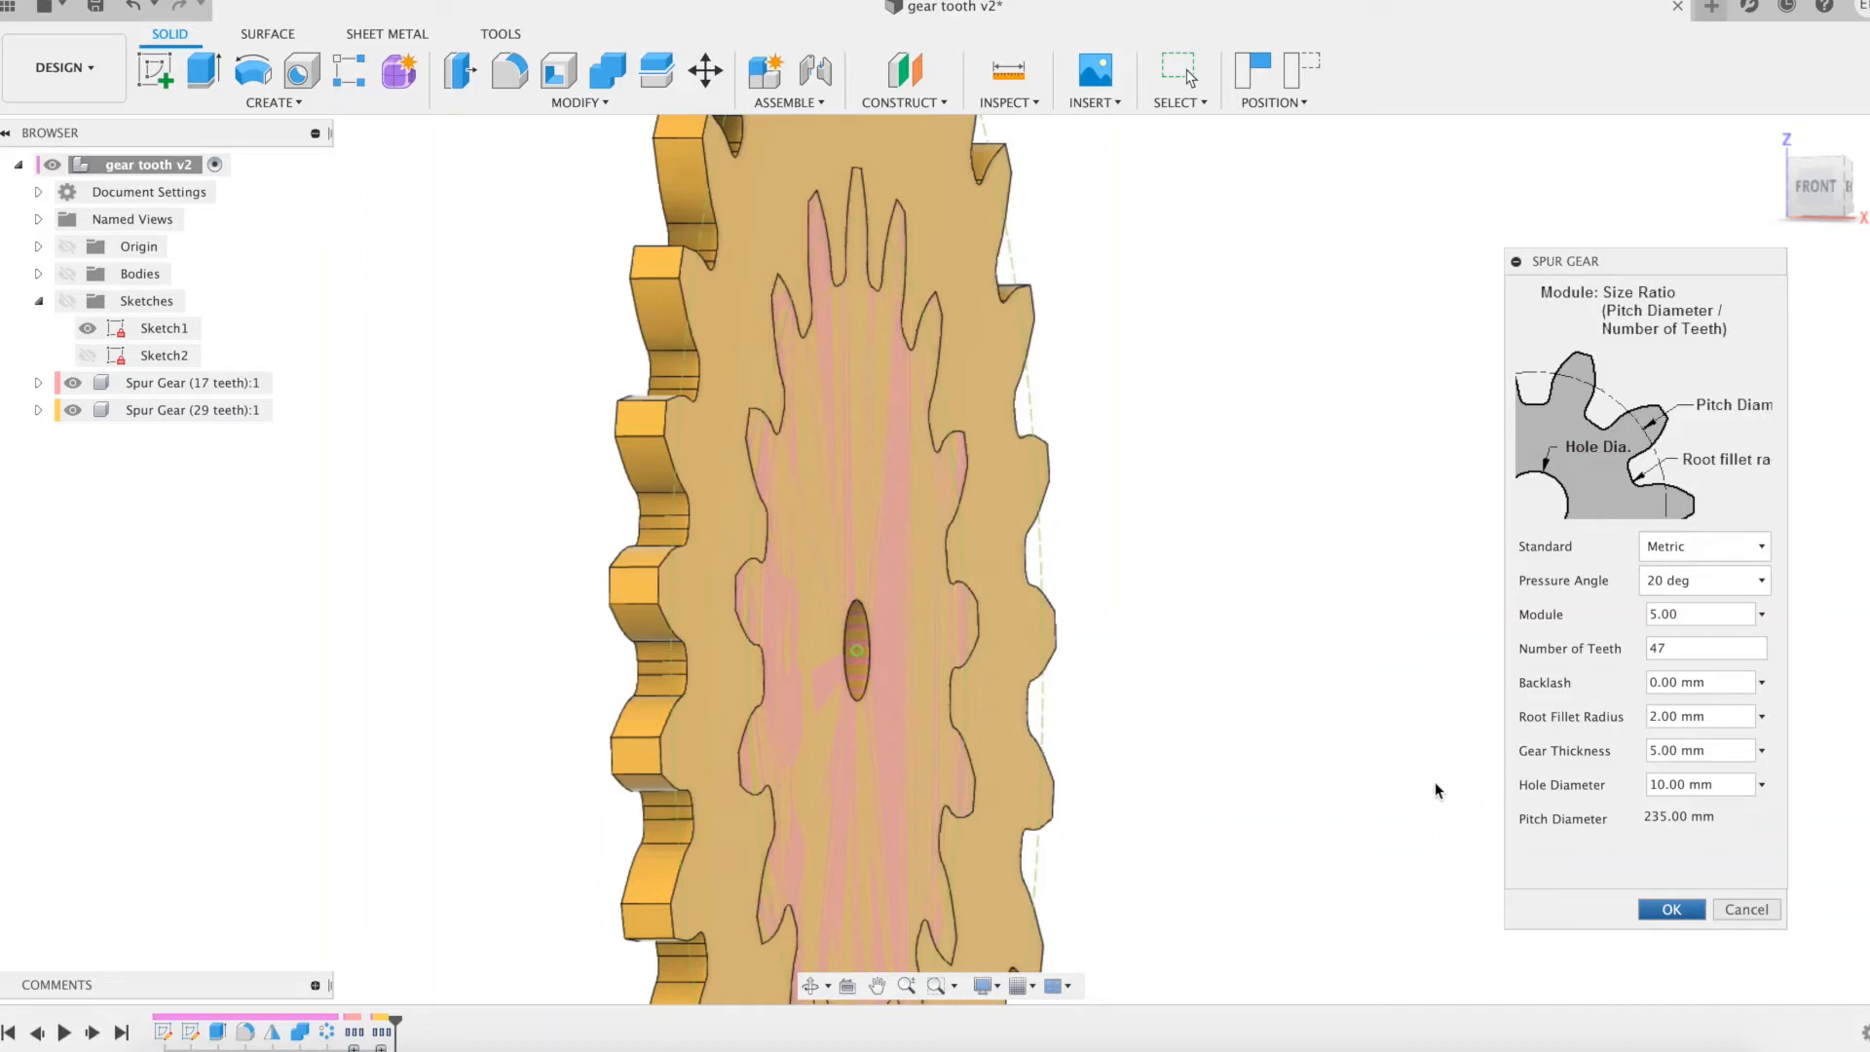
left_click(1669, 910)
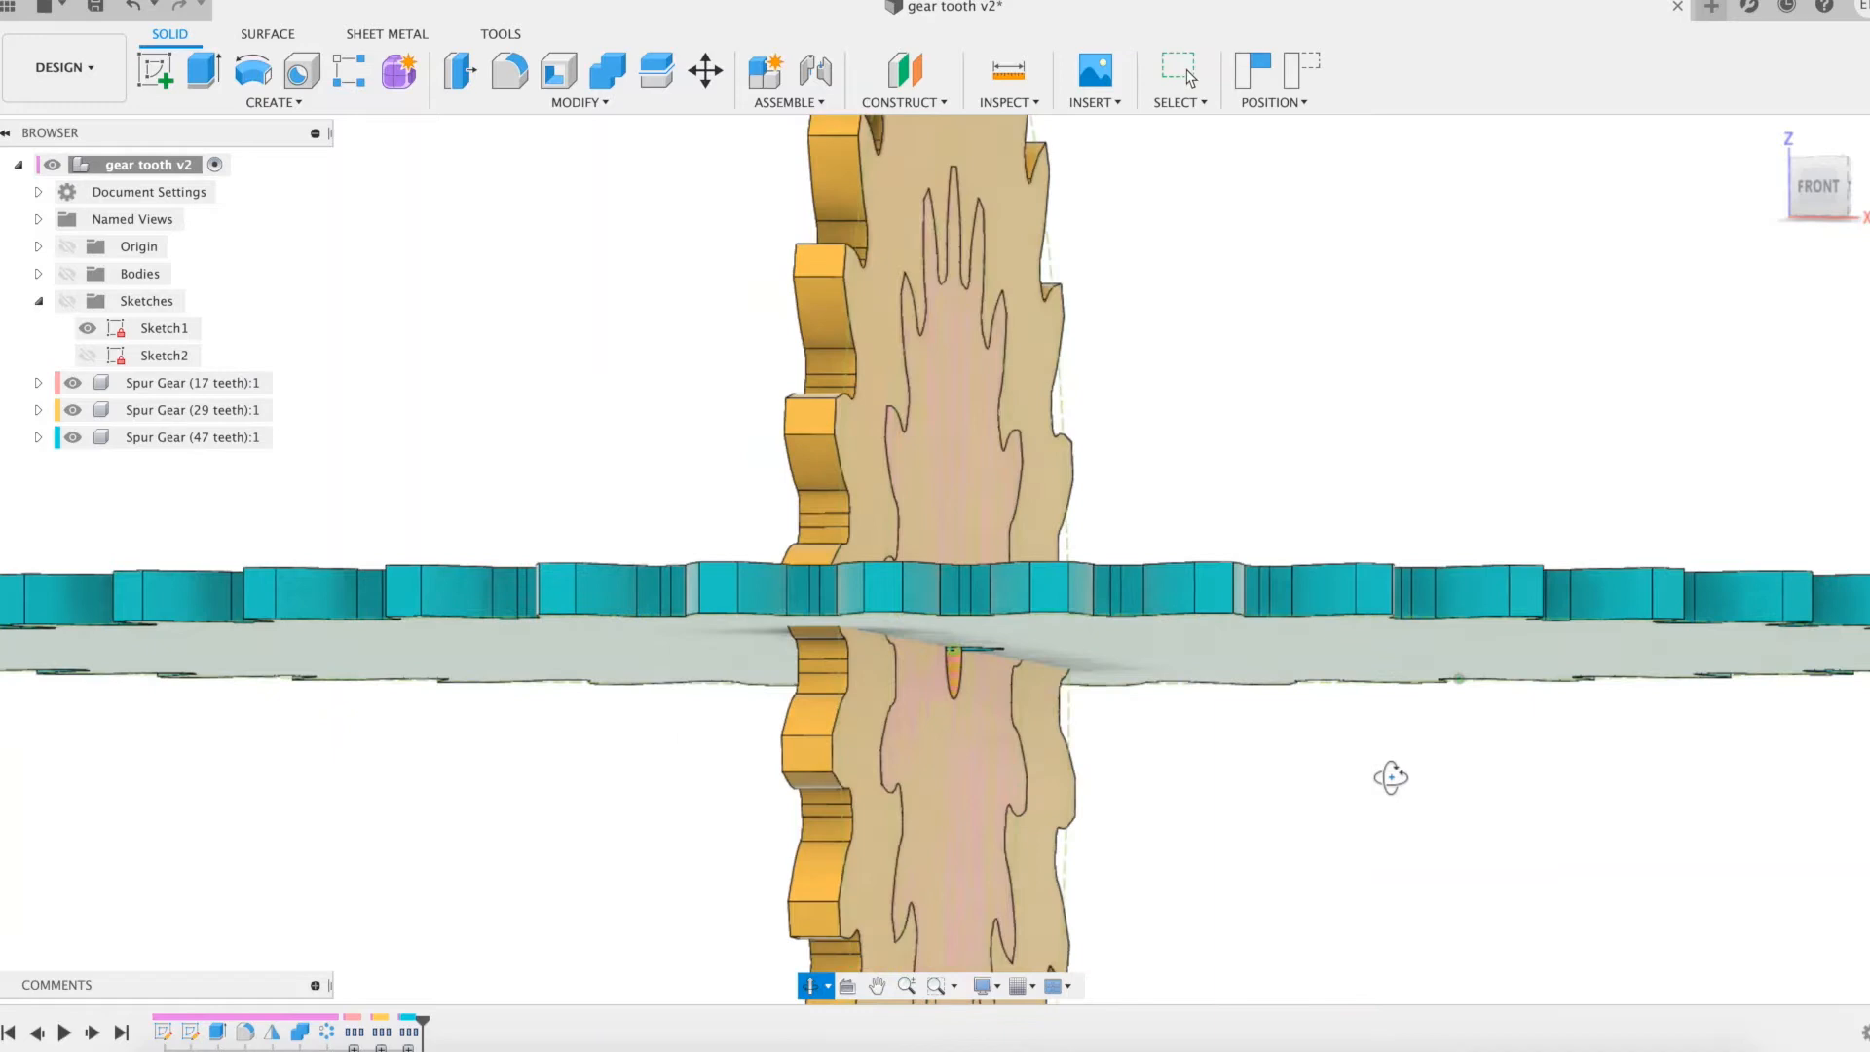
left_click(193, 437)
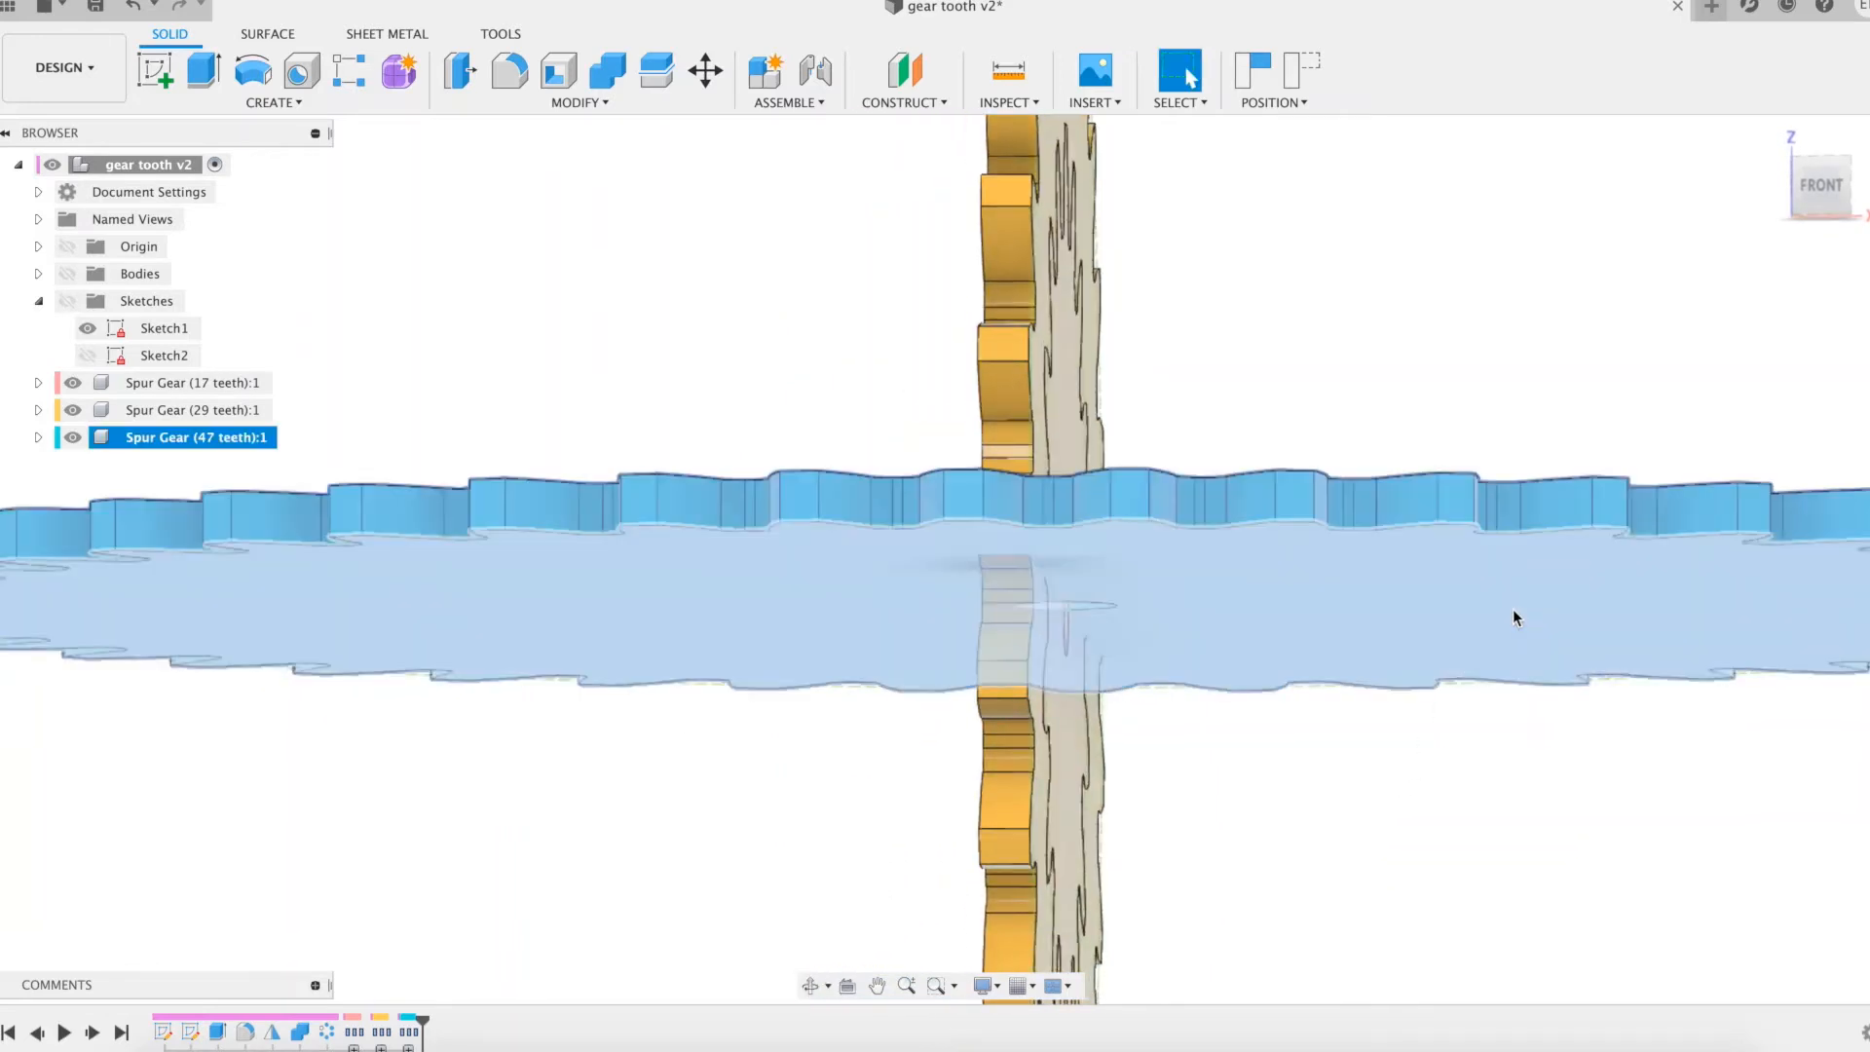
- Move/Copy the 47-tooth spur gear with a Y angle of -90 degrees
left_click(705, 71)
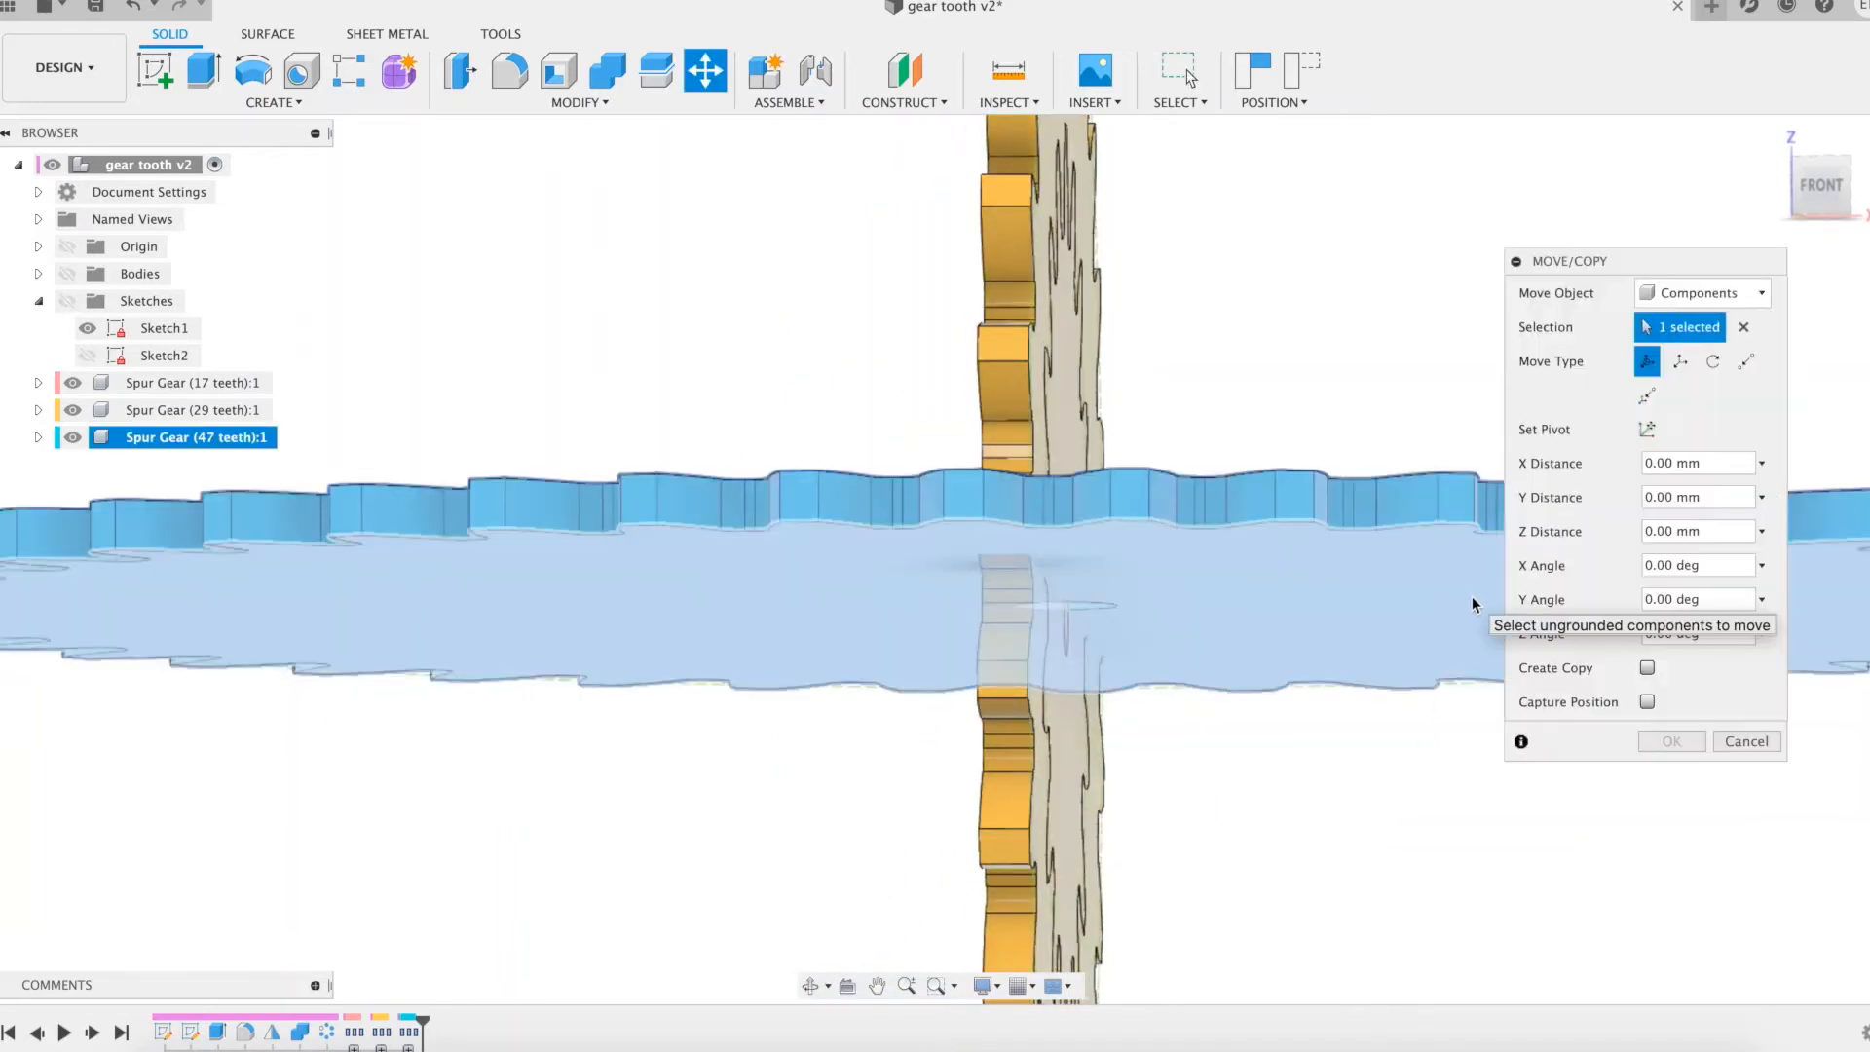
left_click(1648, 429)
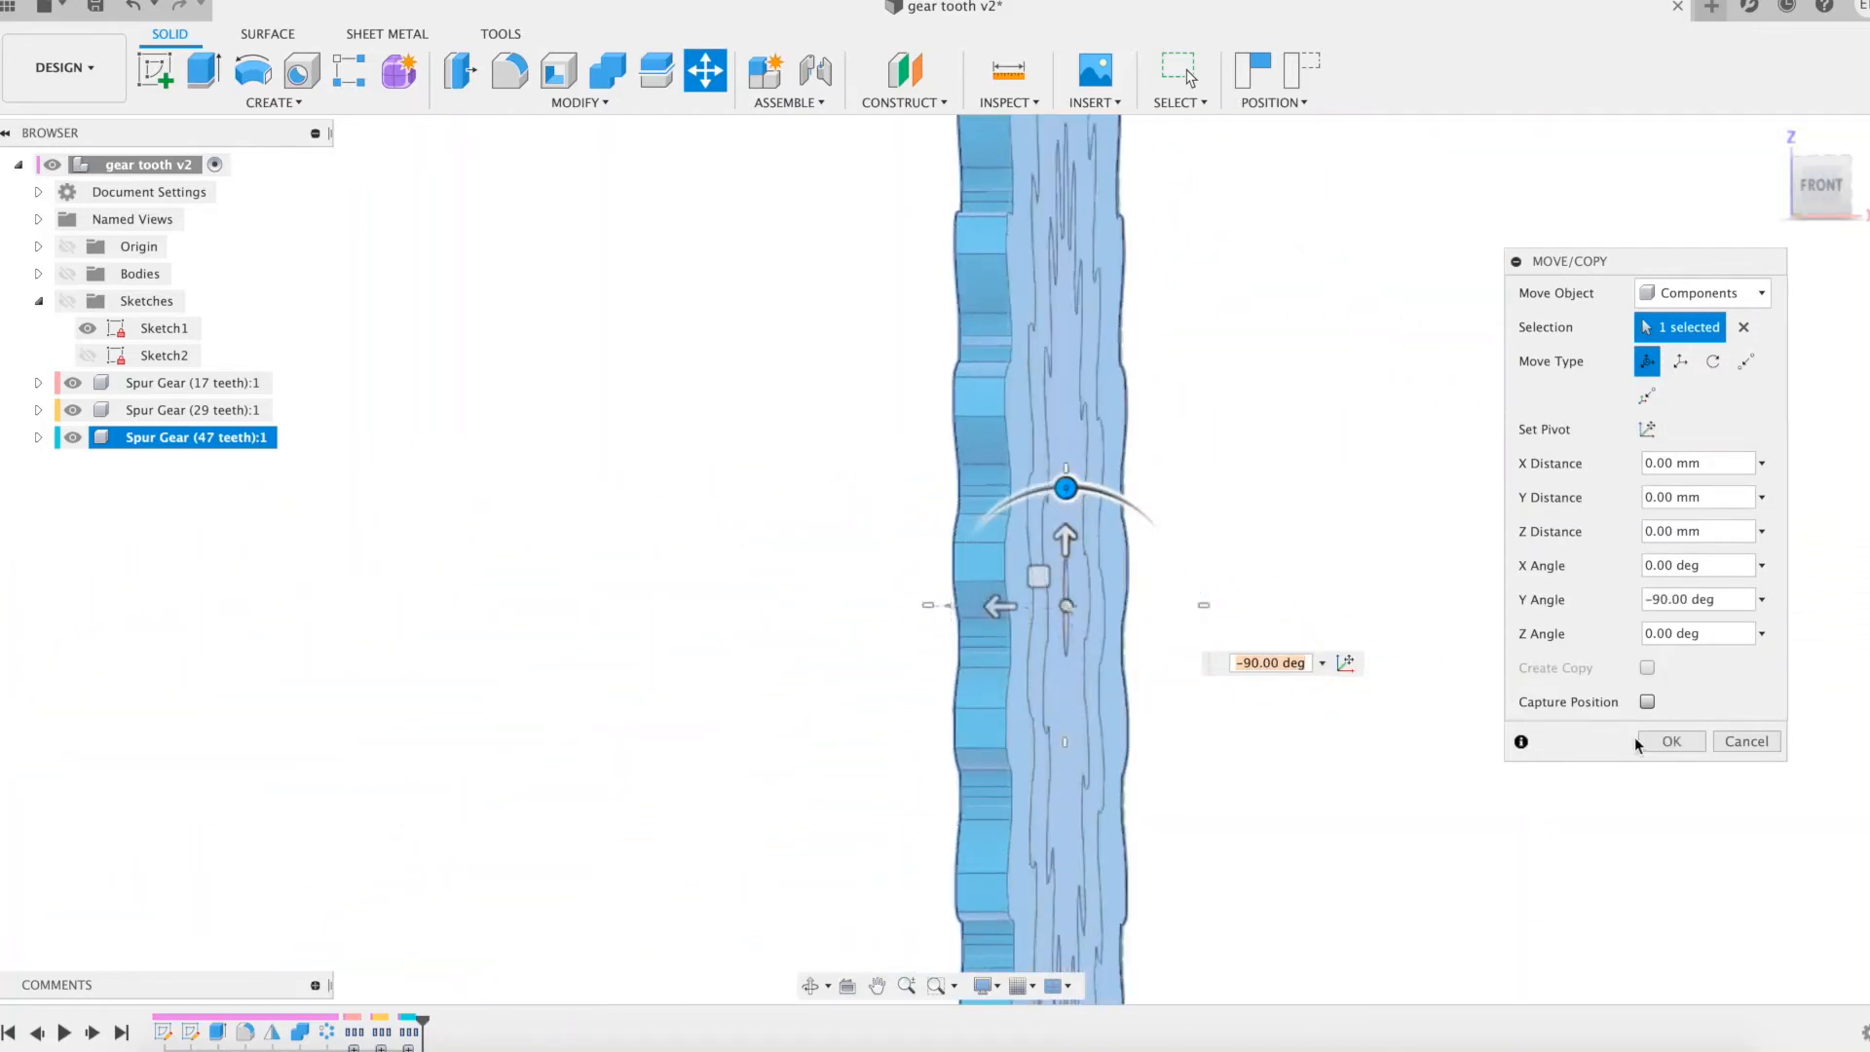
left_click(1669, 740)
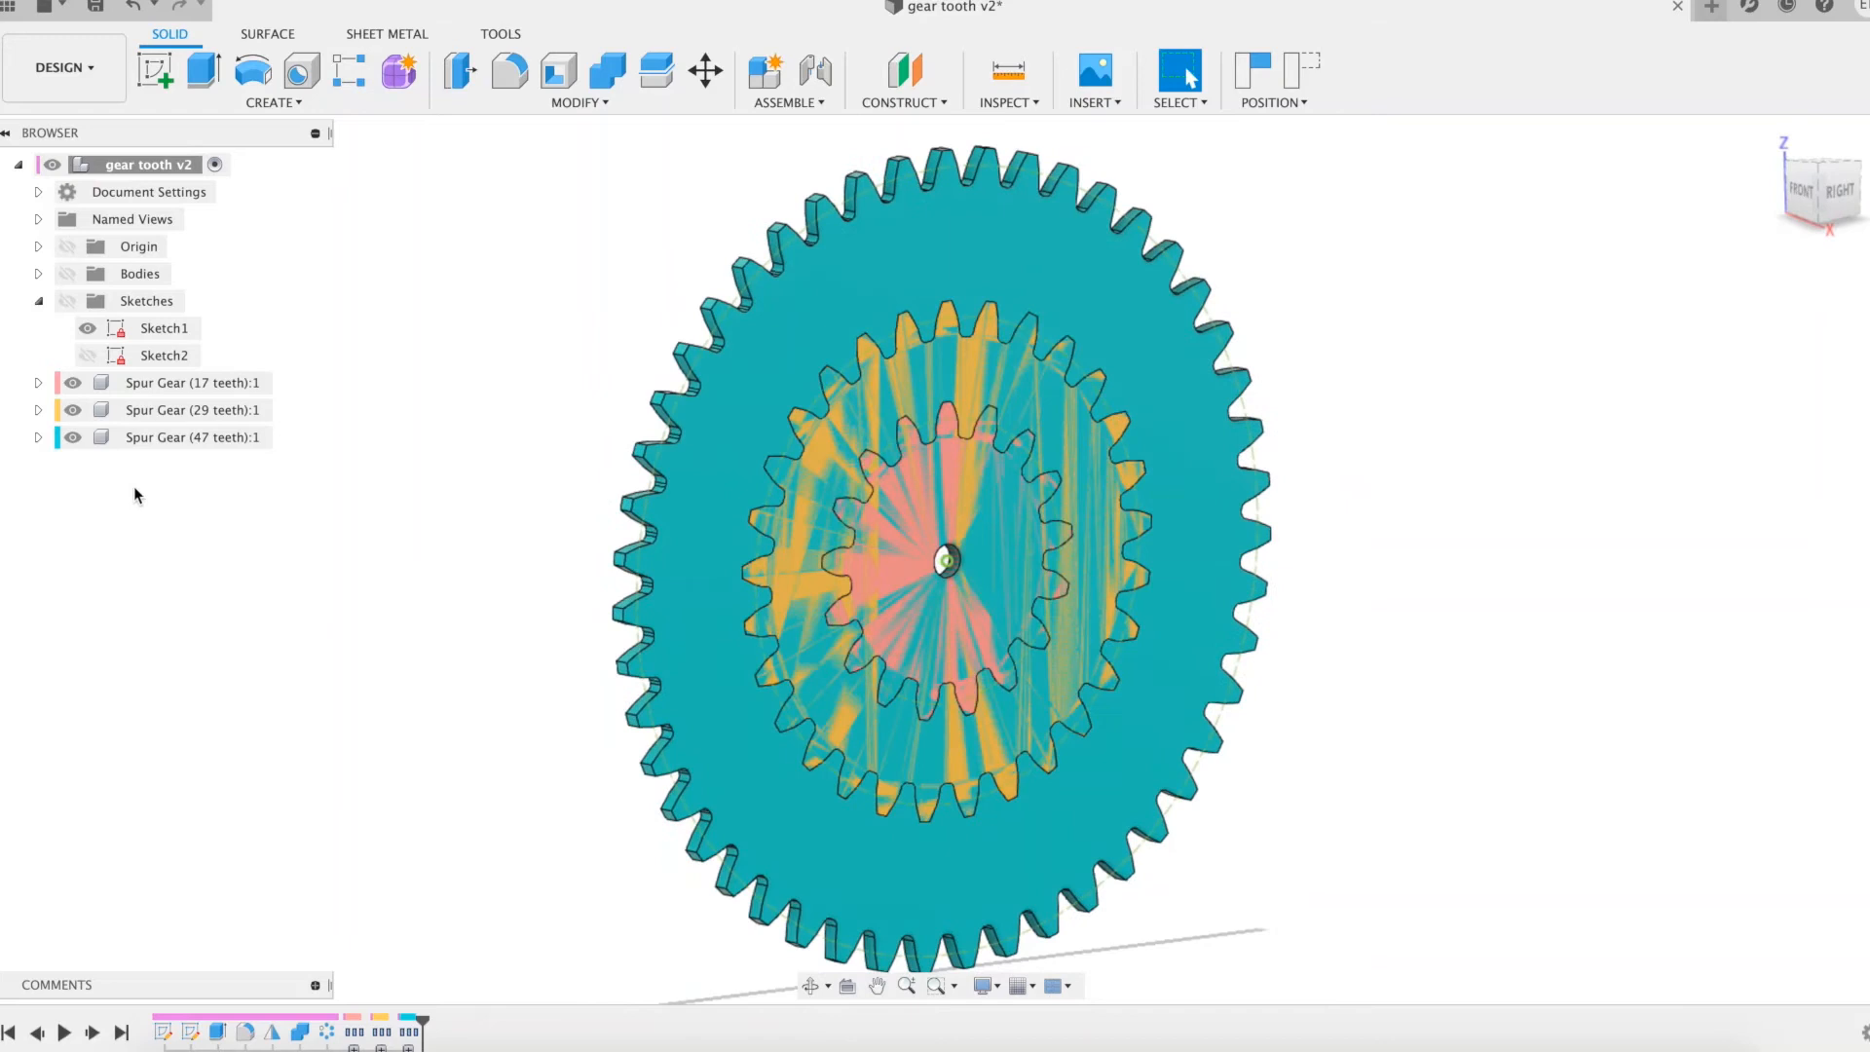
- Turn the parametric gear bodies back on and zoom in on the gears
left_click(191, 409)
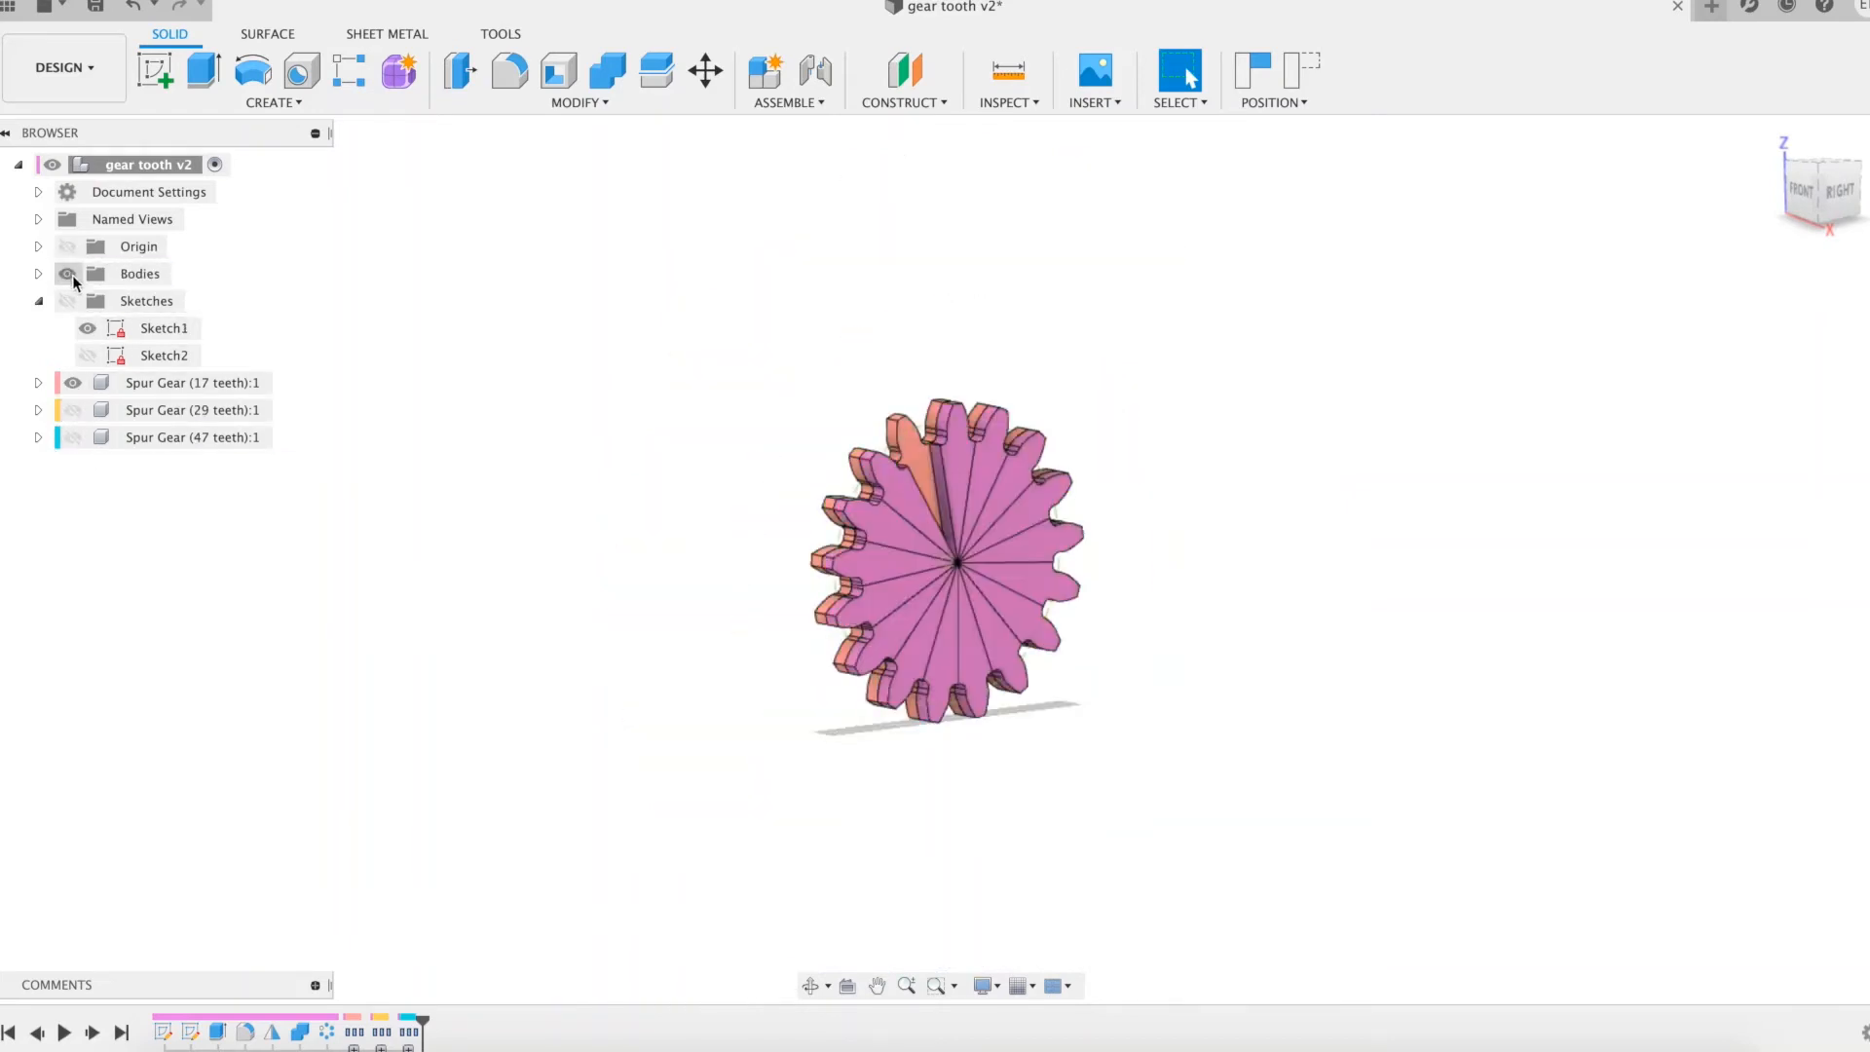
scroll("up", 3)
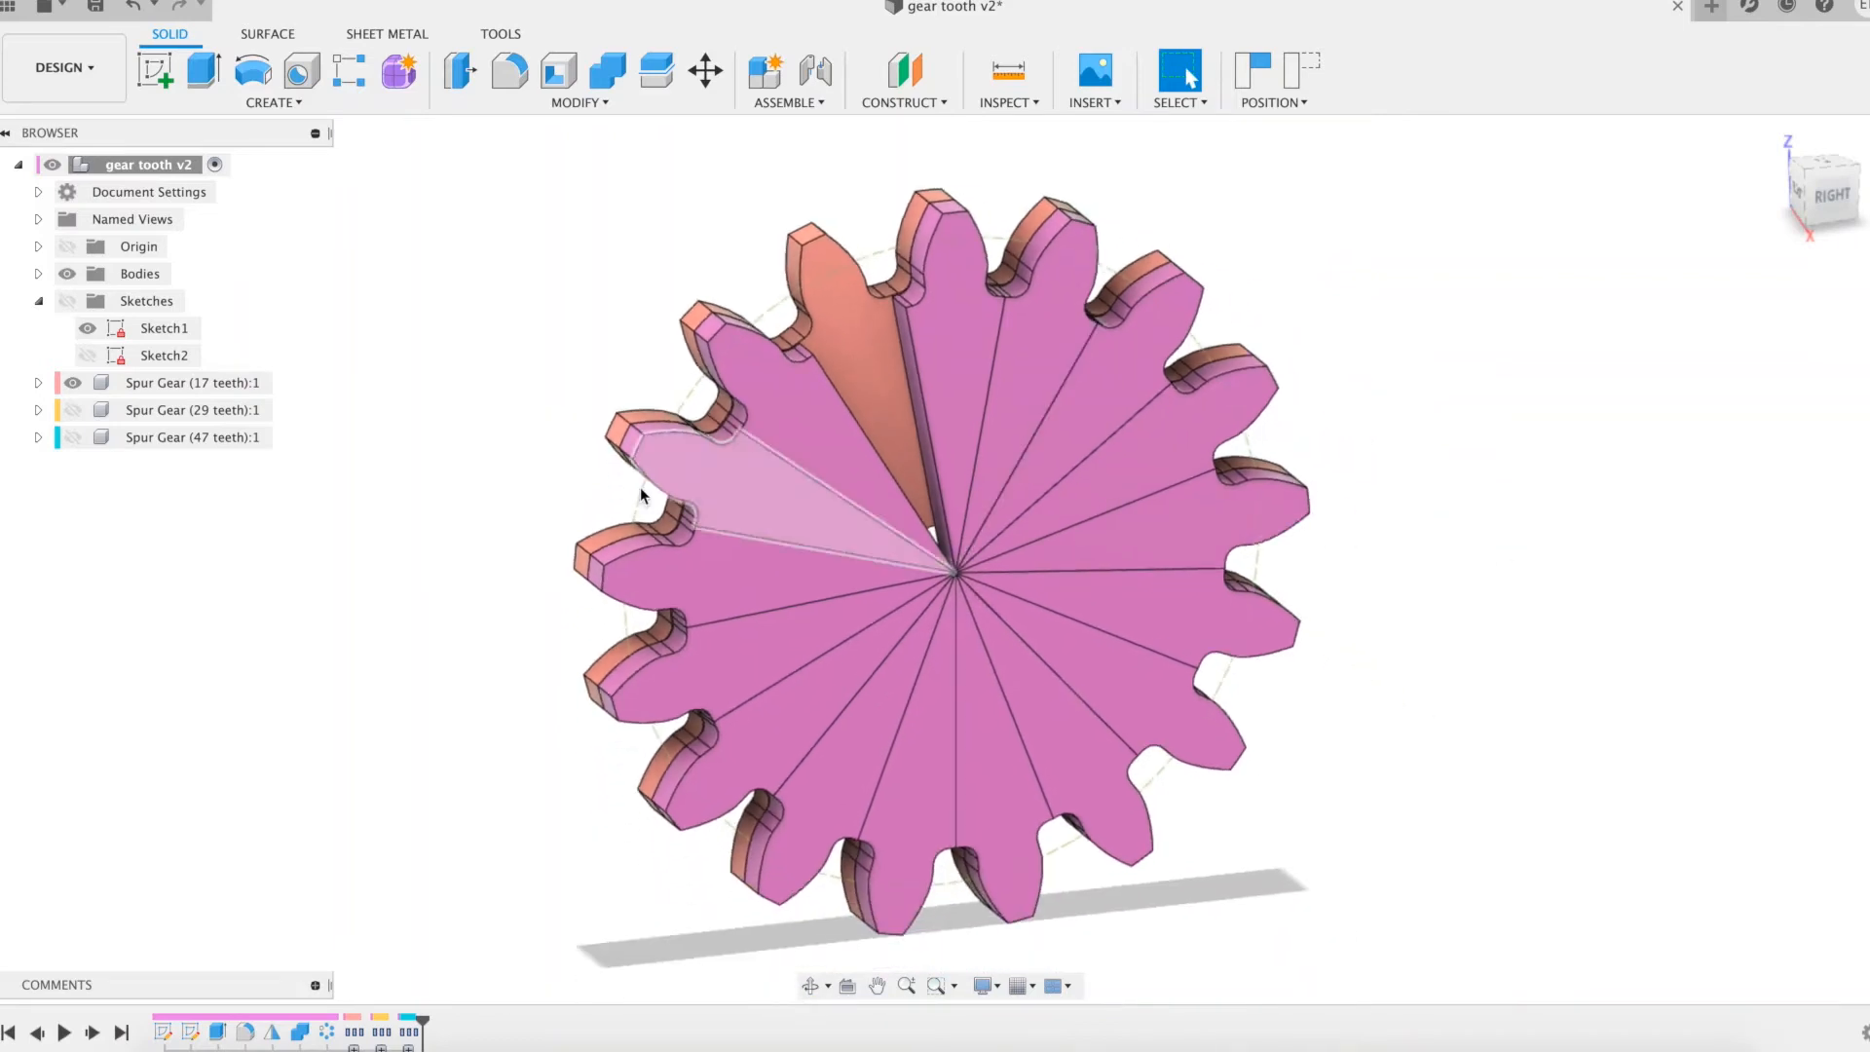
- Adjust Browser visibility so the 29-tooth spur gear is hidden
left_click(193, 409)
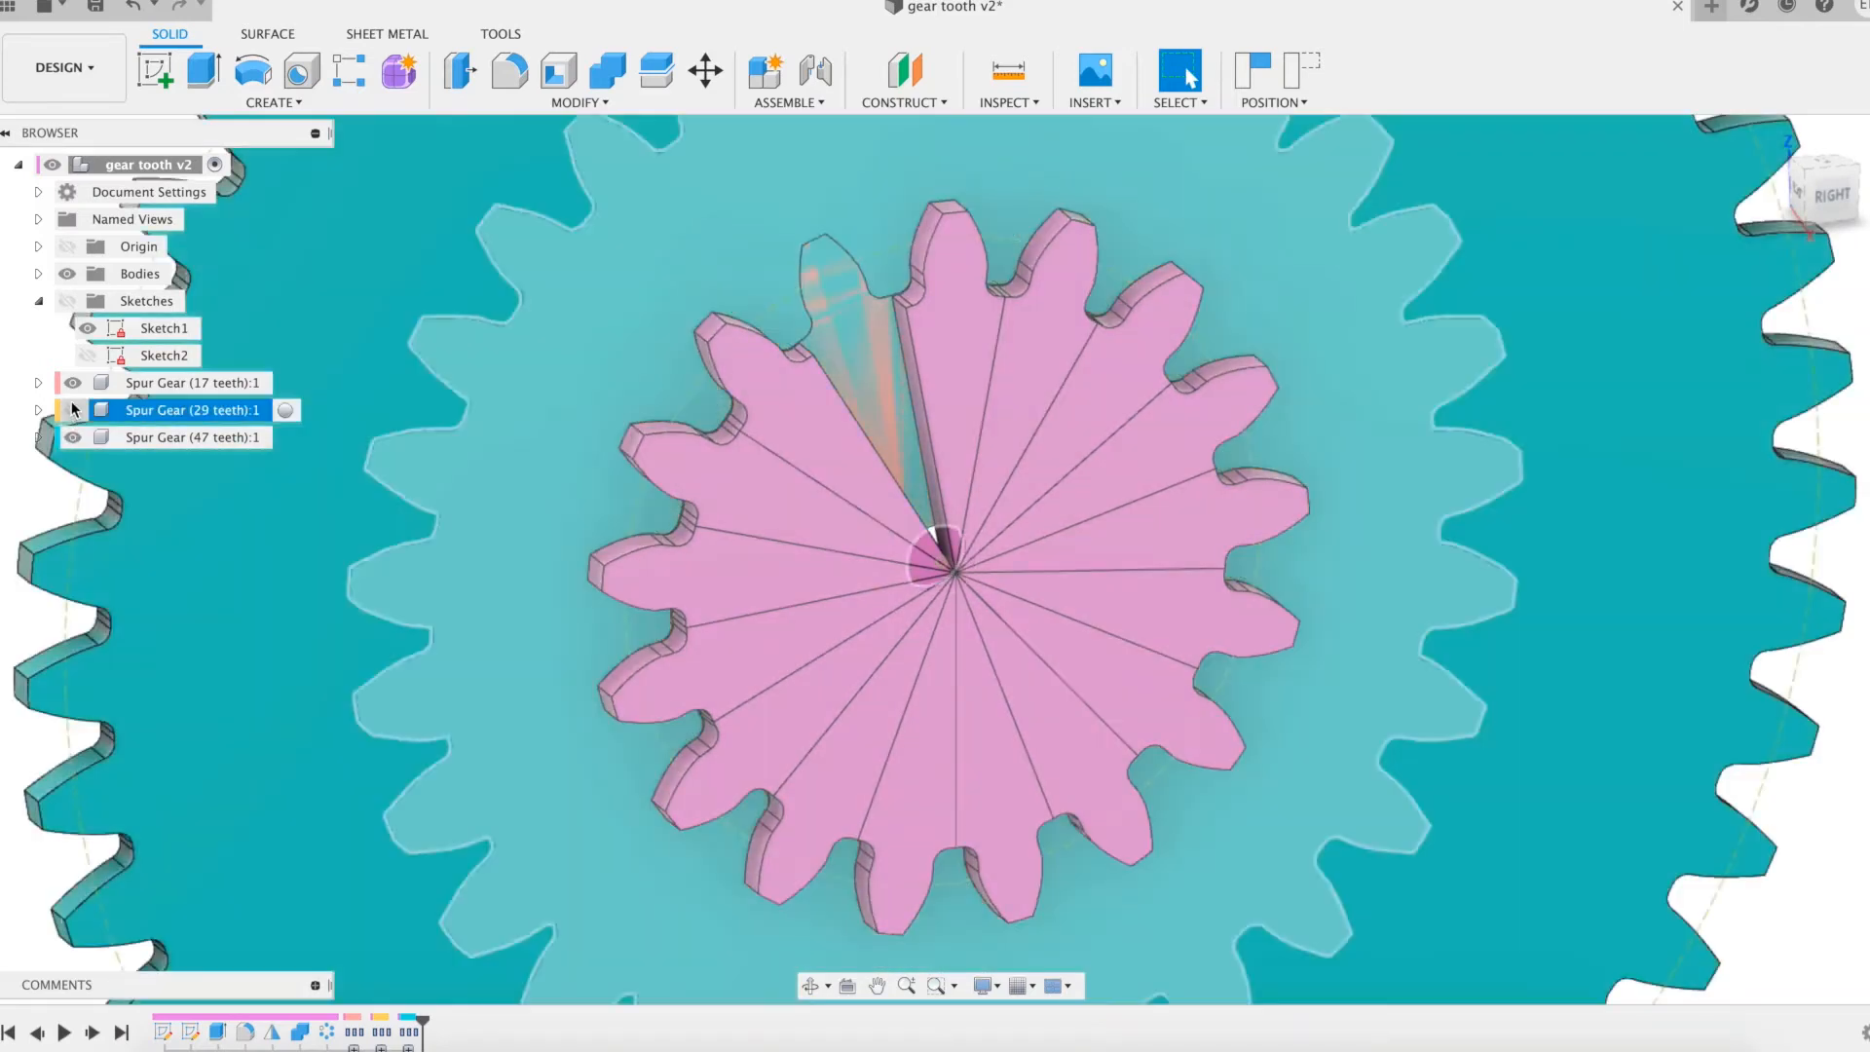
left_click(403, 526)
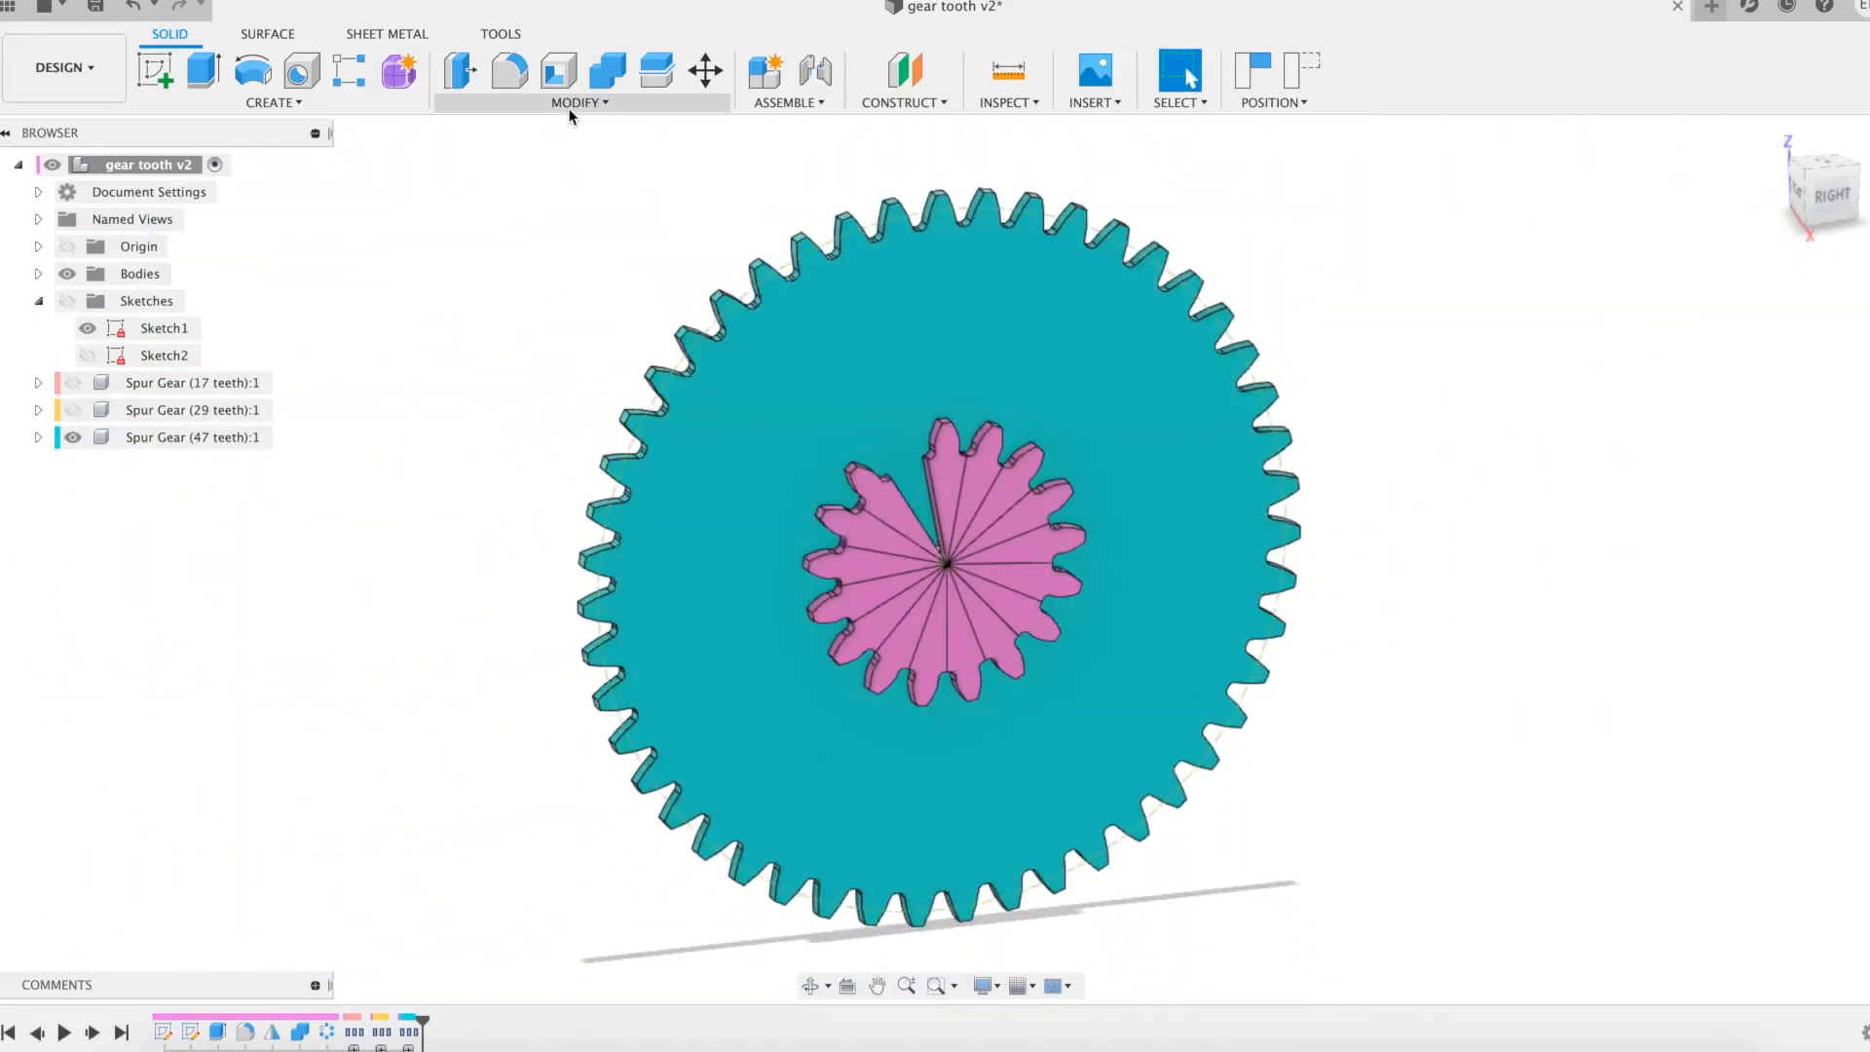
- In Change Parameters, set the tooth count z to 47 and confirm
left_click(579, 101)
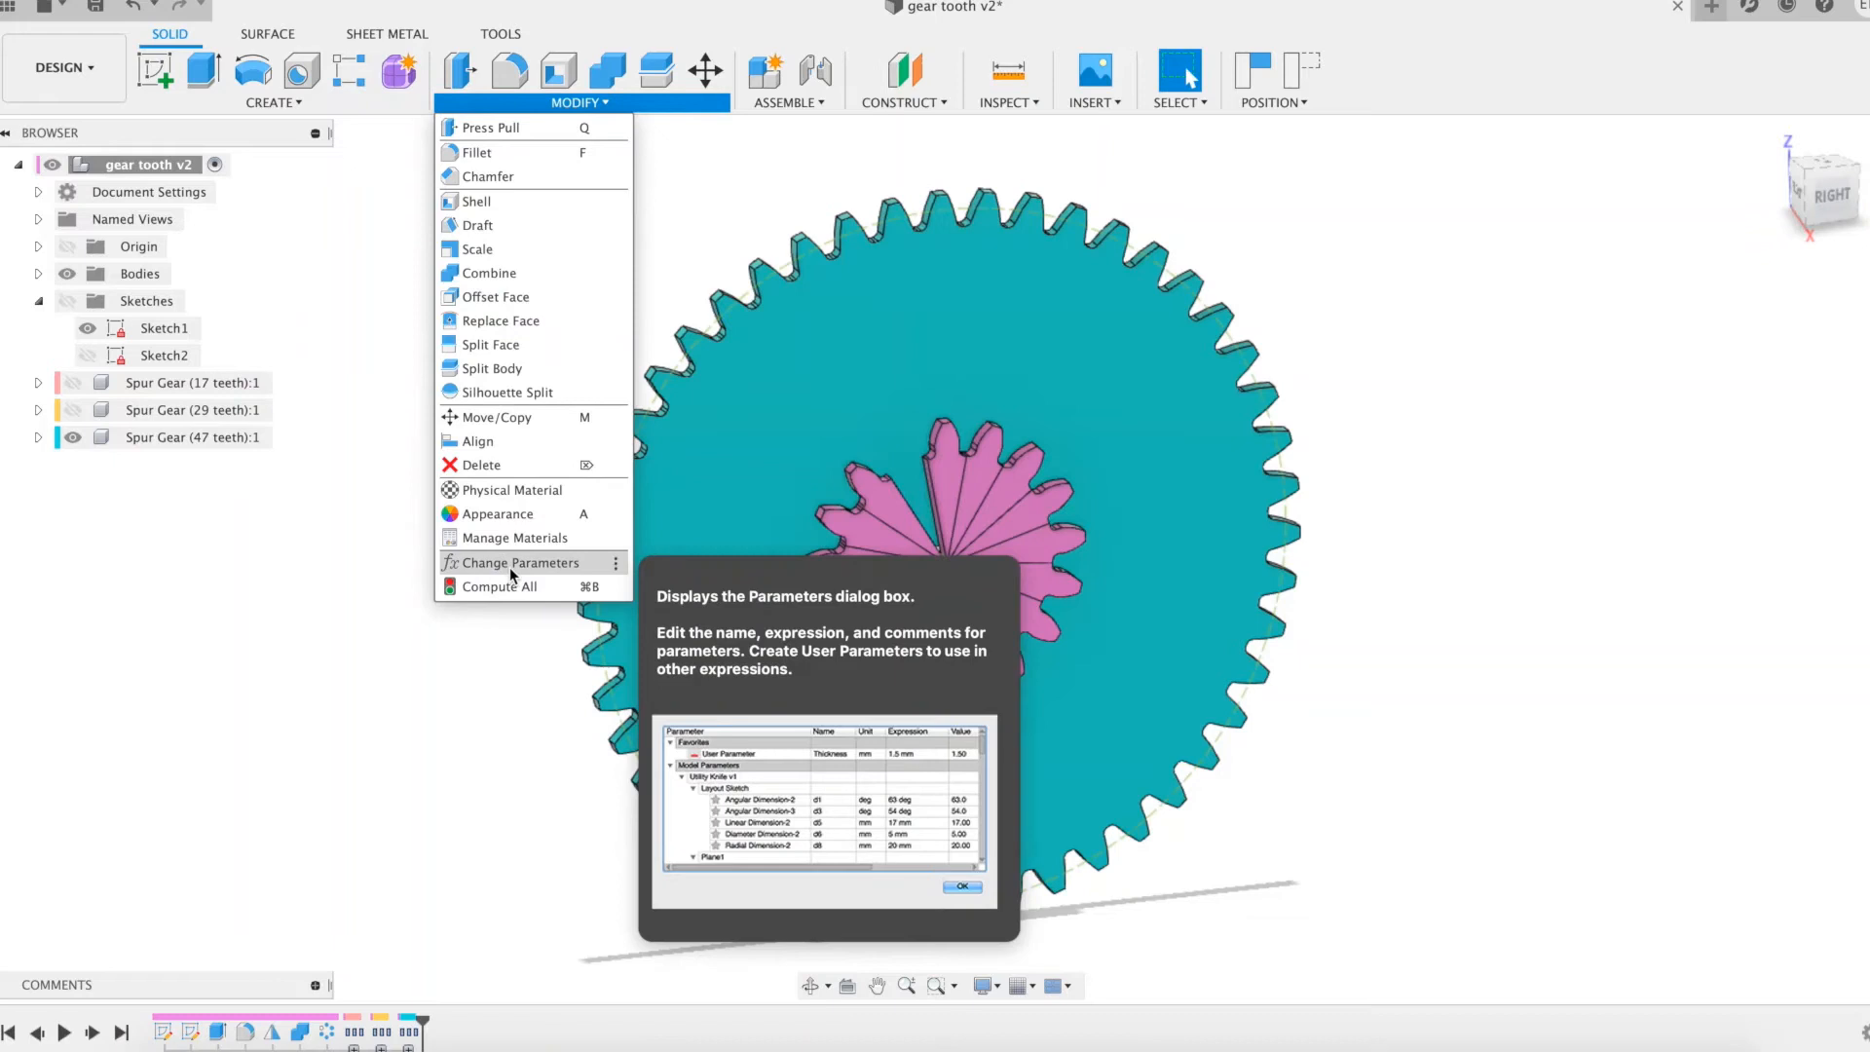
left_click(518, 562)
type("4")
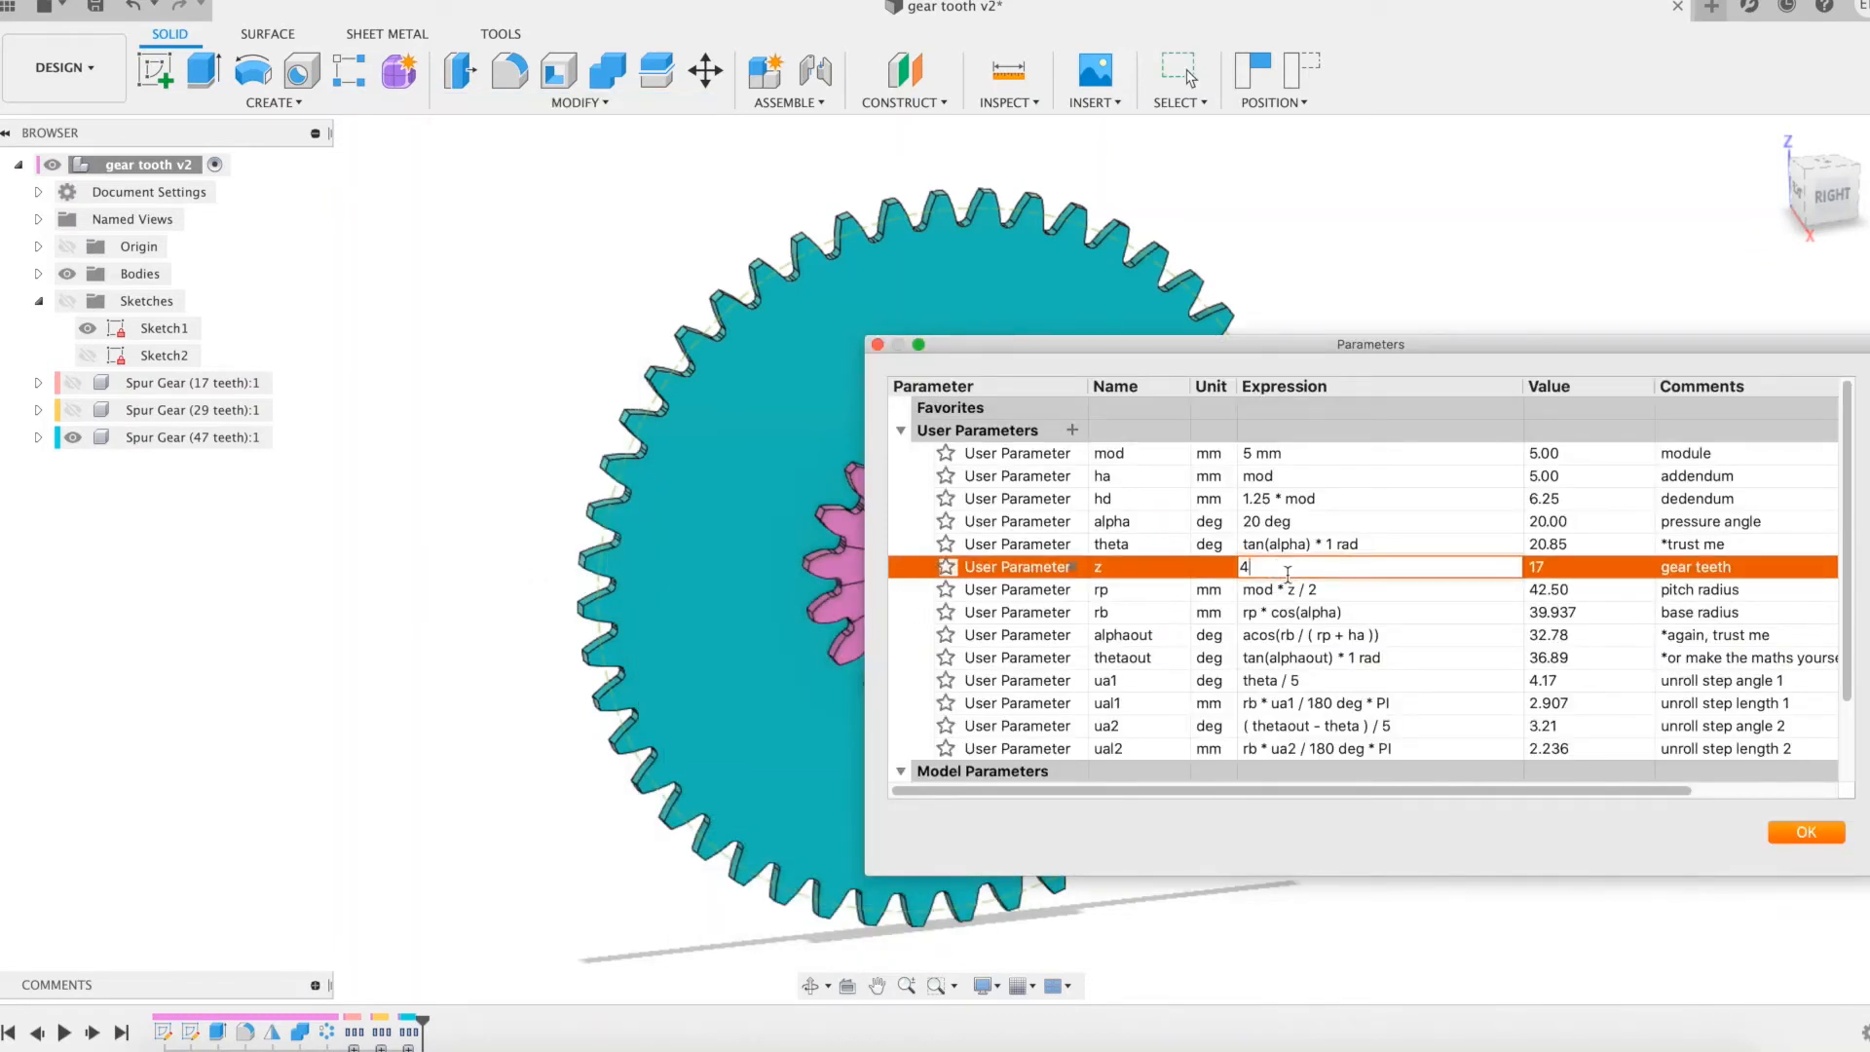
type("7")
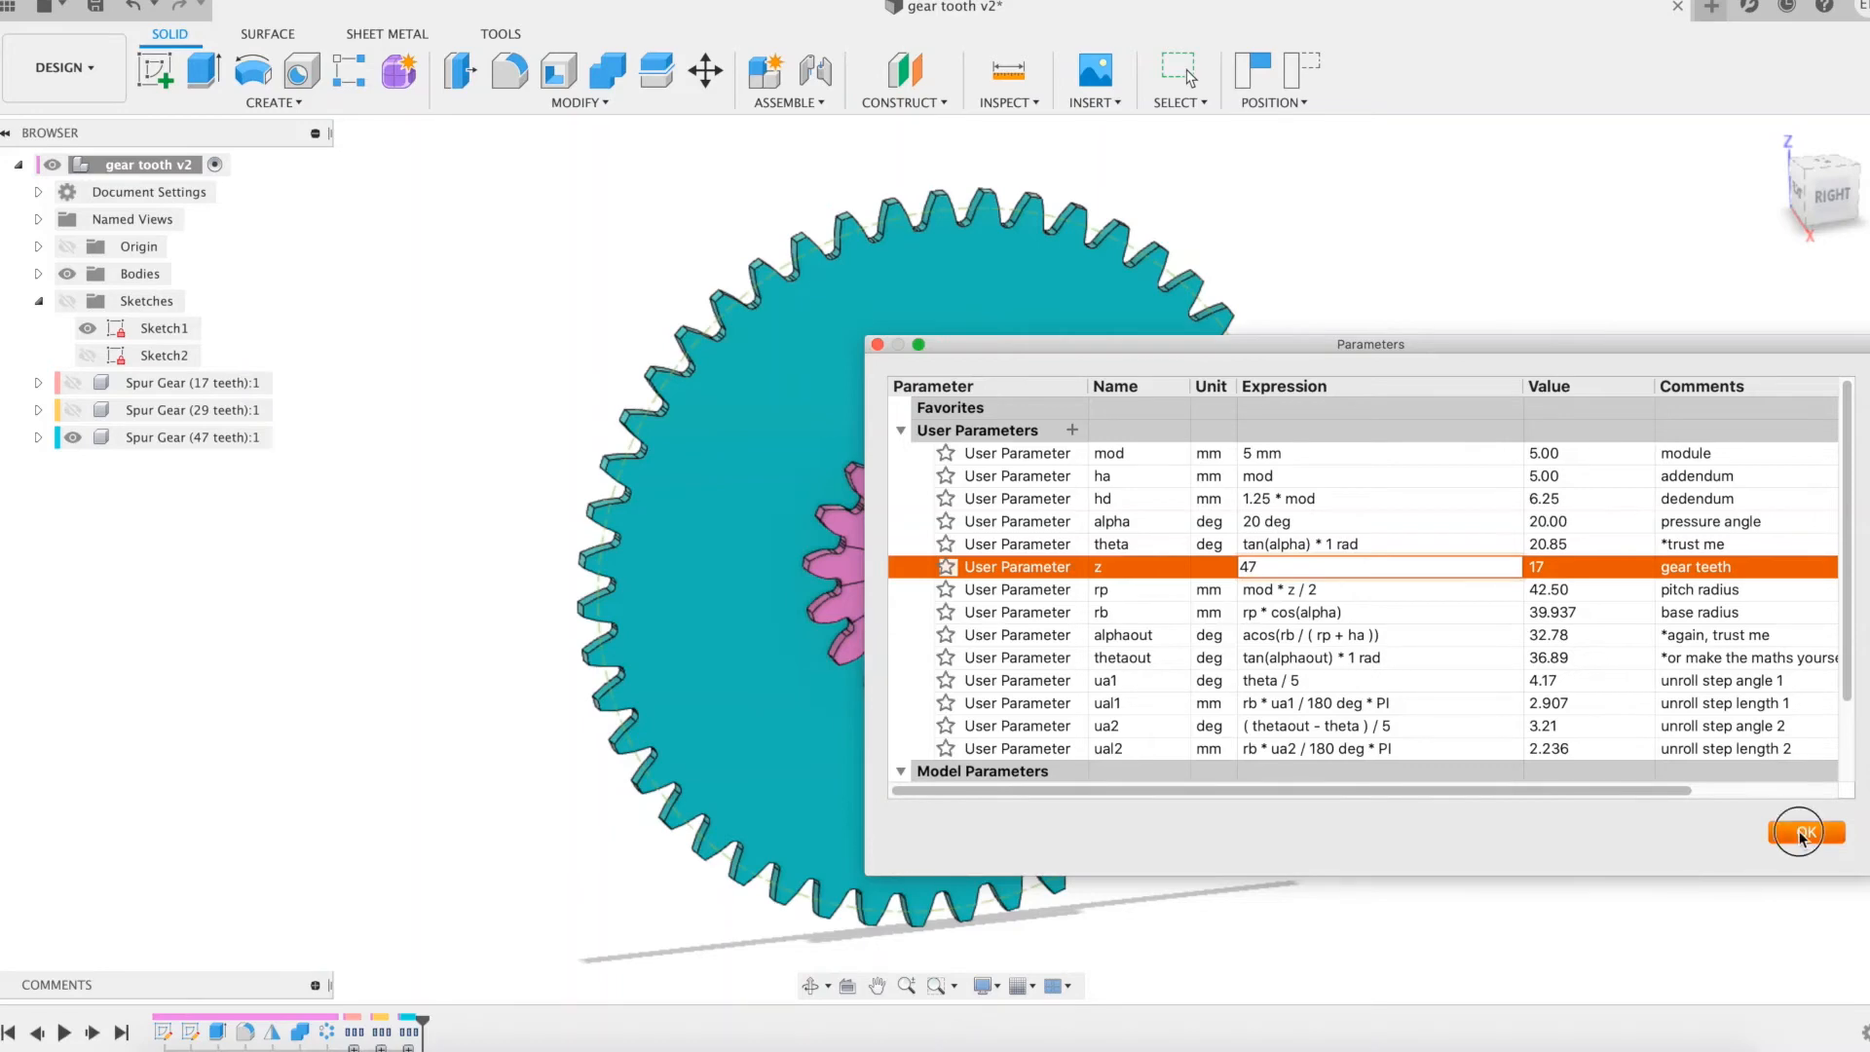
left_click(1802, 832)
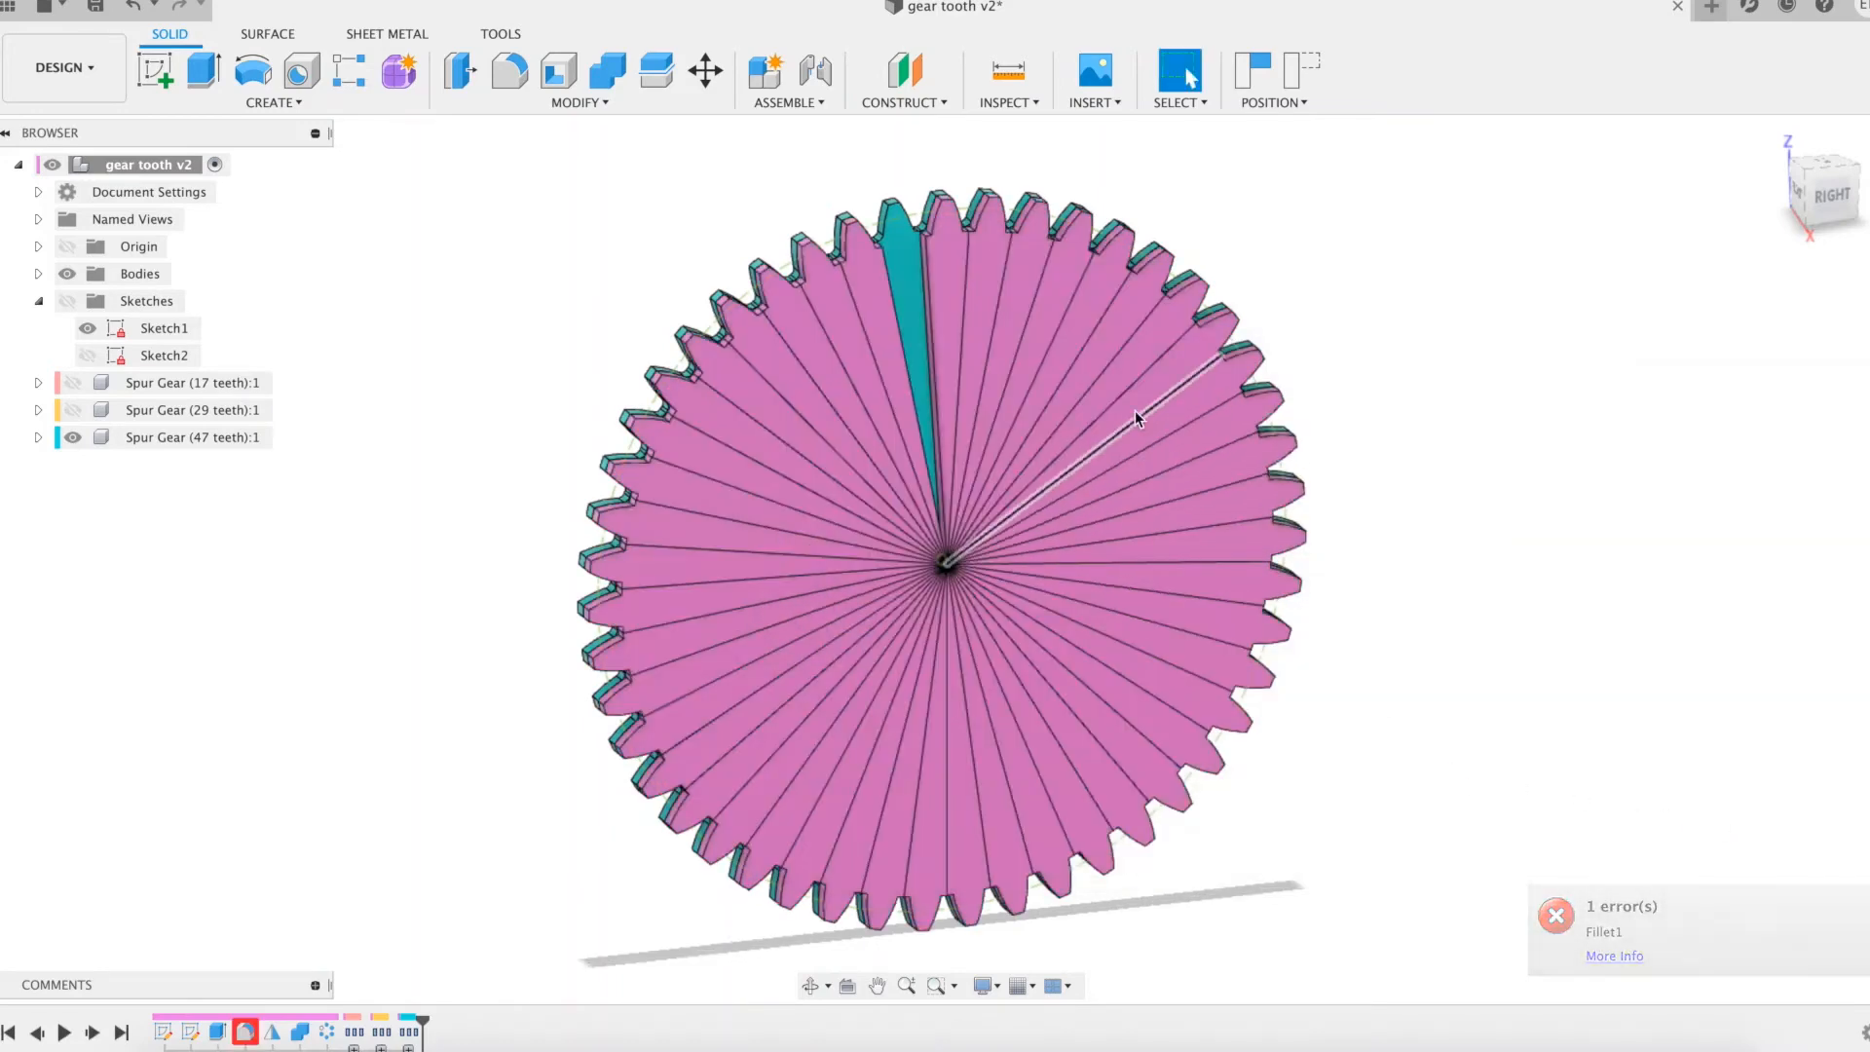
- Zoom in on the 29-tooth spur gear behind the parametric gear
scroll("up", 3)
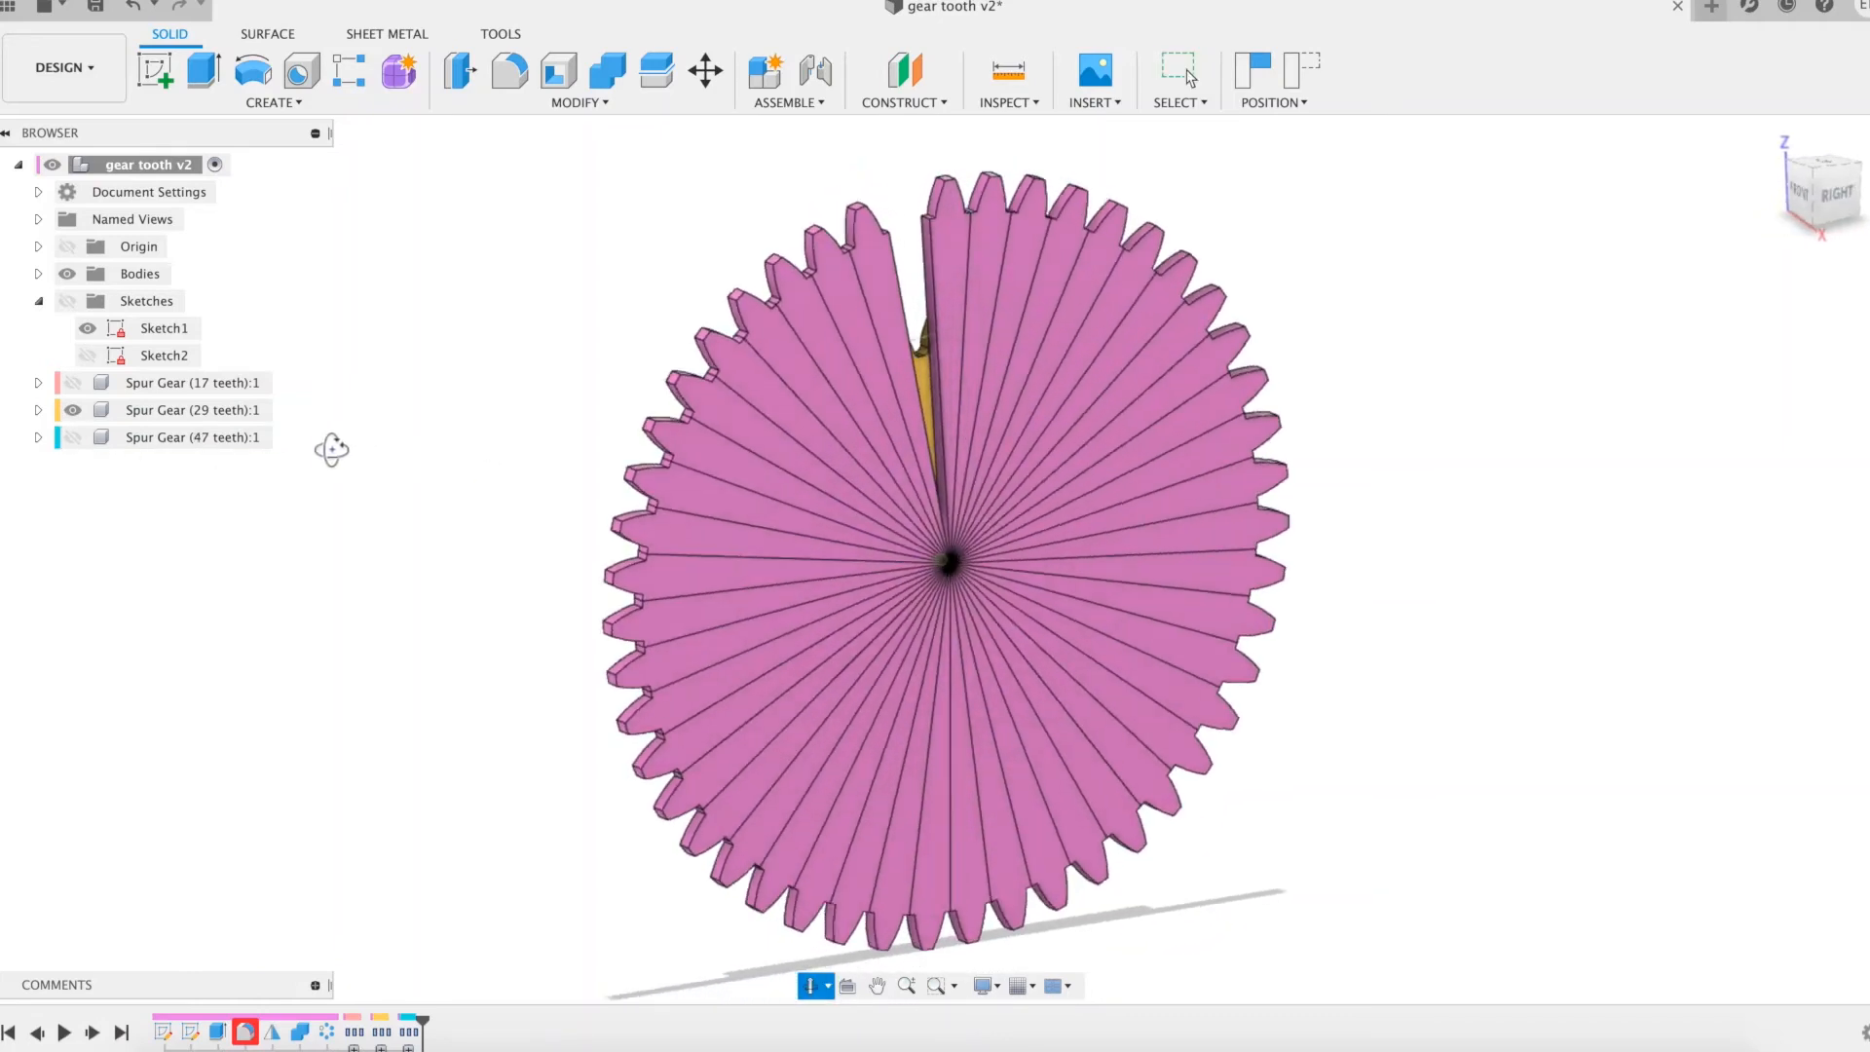
- In Change Parameters, set the tooth count z to 29 and confirm
left_click(579, 80)
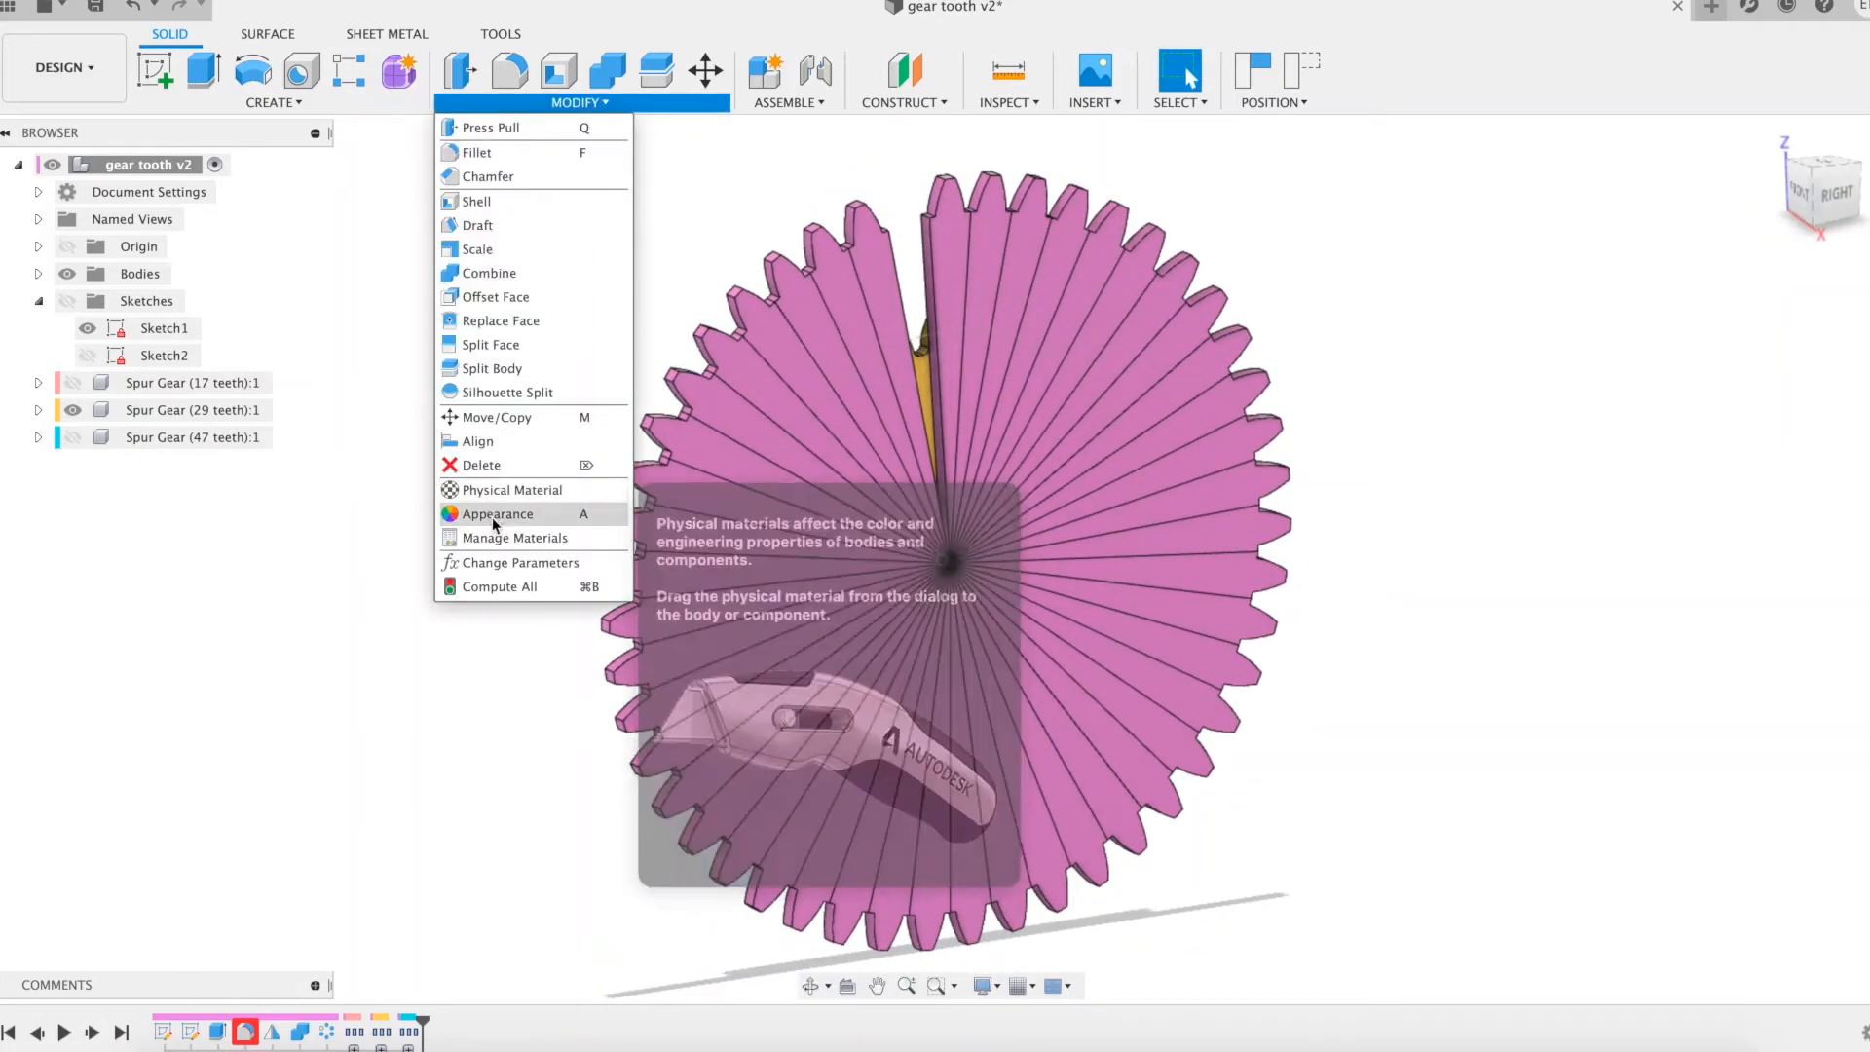
left_click(523, 561)
type("29")
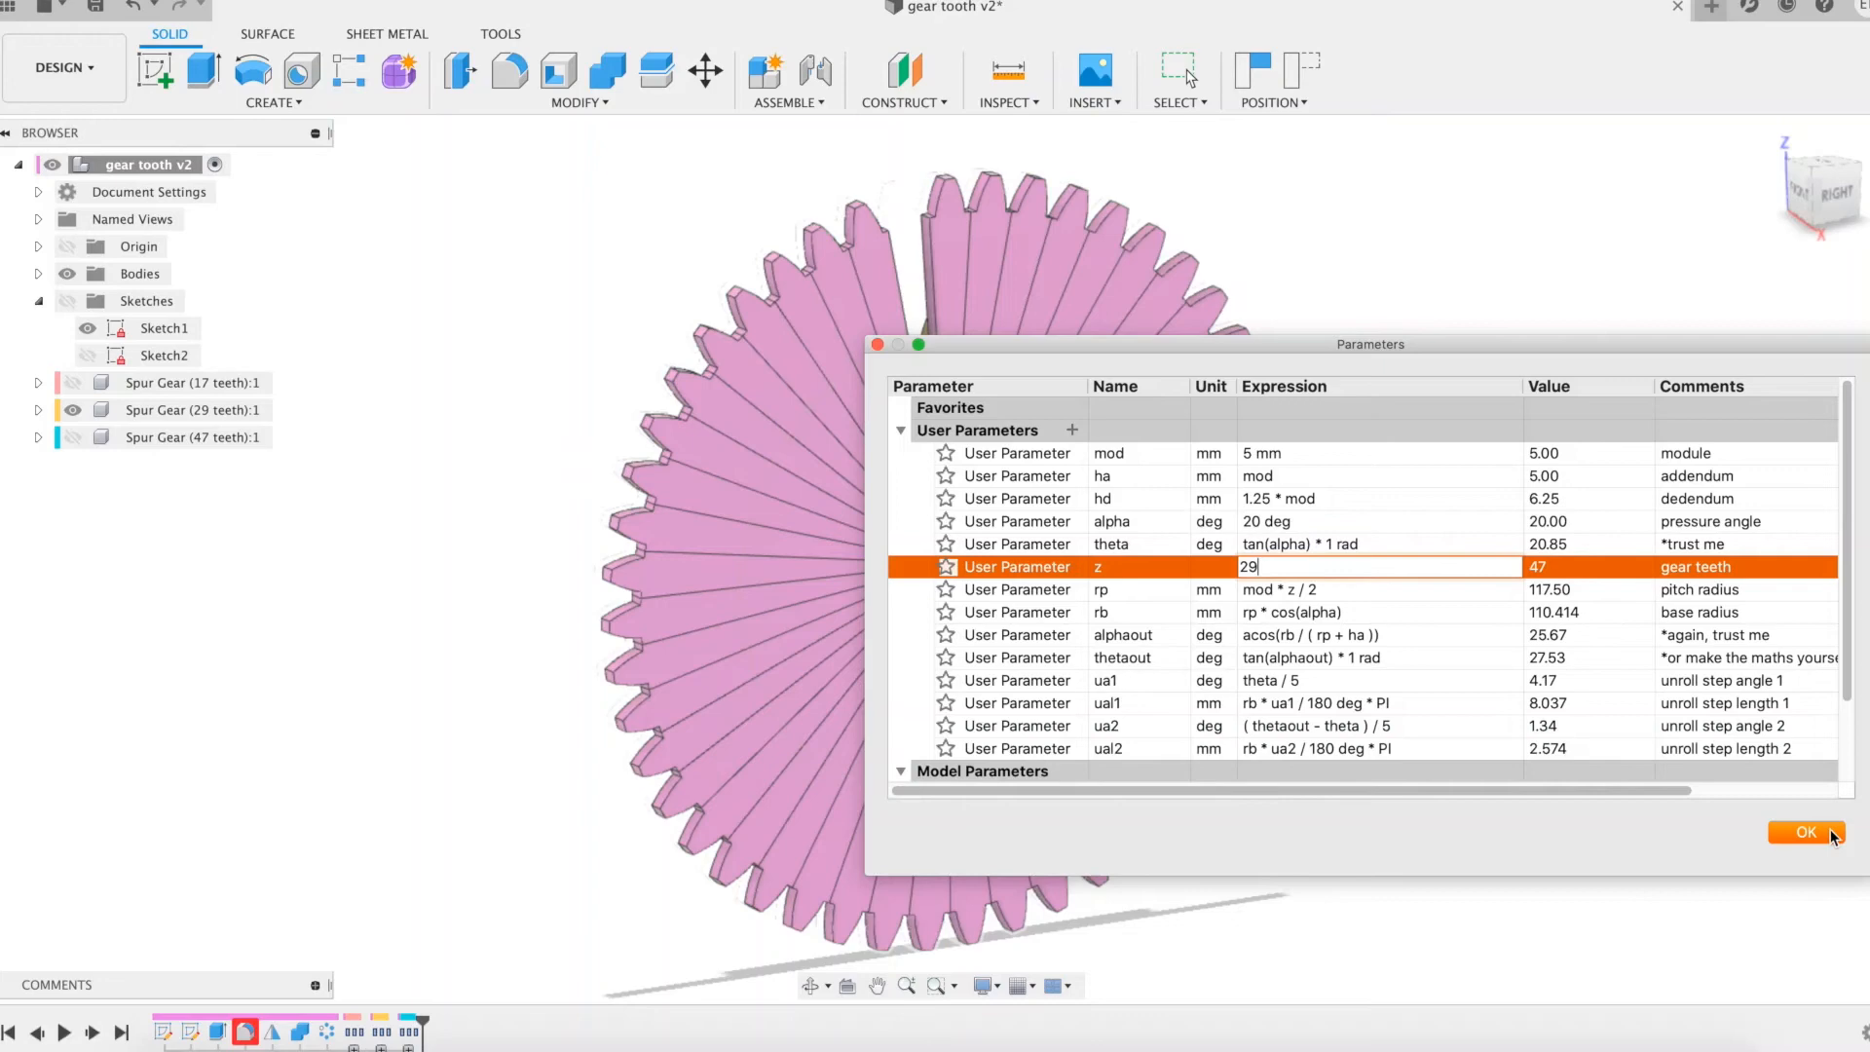
left_click(1804, 832)
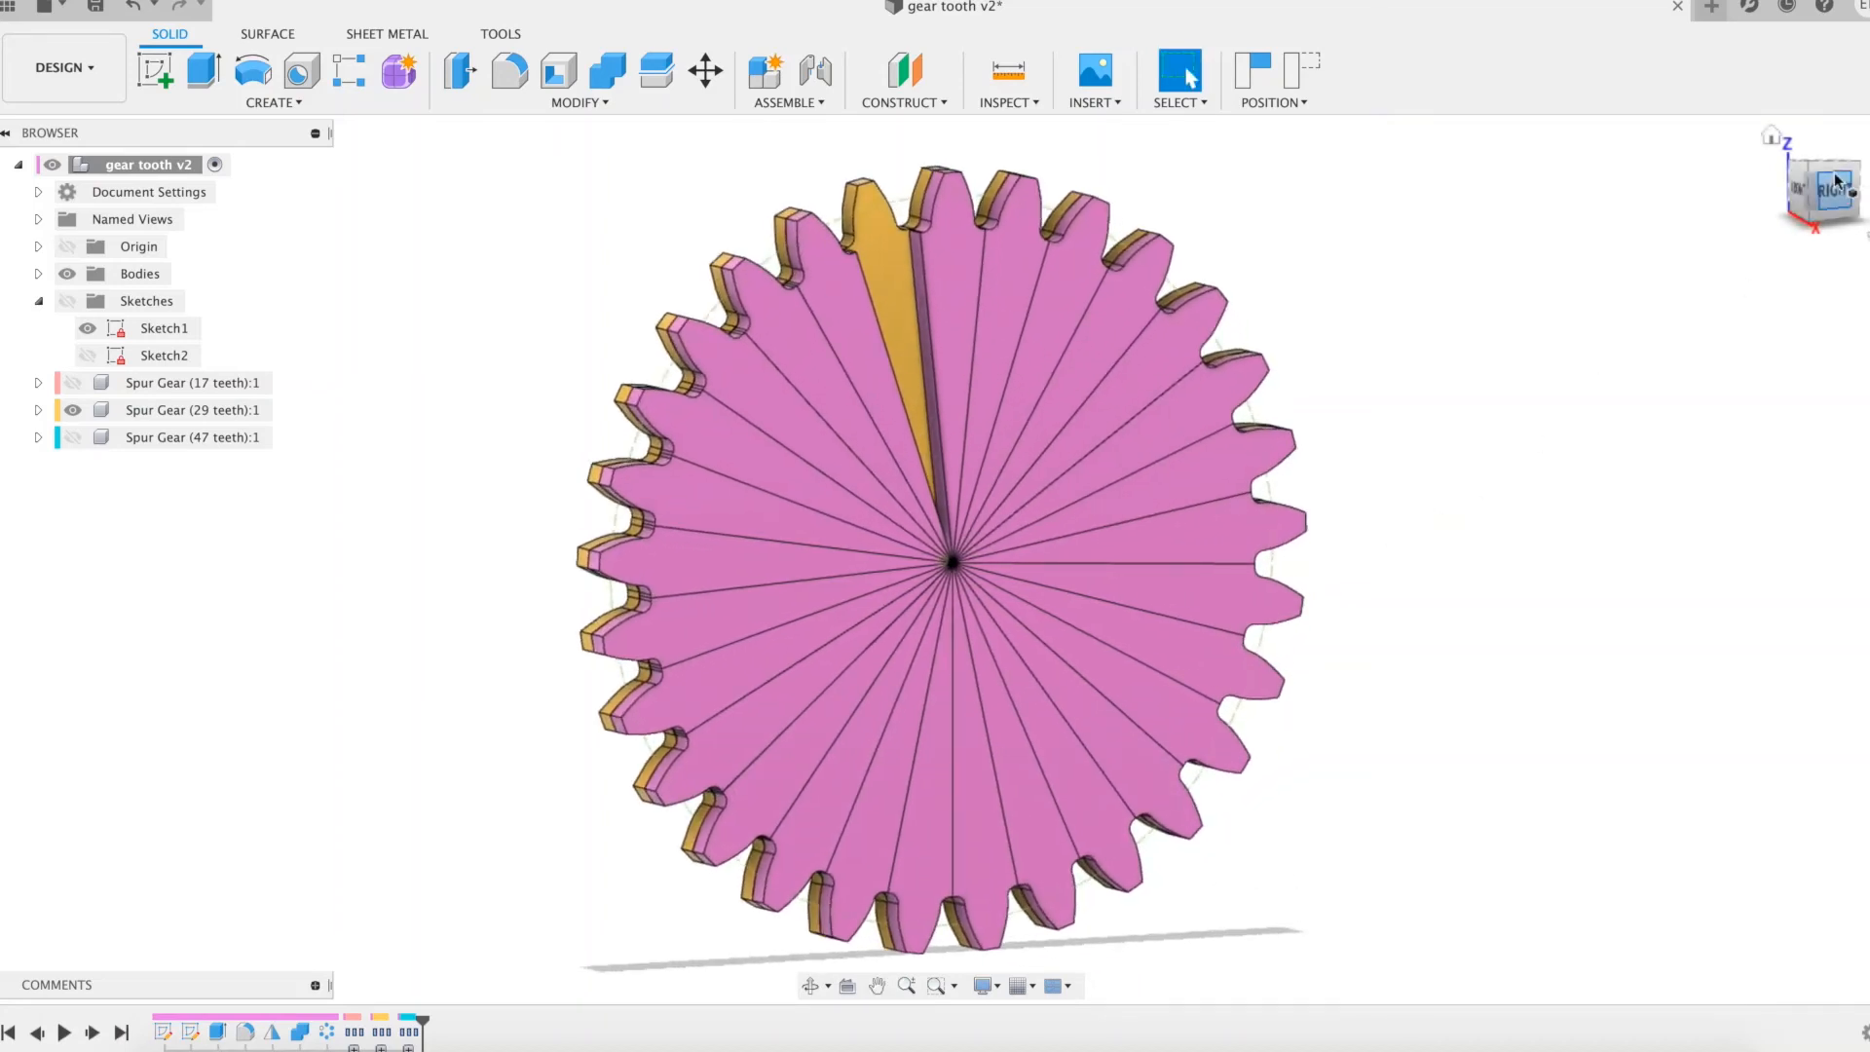
- View the gear face-on from the view cube and zoom in
left_click(1820, 187)
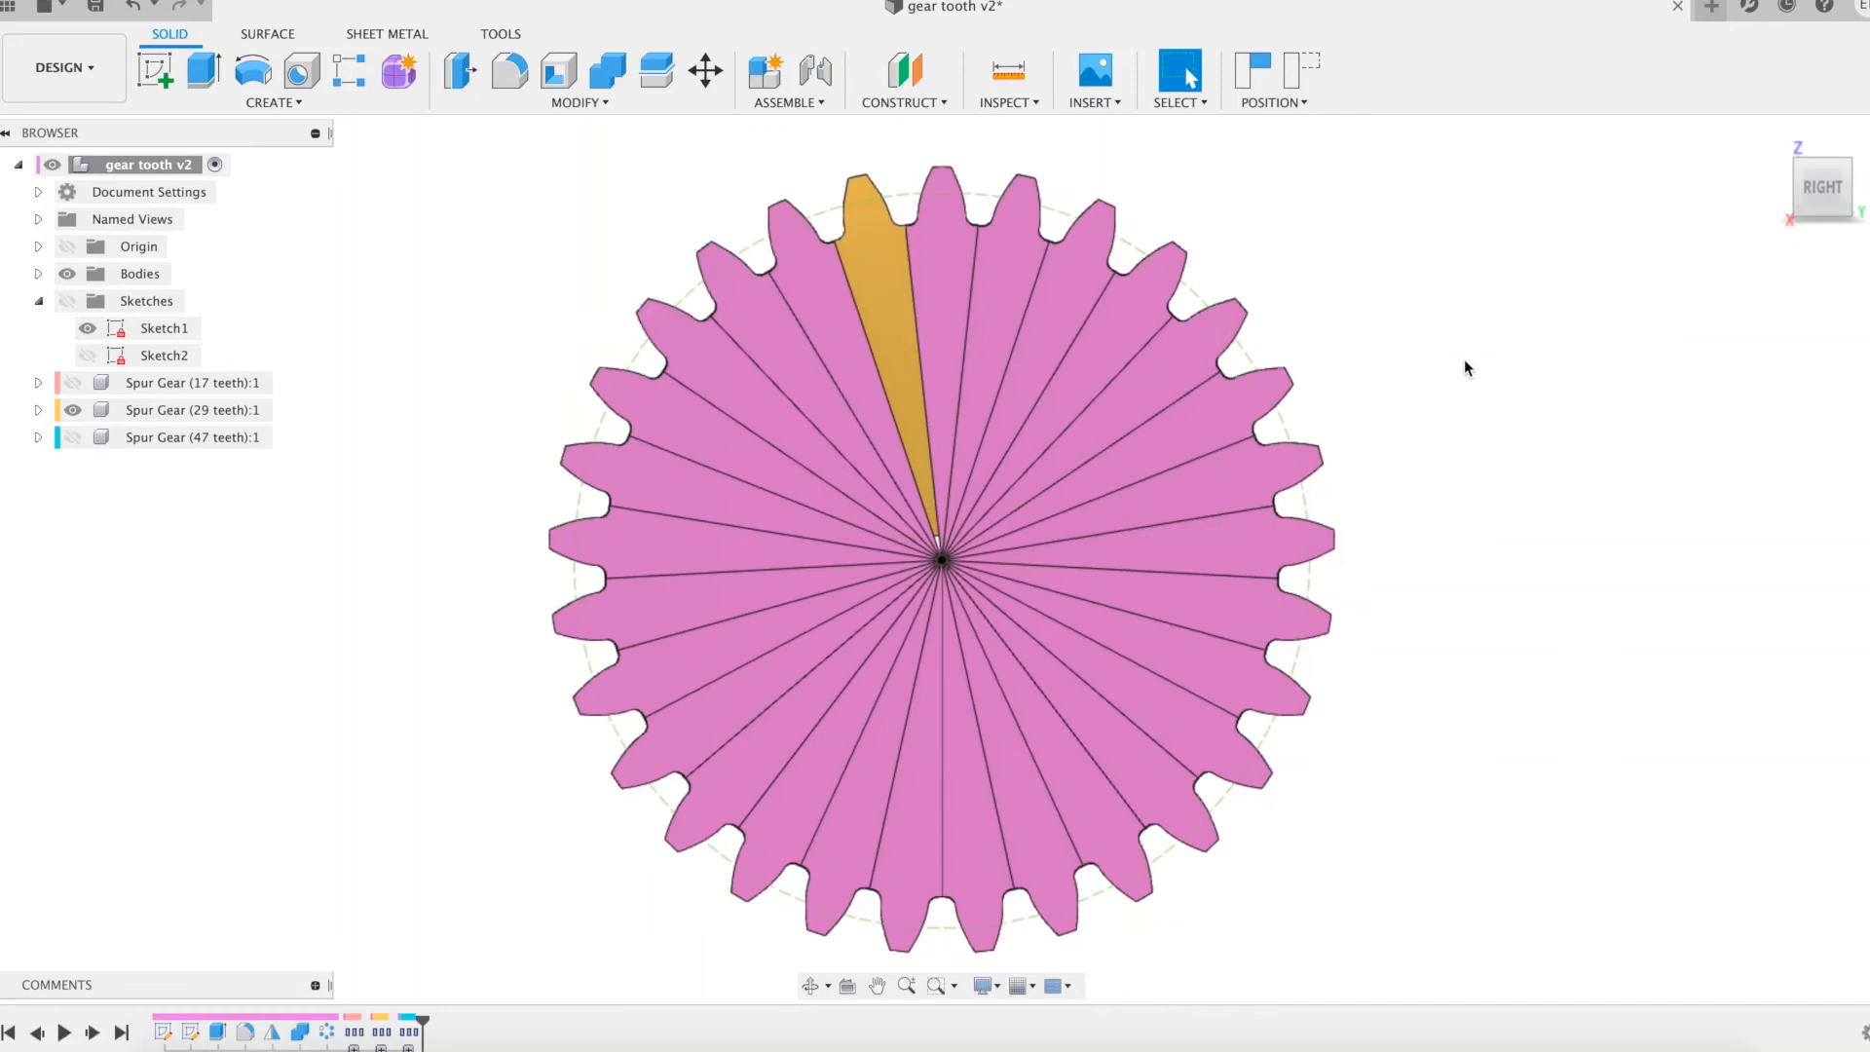
mouse_move(1068, 629)
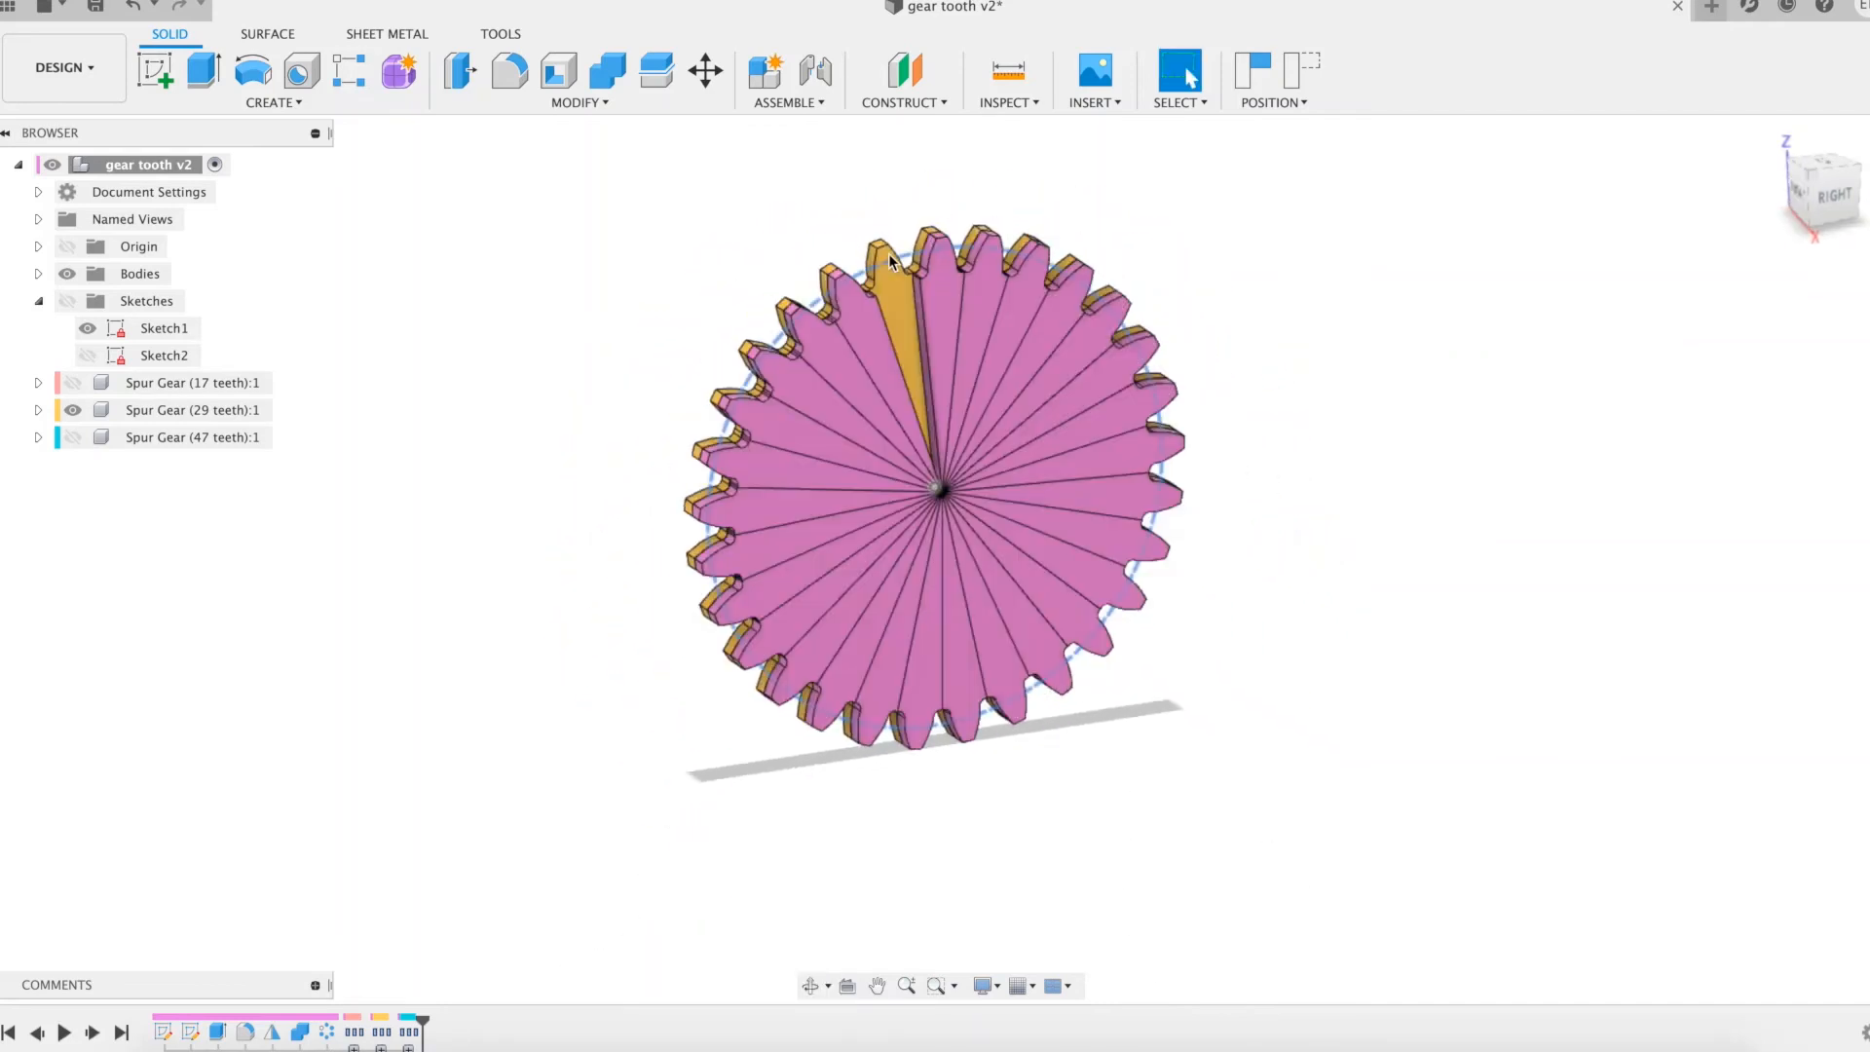
scroll("up", 3)
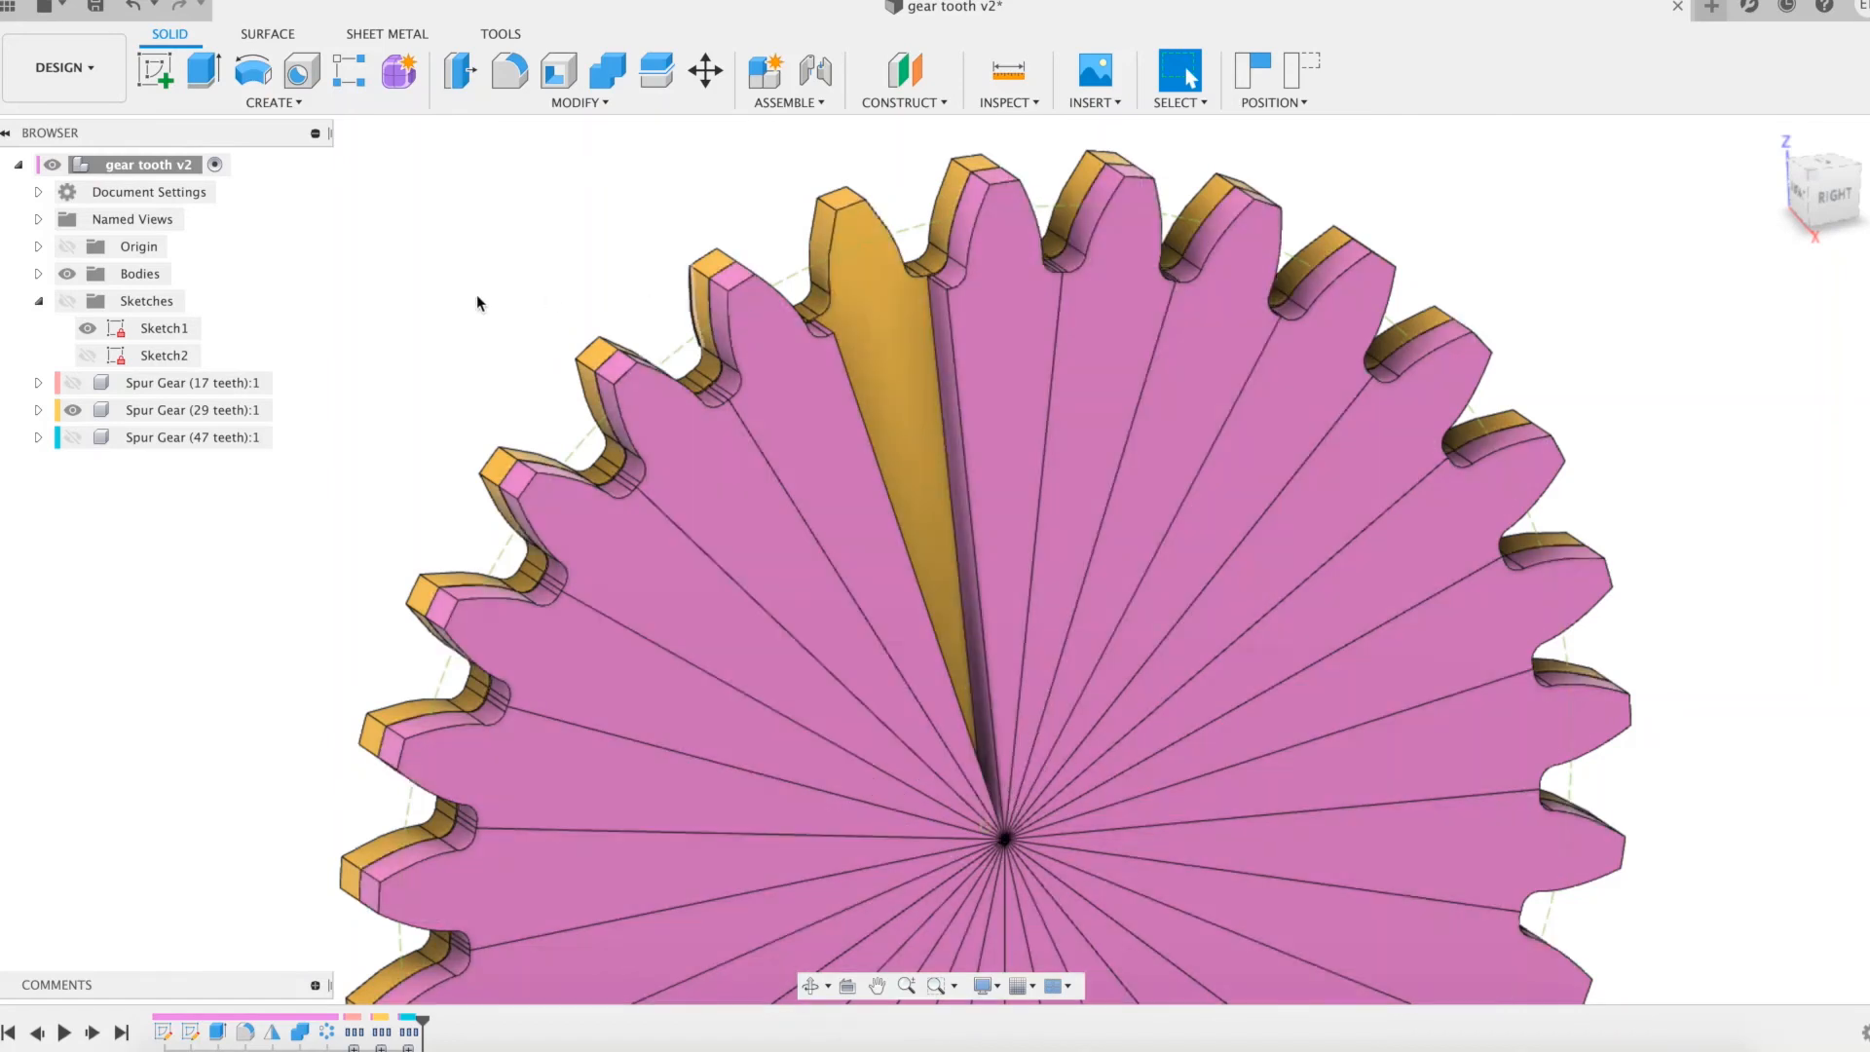
- Hide the parametric gear body, its tooth sketches and the 29-tooth spur gear
left_click(67, 300)
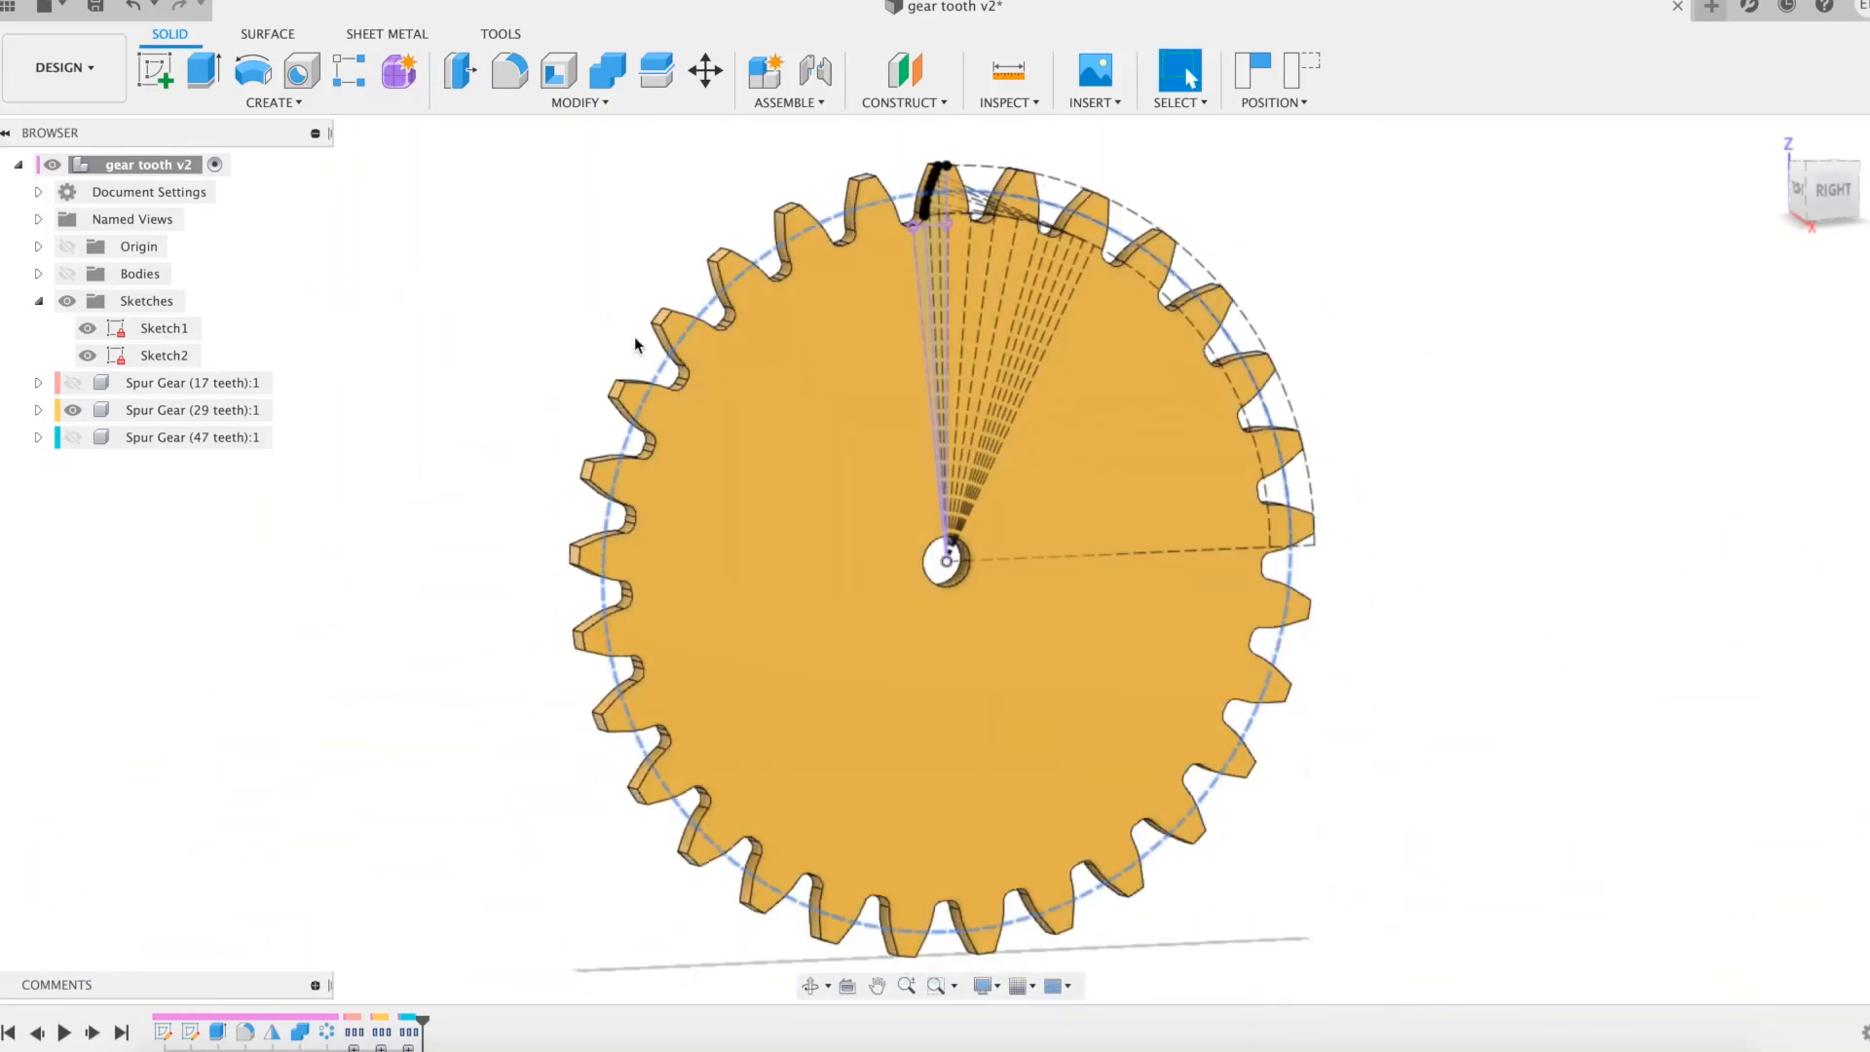
left_click(69, 301)
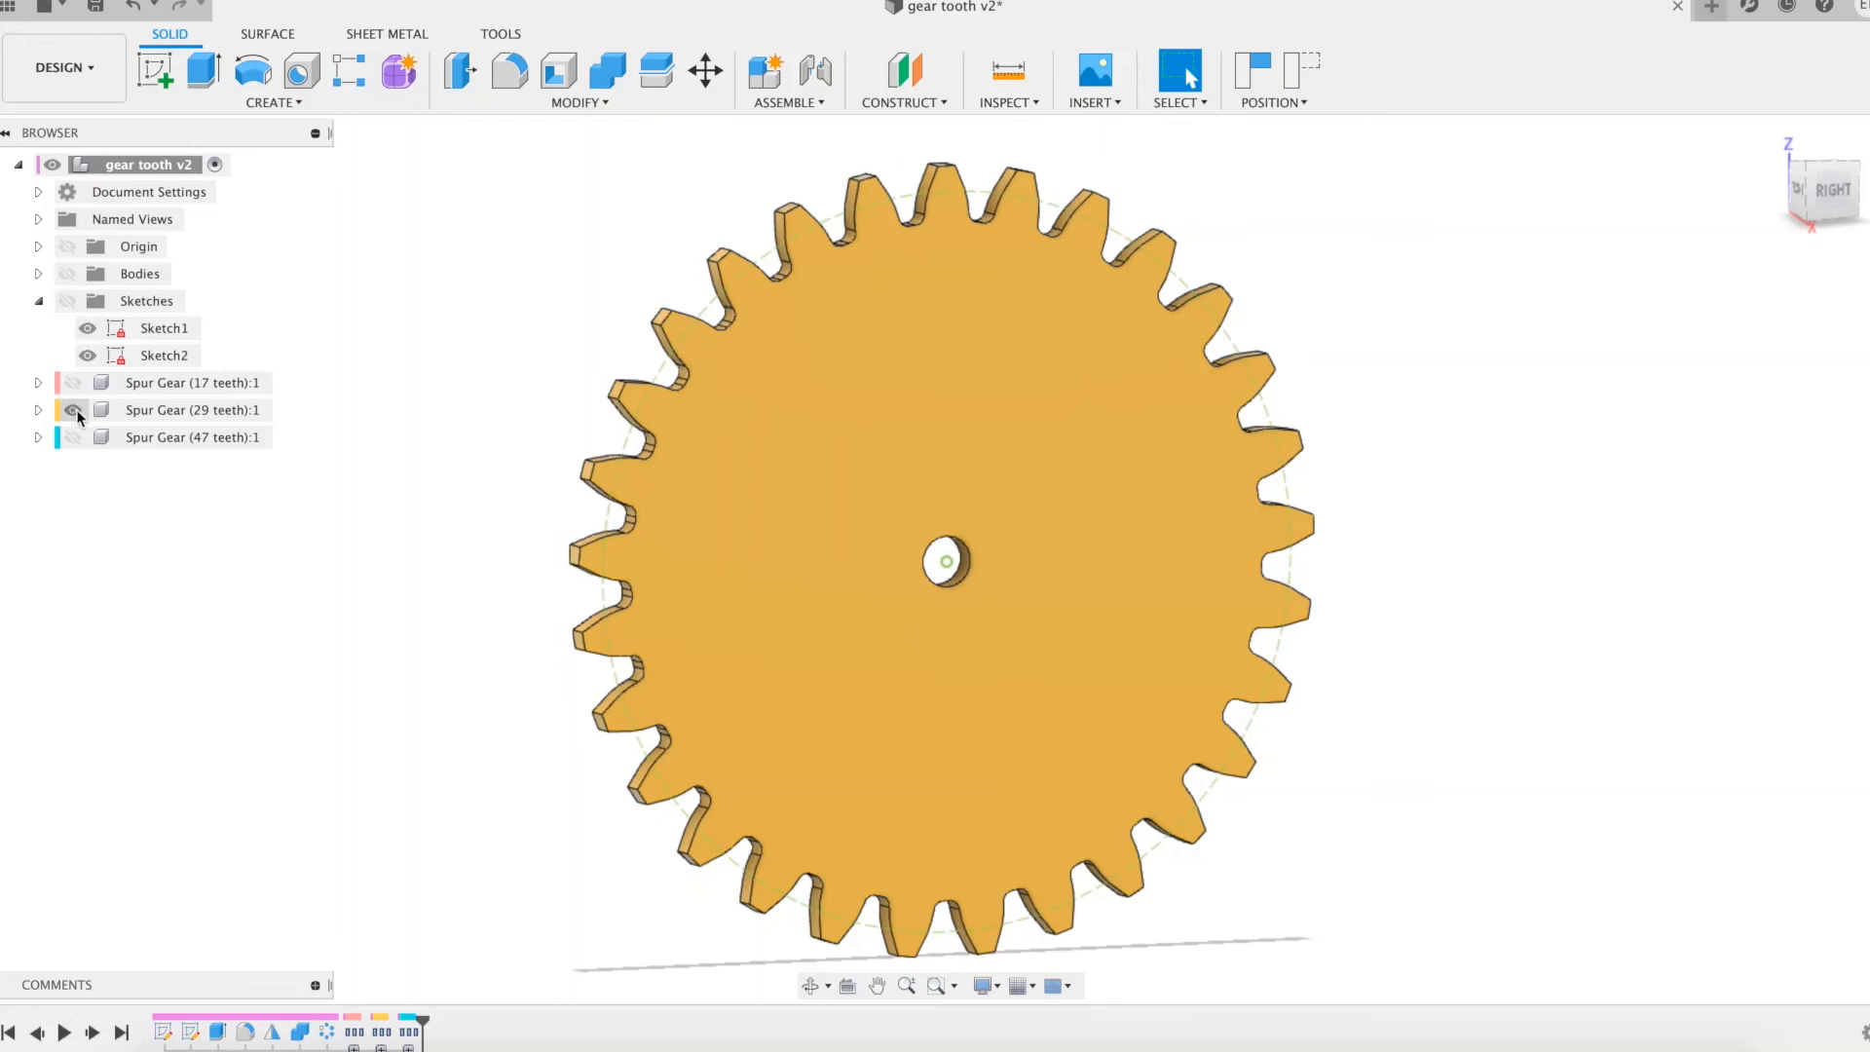
left_click(70, 409)
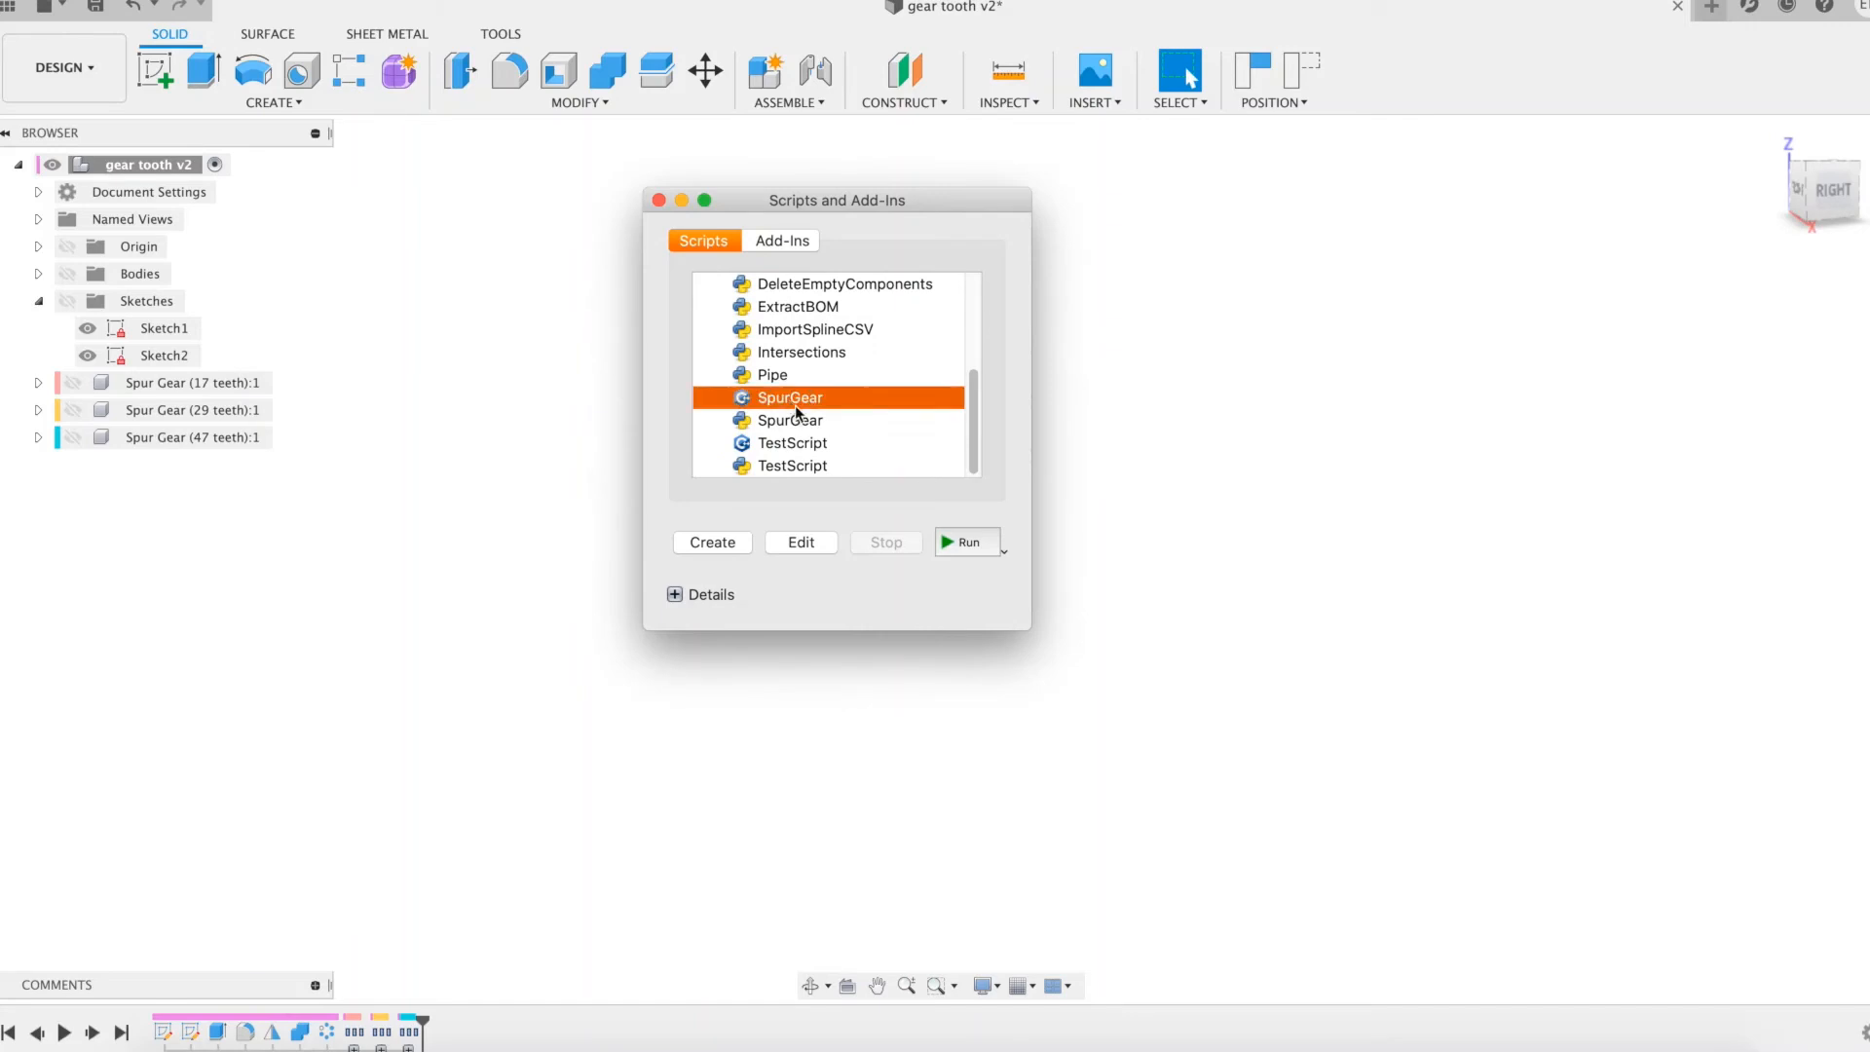
- Create a 13-tooth spur gear with the SpurGear script and begin a Move/Copy on it
left_click(965, 541)
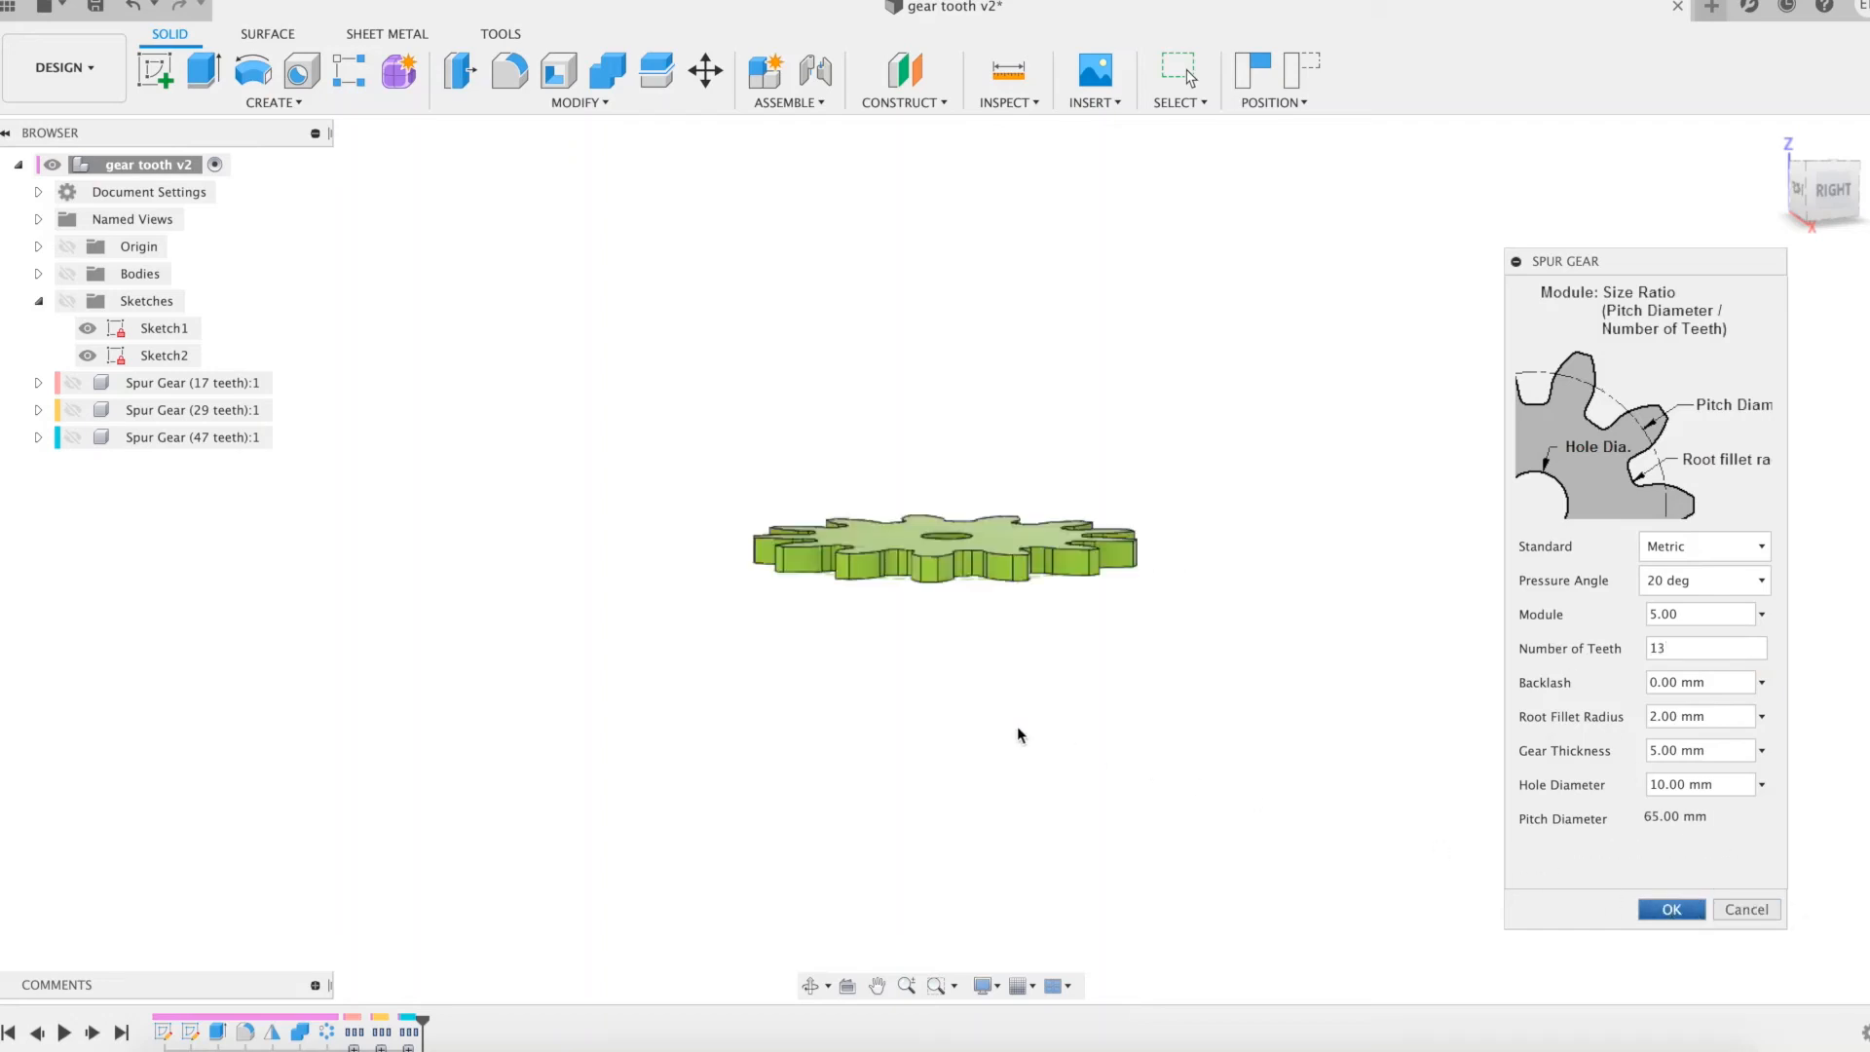
left_click(1669, 909)
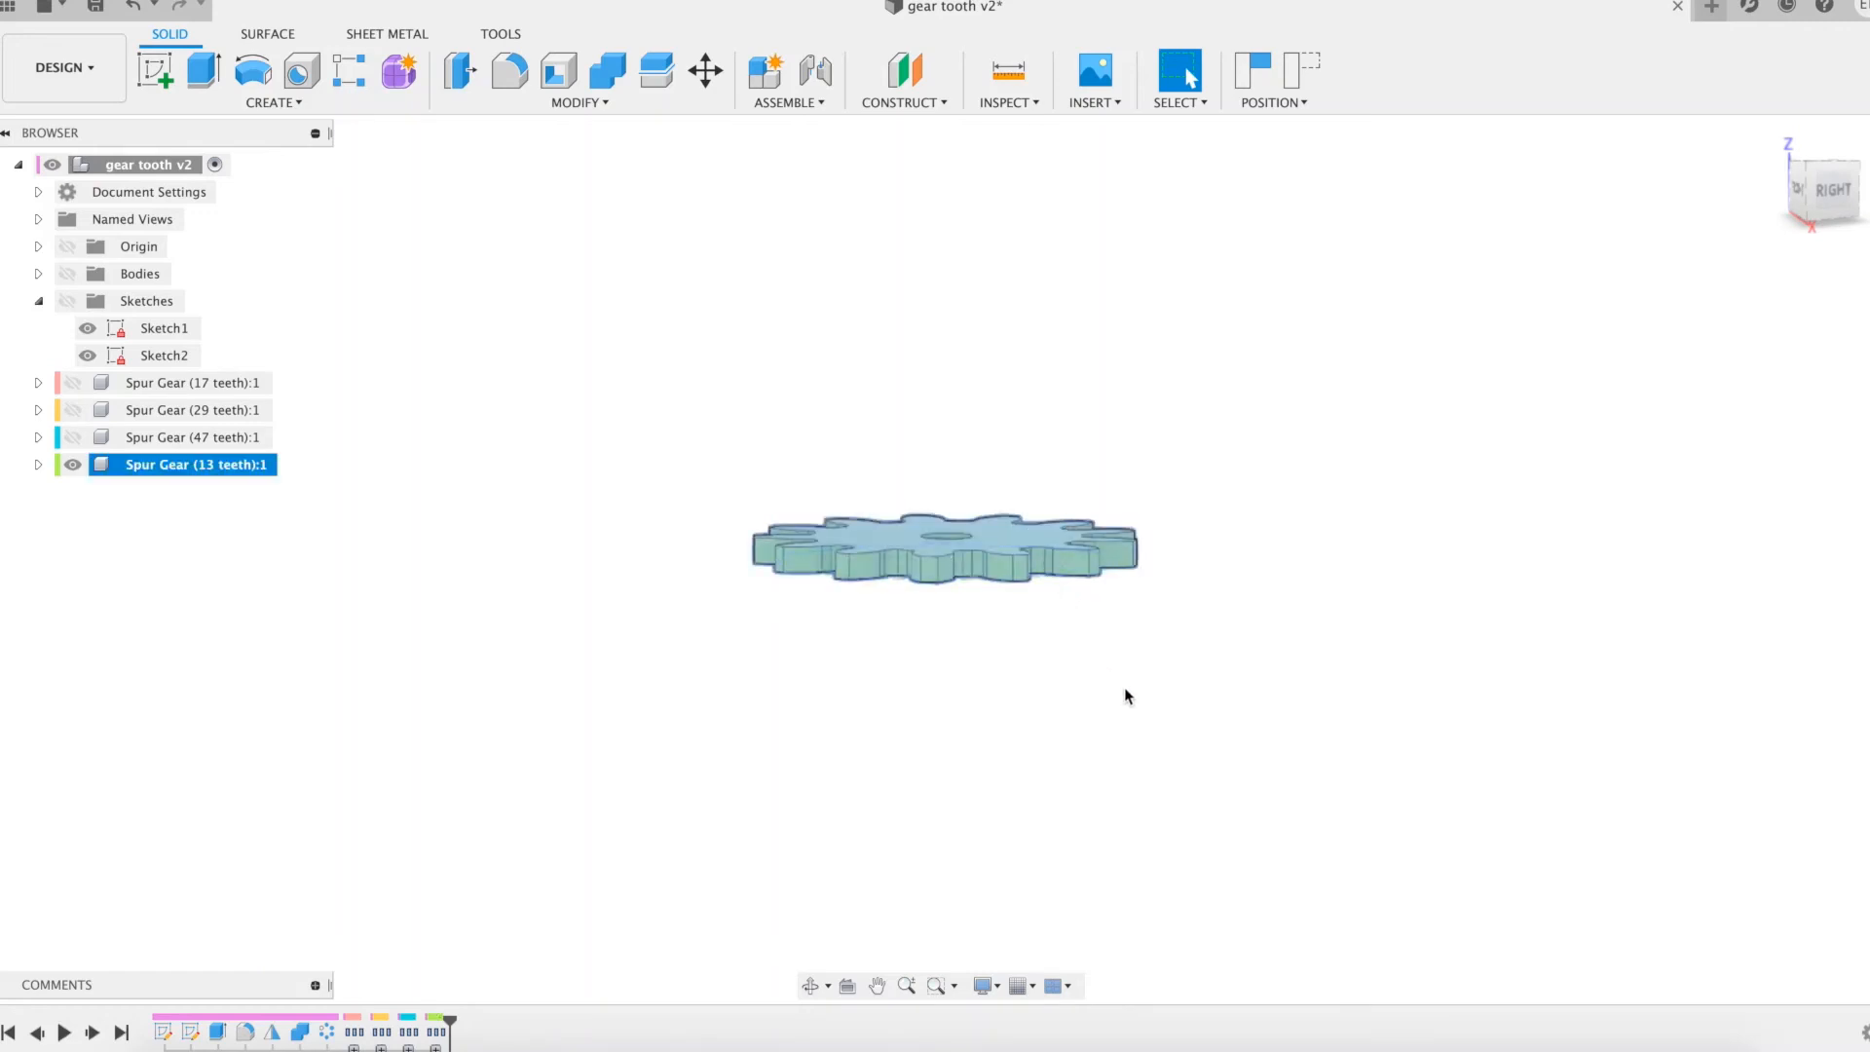
left_click(705, 72)
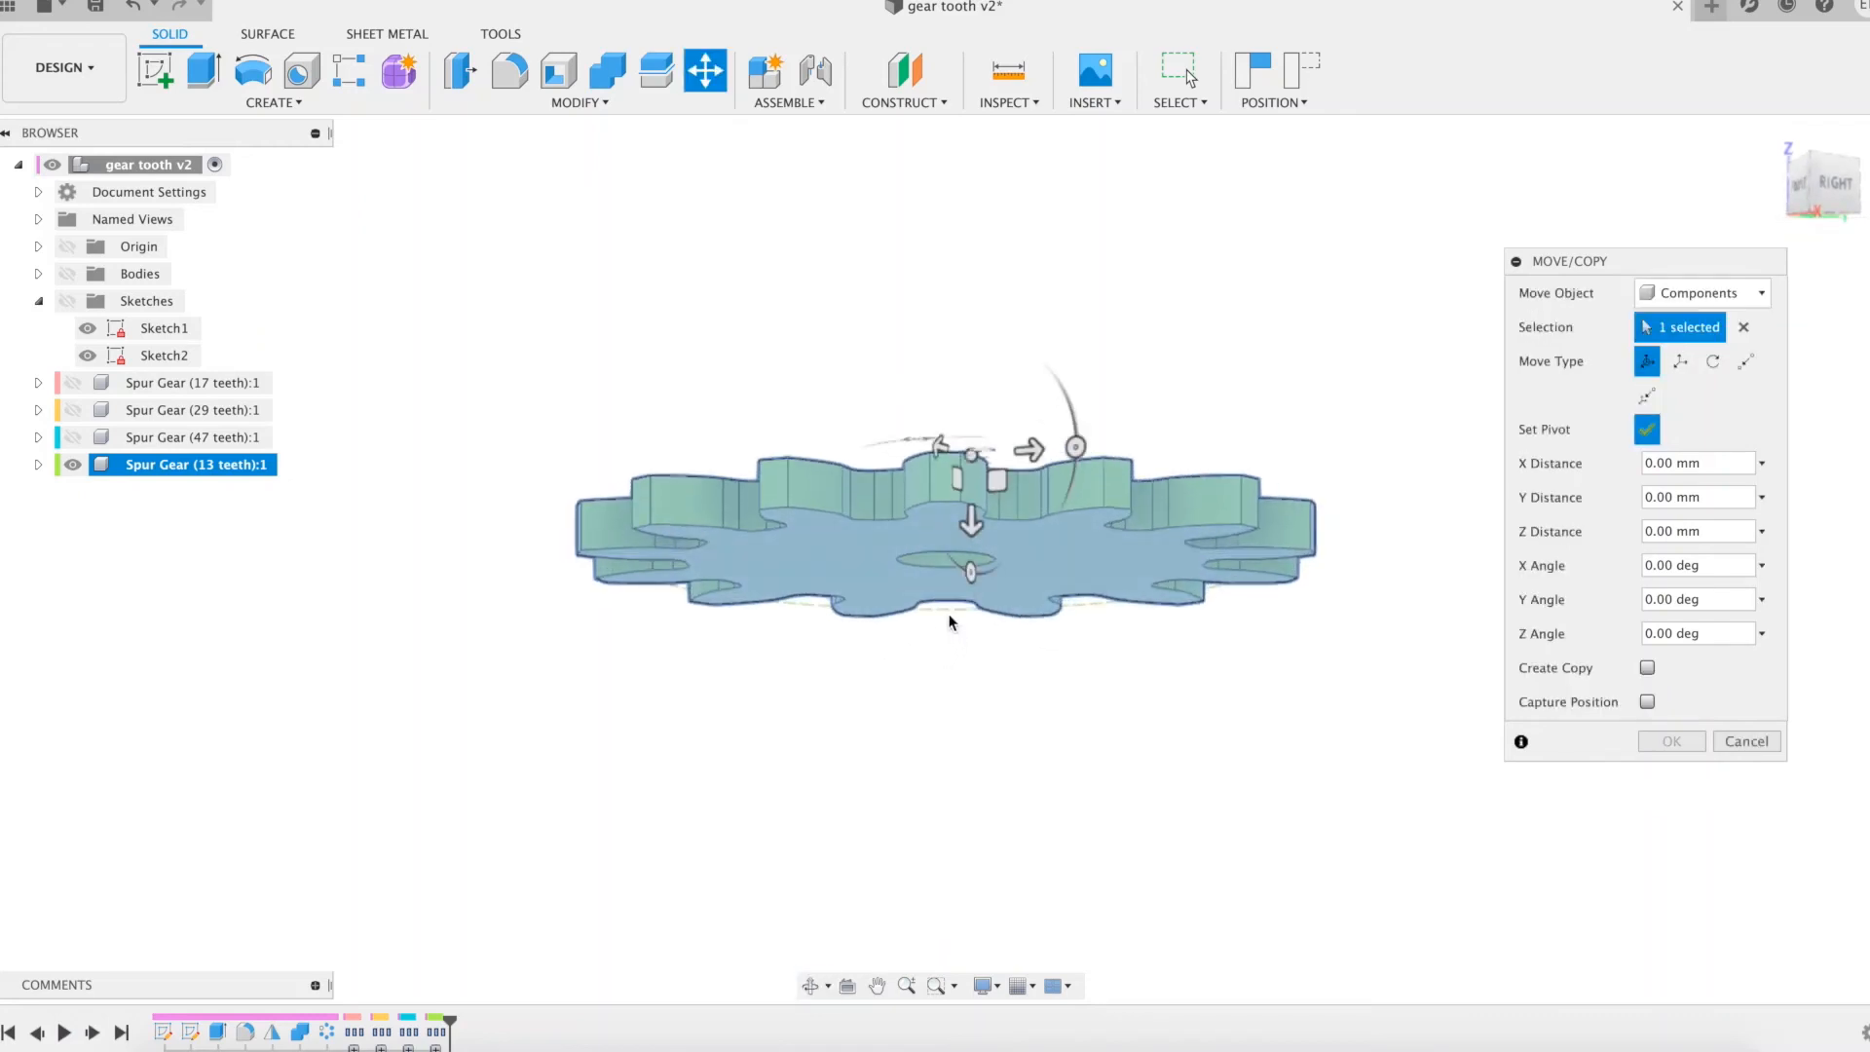
- Rotate the 13-tooth spur gear upright and confirm, revealing the parametric gear again
left_click(1648, 429)
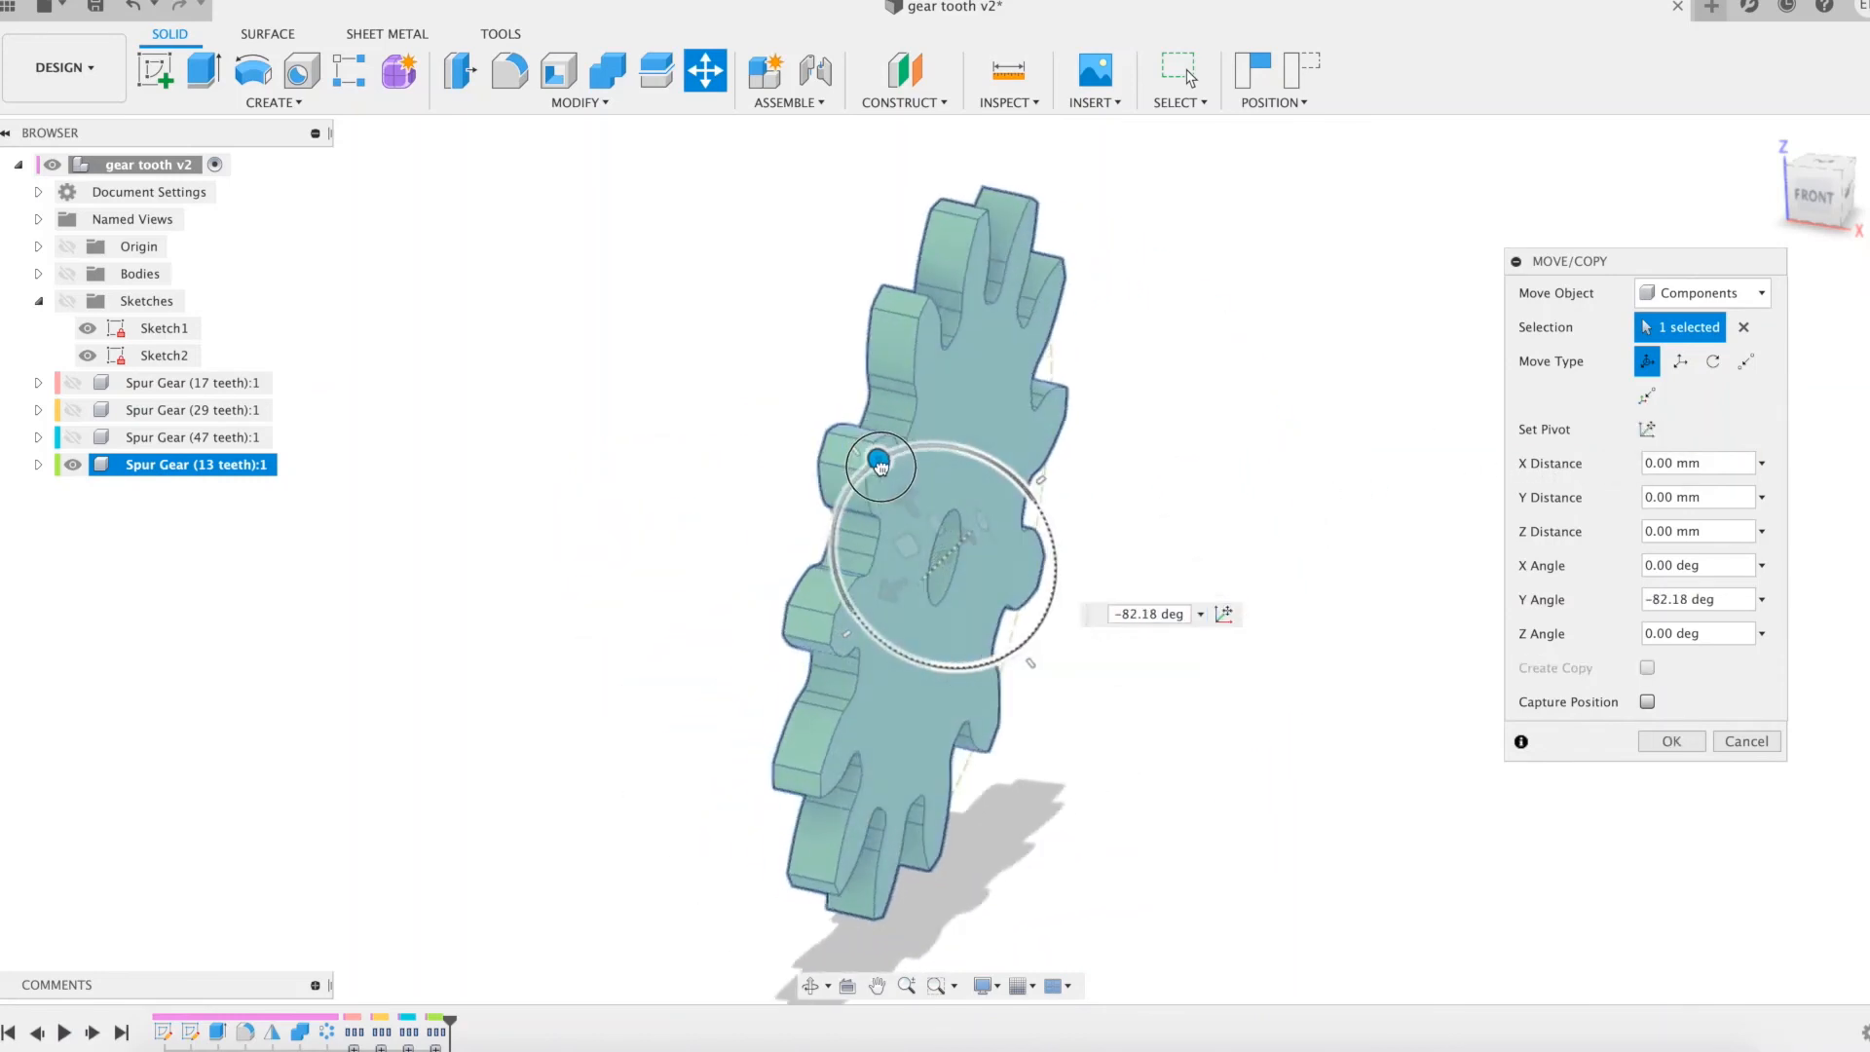
left_click(1670, 741)
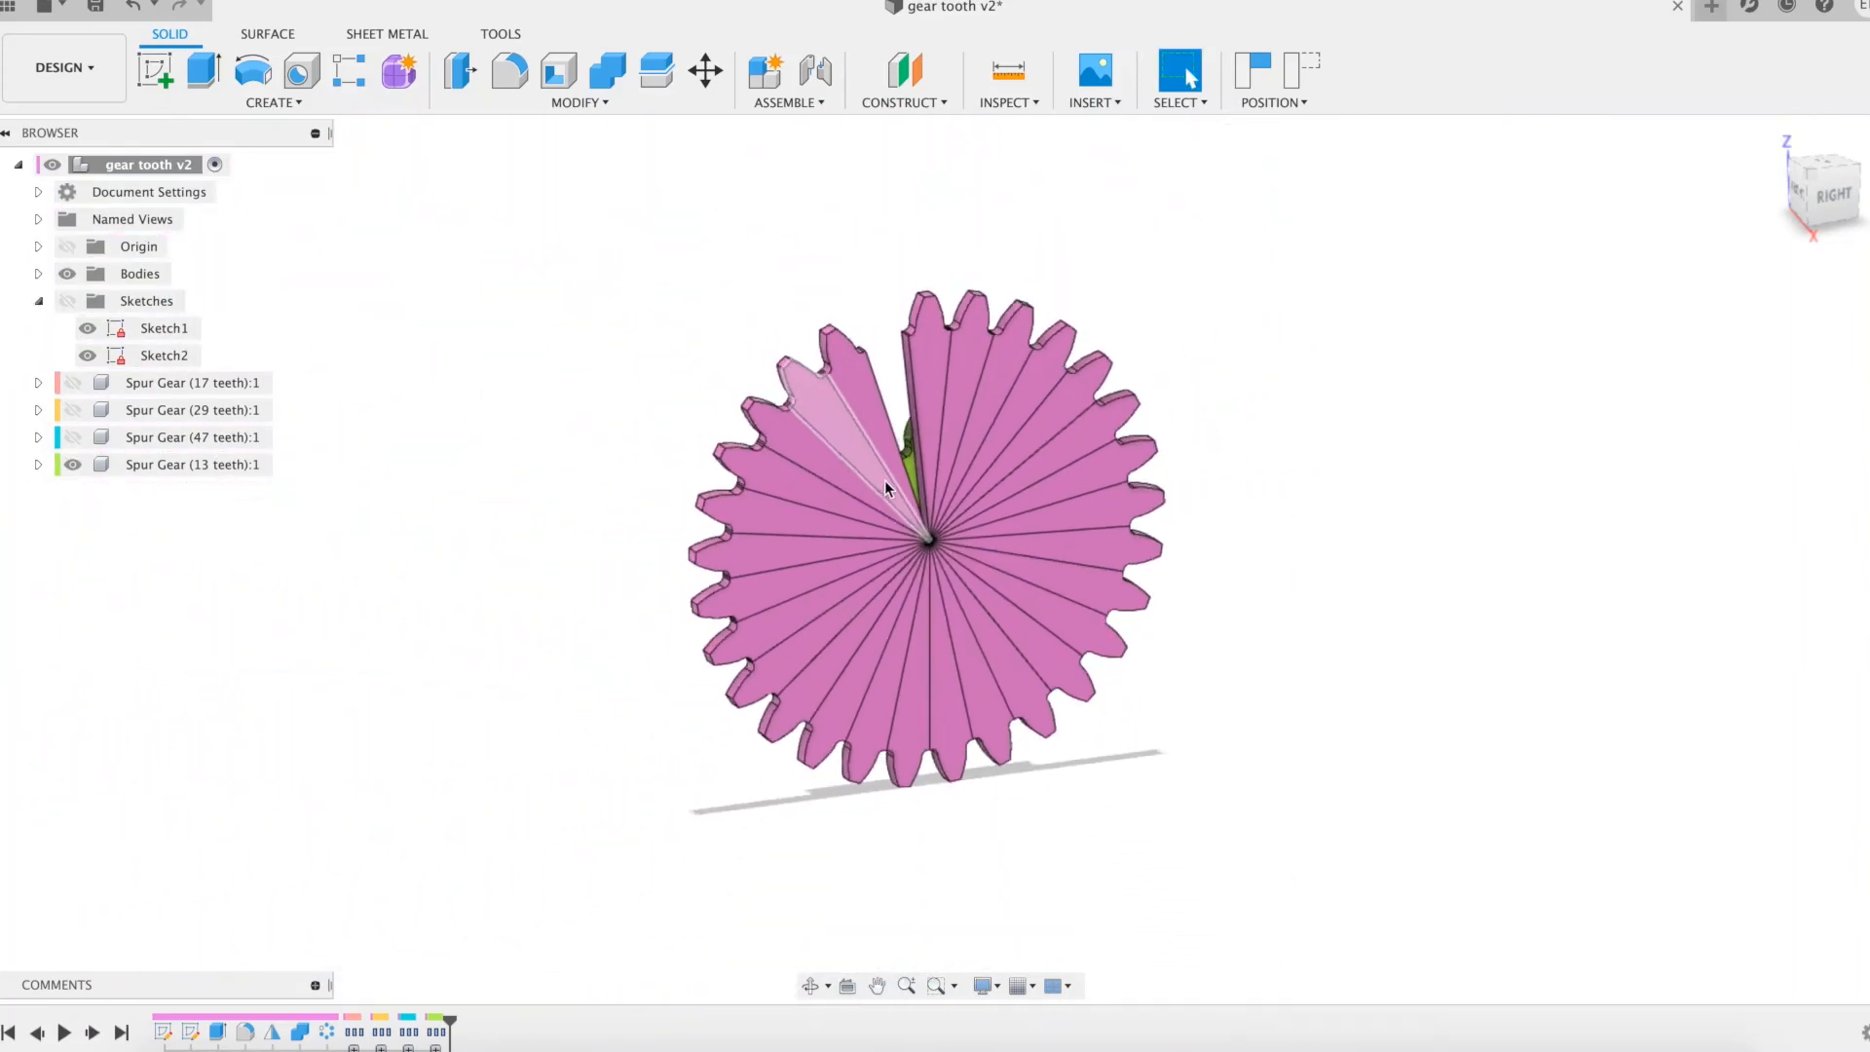
- Set parameter z to 13 so the hand-built gear regenerates with 13 teeth
scroll("up", 3)
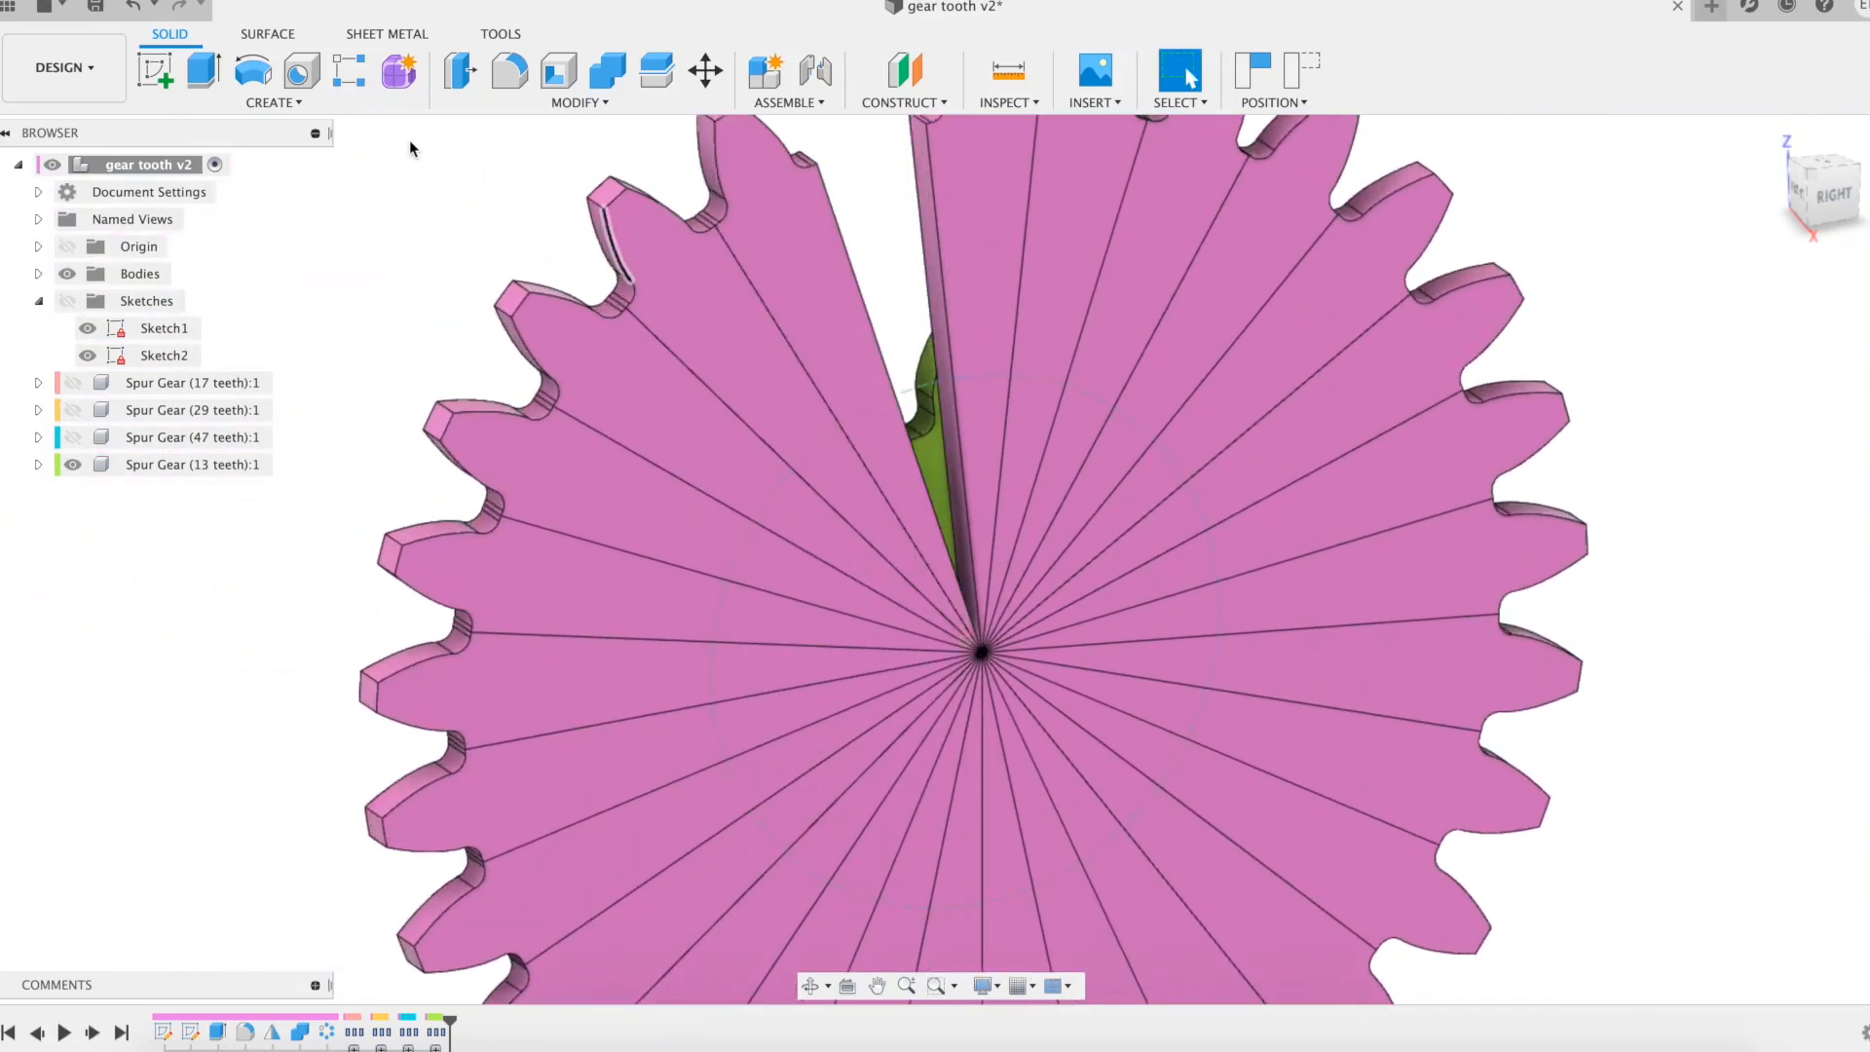
left_click(576, 78)
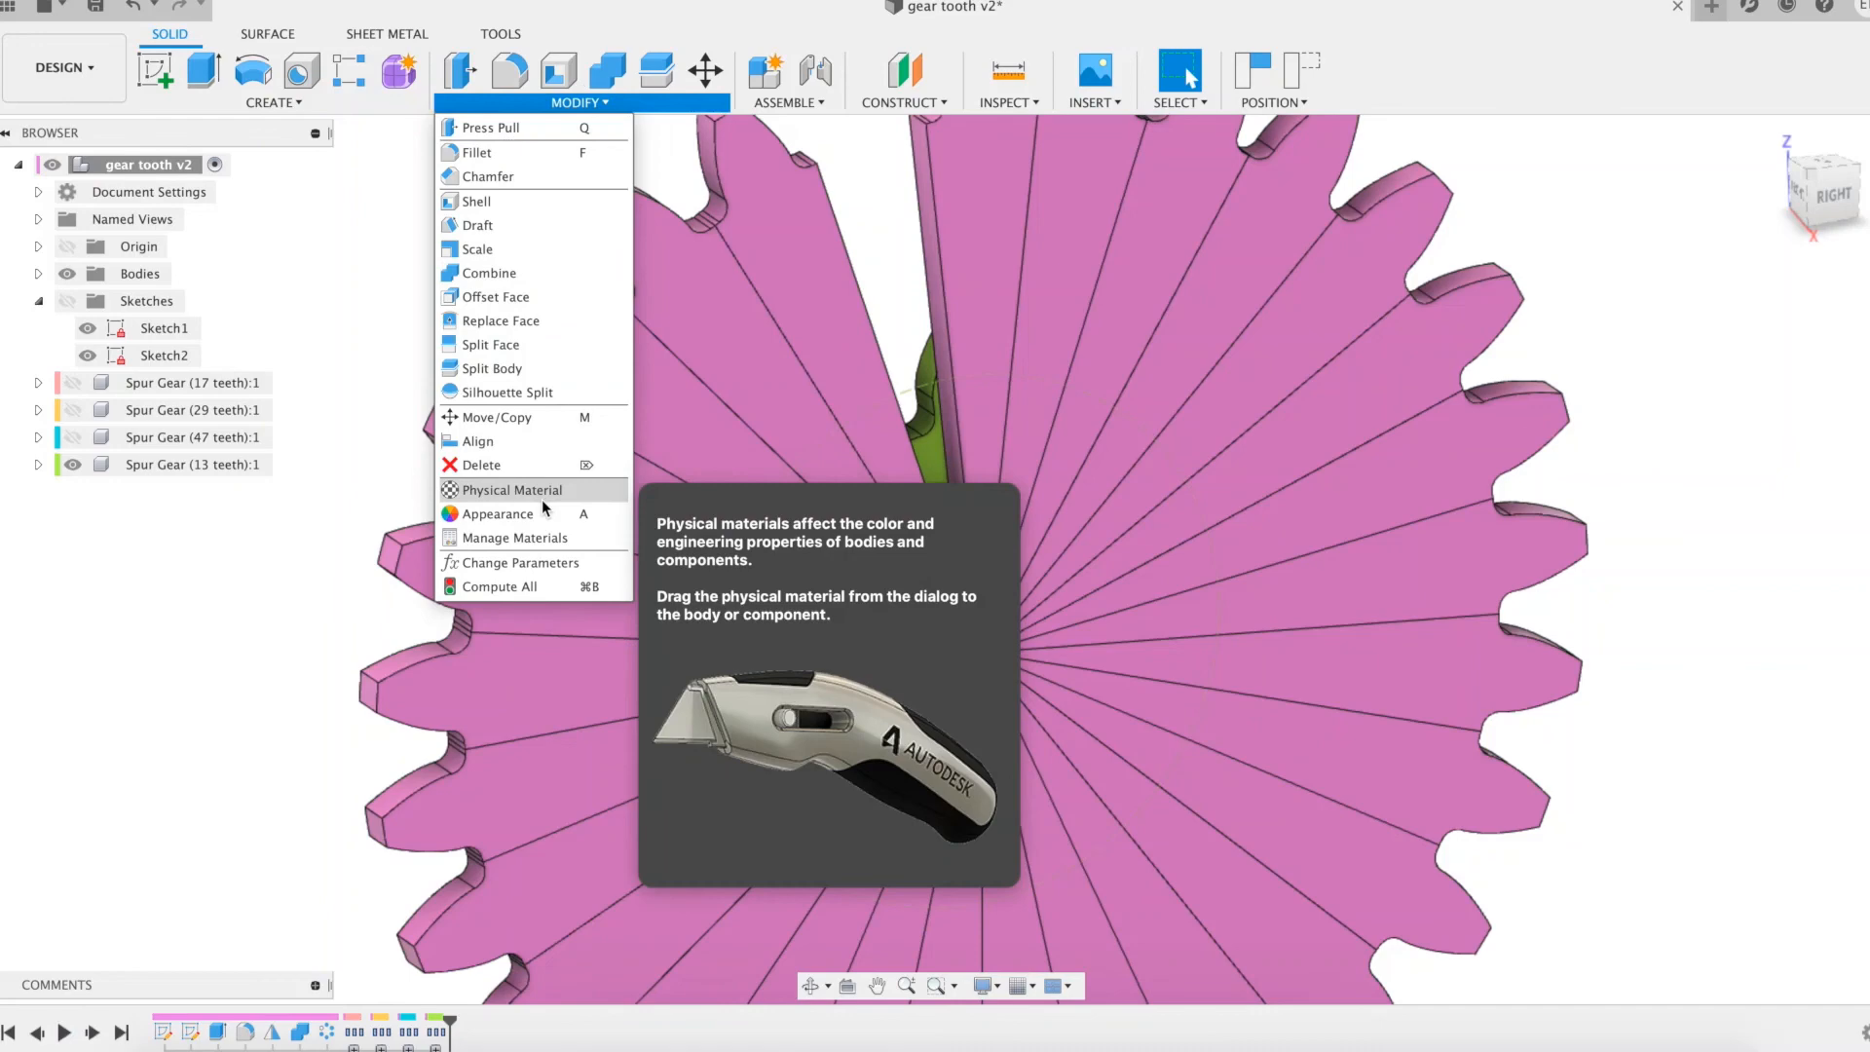
left_click(520, 561)
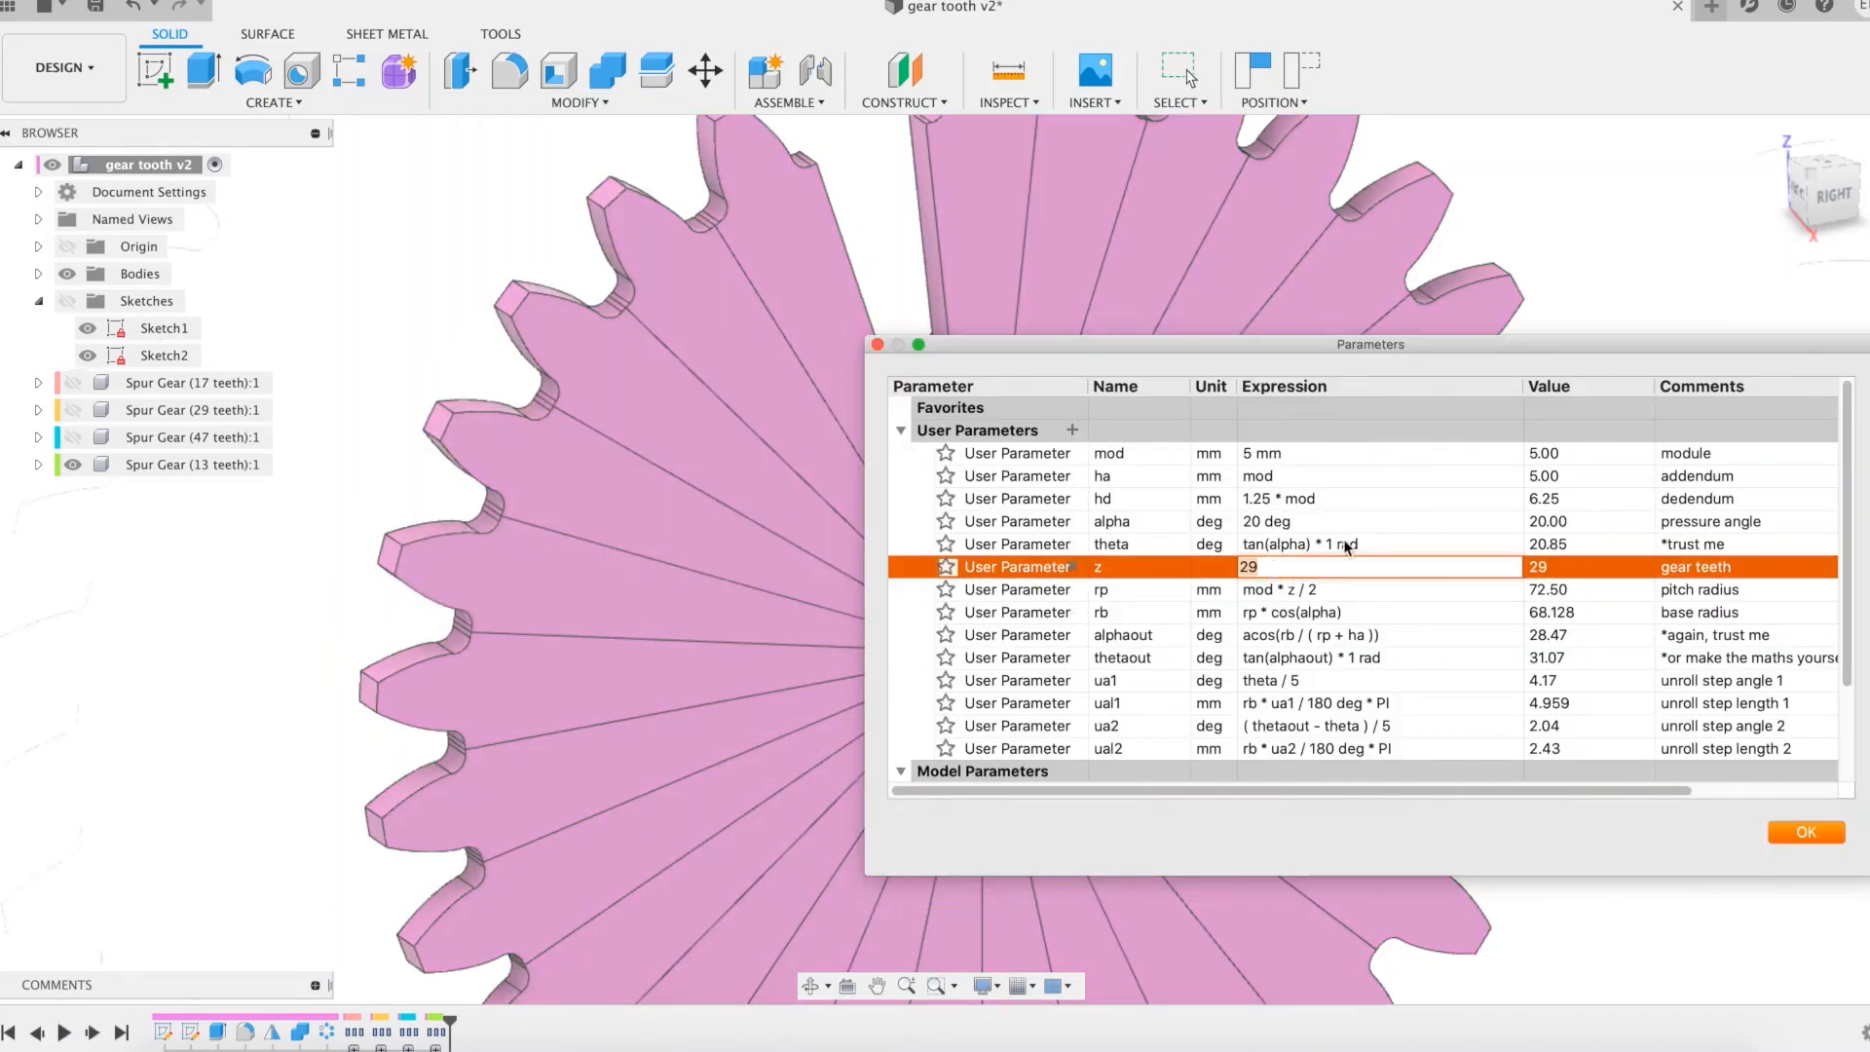
type("13")
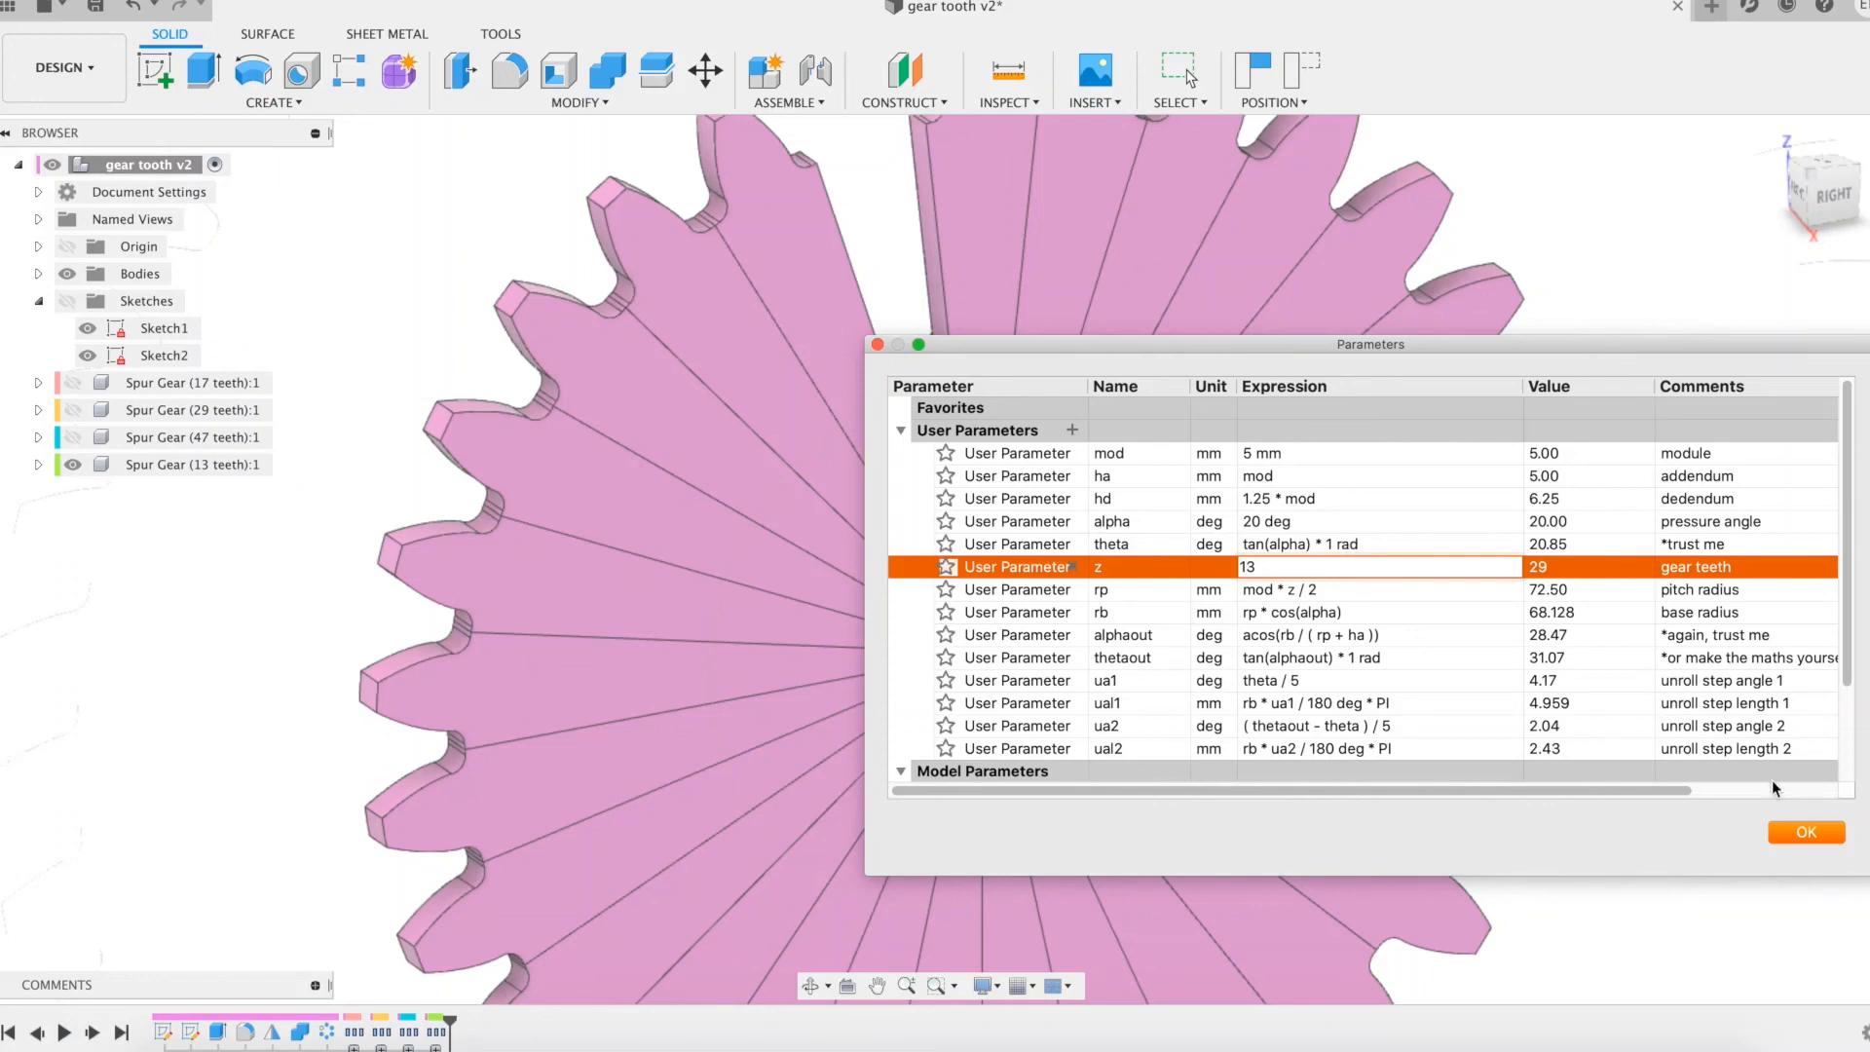
left_click(1804, 832)
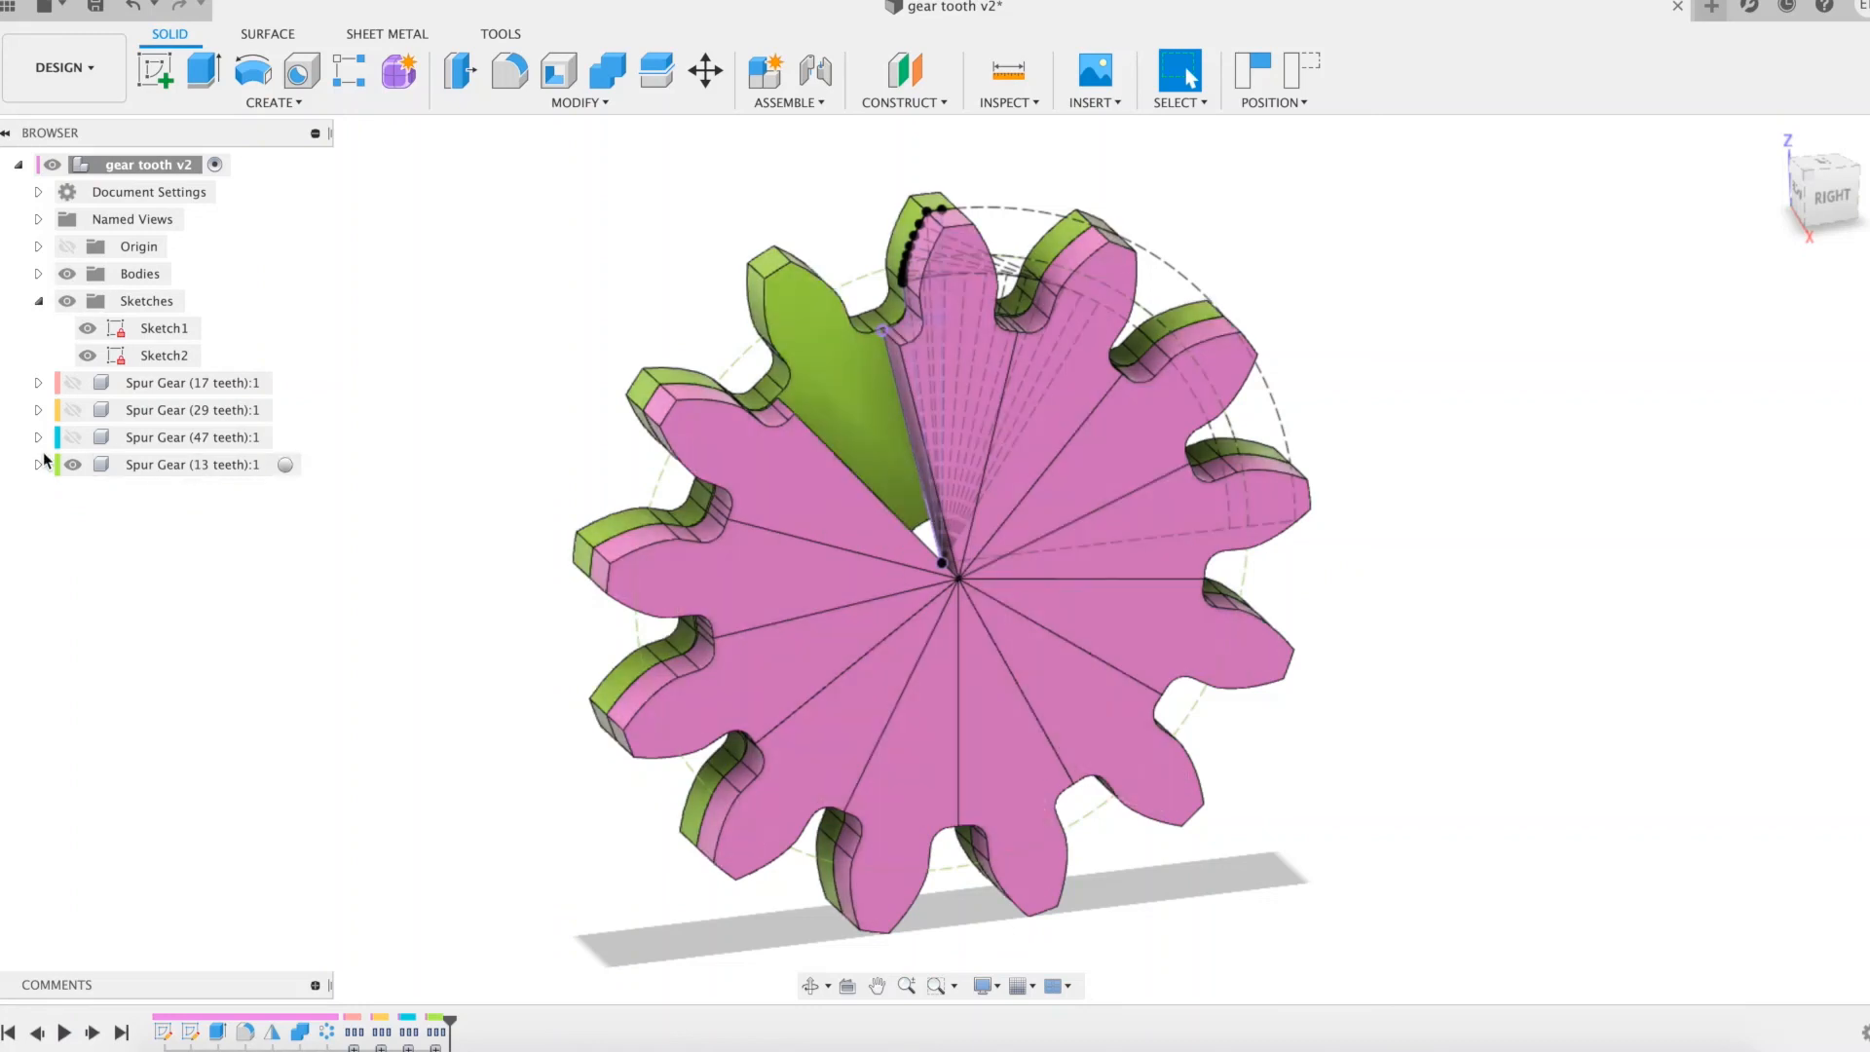
- Hide the Spur Gear (13 teeth) component in the Browser
left_click(70, 464)
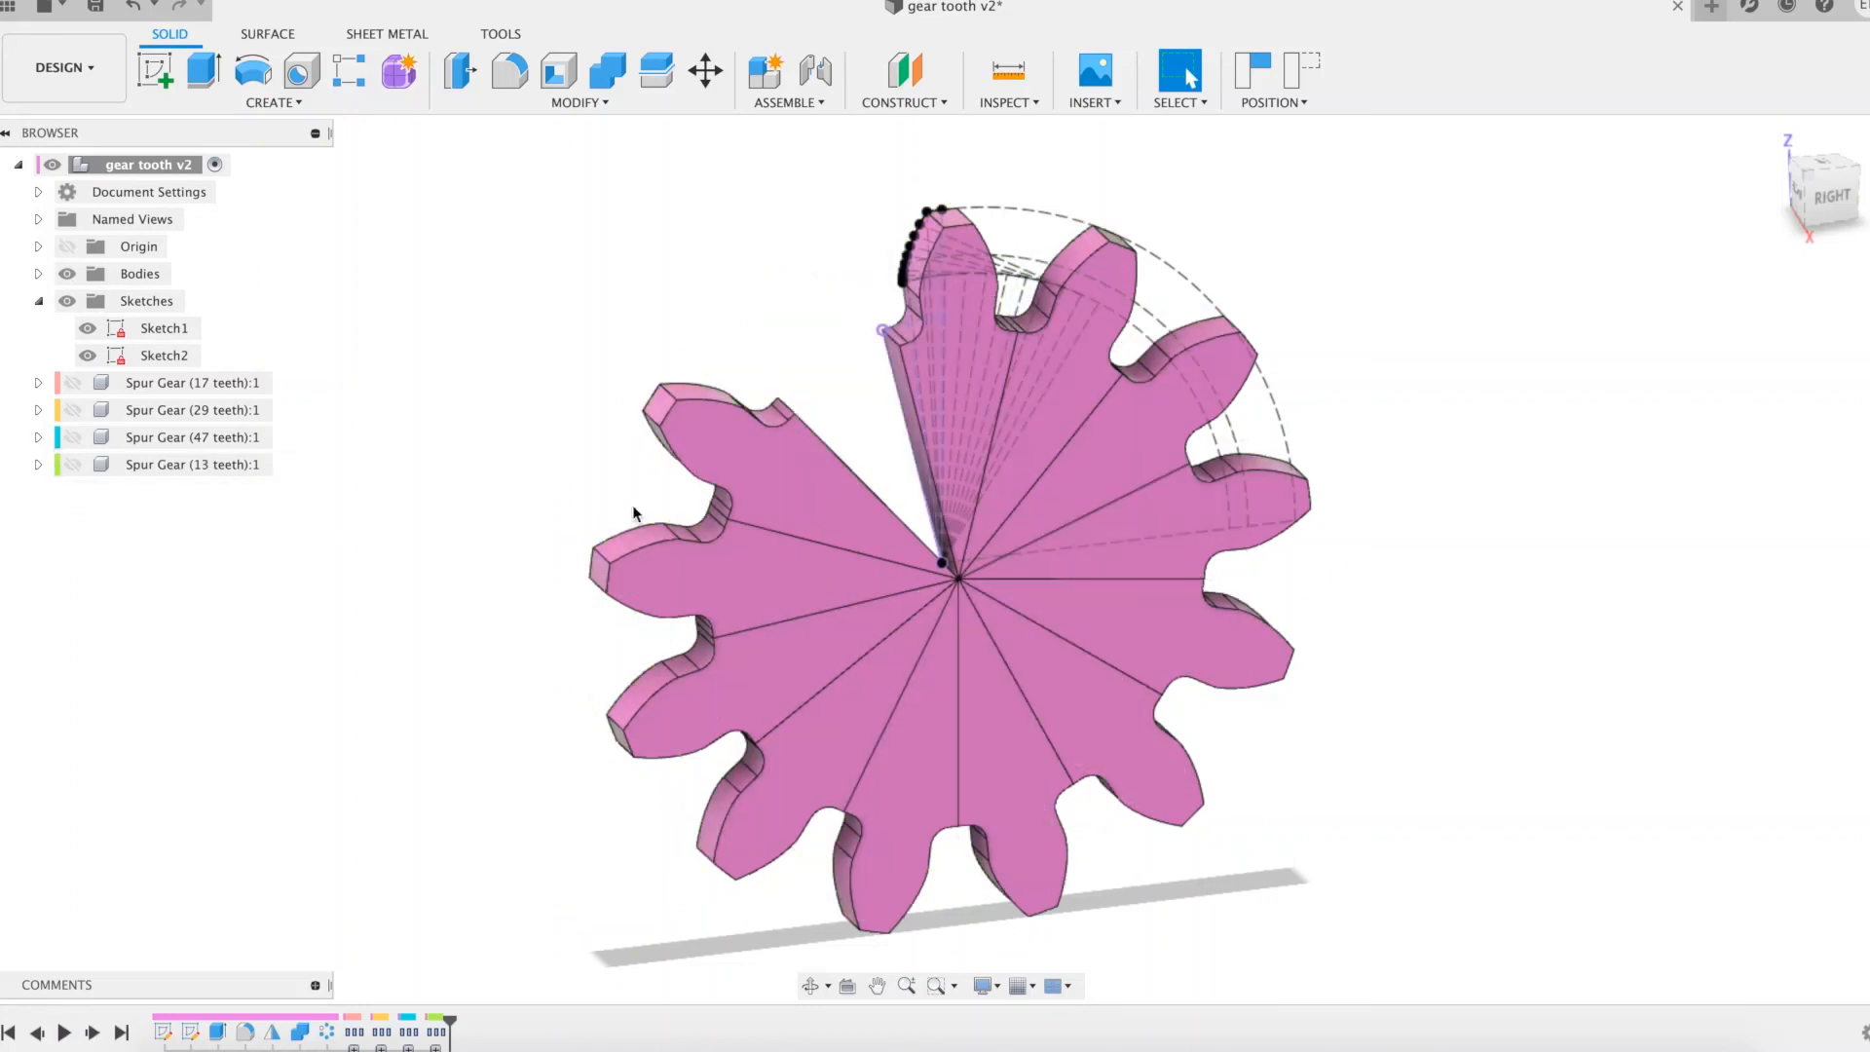